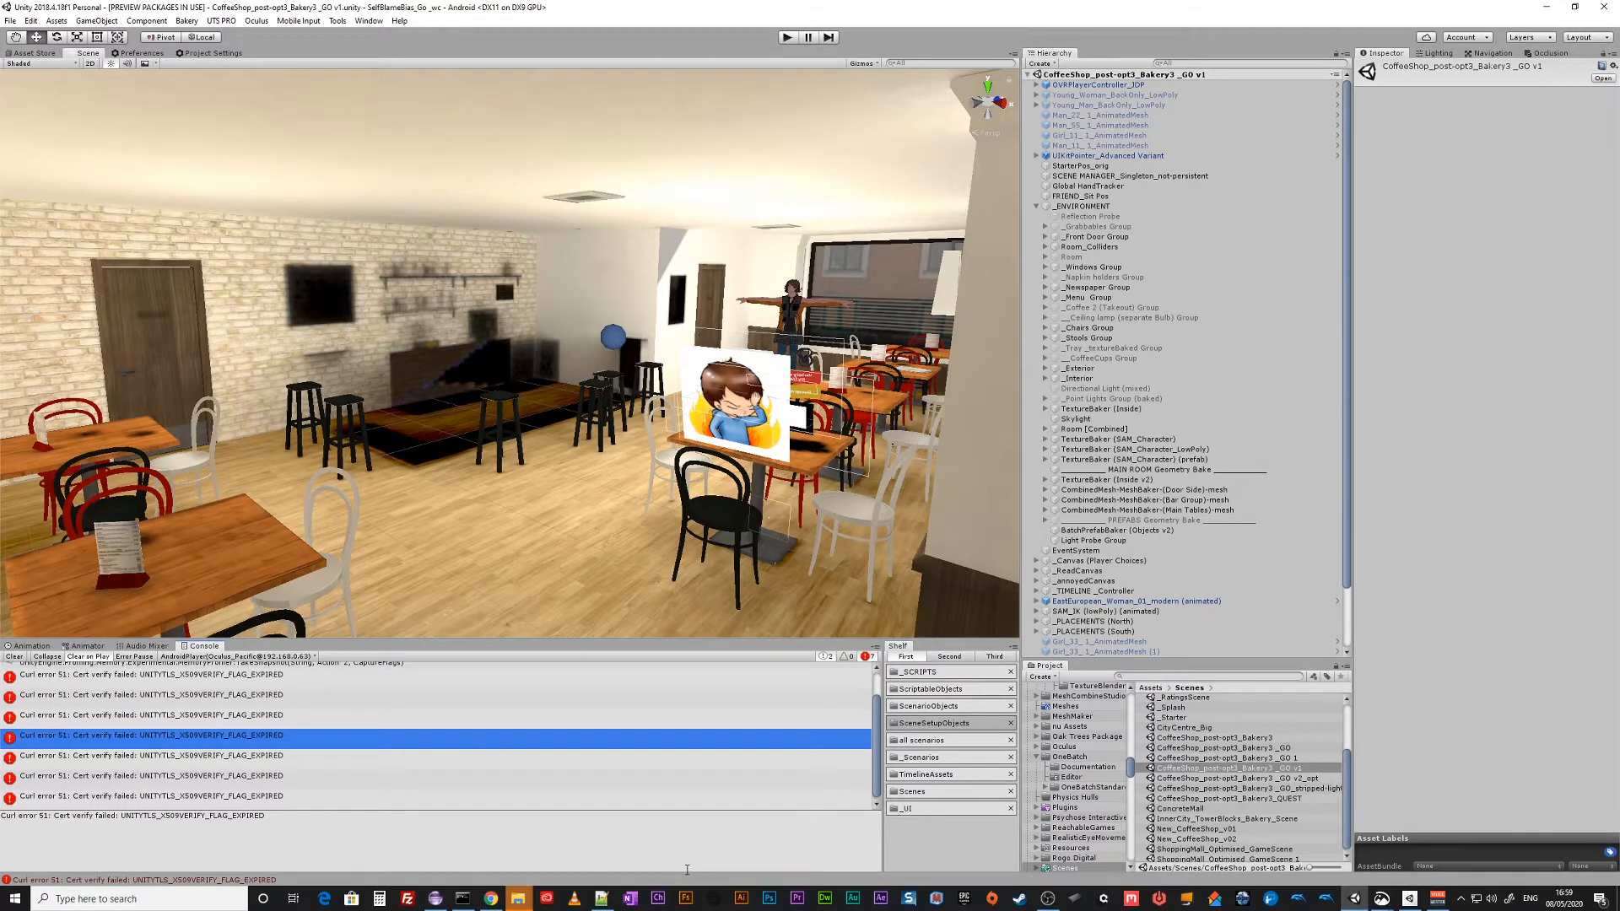
# Show the cafe app's memory usage pie chart from the Oculus device.
pyautogui.click(435, 898)
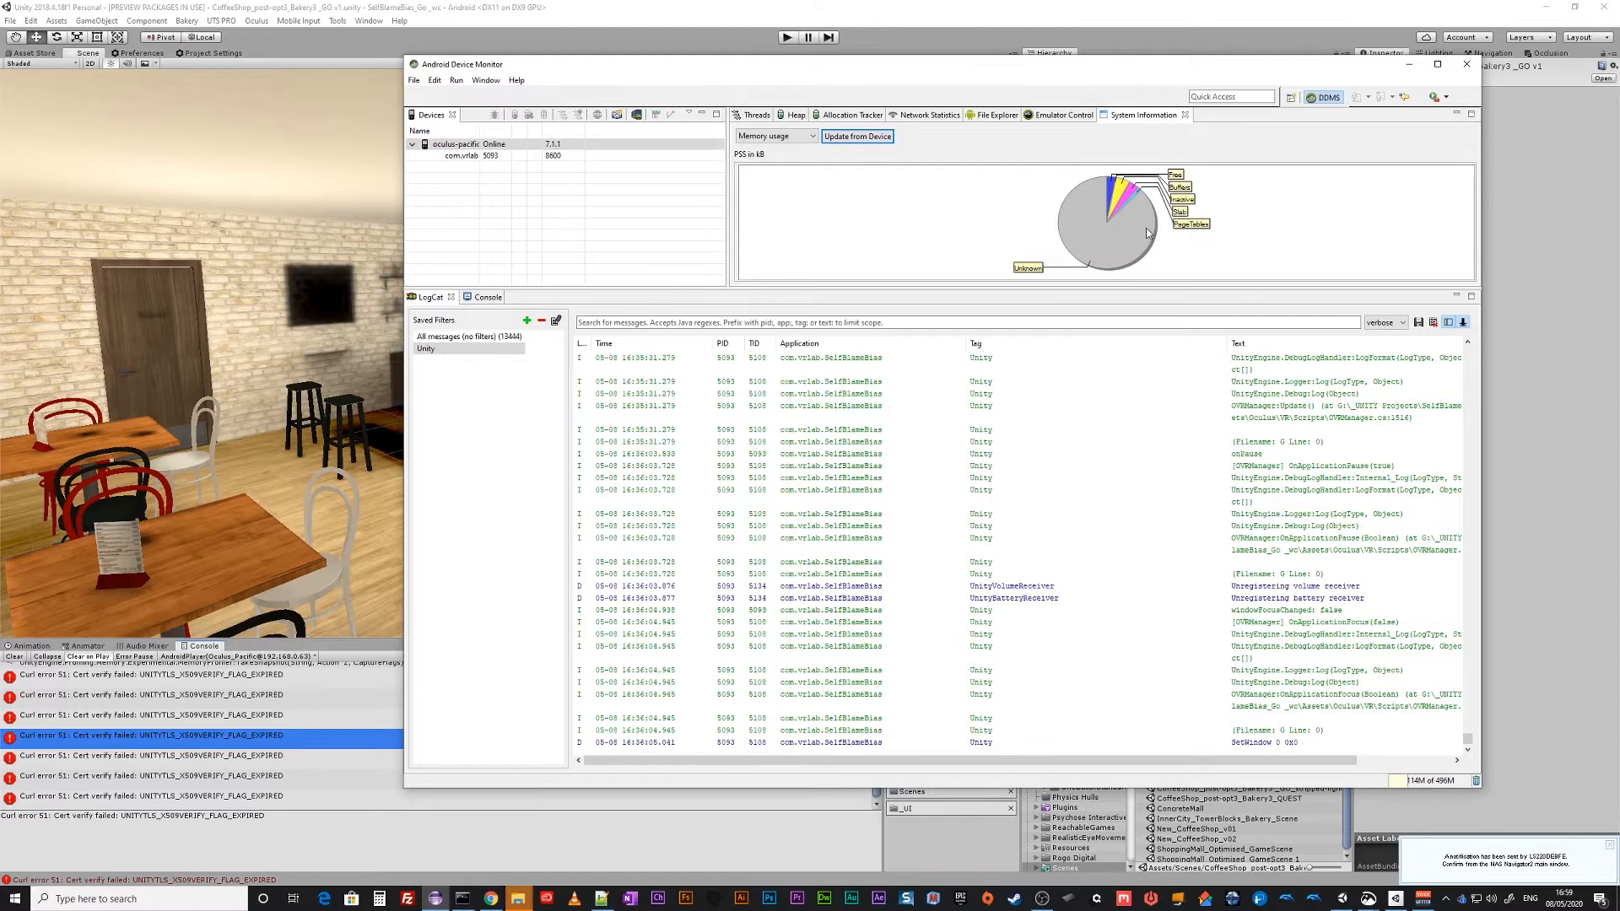
pyautogui.moveTo(758, 493)
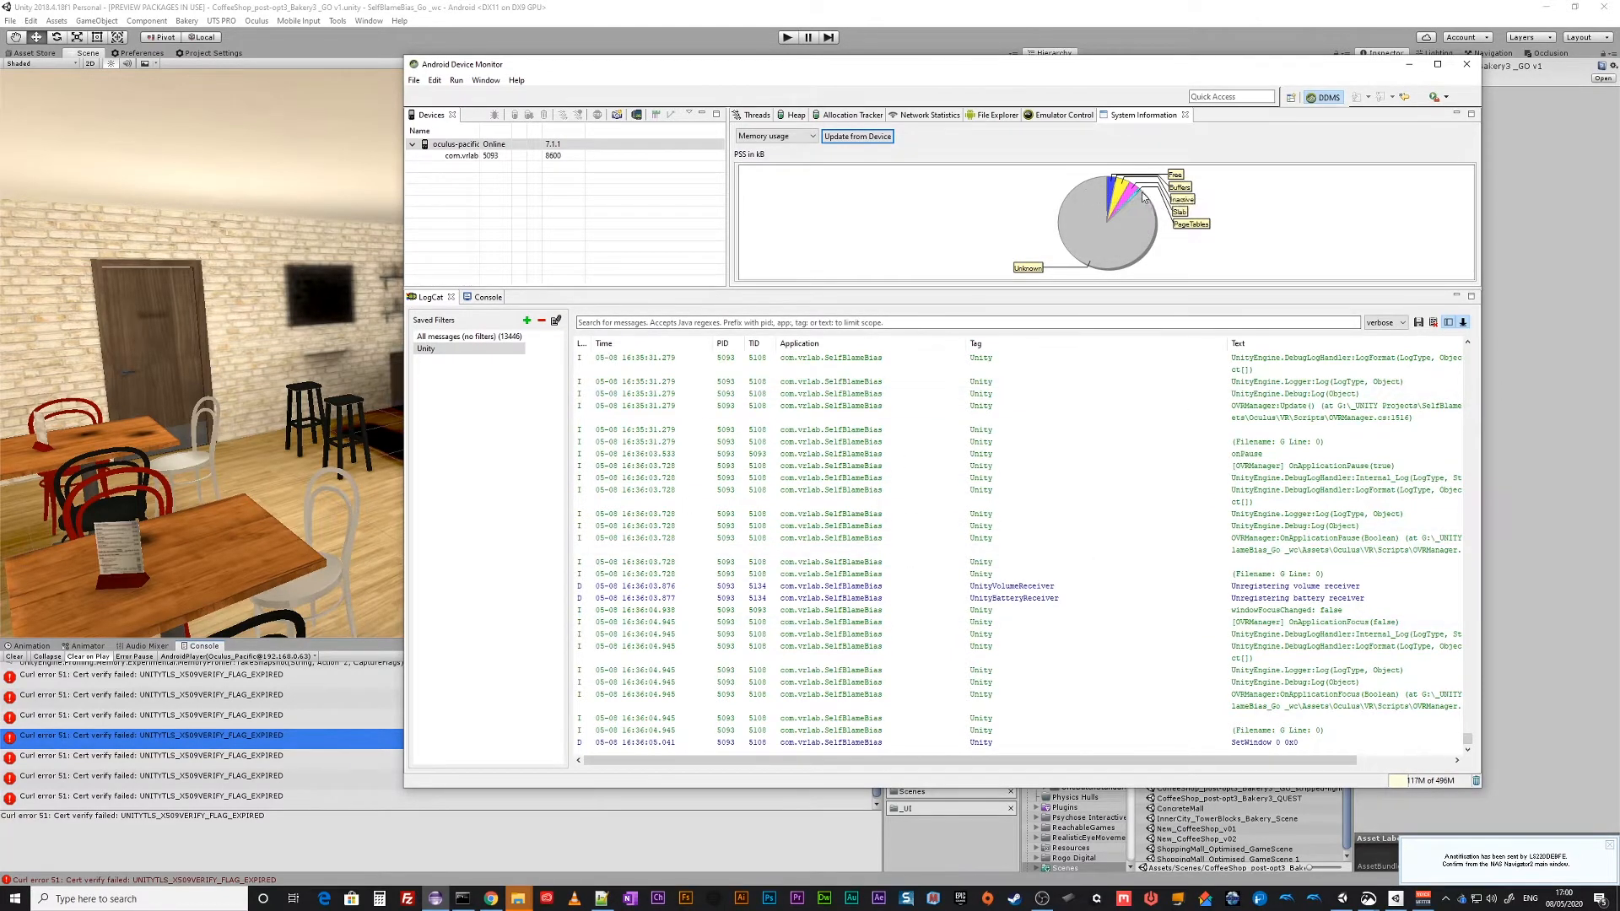
pyautogui.moveTo(1124, 209)
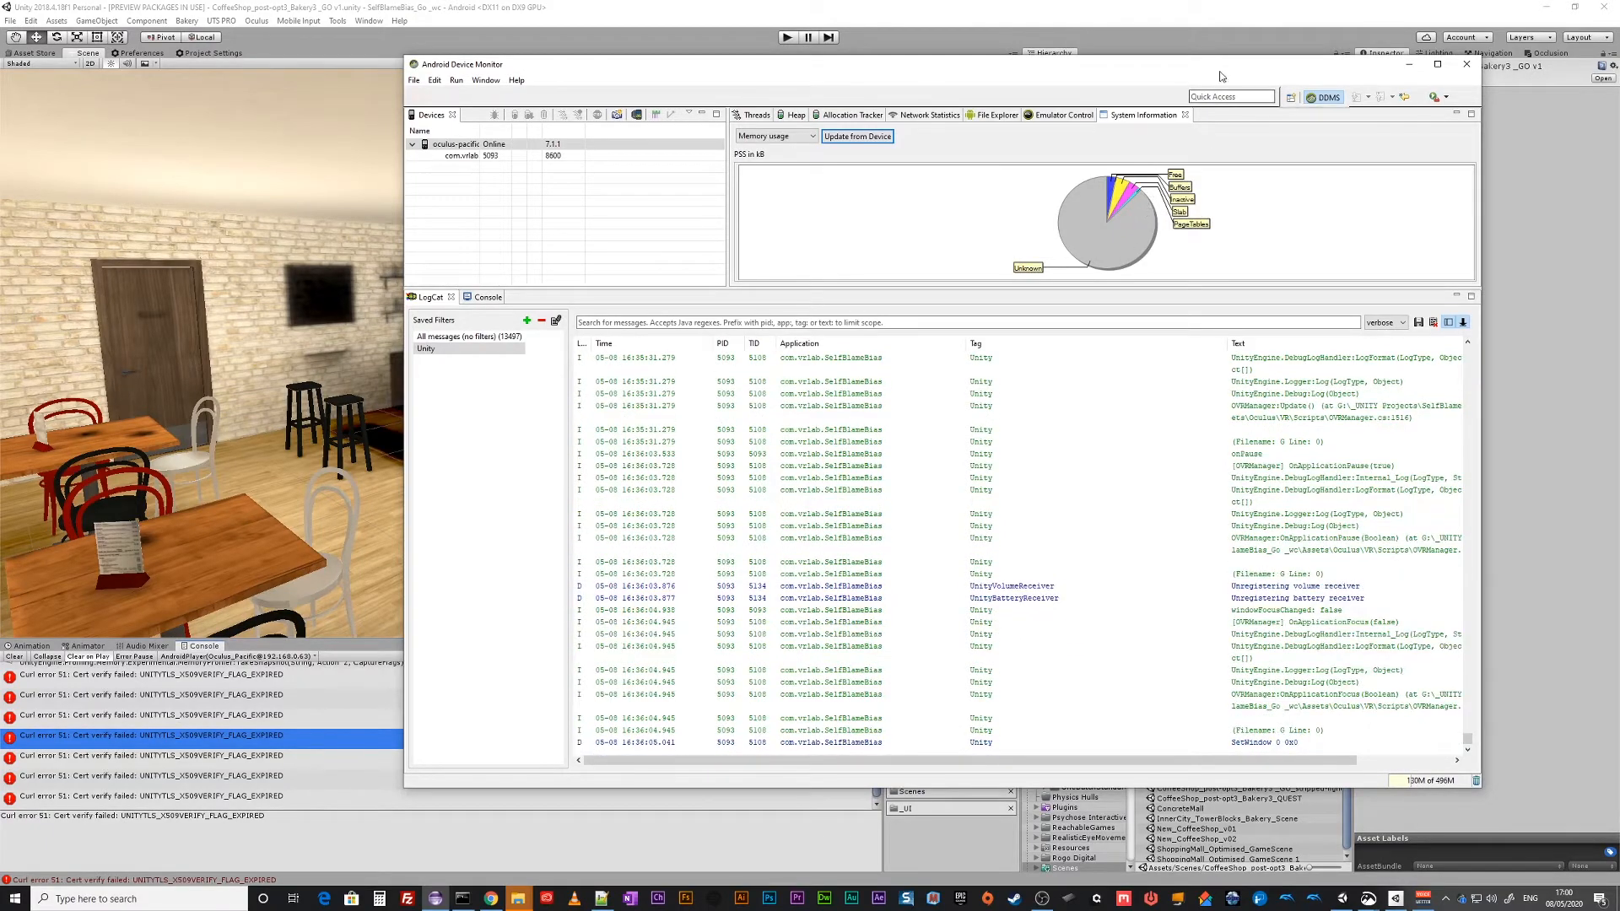
# Return to Unity and confirm Memory Profiler 0.2.3 is installed in Package Manager.
pyautogui.click(1465, 62)
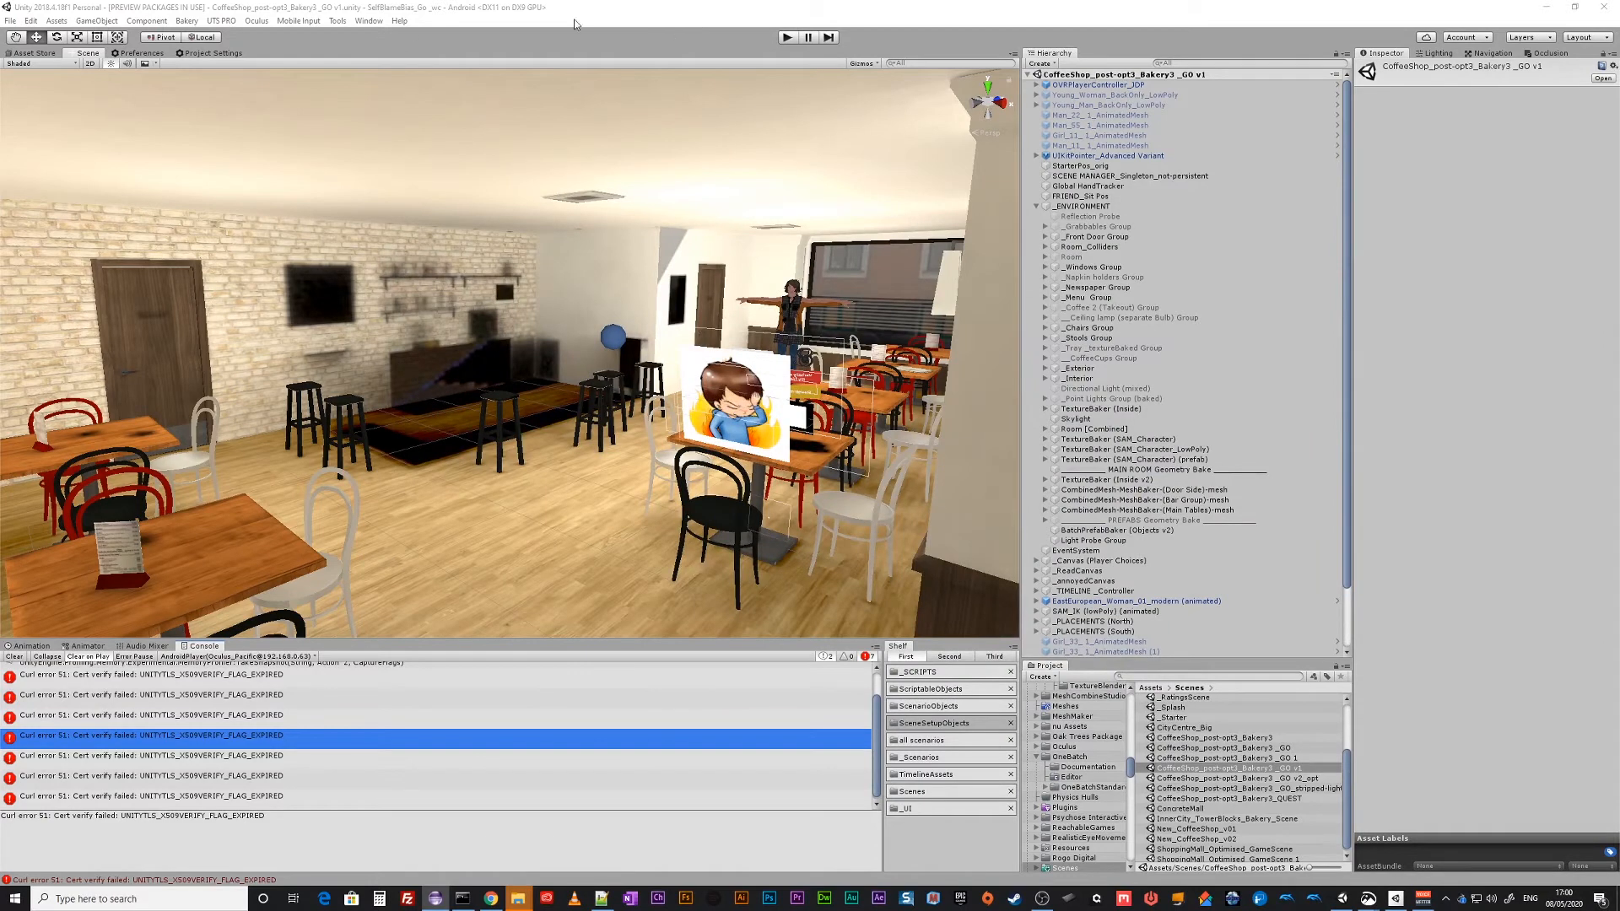
pyautogui.click(368, 20)
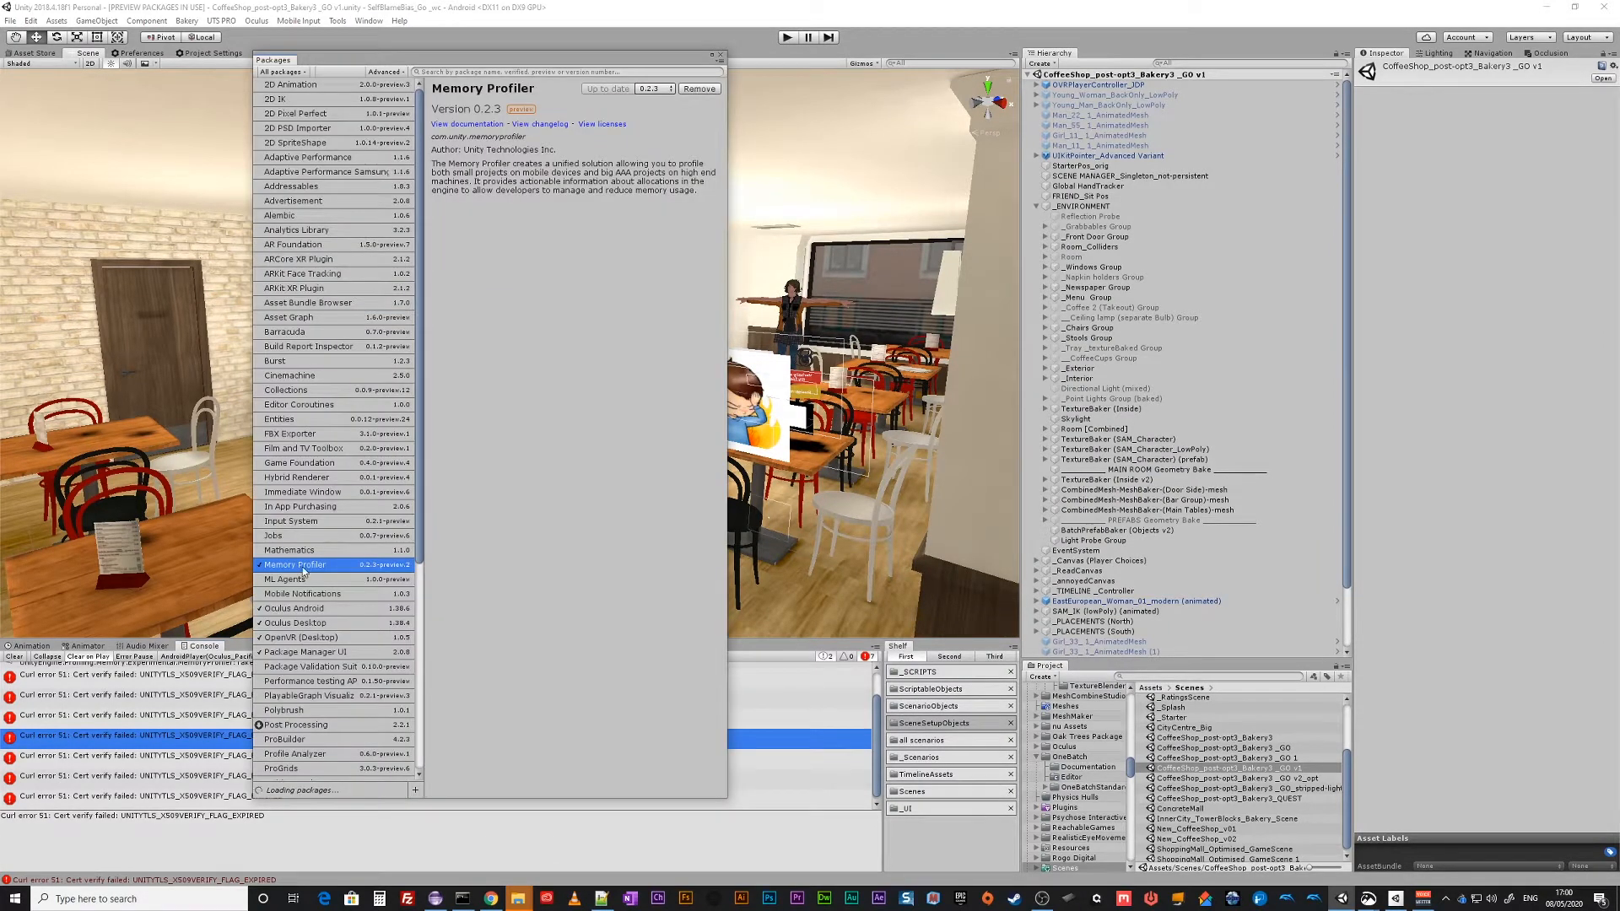
pyautogui.moveTo(383, 572)
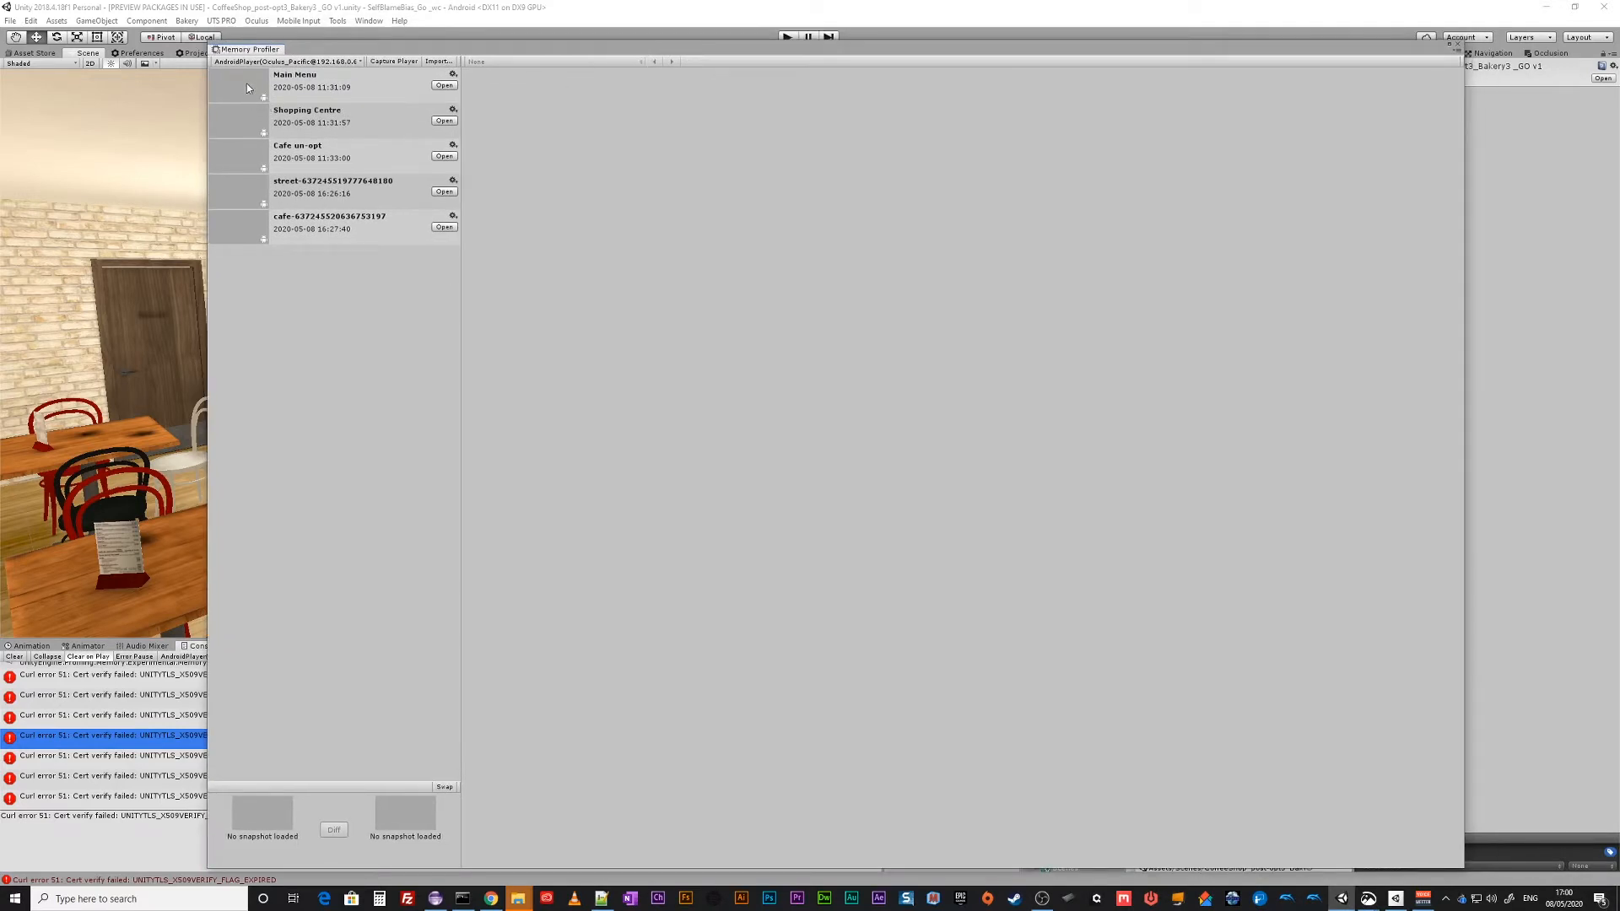
pyautogui.click(287, 60)
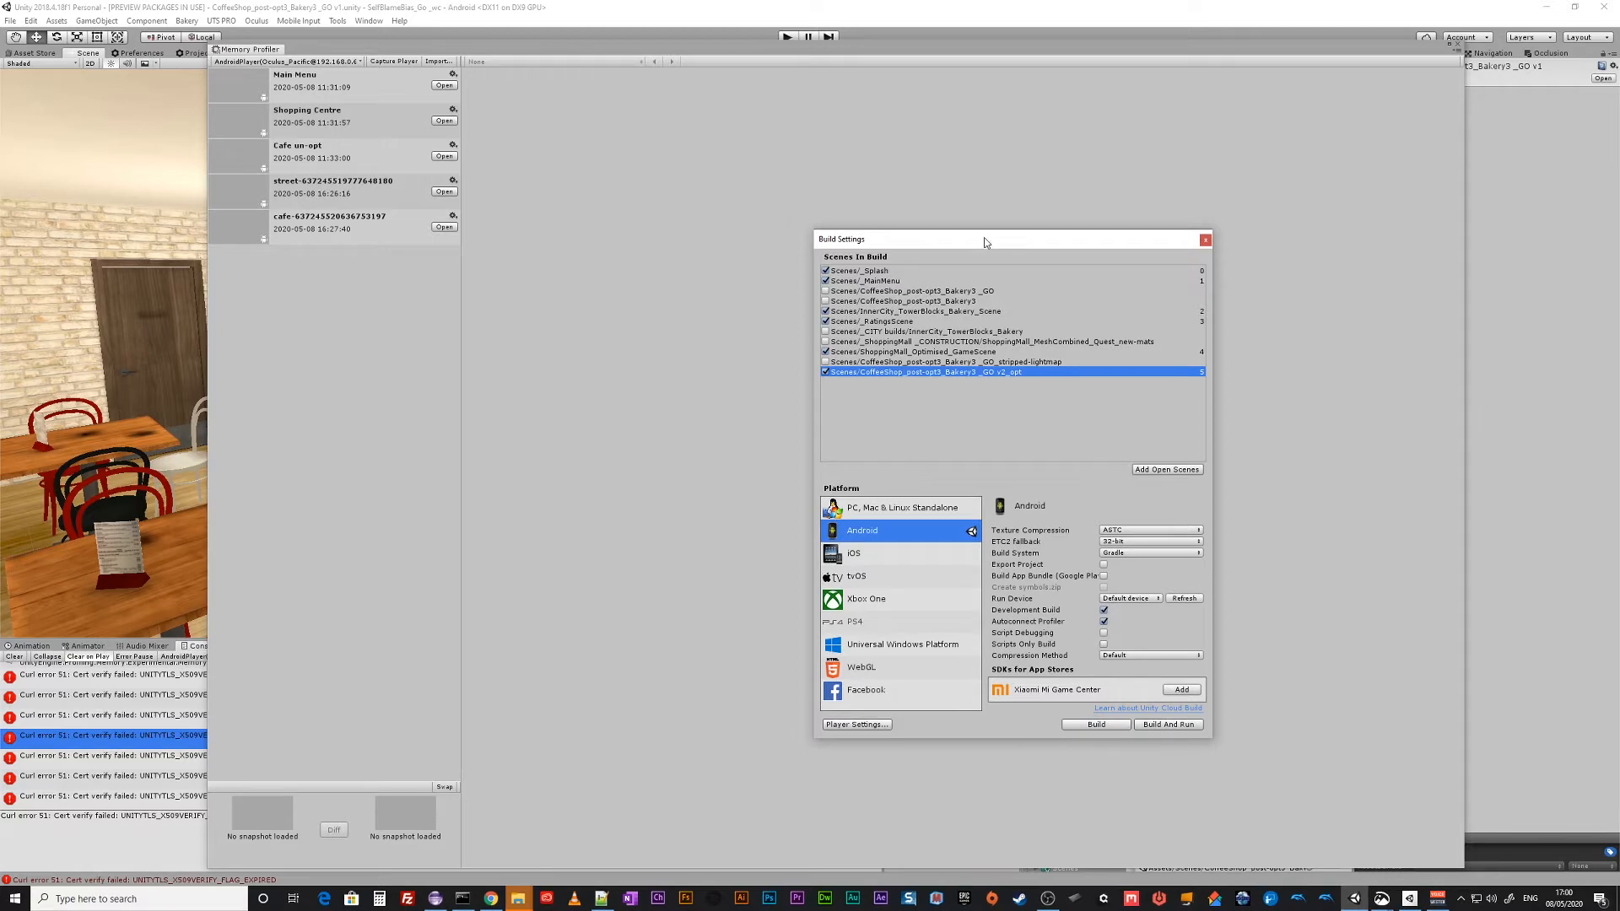
pyautogui.click(1206, 237)
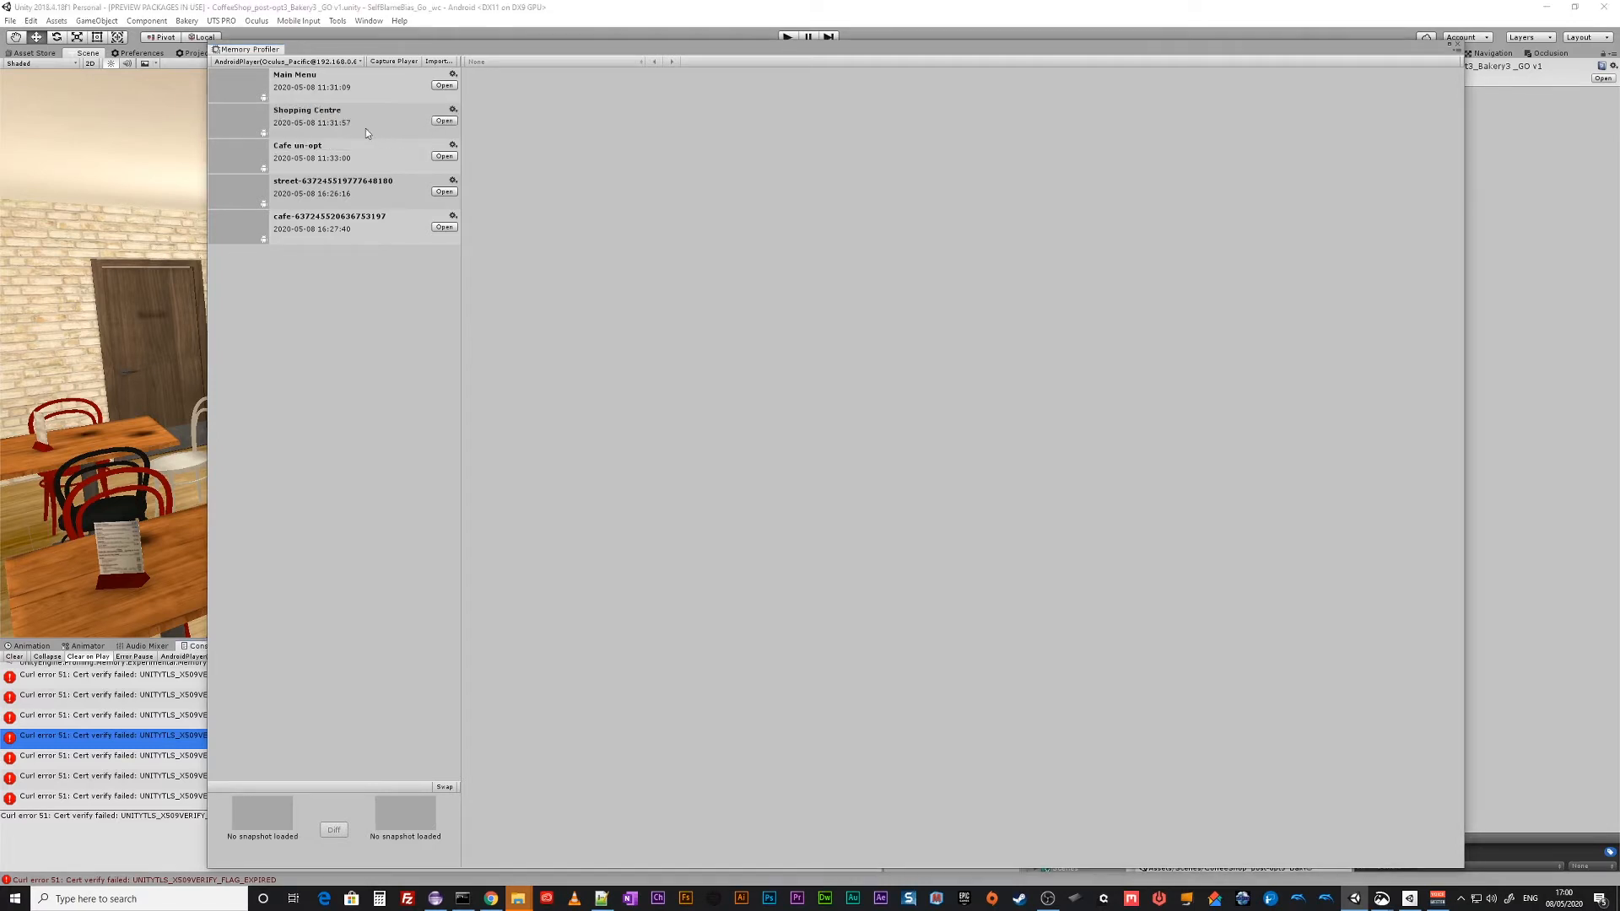
# Load the Shopping Centre snapshot to see its memory tree map and object table.
pyautogui.click(444, 122)
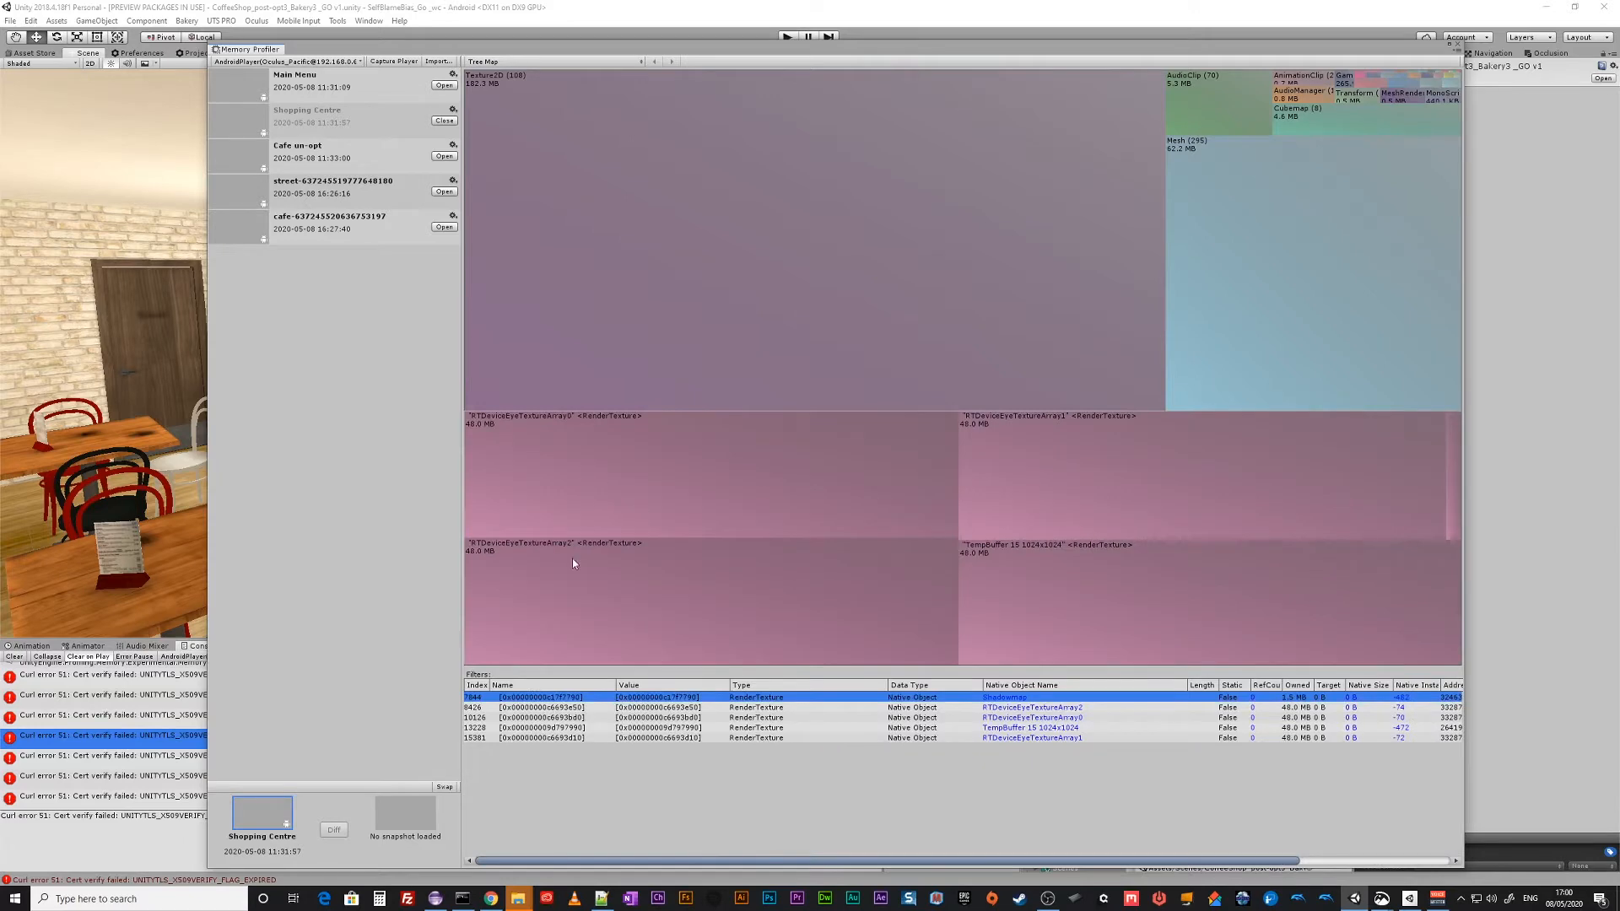
pyautogui.moveTo(609, 258)
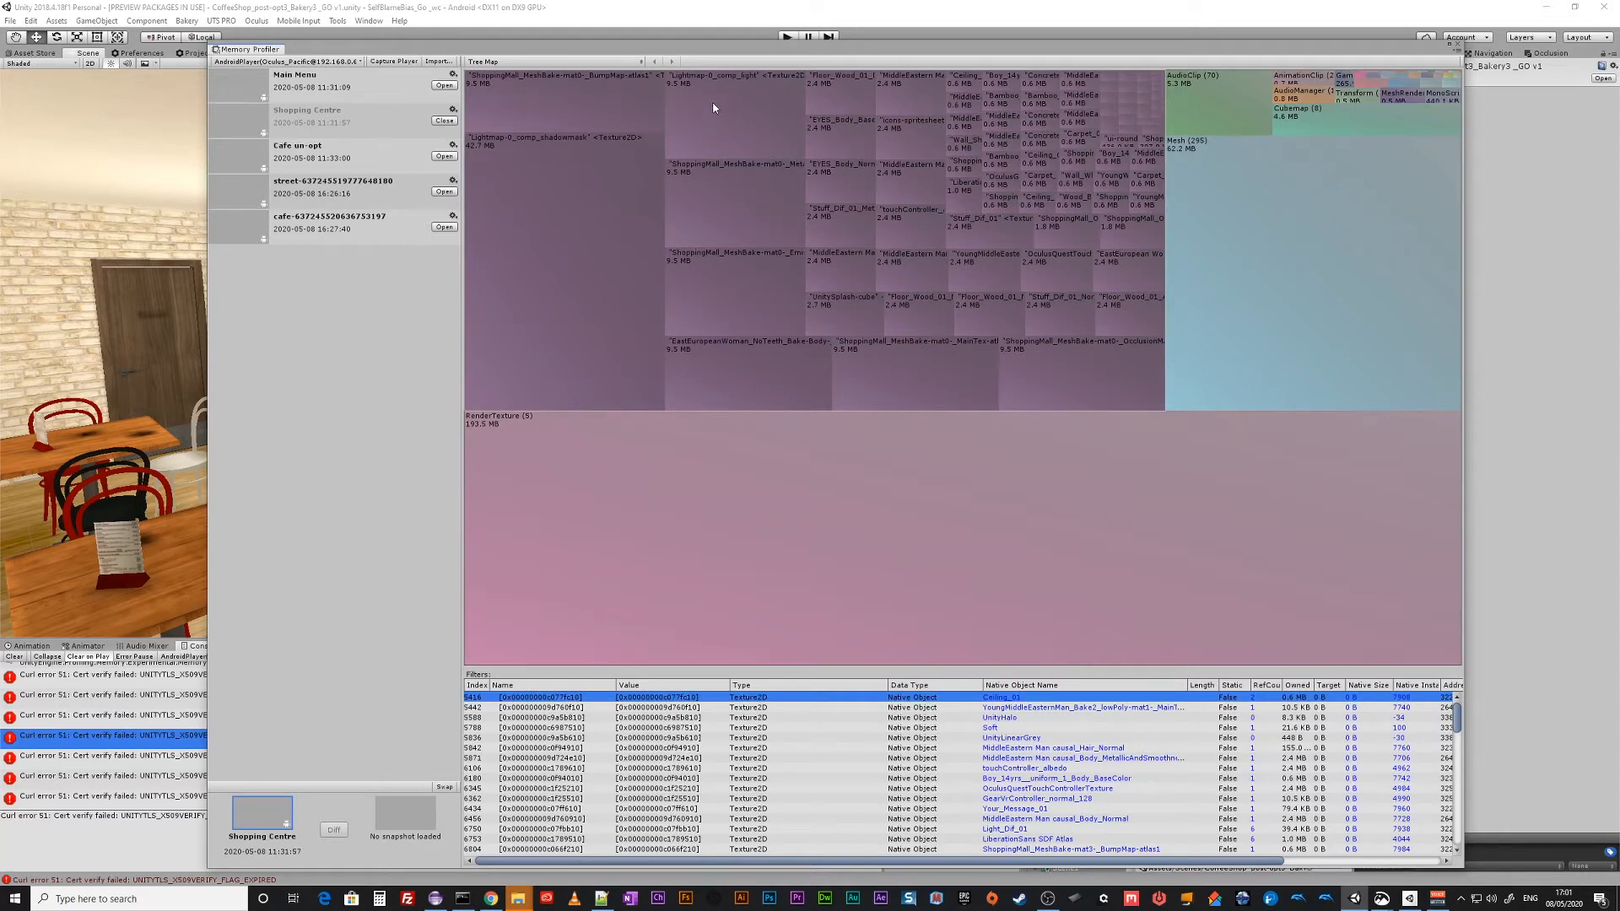
pyautogui.moveTo(767, 386)
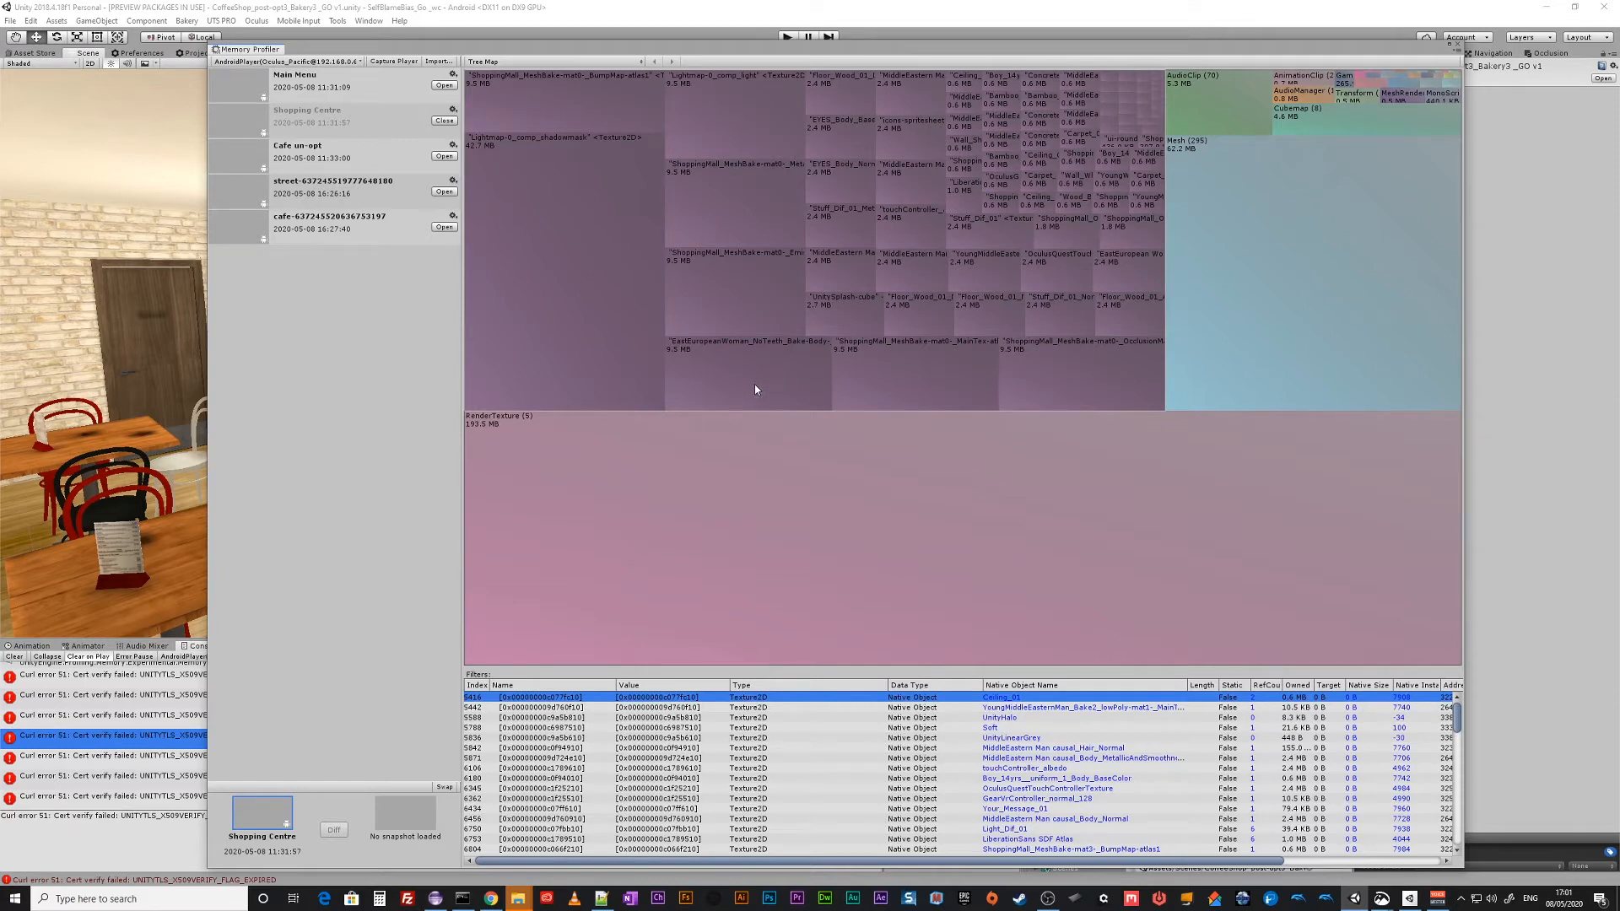
pyautogui.moveTo(757, 386)
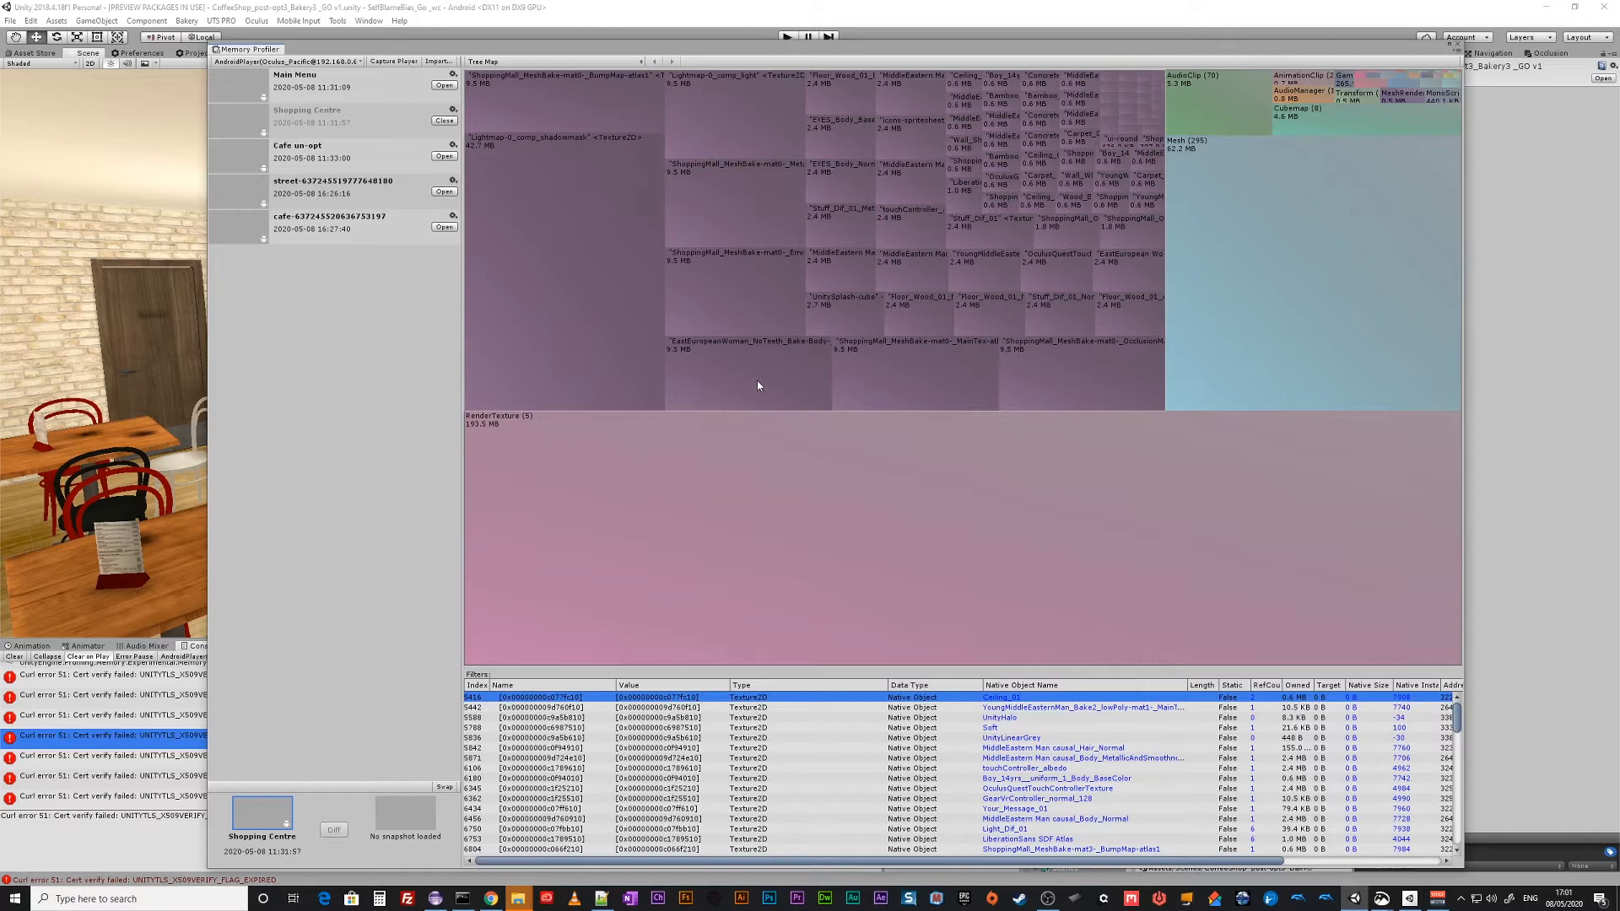
pyautogui.moveTo(927, 141)
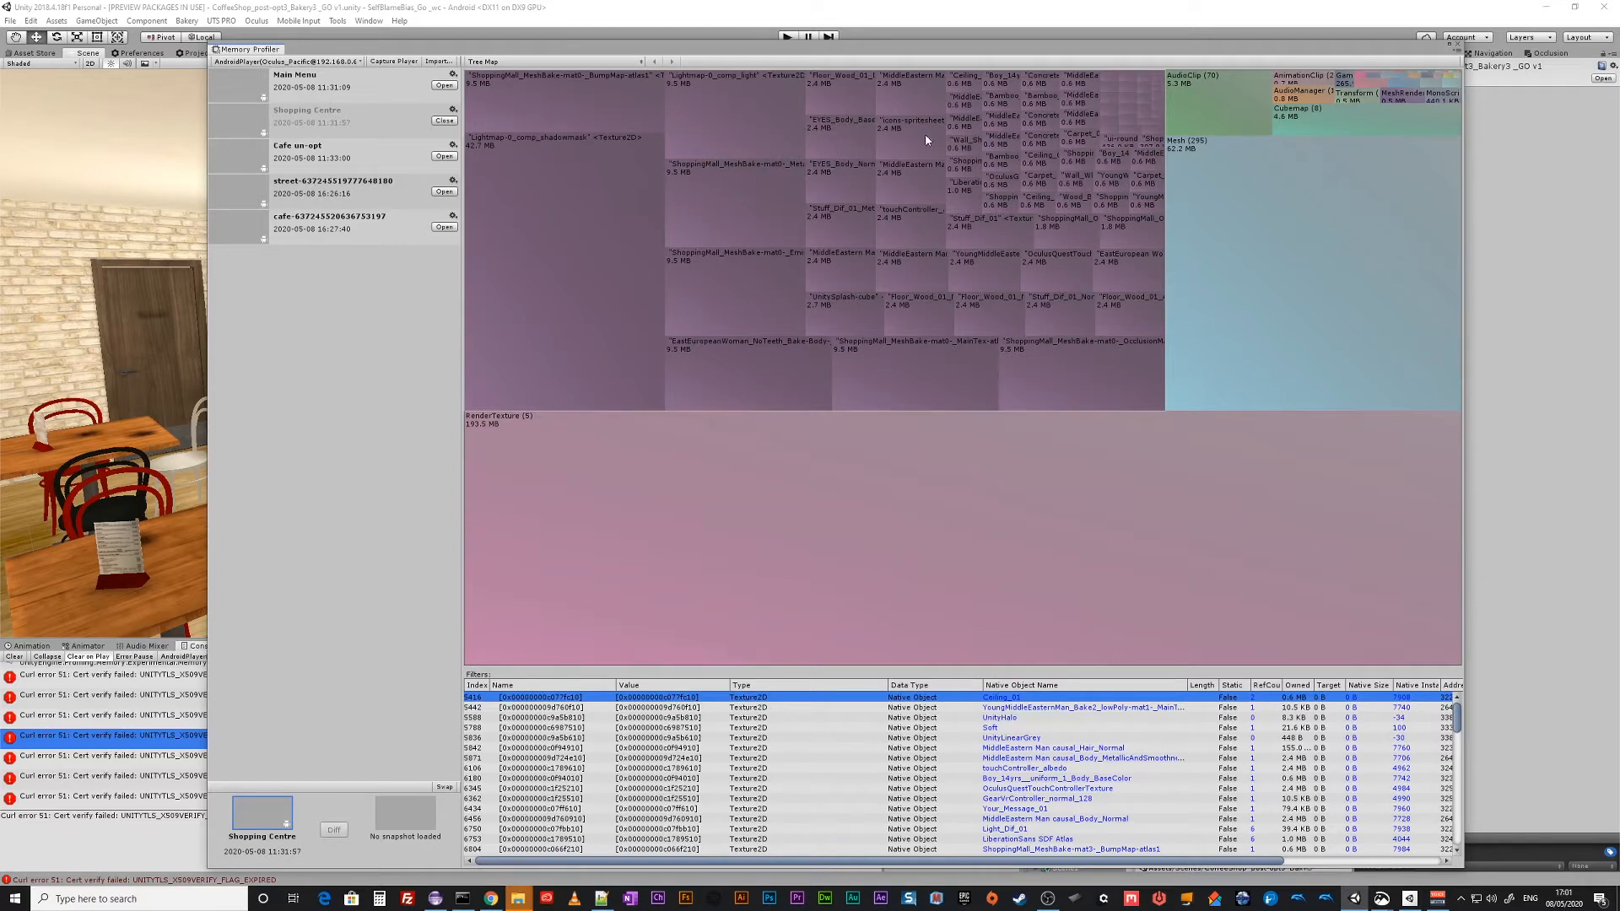
pyautogui.moveTo(700, 346)
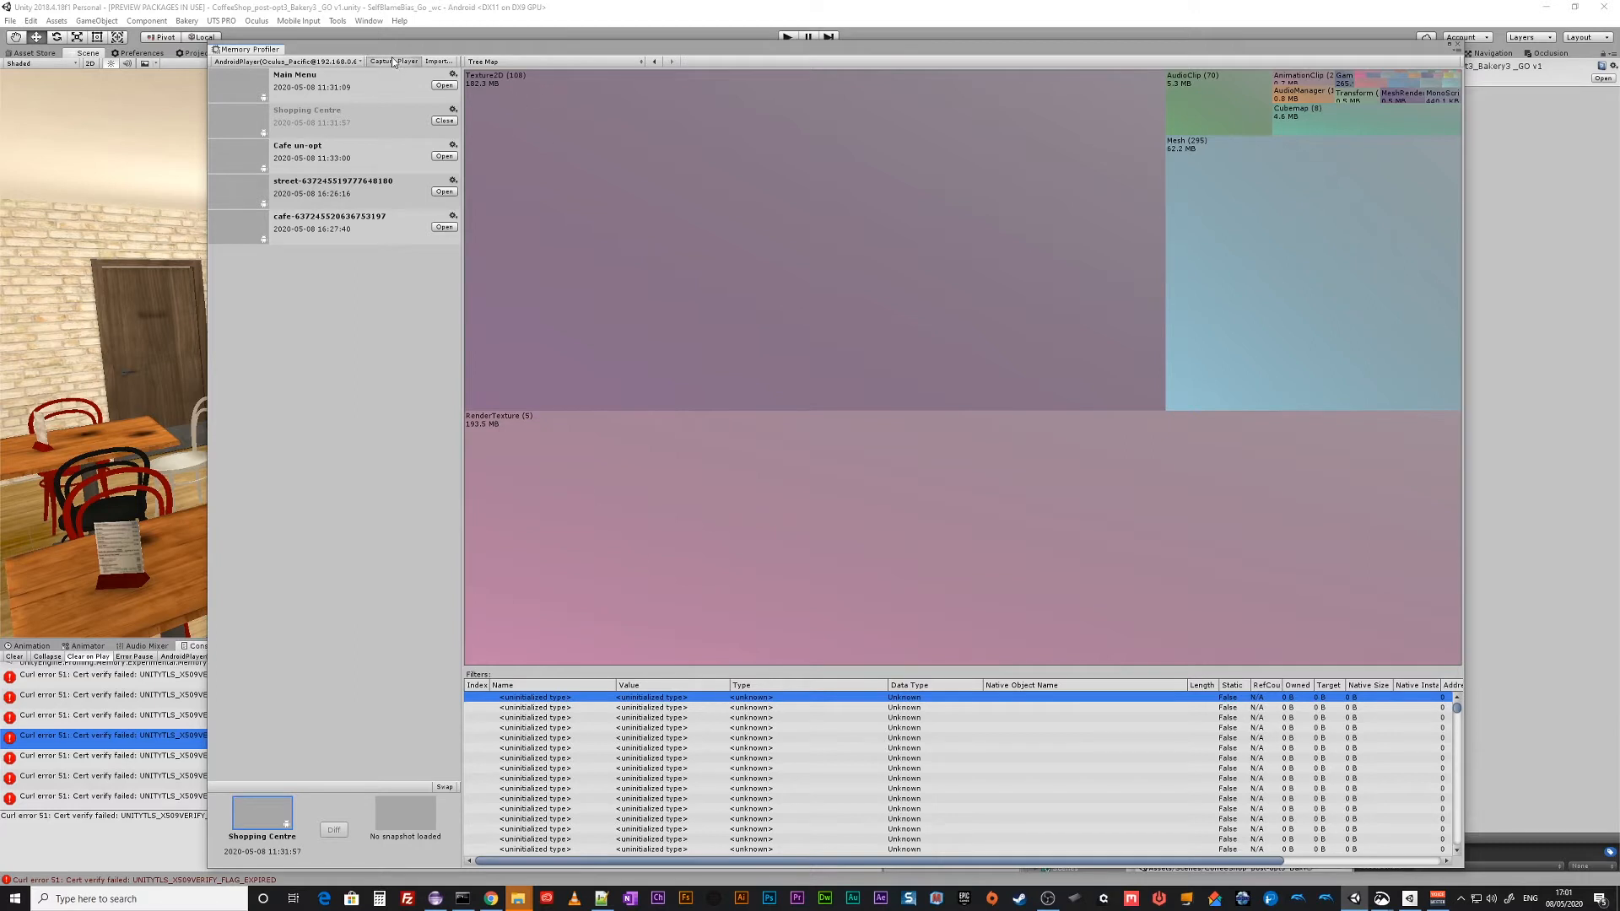
pyautogui.moveTo(394, 60)
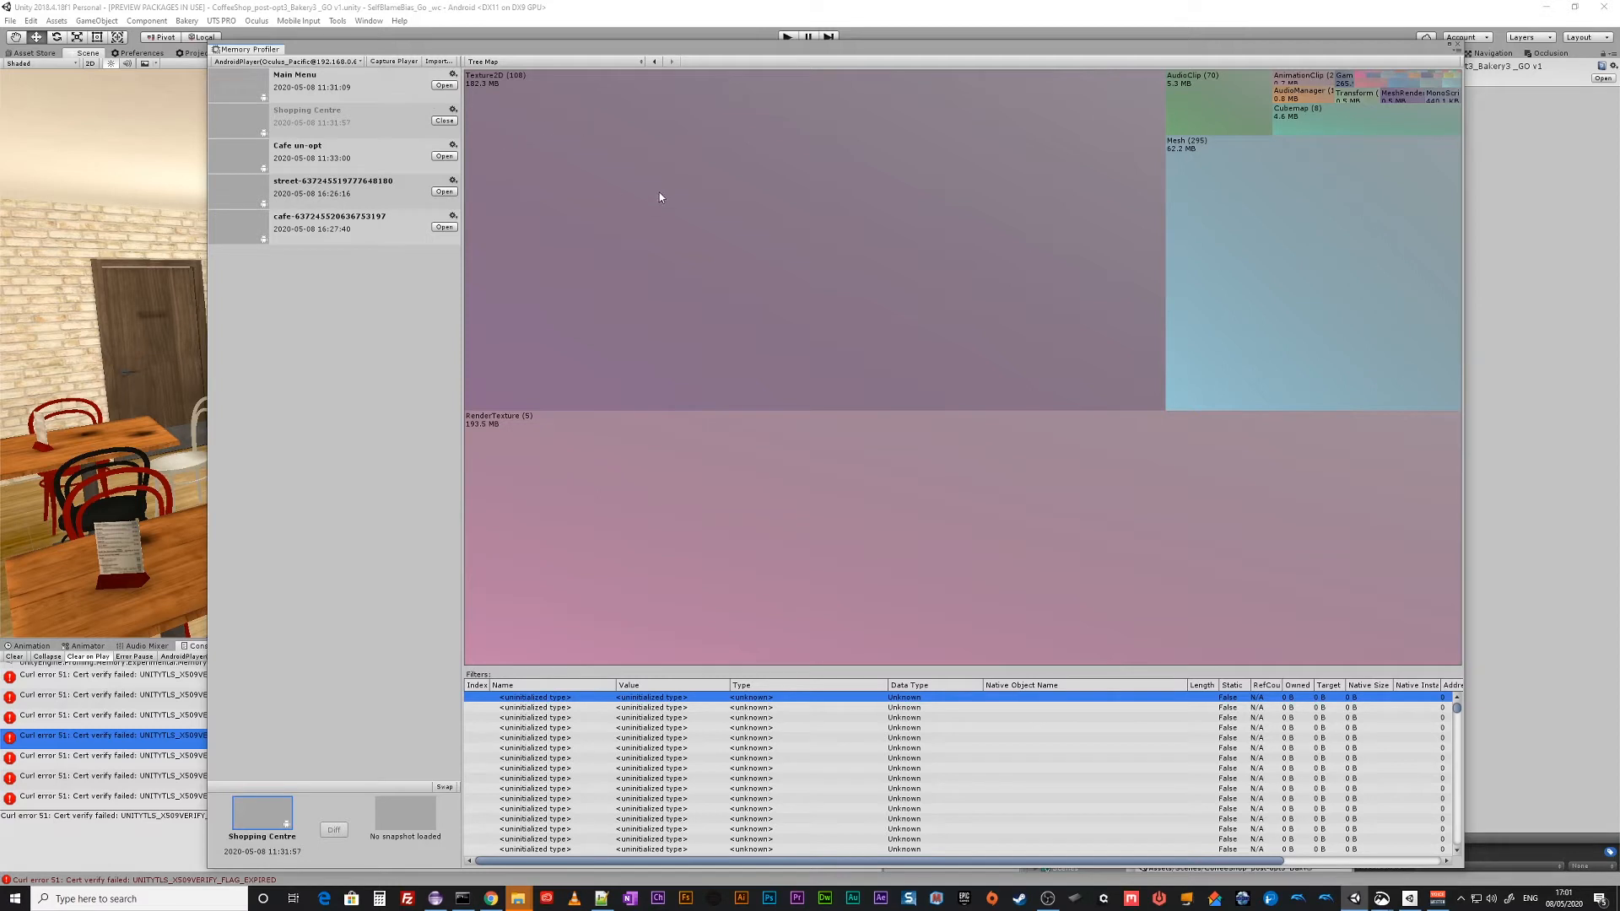
pyautogui.moveTo(491, 82)
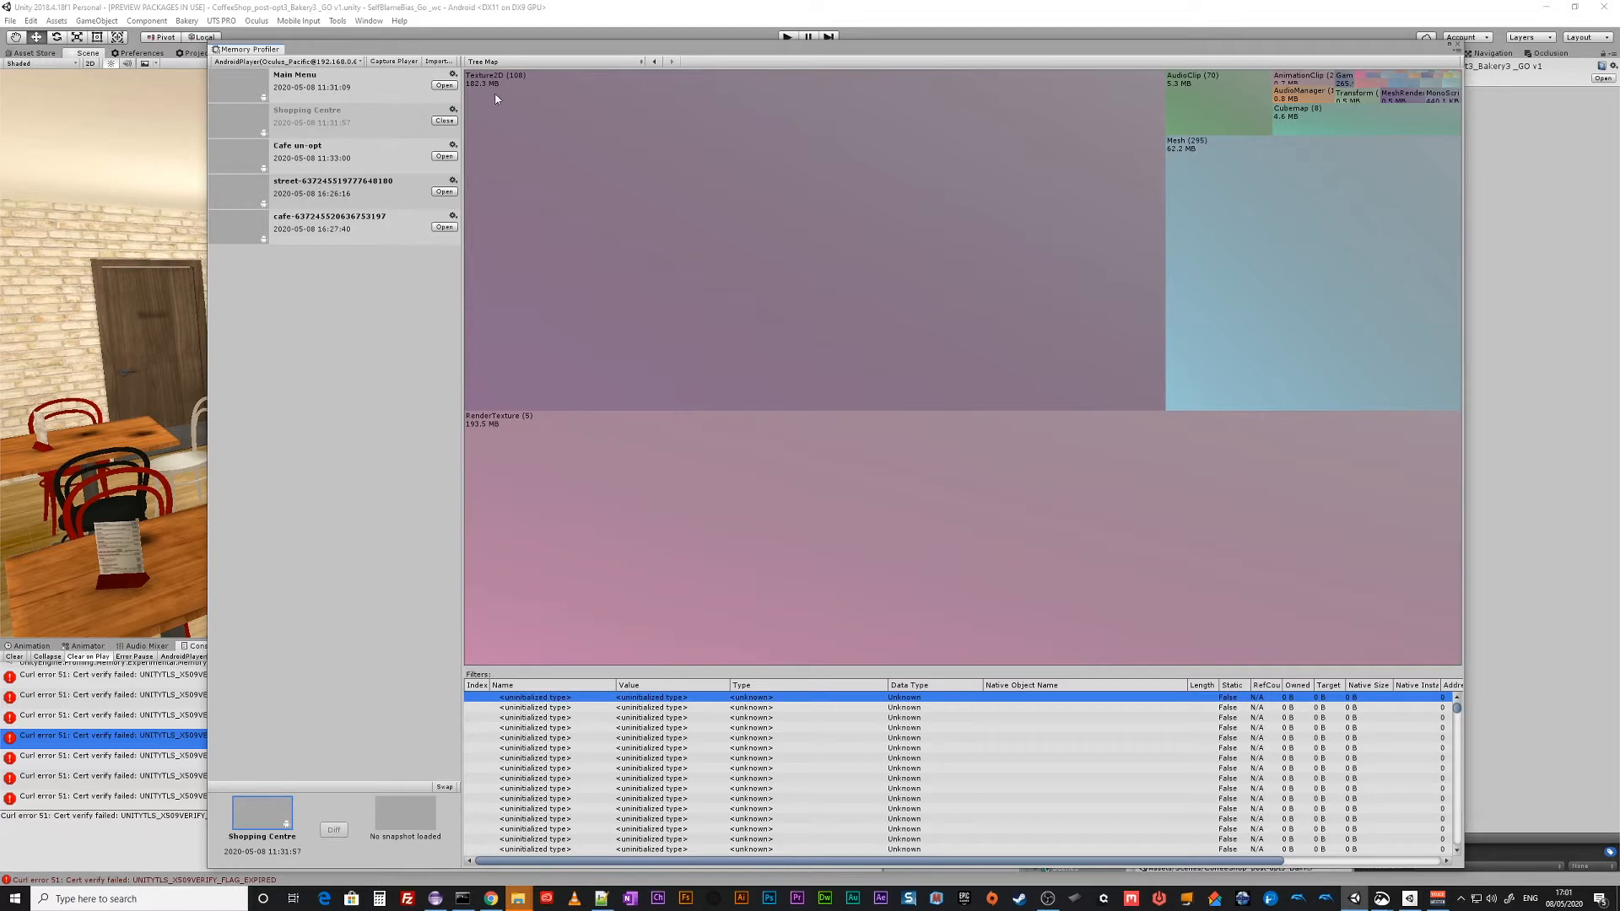
pyautogui.moveTo(329, 158)
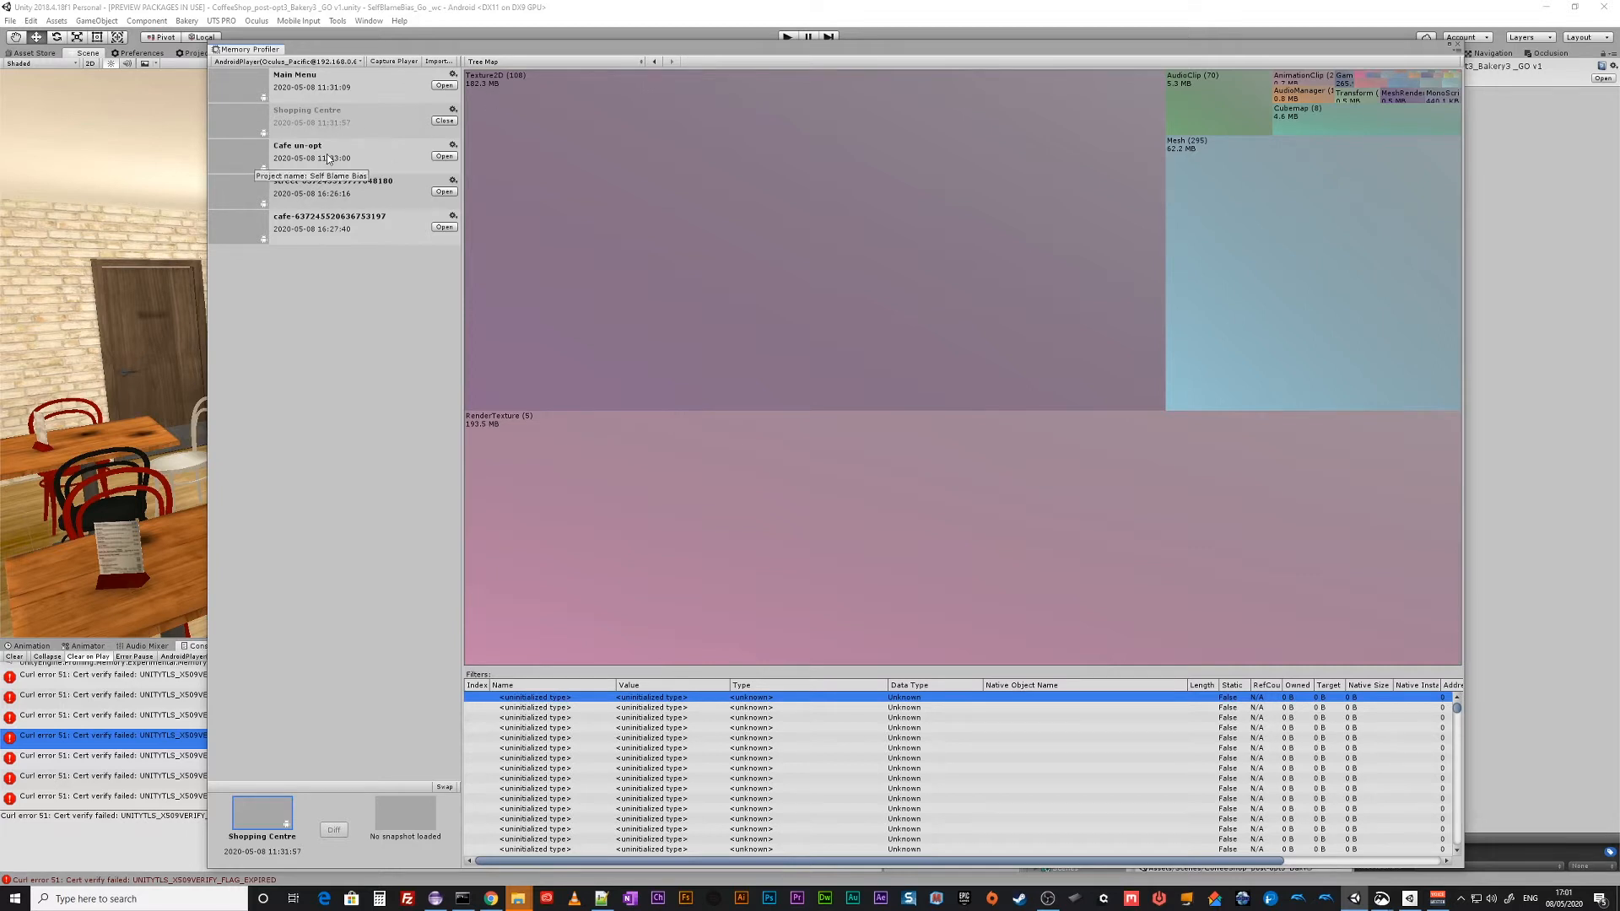
# Close the Memory Profiler to return to the coffee shop scene.
pyautogui.click(444, 155)
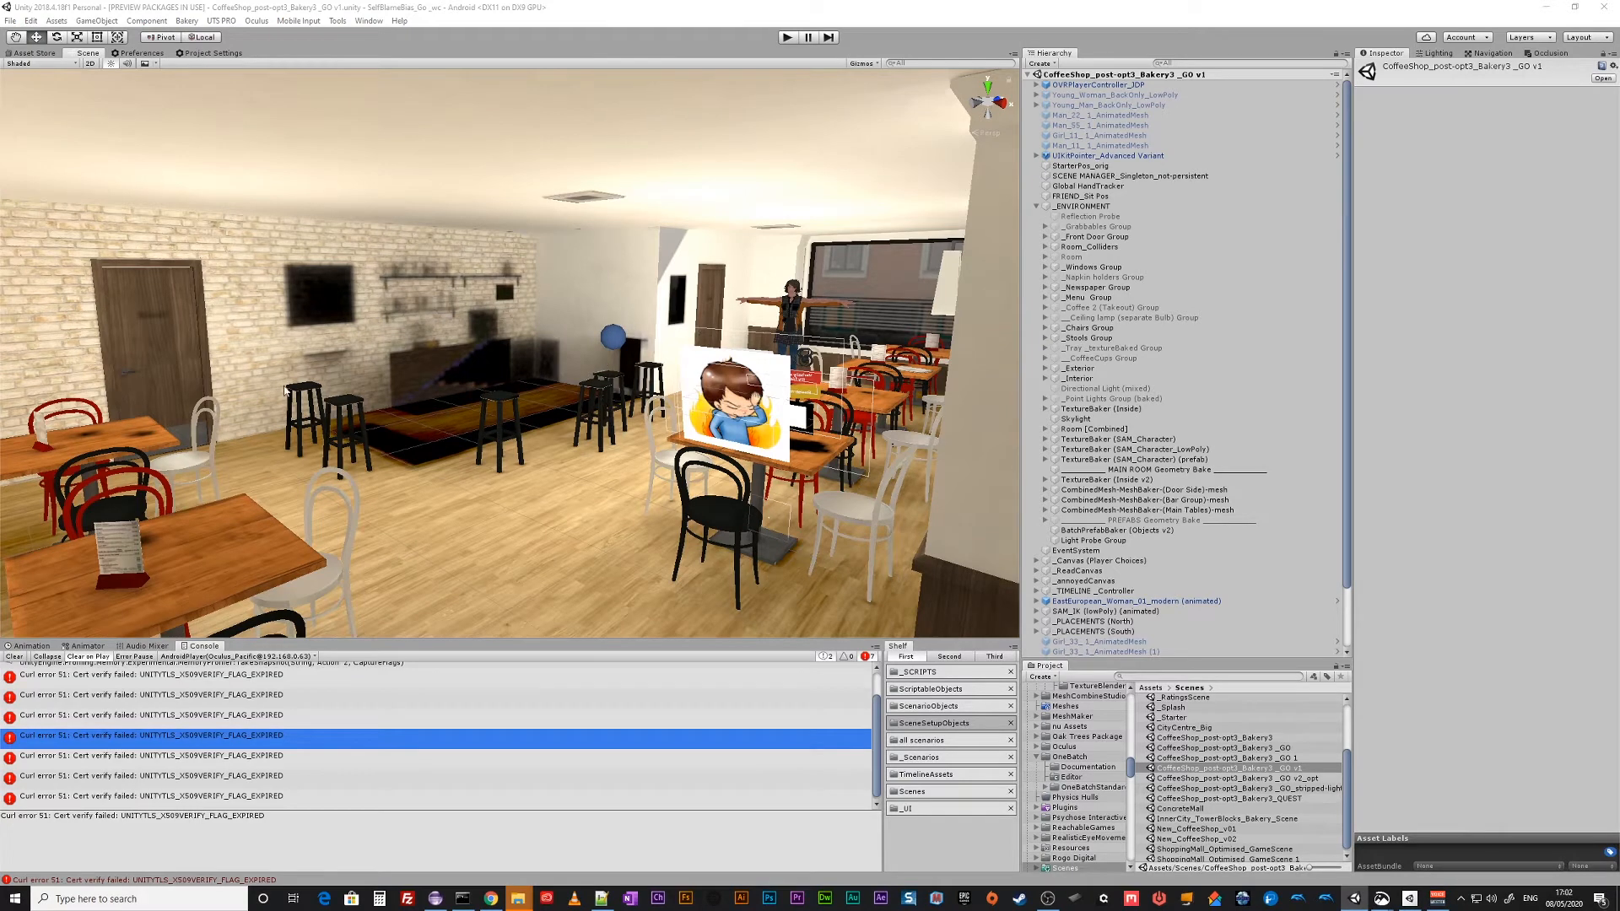
pyautogui.moveTo(209, 478)
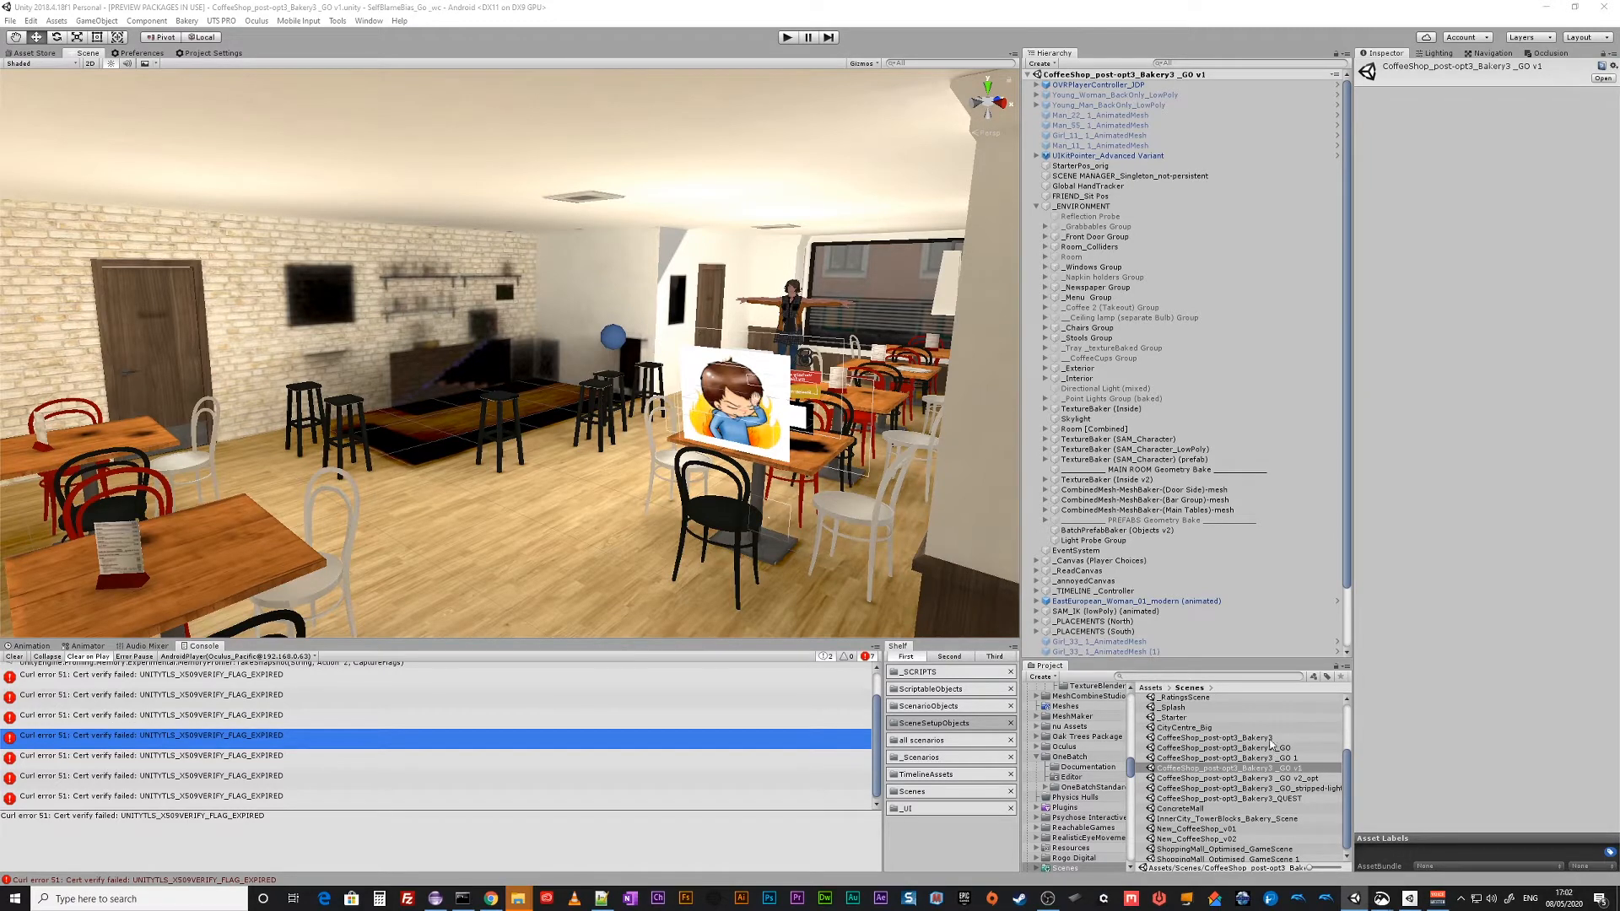
# Open CoffeeShop_post-opt3_Bakery3_QUEST and select its _ENVIRONMENT group.
pyautogui.click(1237, 737)
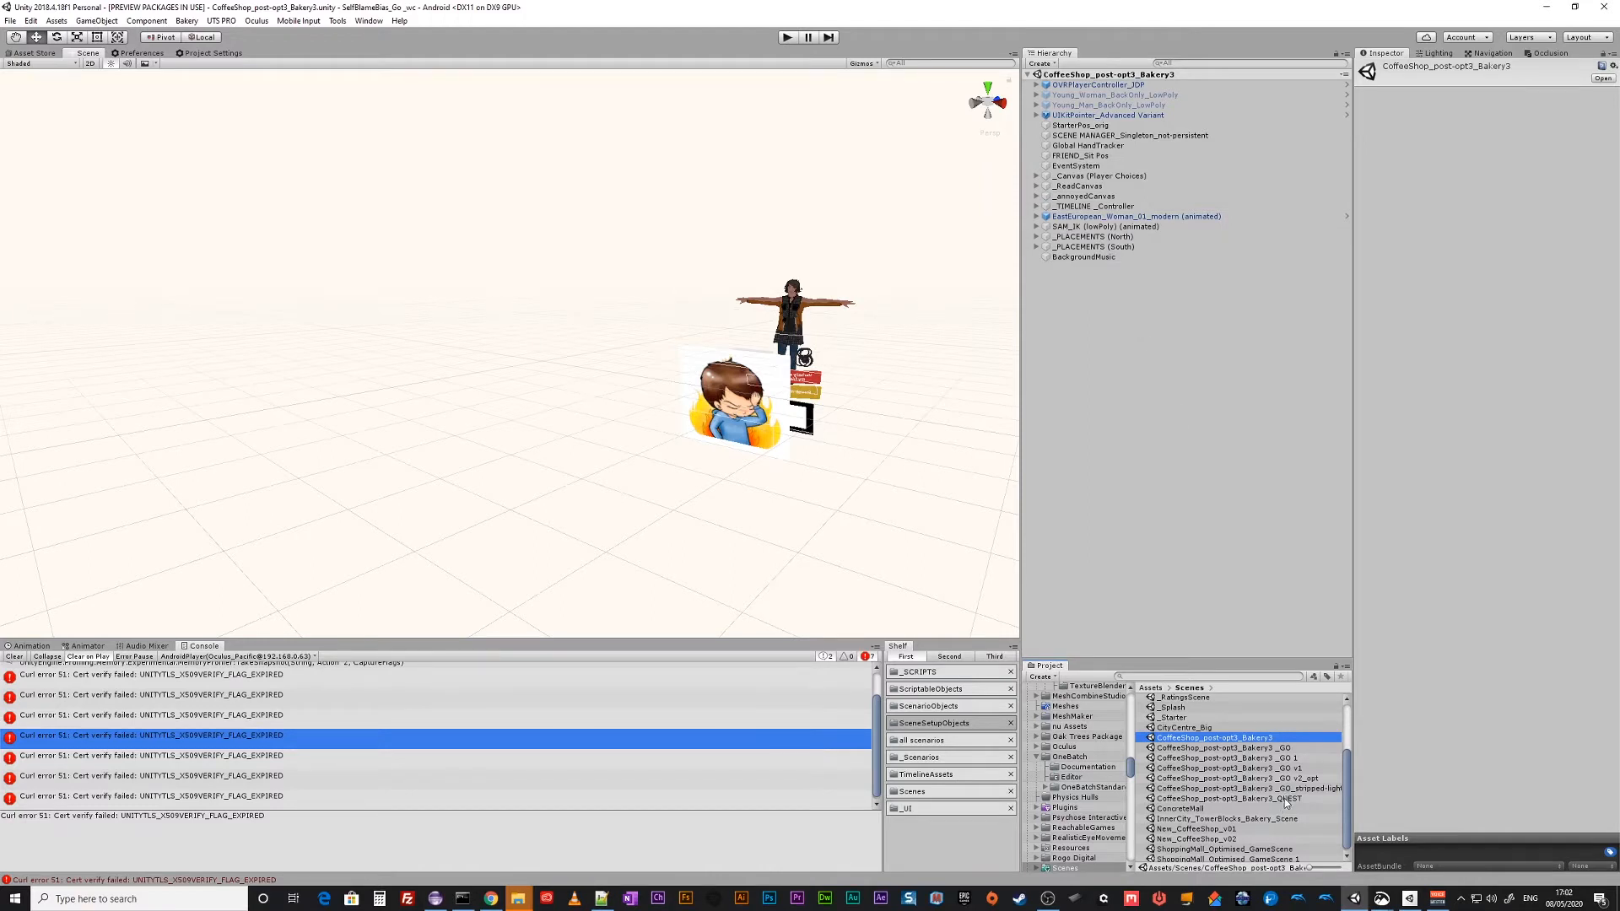
pyautogui.click(1225, 798)
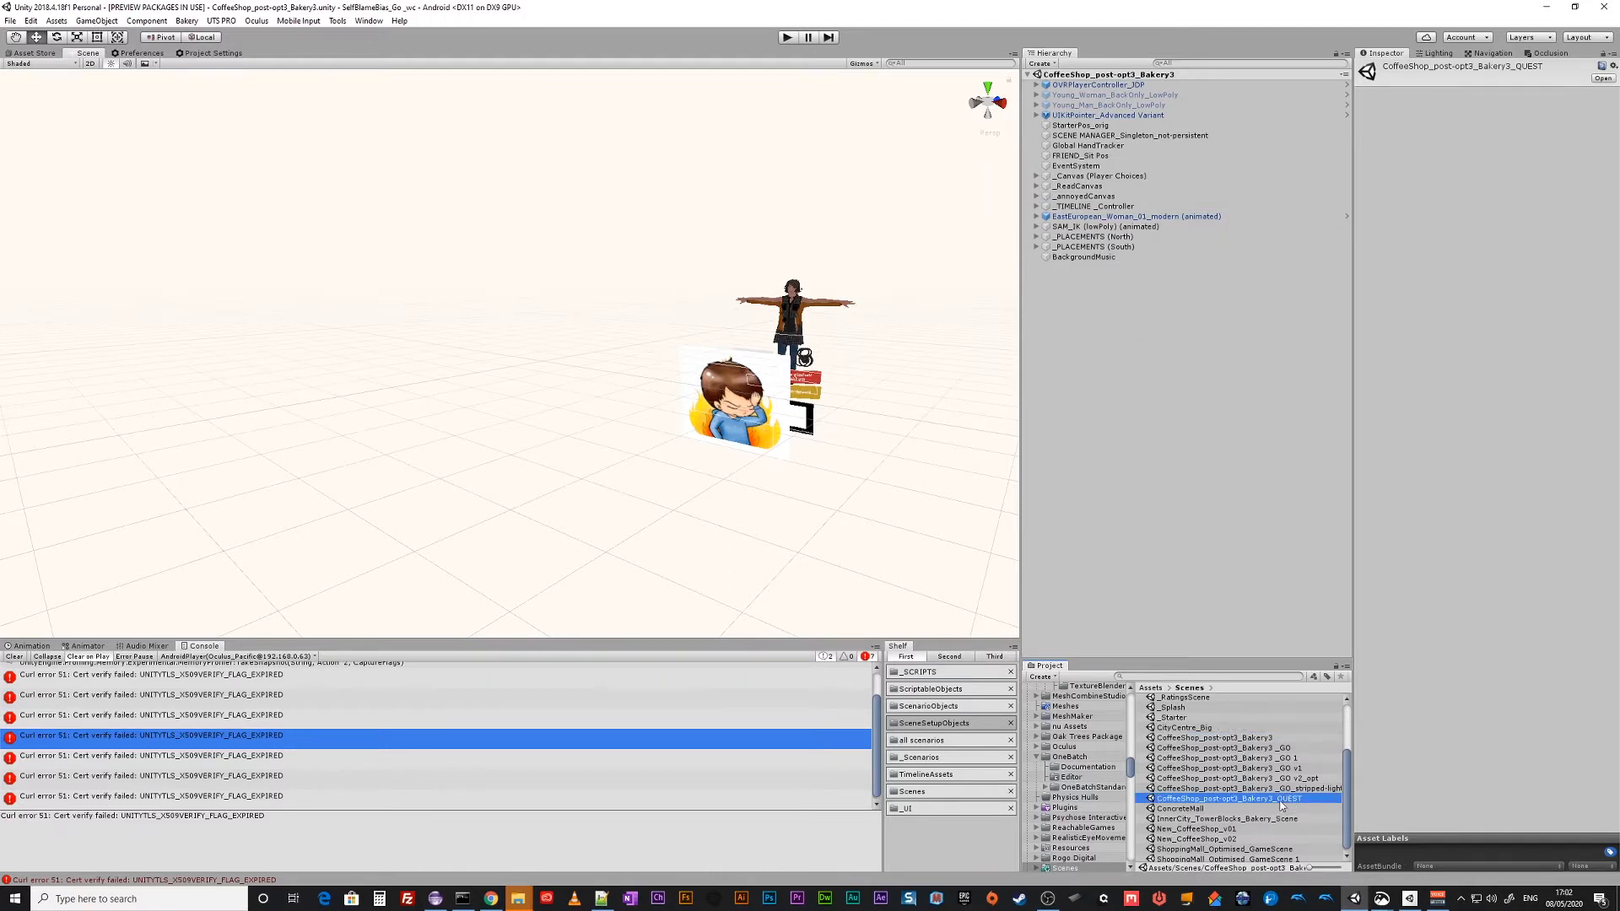
pyautogui.moveTo(525, 368)
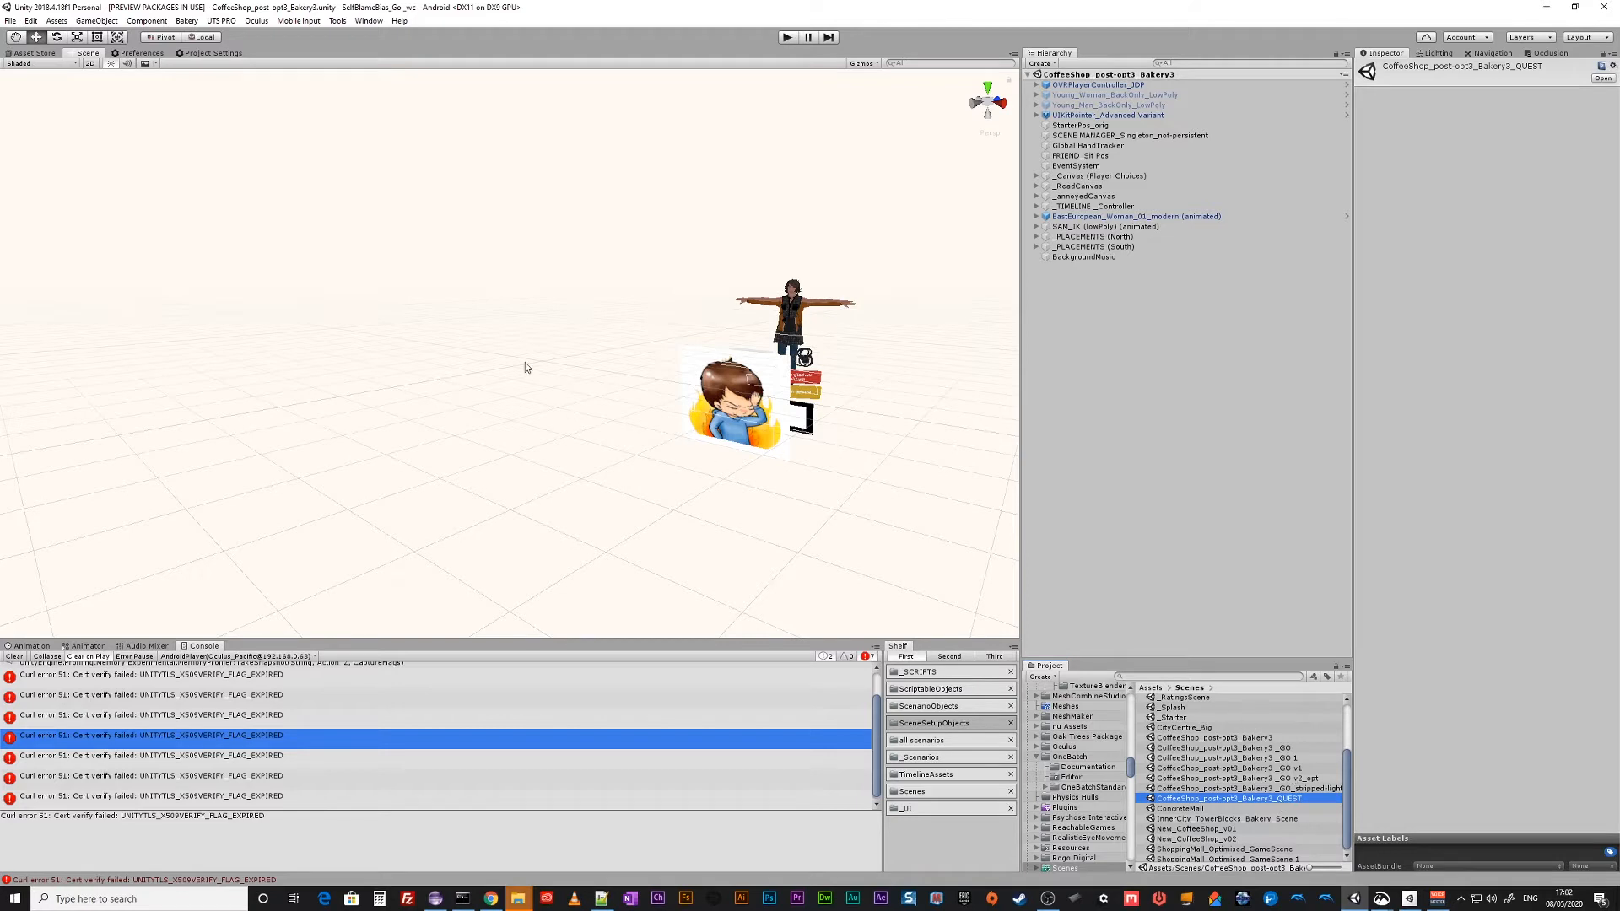
pyautogui.moveTo(790, 395)
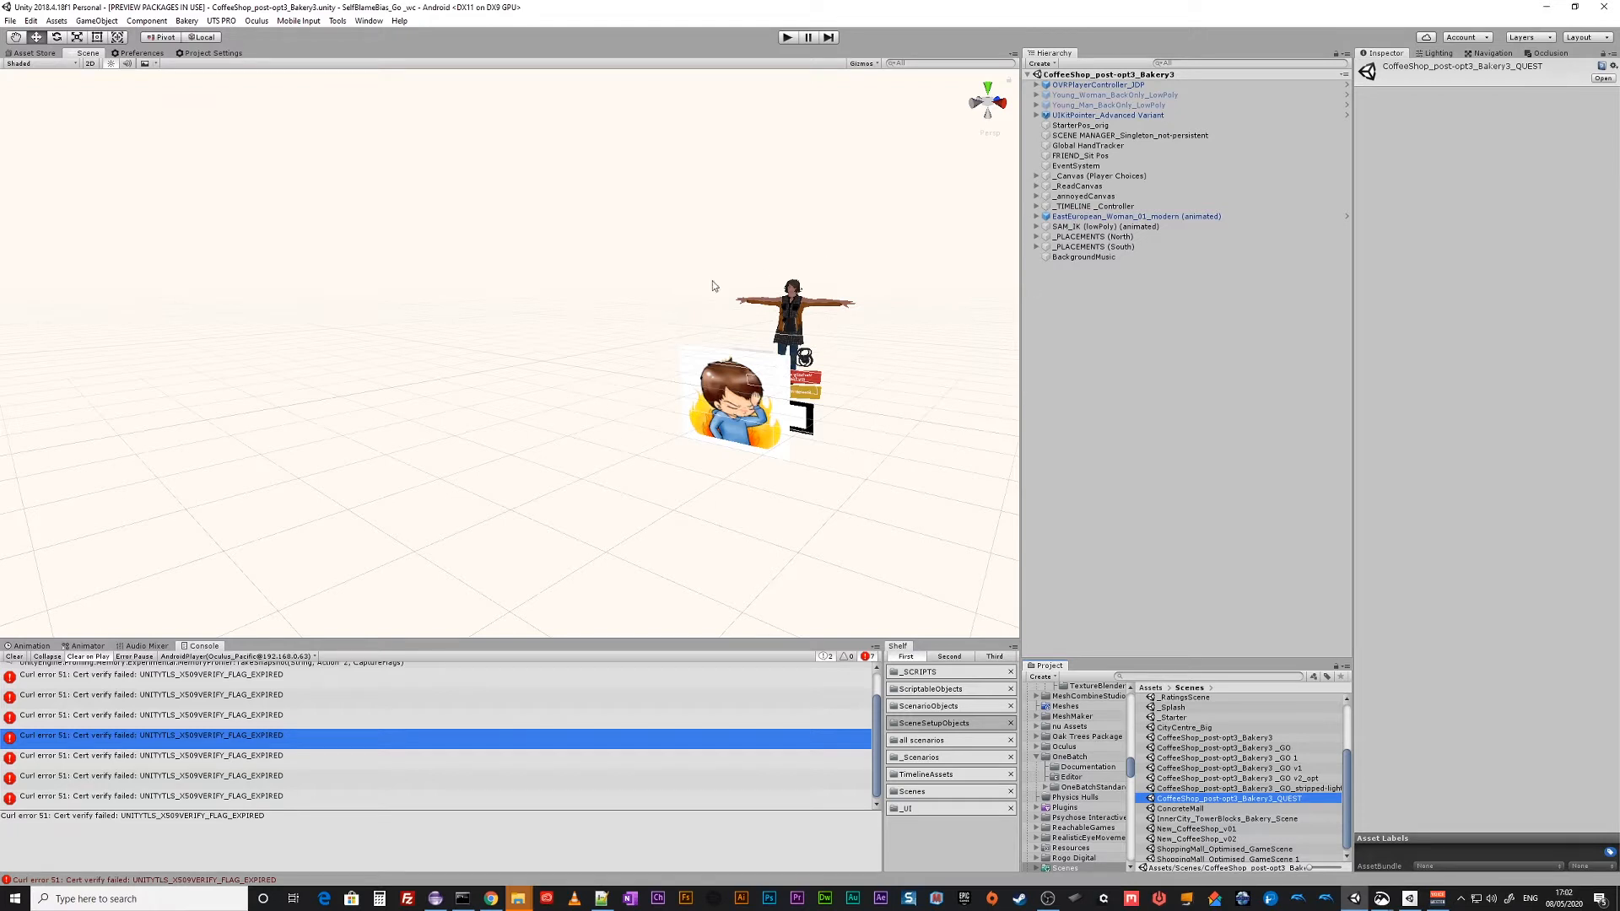
pyautogui.doubleClick(1227, 798)
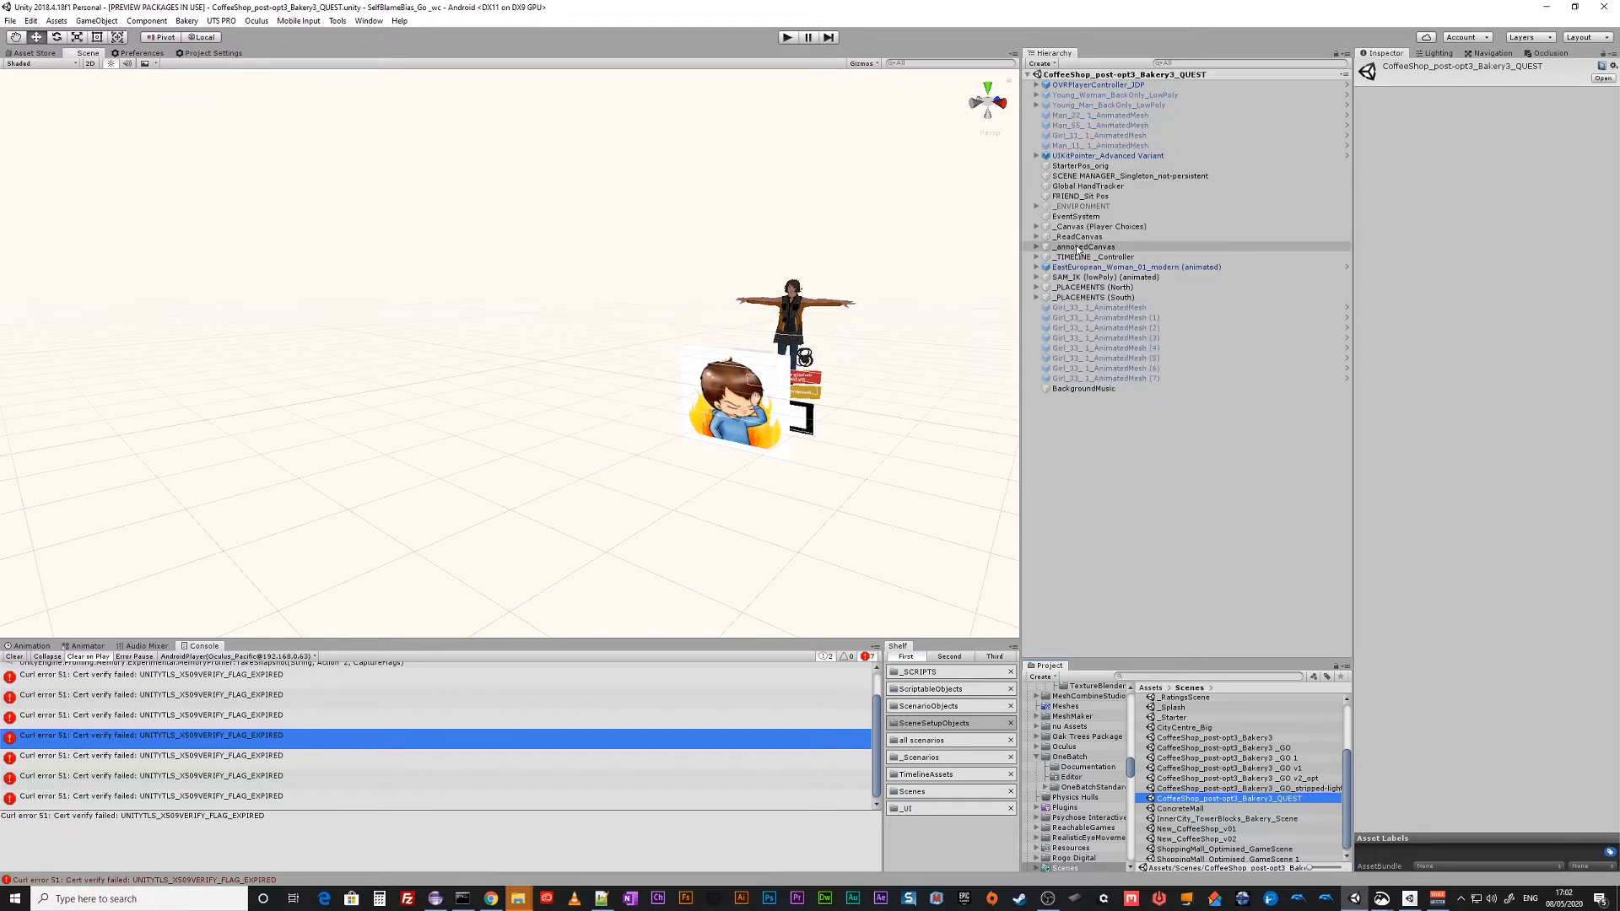
pyautogui.click(1082, 206)
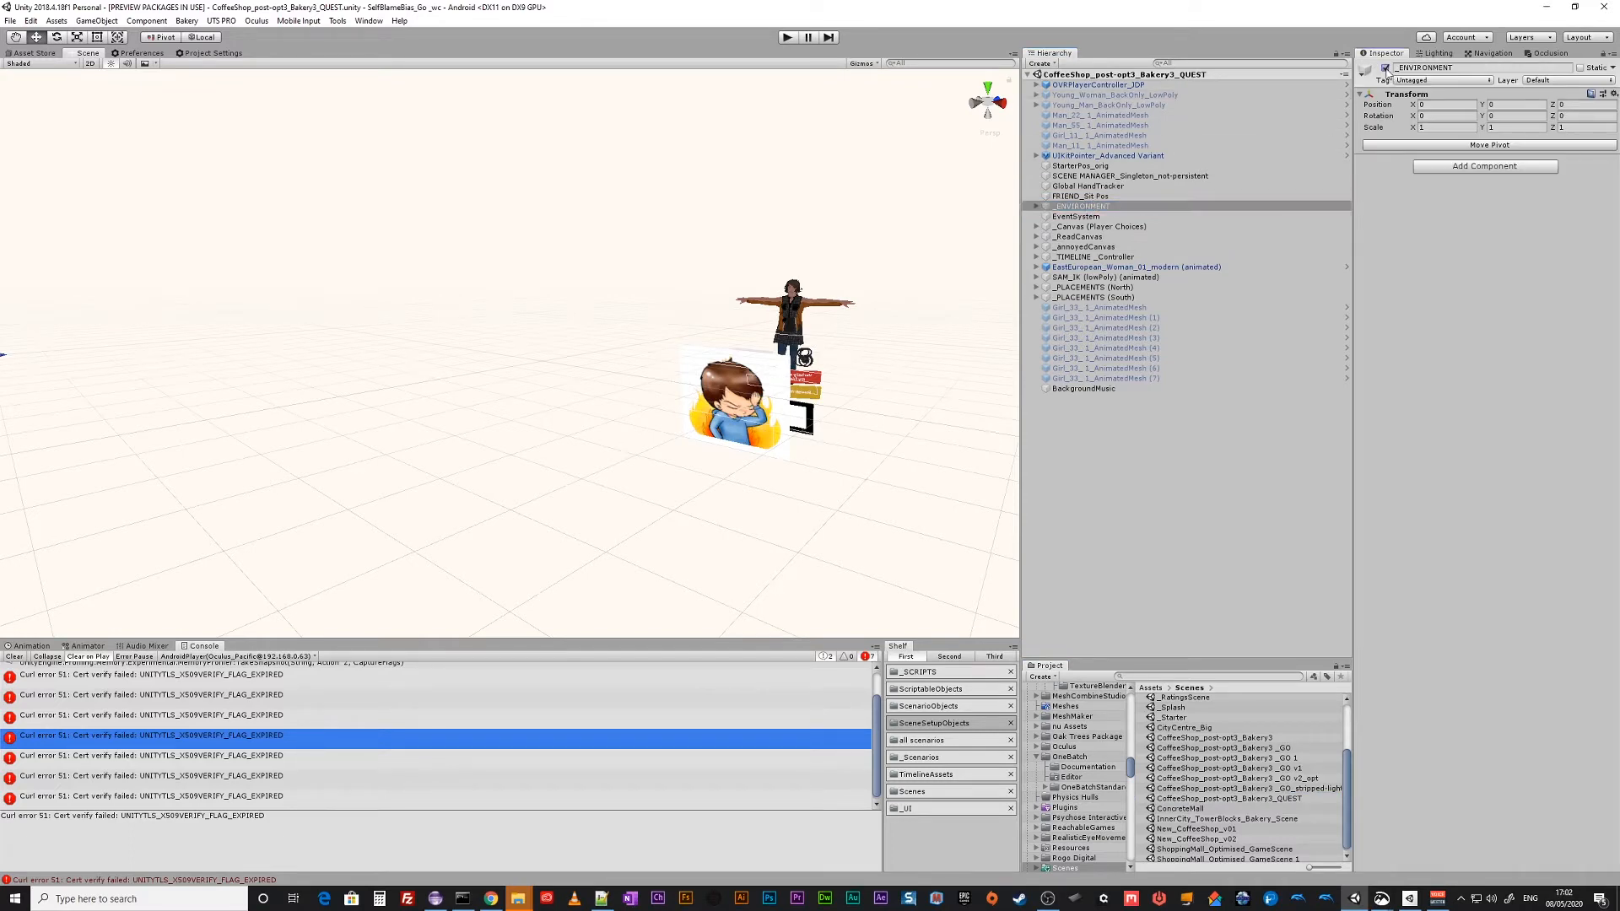
pyautogui.moveTo(1206, 111)
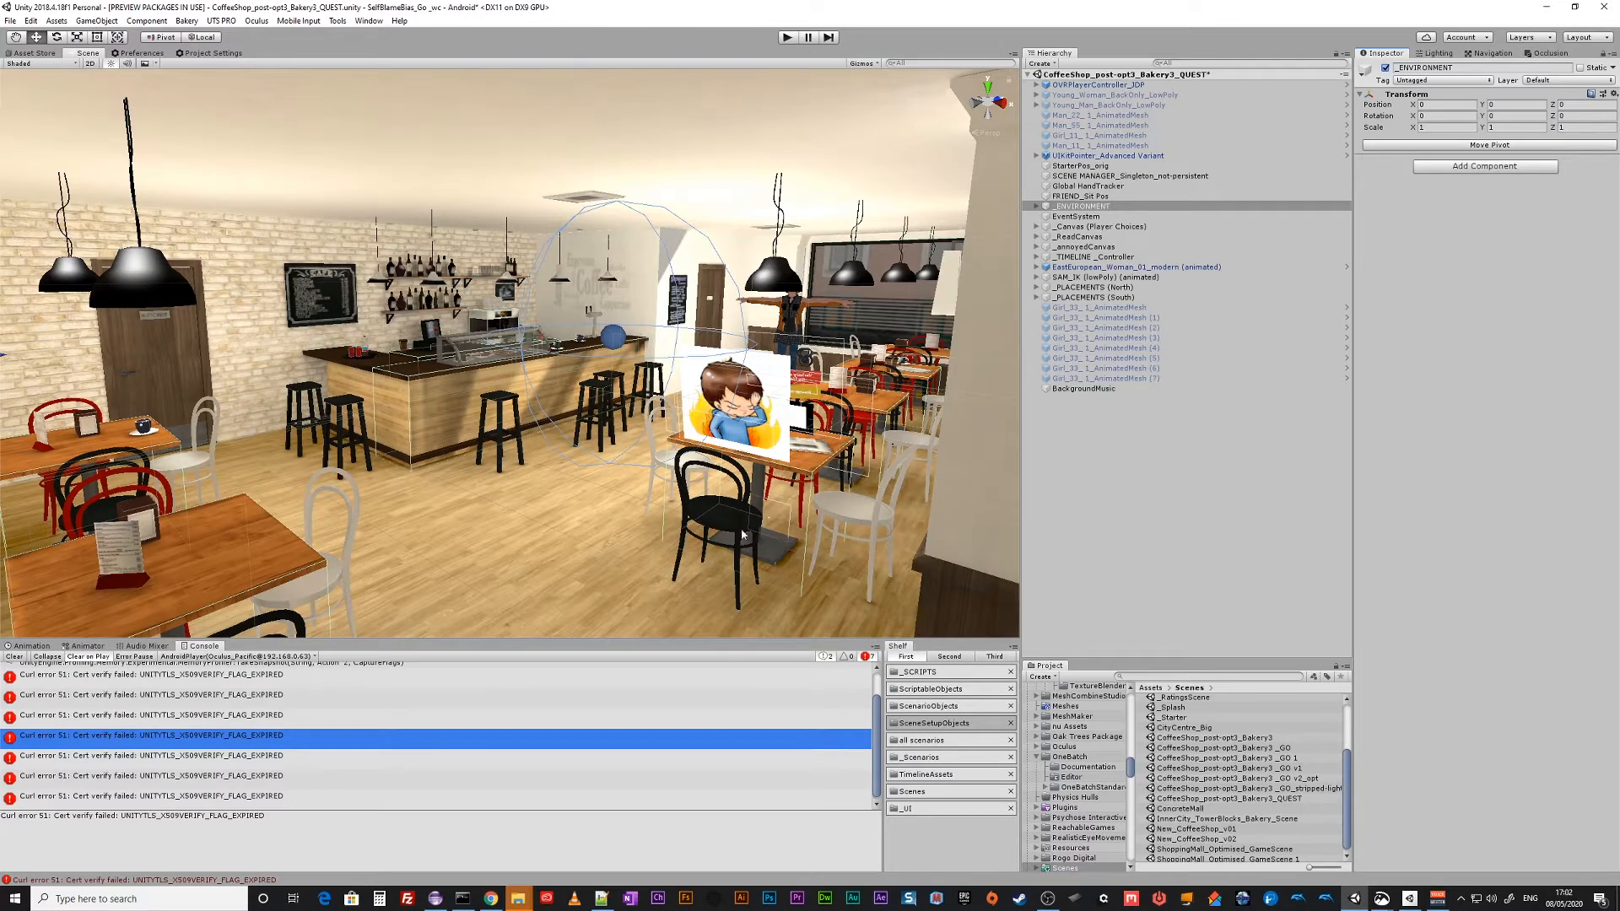
pyautogui.moveTo(1001, 150)
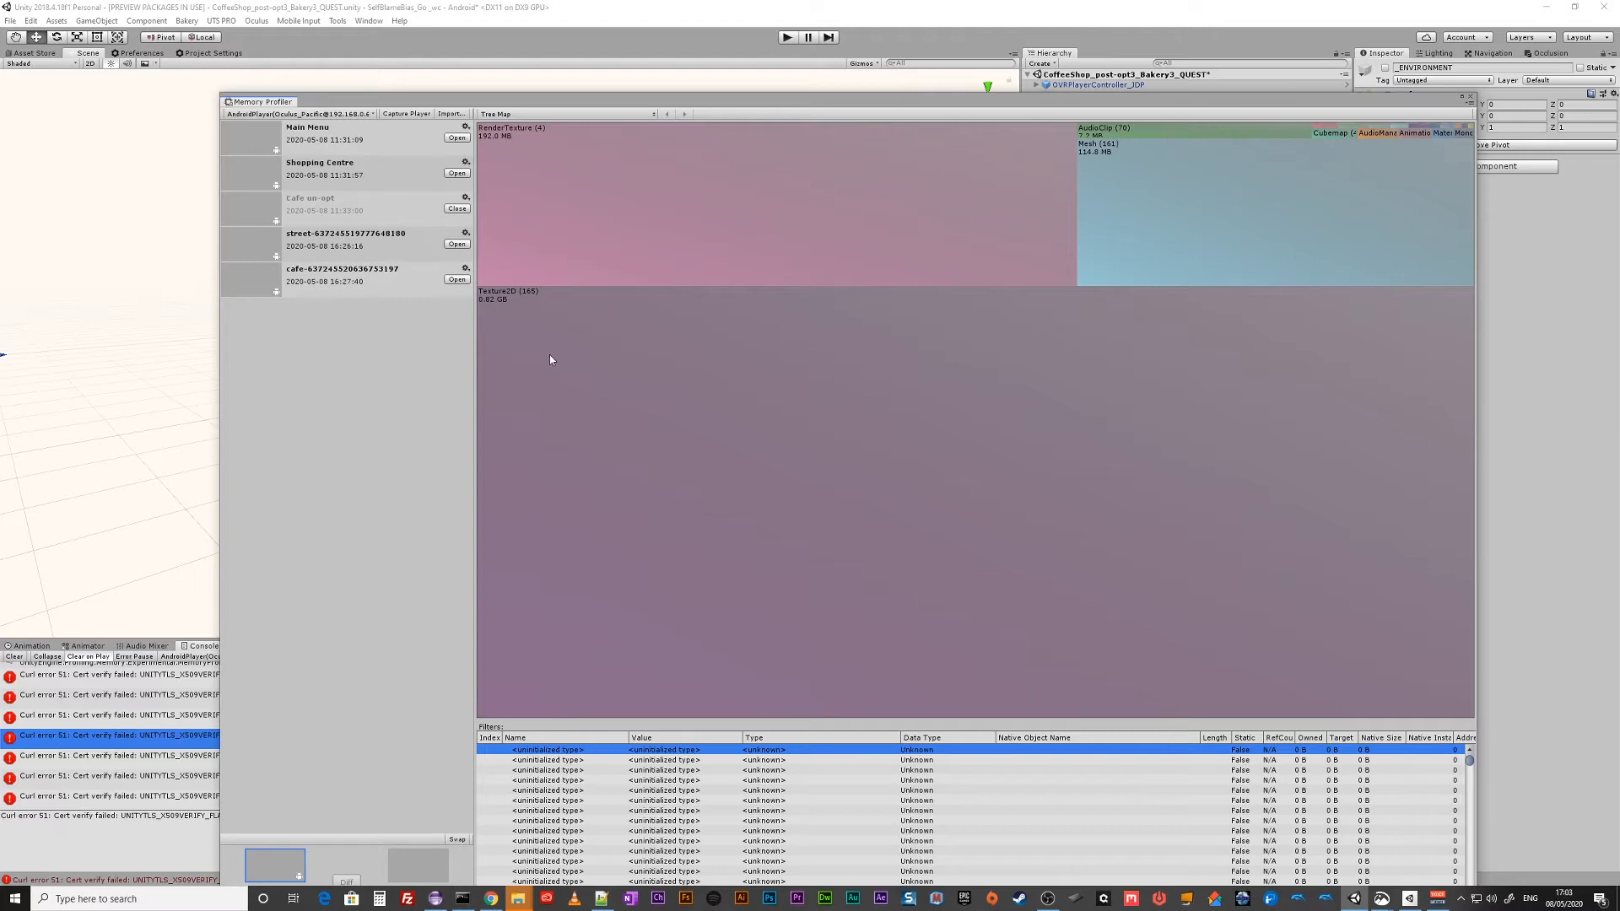
pyautogui.moveTo(496, 313)
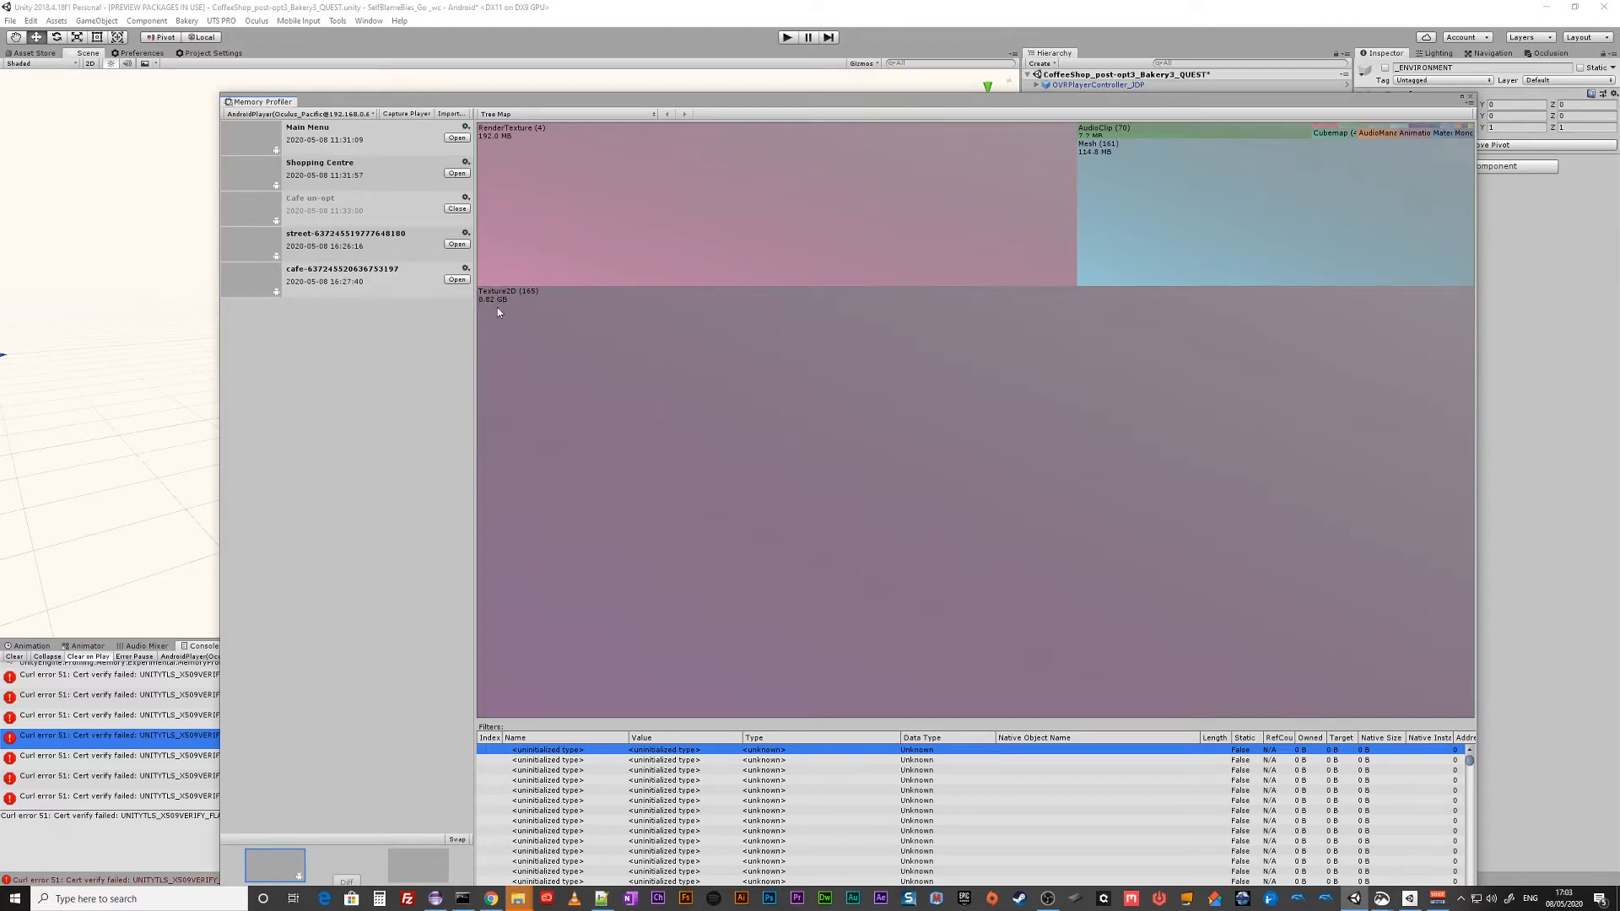
pyautogui.moveTo(643, 400)
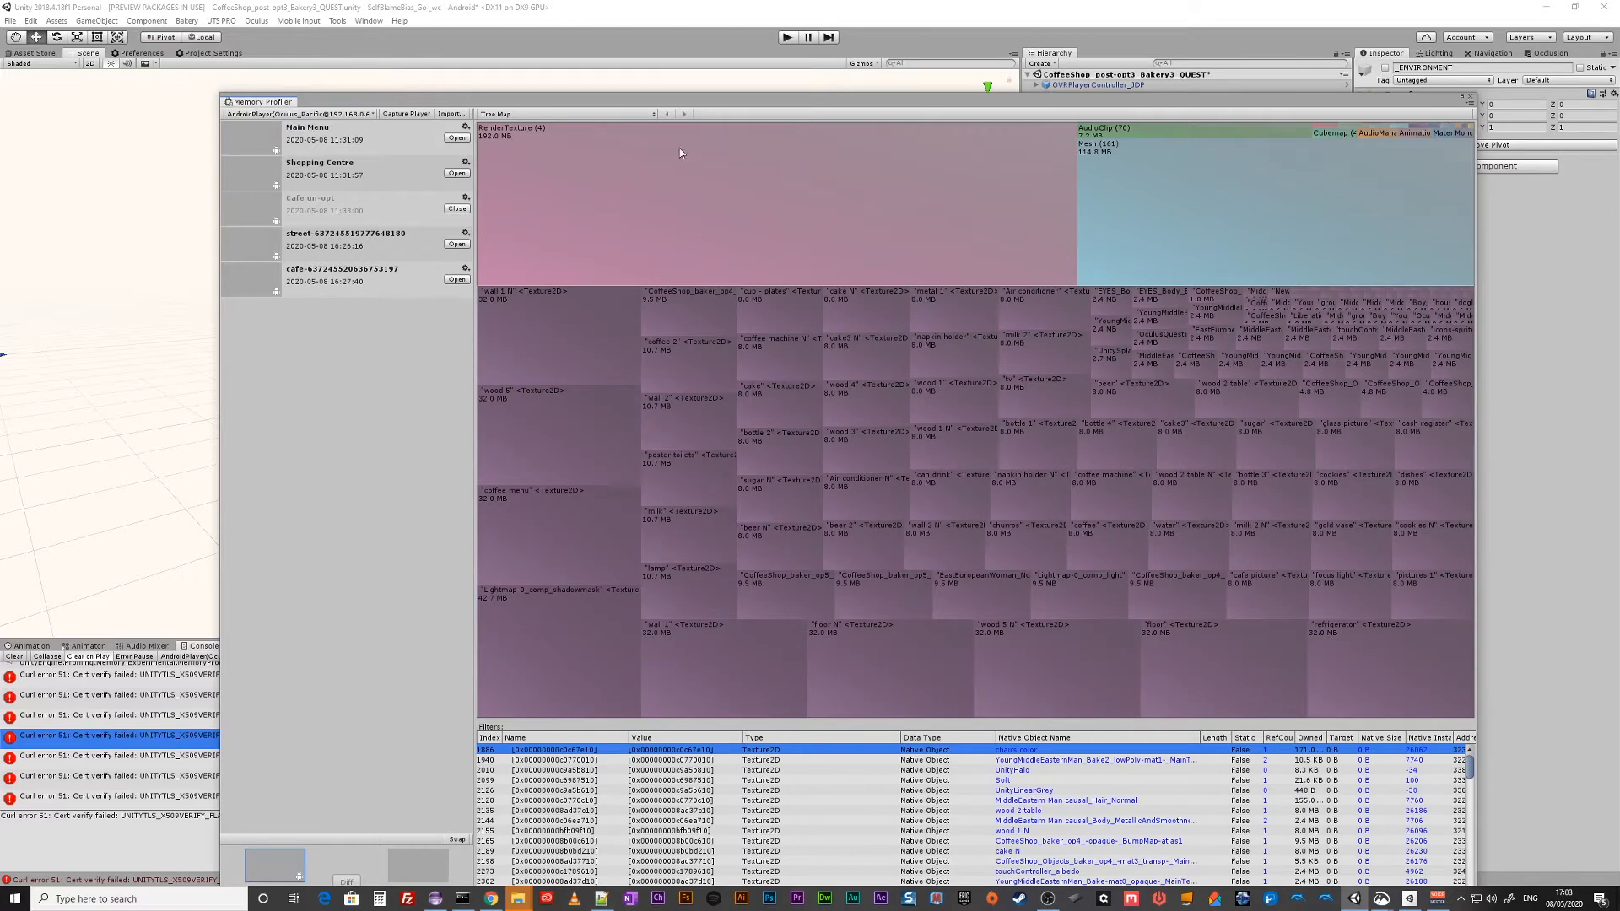
# Widen the Memory Profiler view to read the Texture2D tree map blocks.
pyautogui.moveTo(260, 101); pyautogui.dragTo(201, 30)
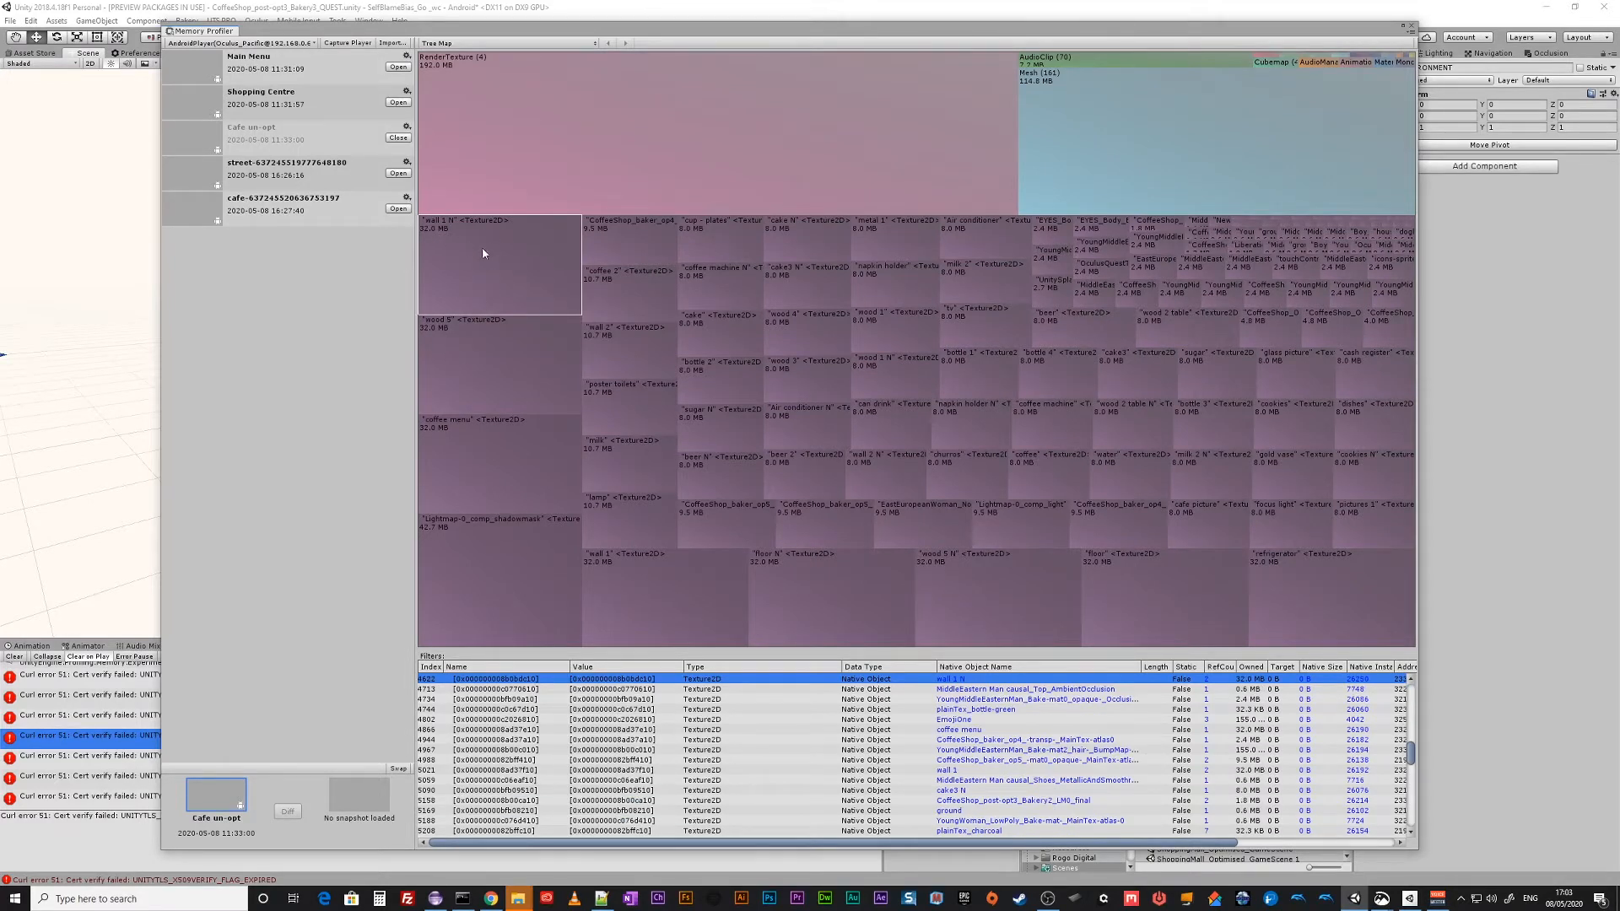
pyautogui.moveTo(546, 324)
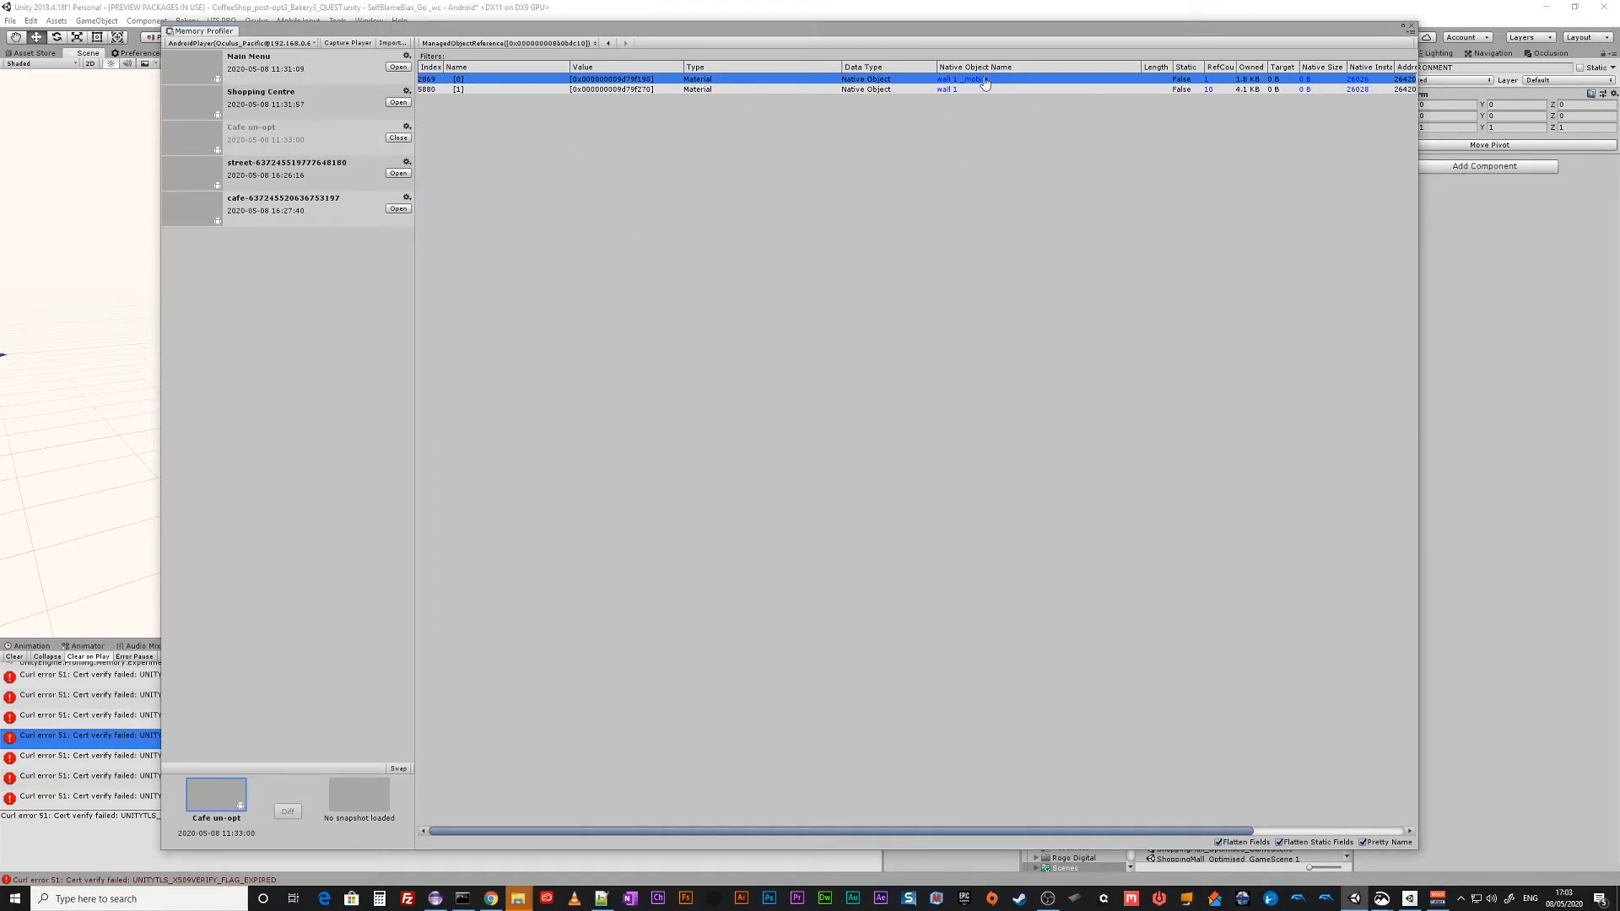
pyautogui.moveTo(496, 35)
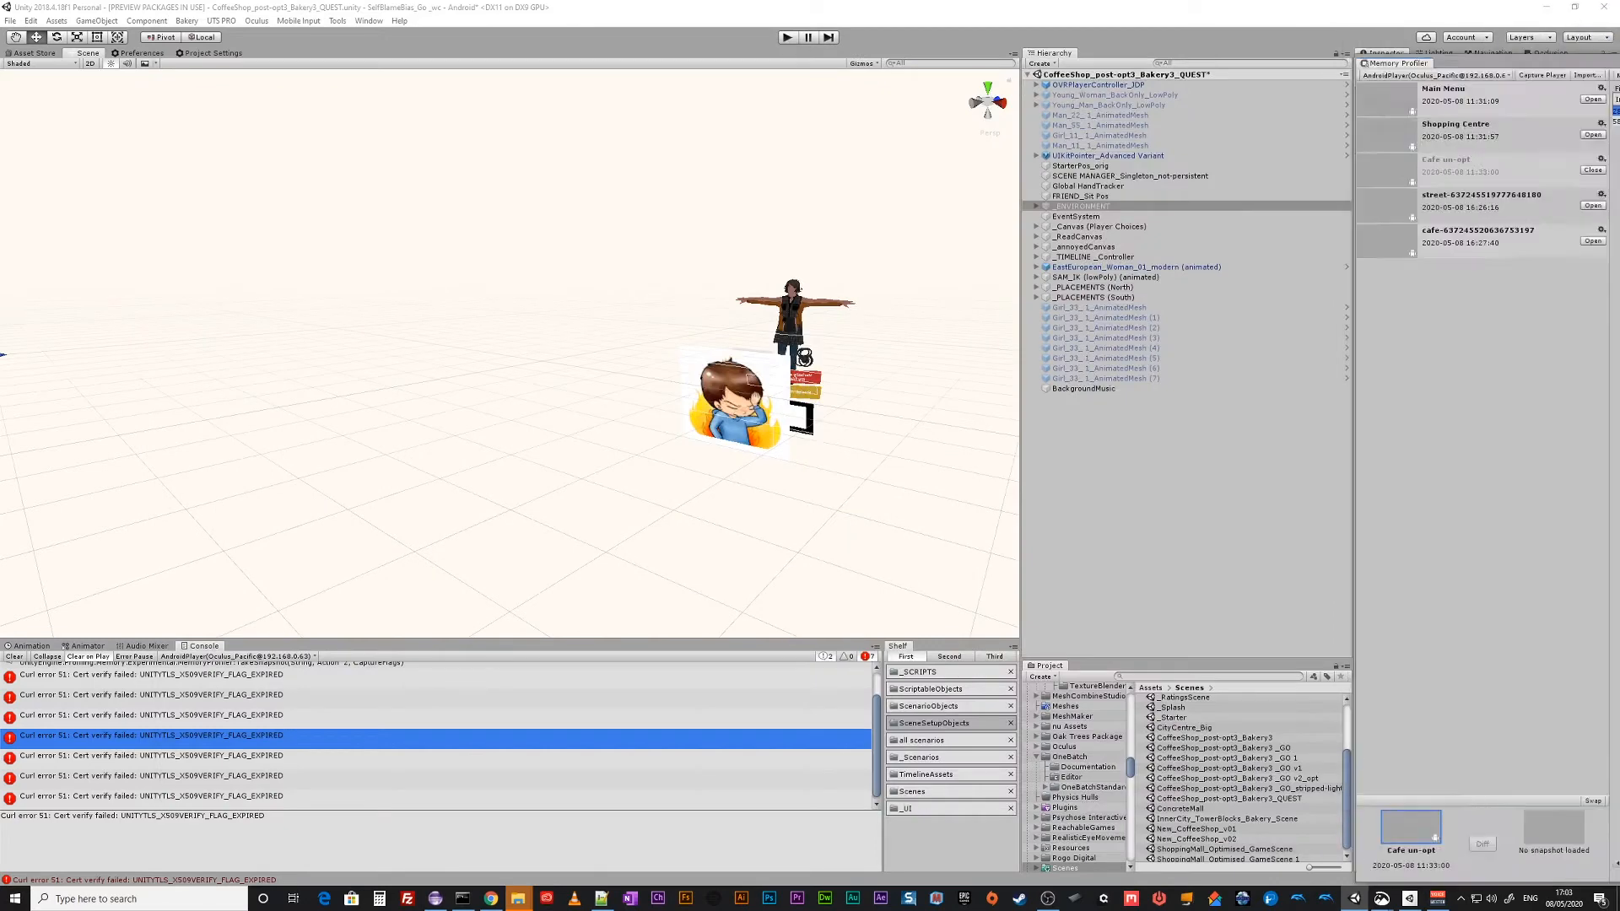
# Reopen the Memory Profiler on the cafe Texture2D tree map view.
pyautogui.click(1033, 143)
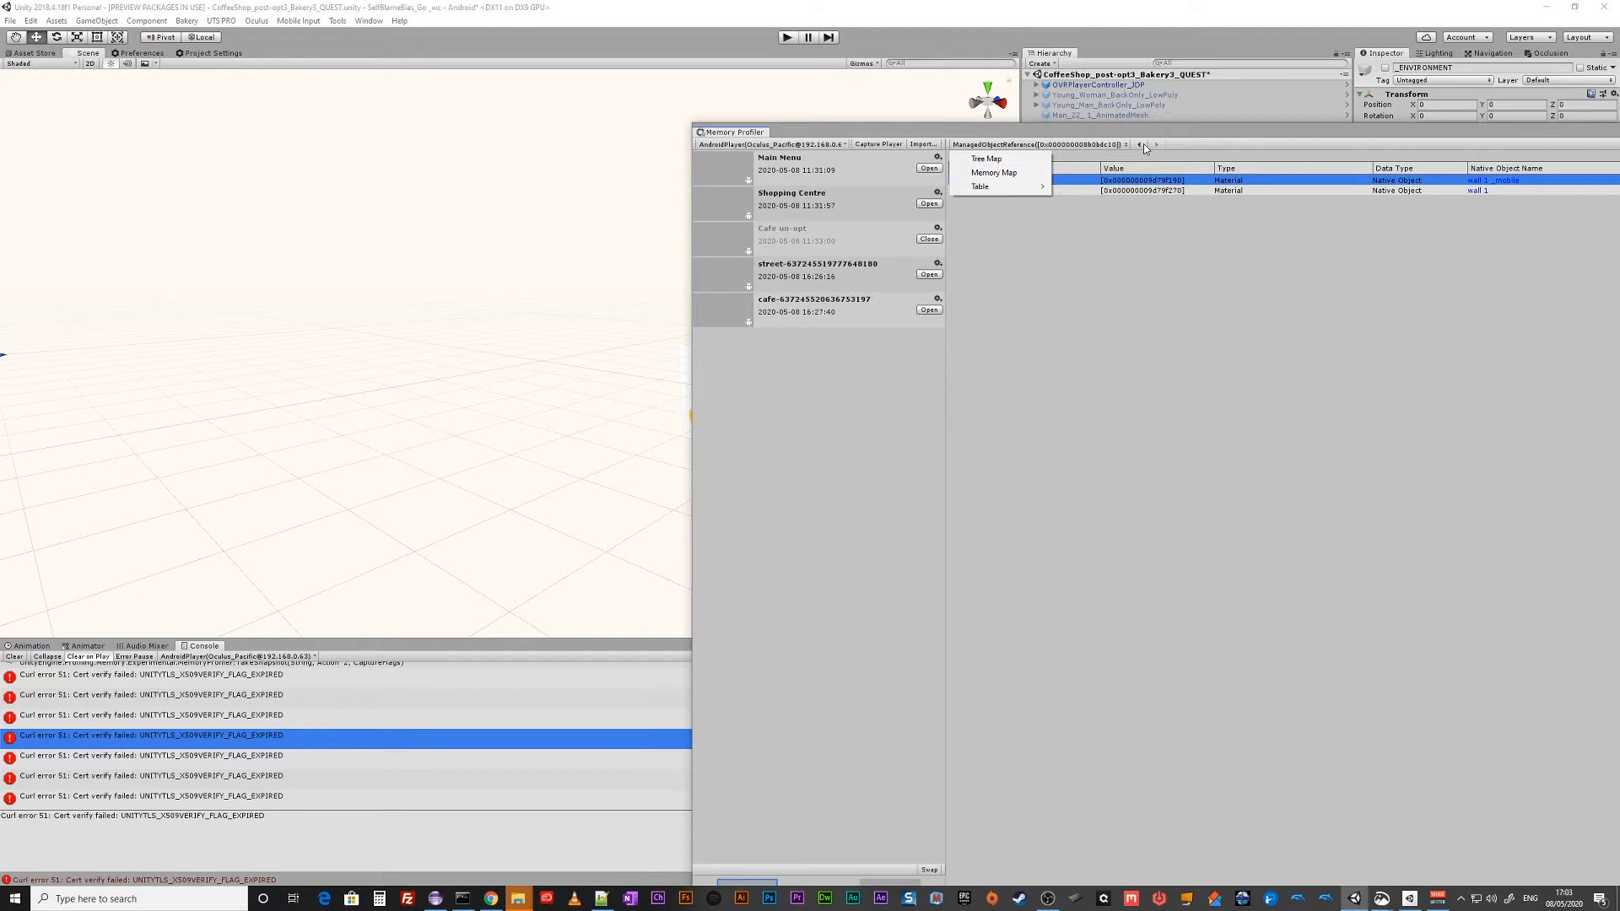
pyautogui.click(982, 158)
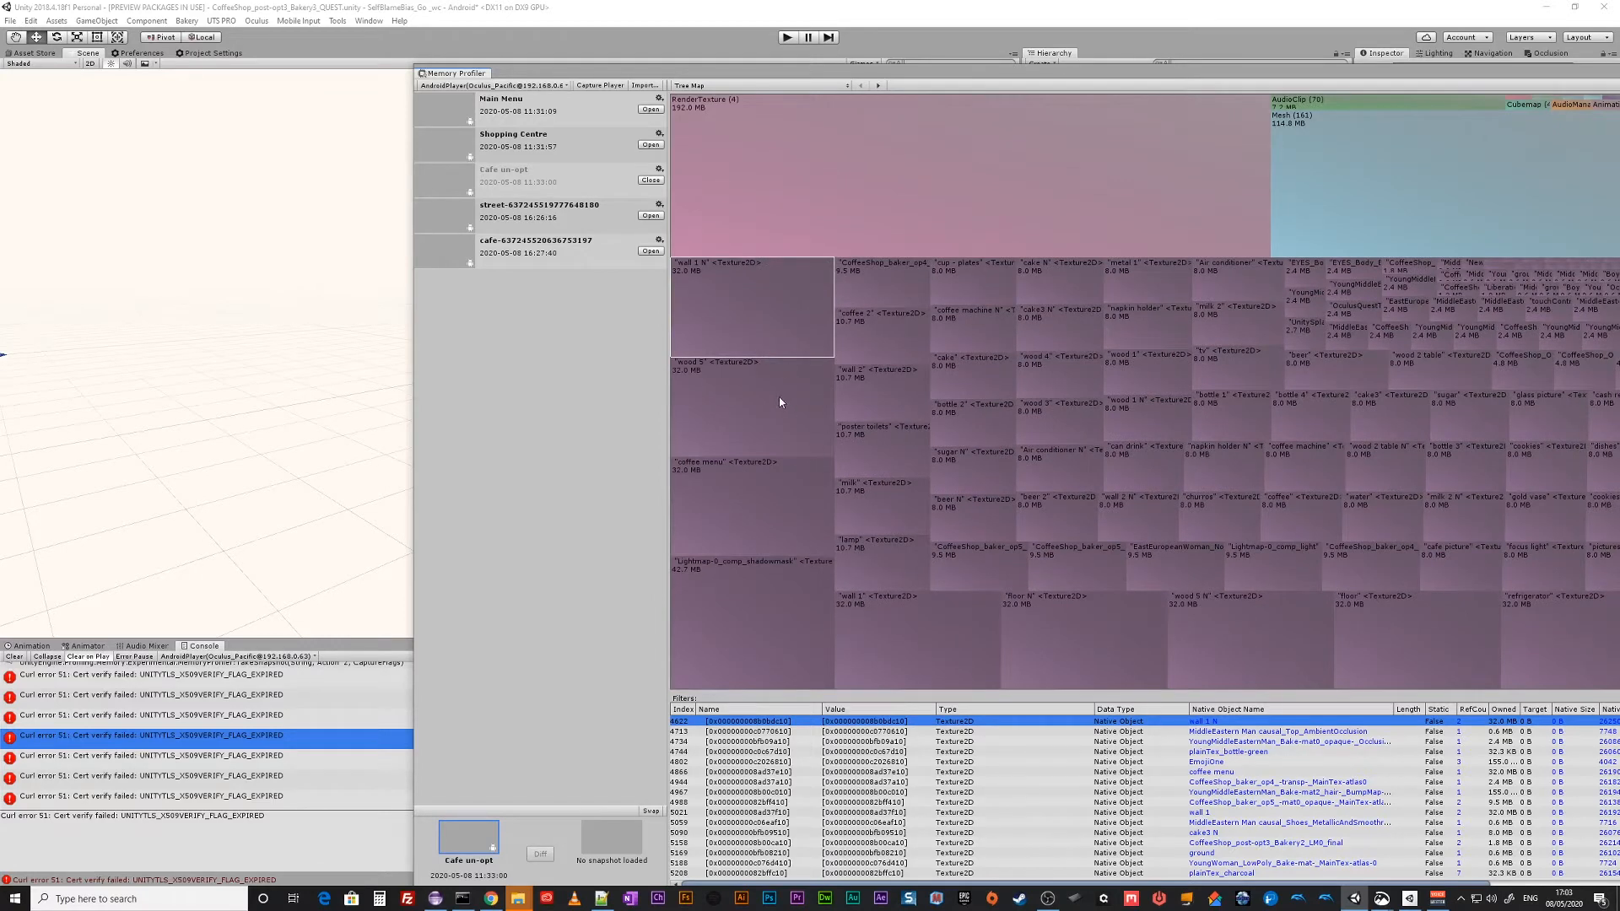
pyautogui.moveTo(693, 260)
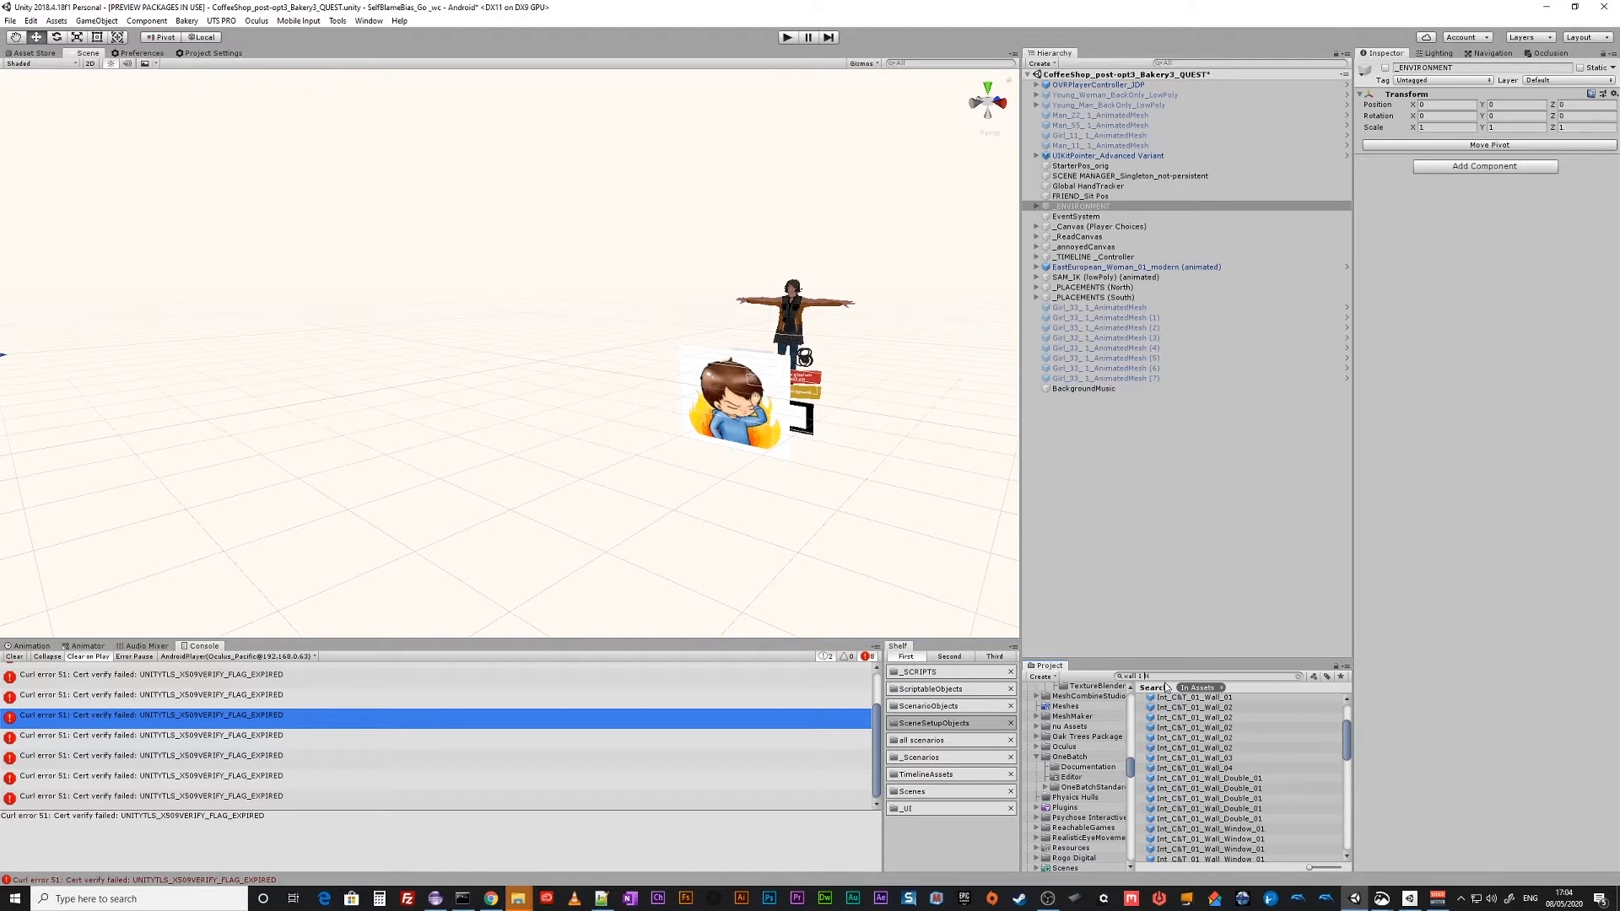
# Inspect wall 1 N's import settings and keep its Max Size at 2048.
pyautogui.scroll(-3)
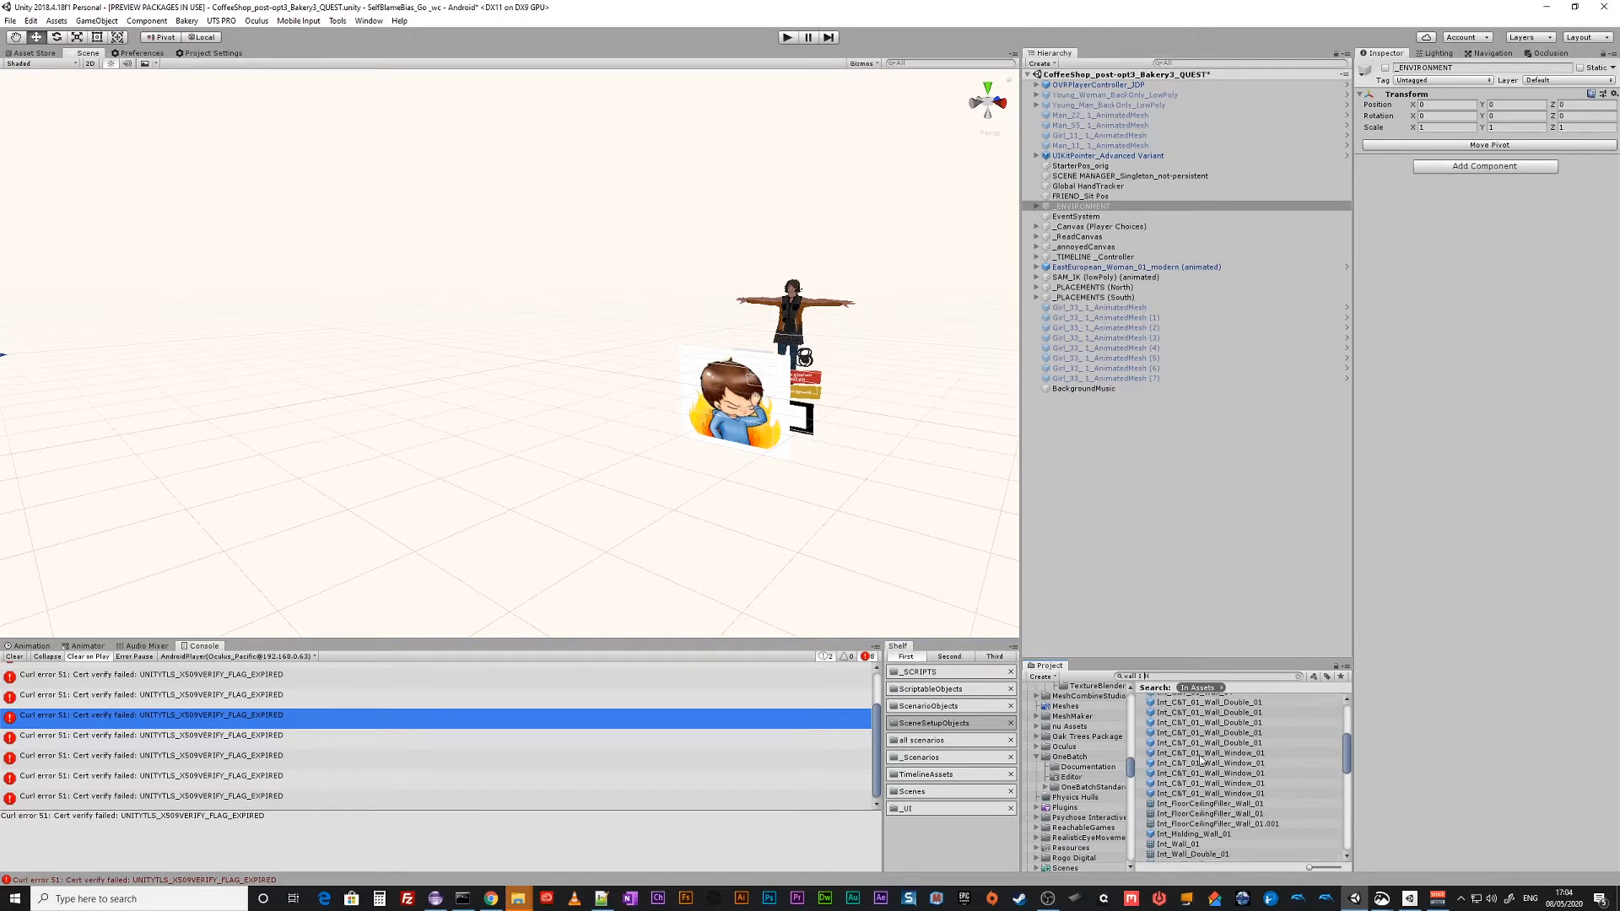
pyautogui.scroll(-3)
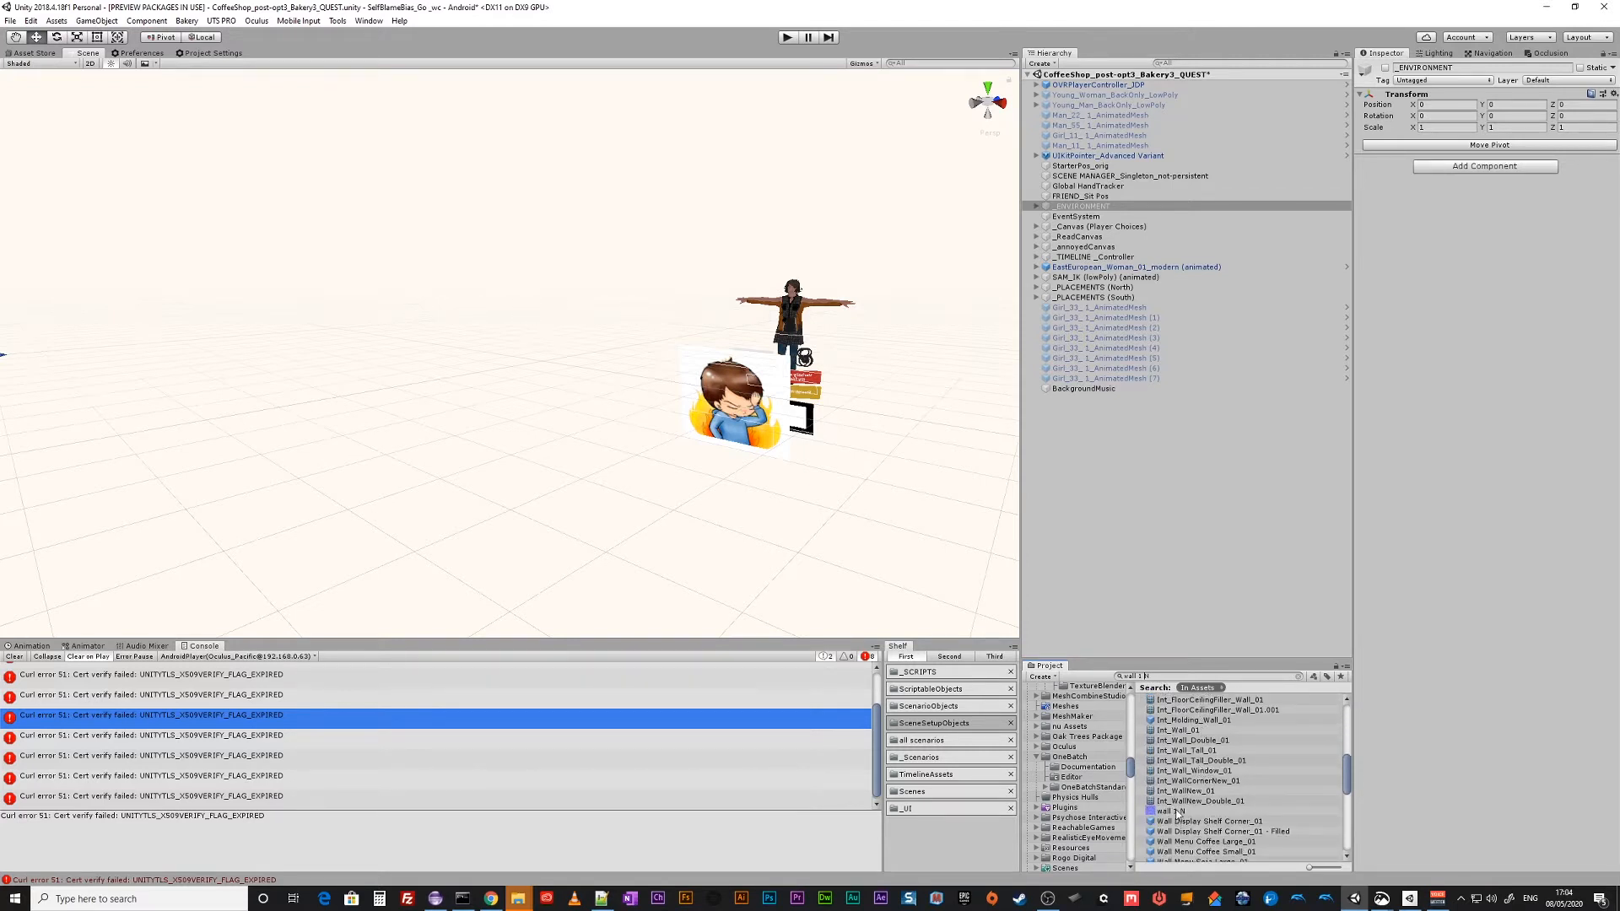
pyautogui.click(1173, 812)
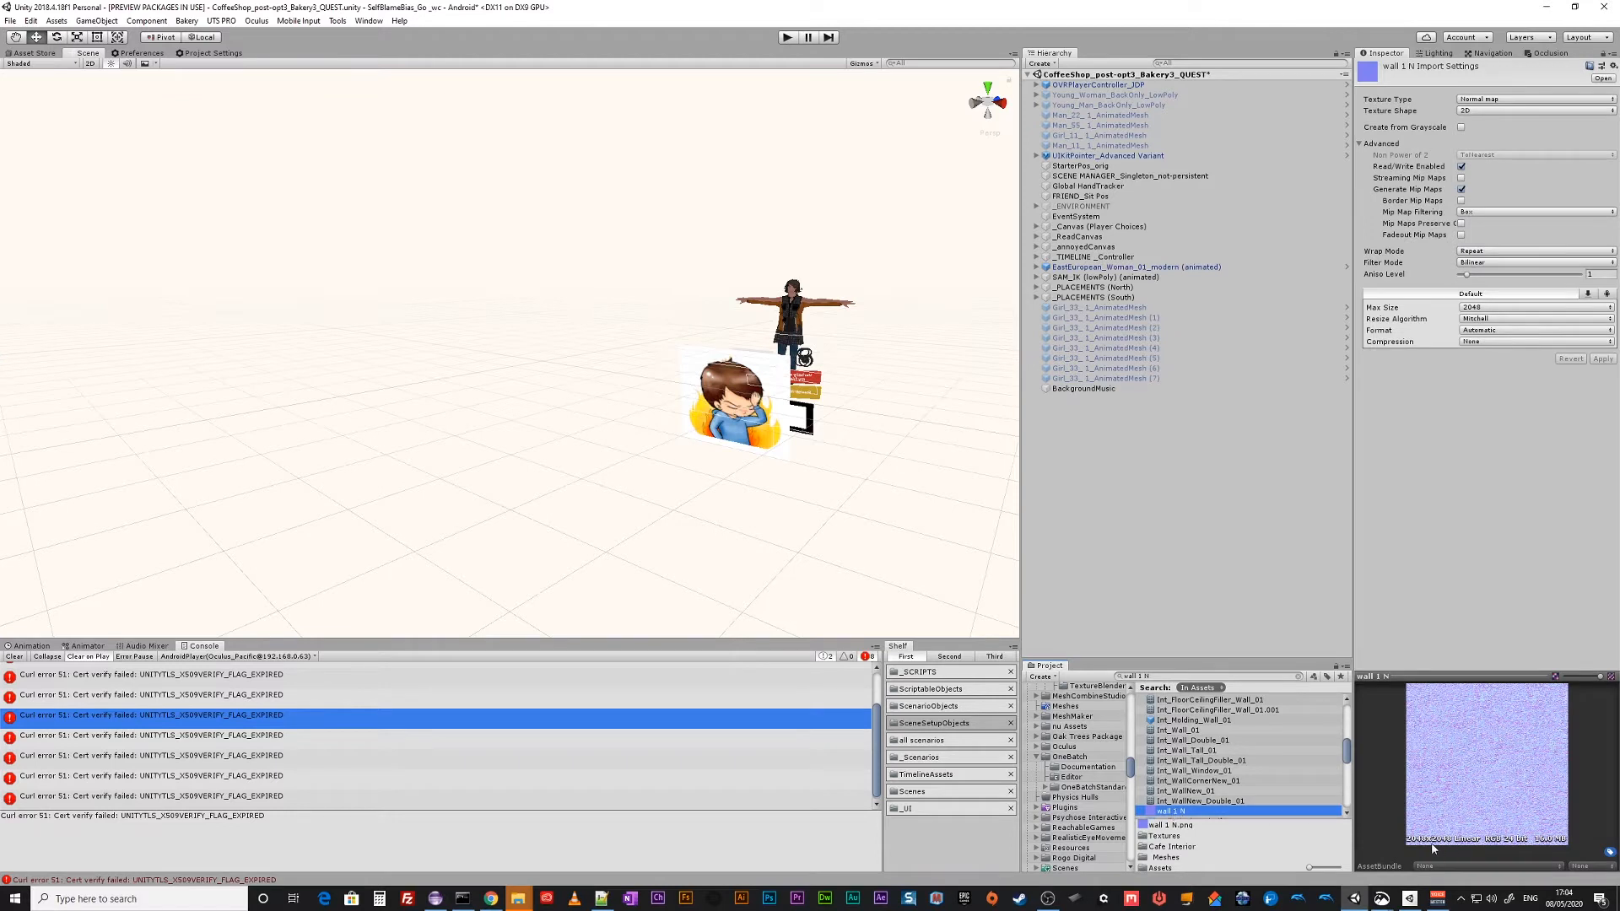
pyautogui.moveTo(1508, 758)
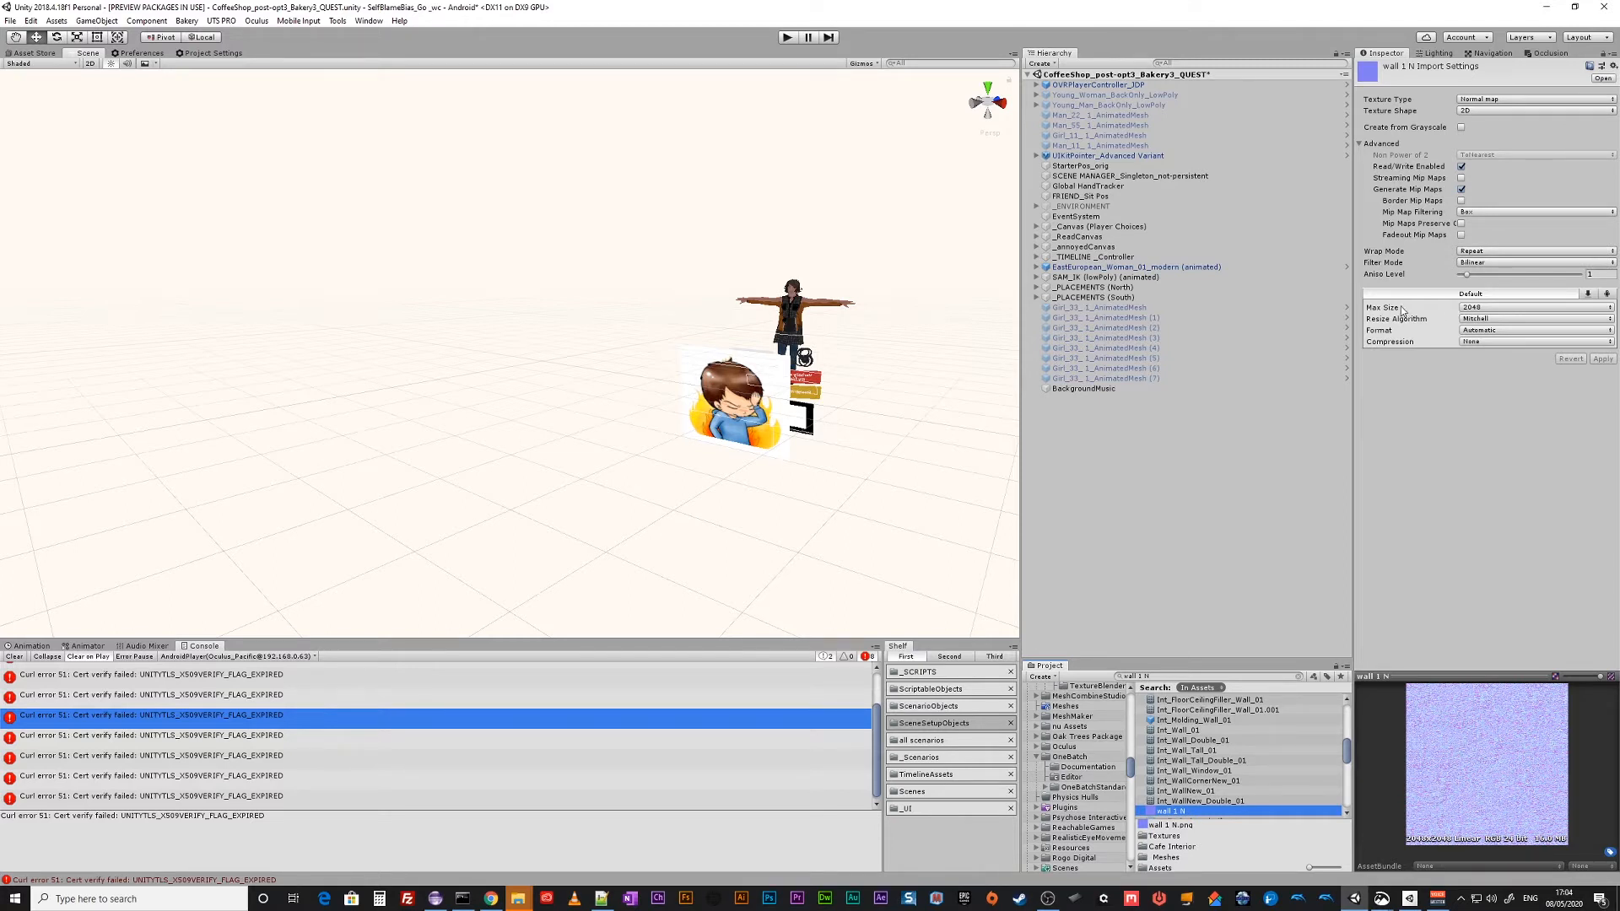
pyautogui.click(1534, 307)
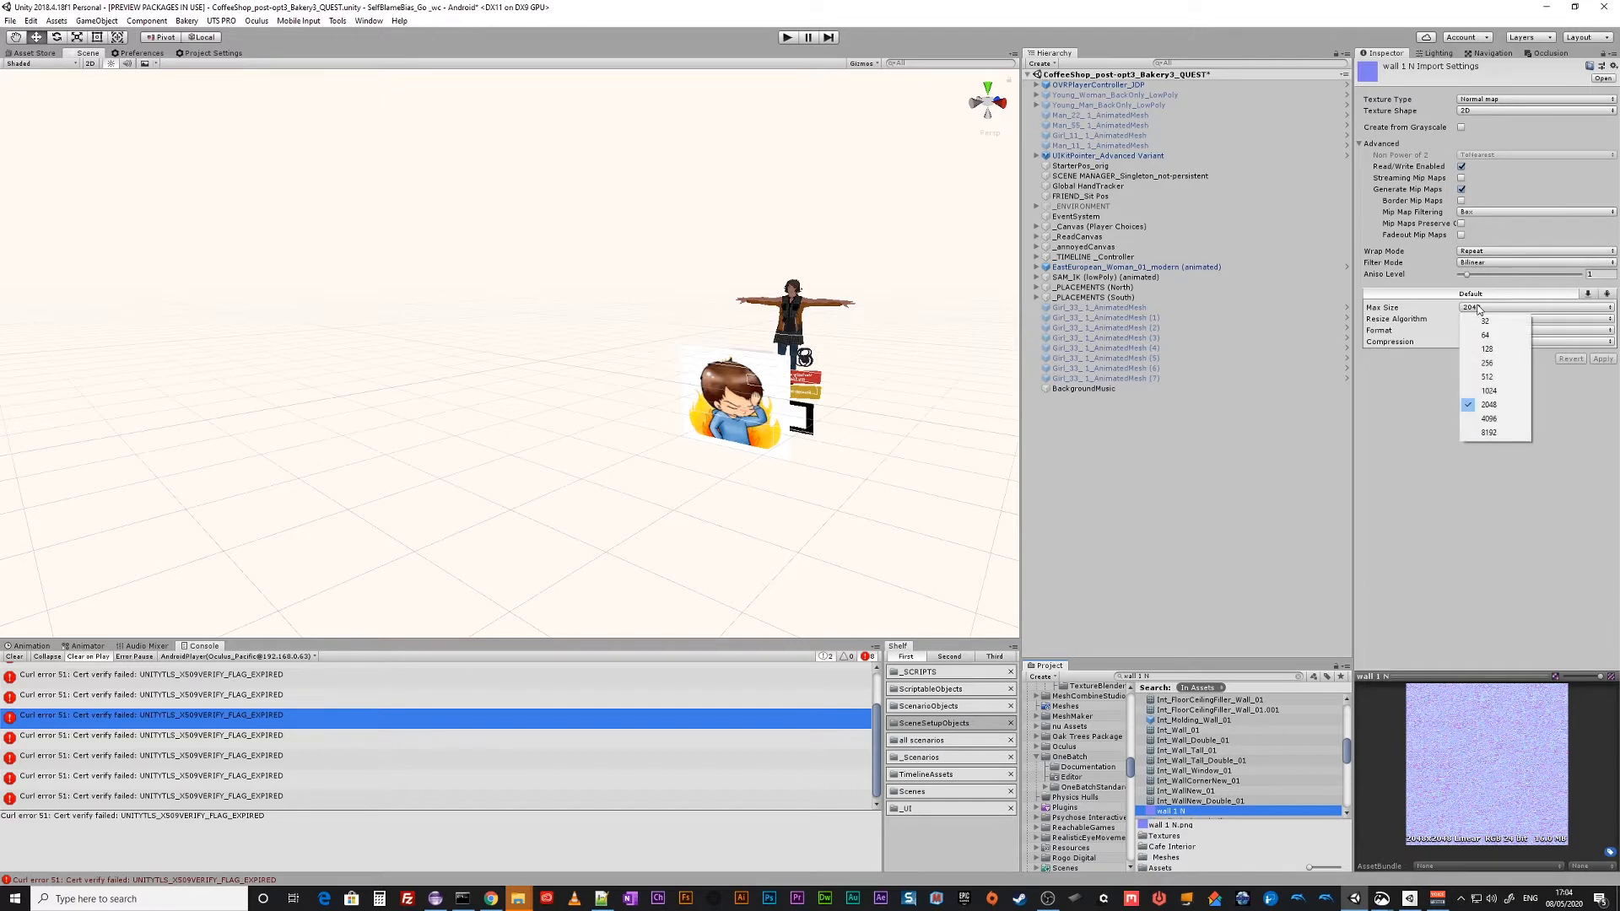
pyautogui.click(1489, 403)
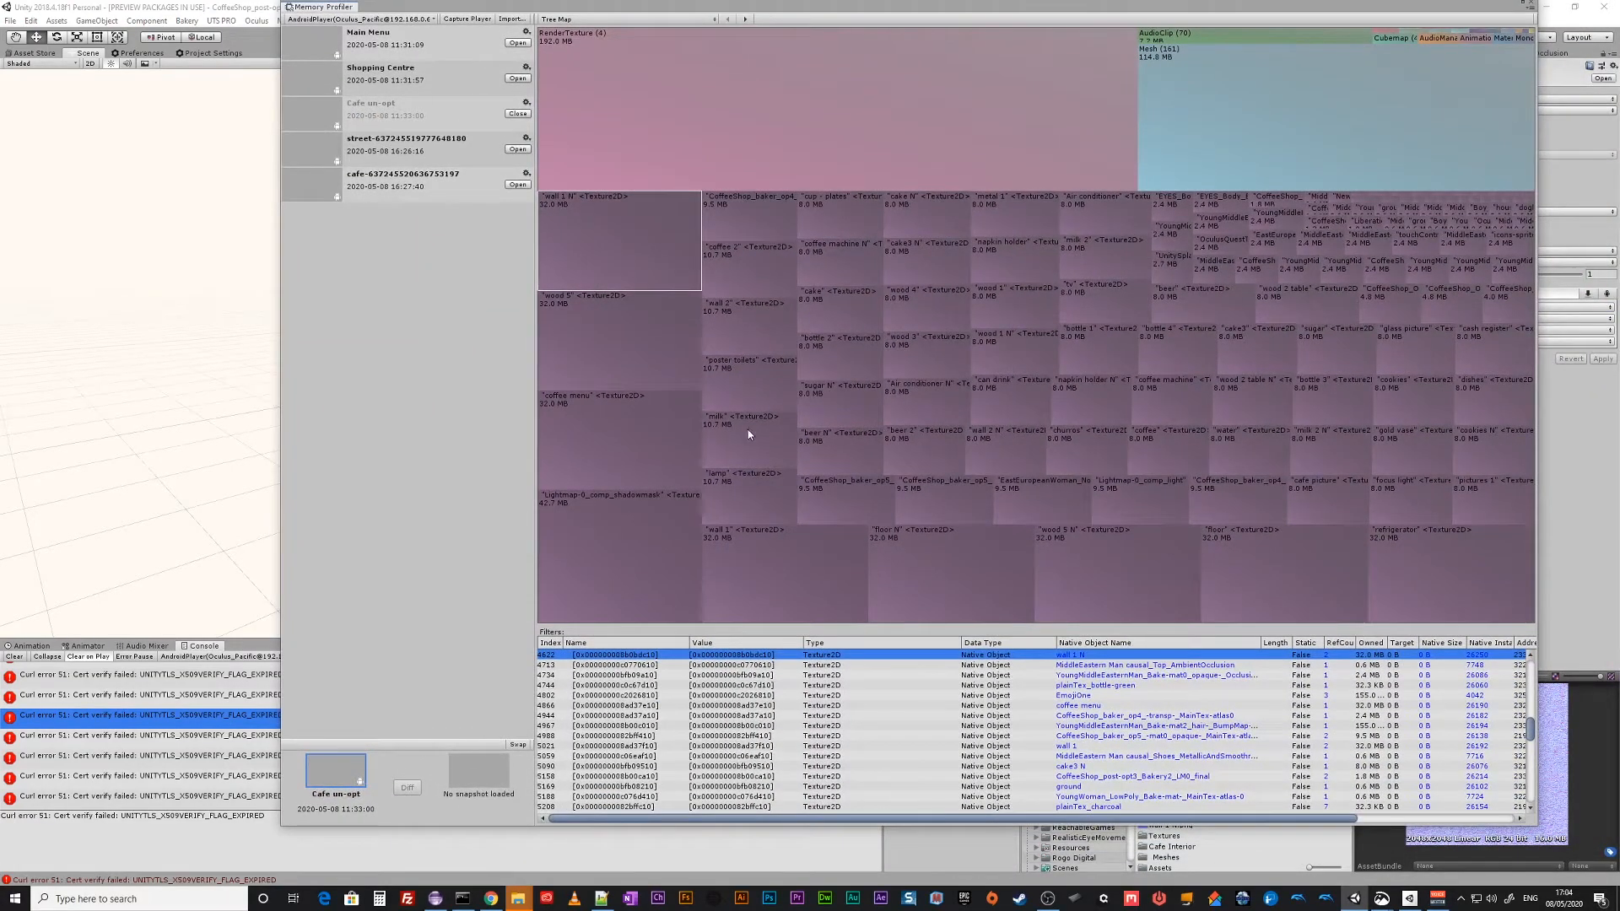
# Check the poster toilets texture's memory, then enable _ENVIRONMENT to show the cafe interior.
pyautogui.click(748, 384)
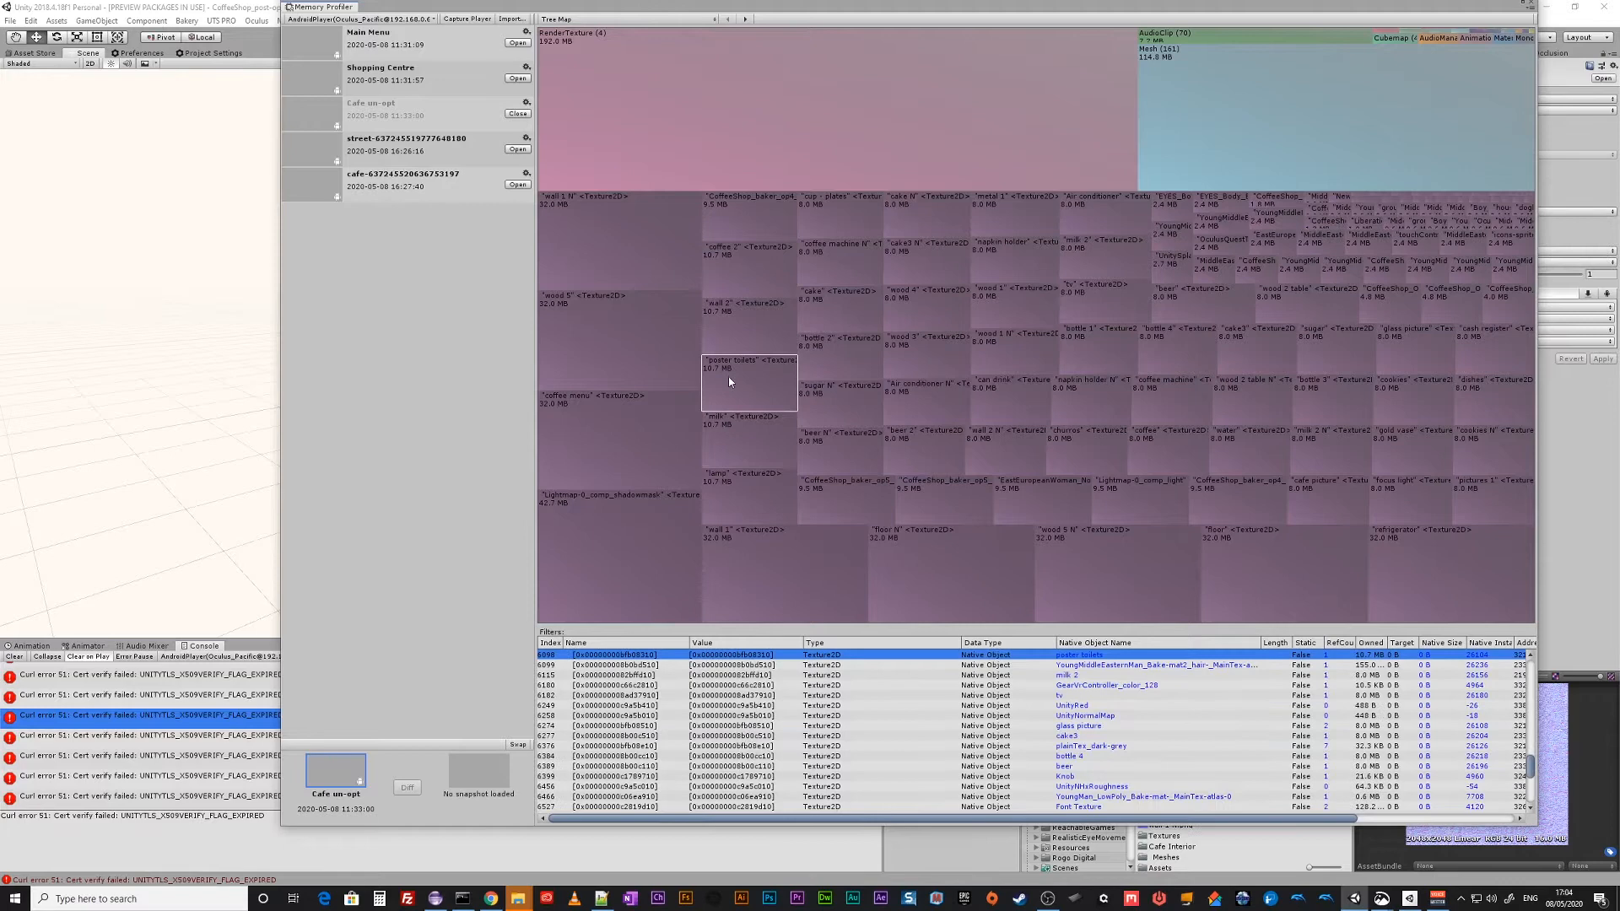
pyautogui.moveTo(942, 587)
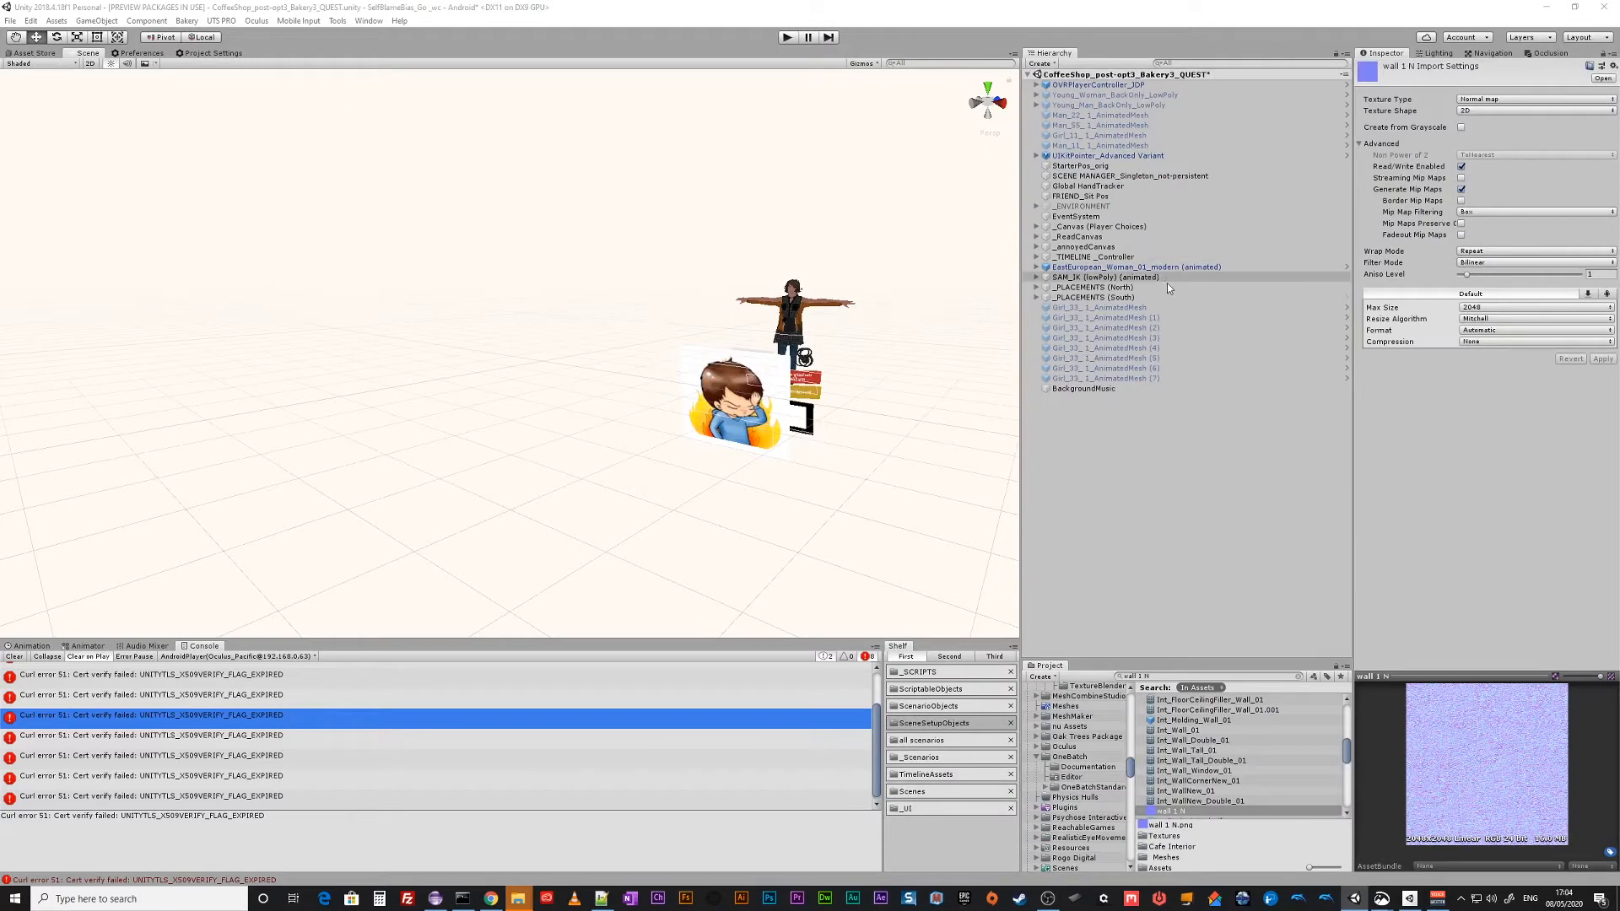
pyautogui.click(1080, 206)
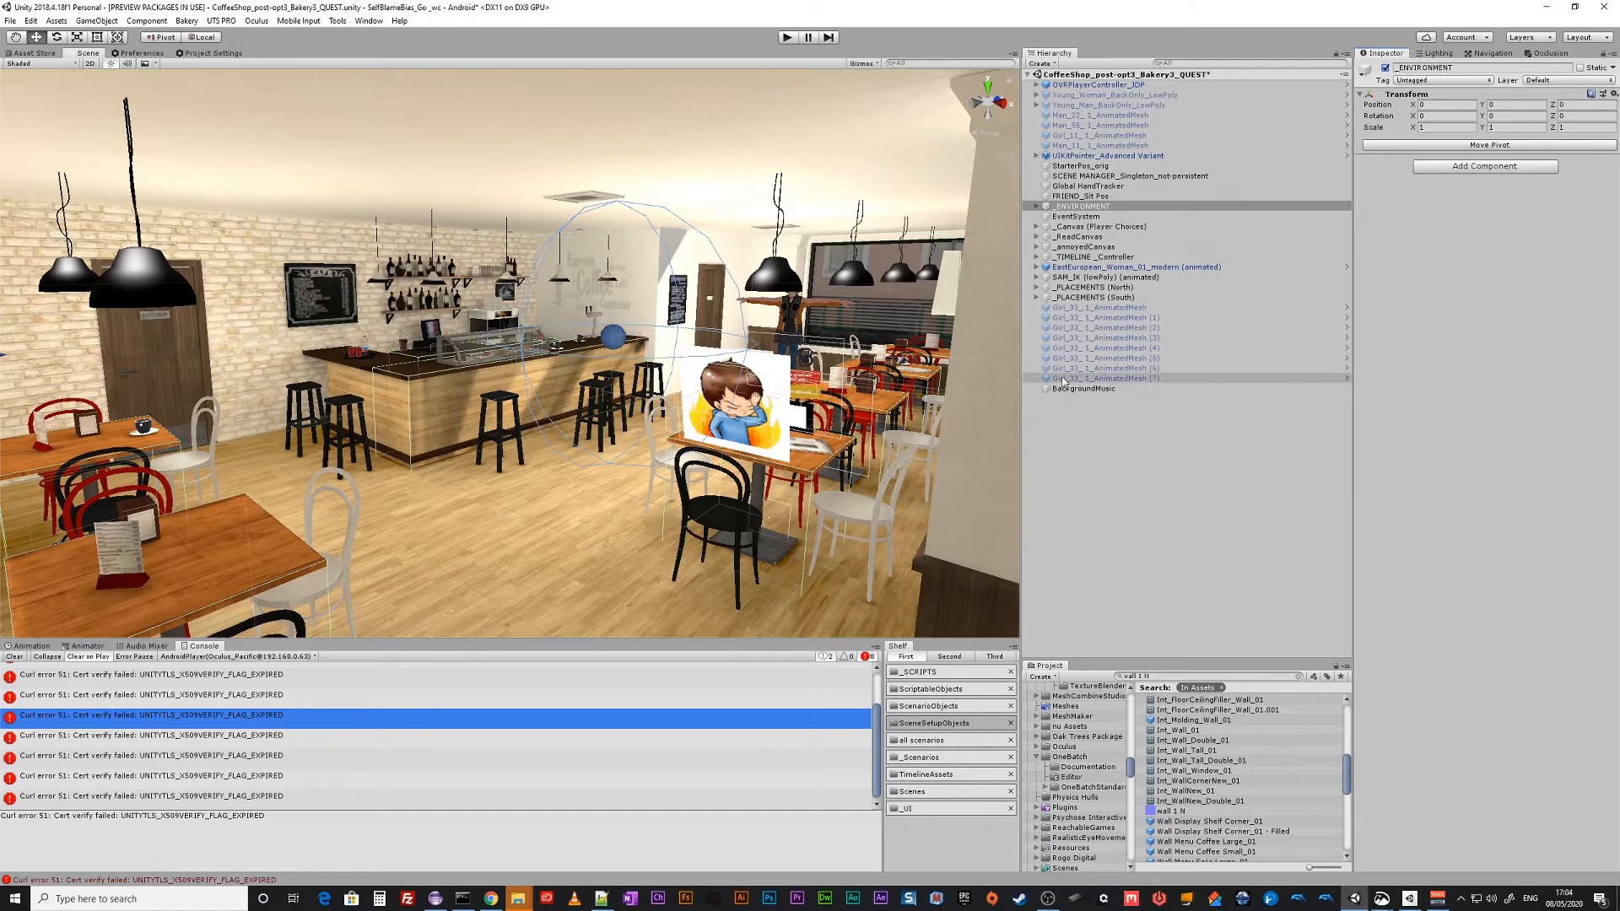
# Expand _ENVIRONMENT and inspect its TextureBaker and Door Side combined mesh objects.
pyautogui.click(1034, 206)
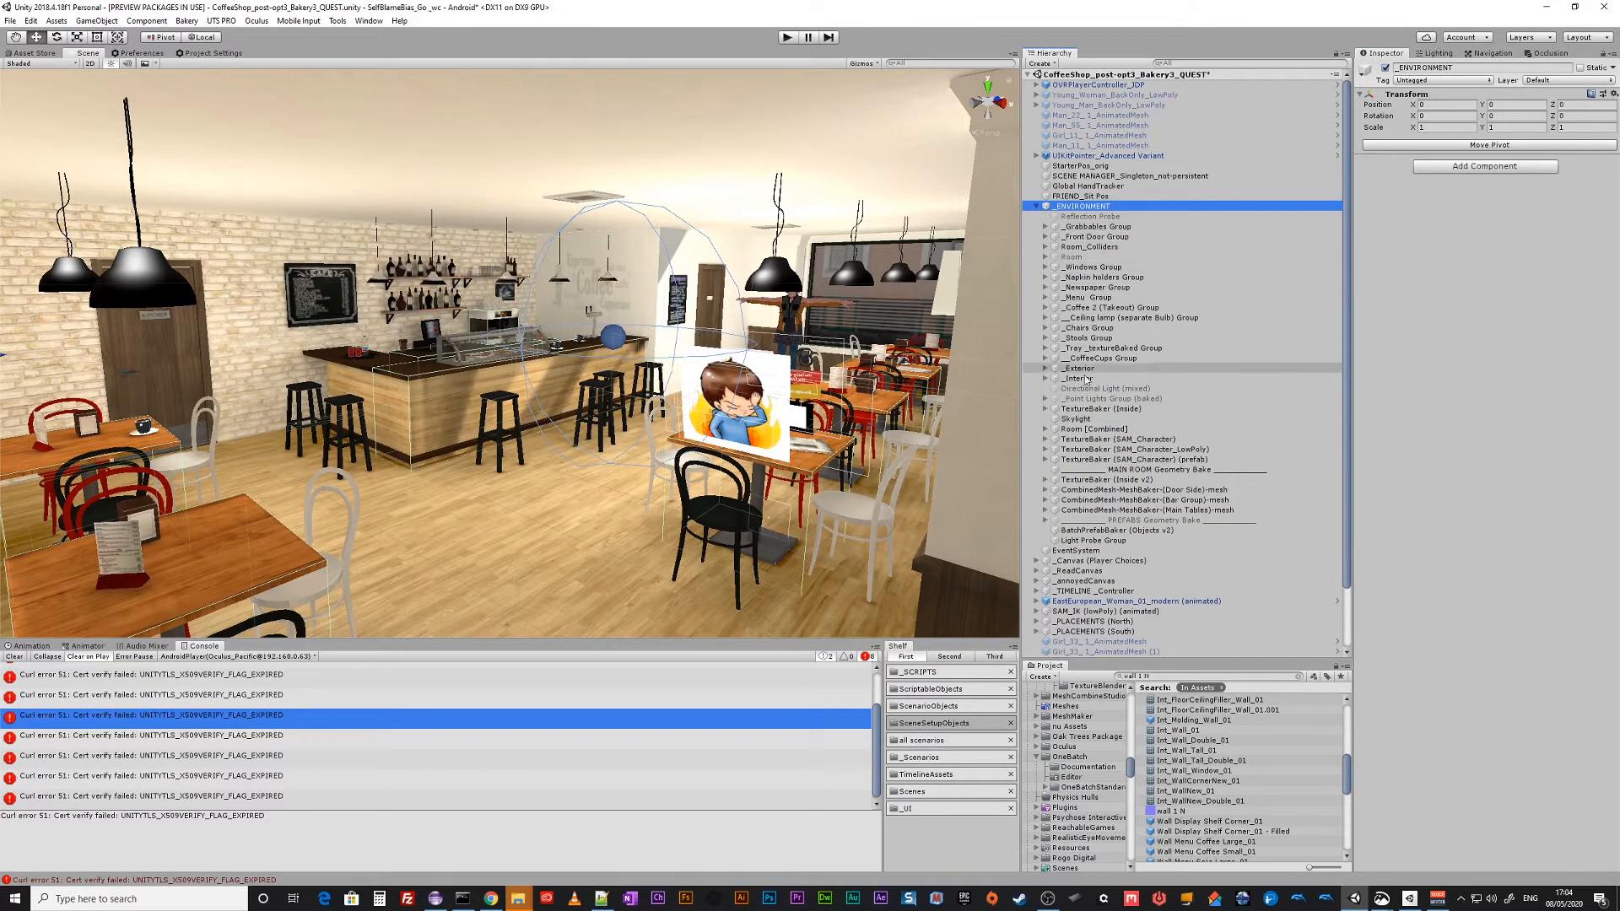
pyautogui.scroll(-3)
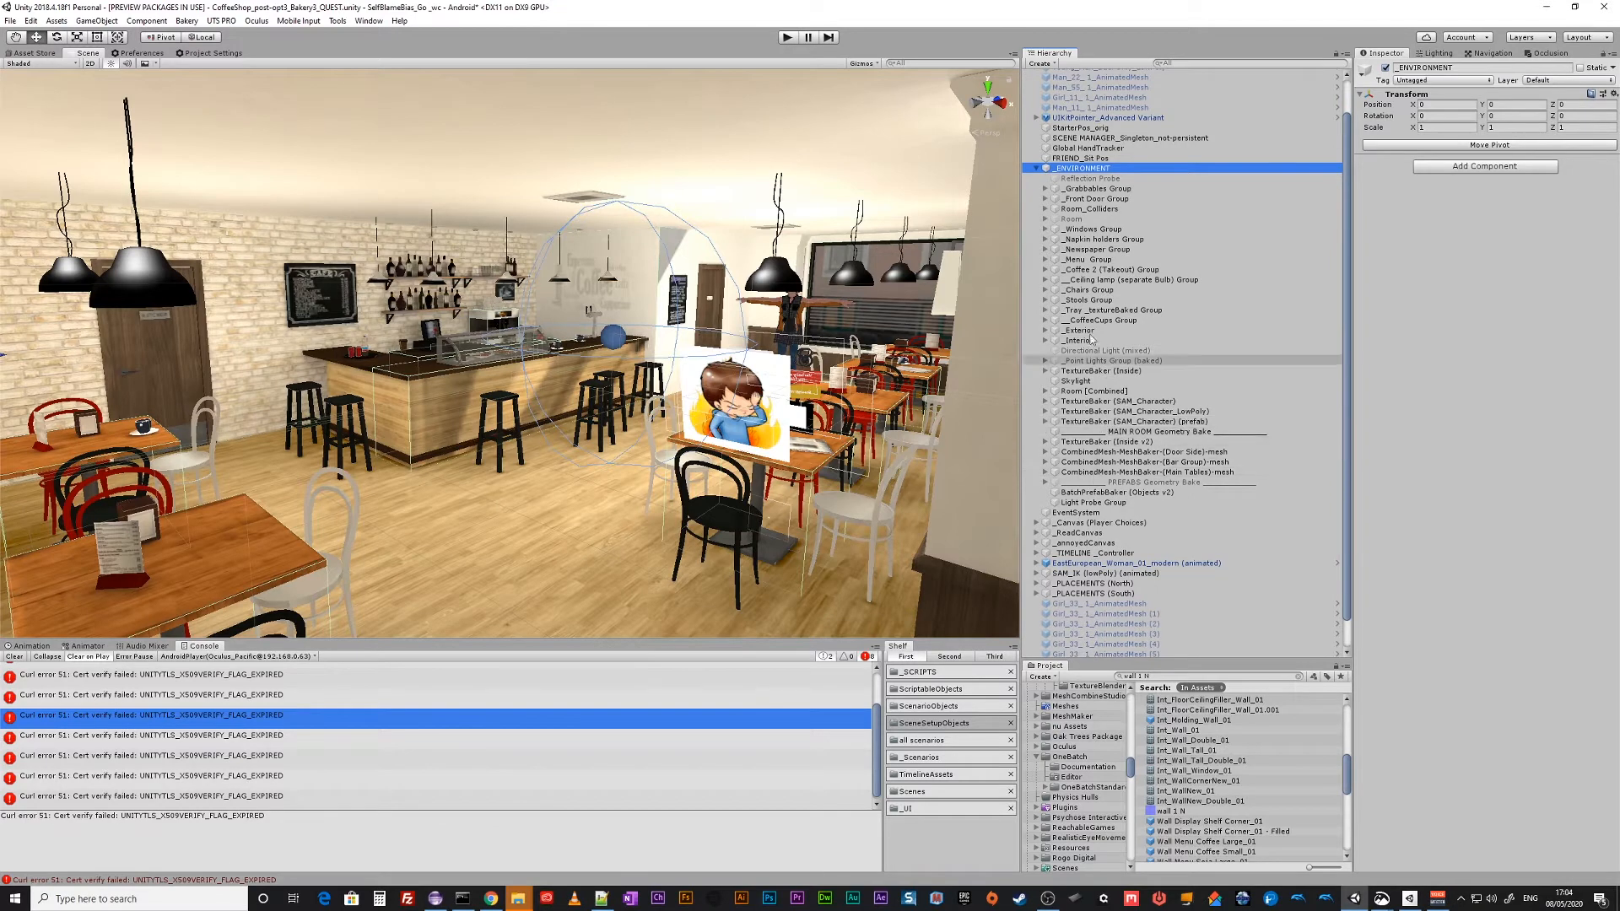
pyautogui.click(1097, 250)
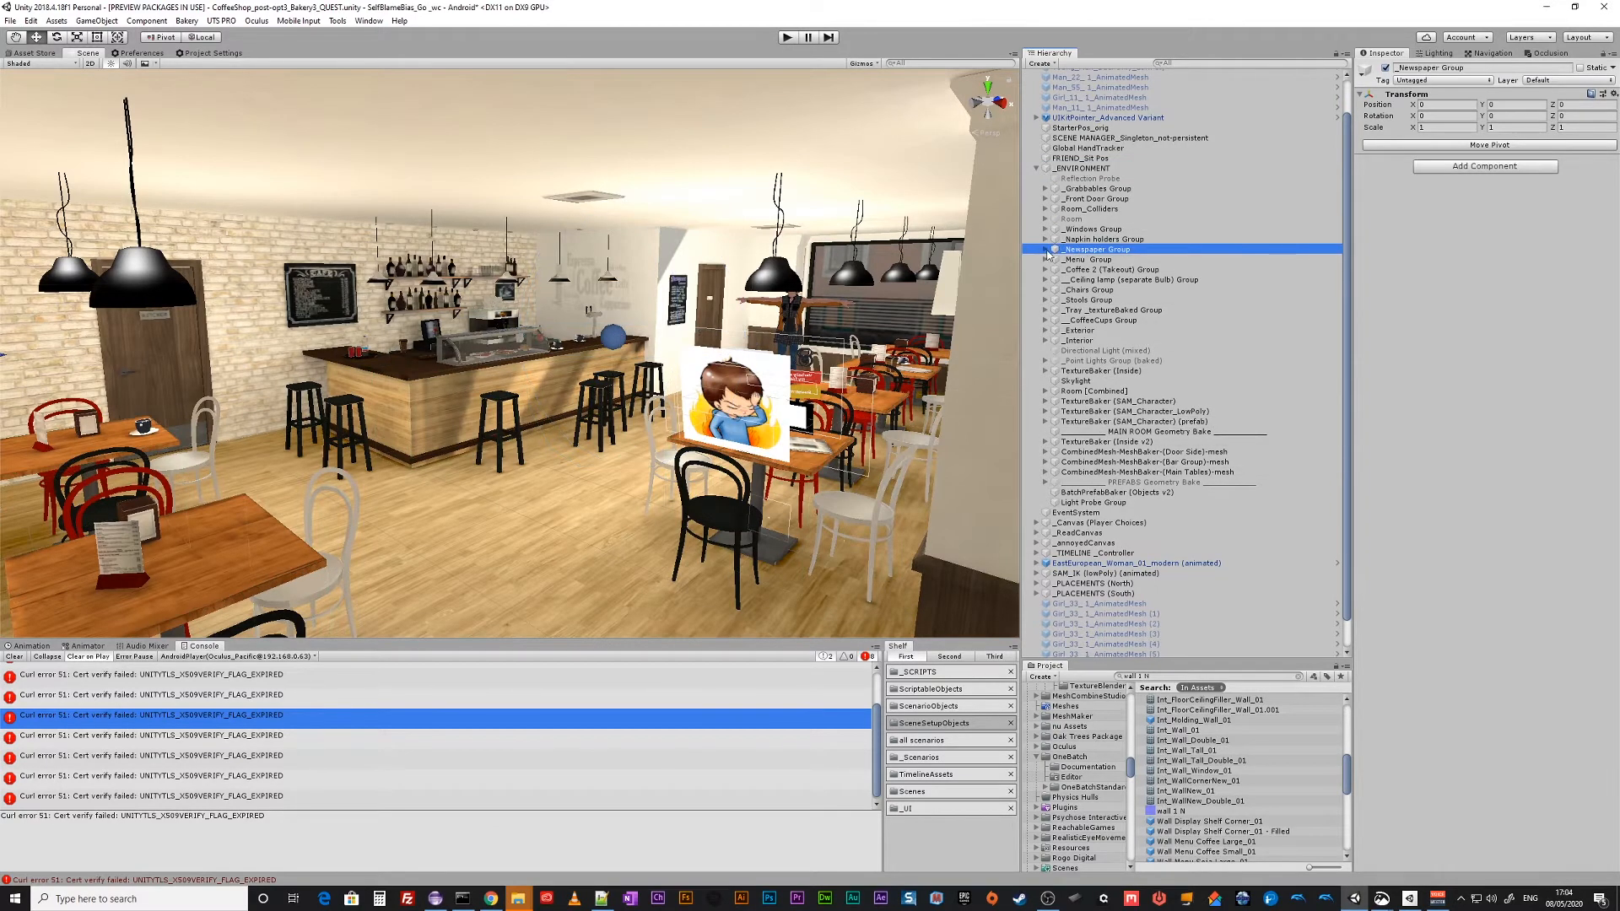
pyautogui.click(1115, 401)
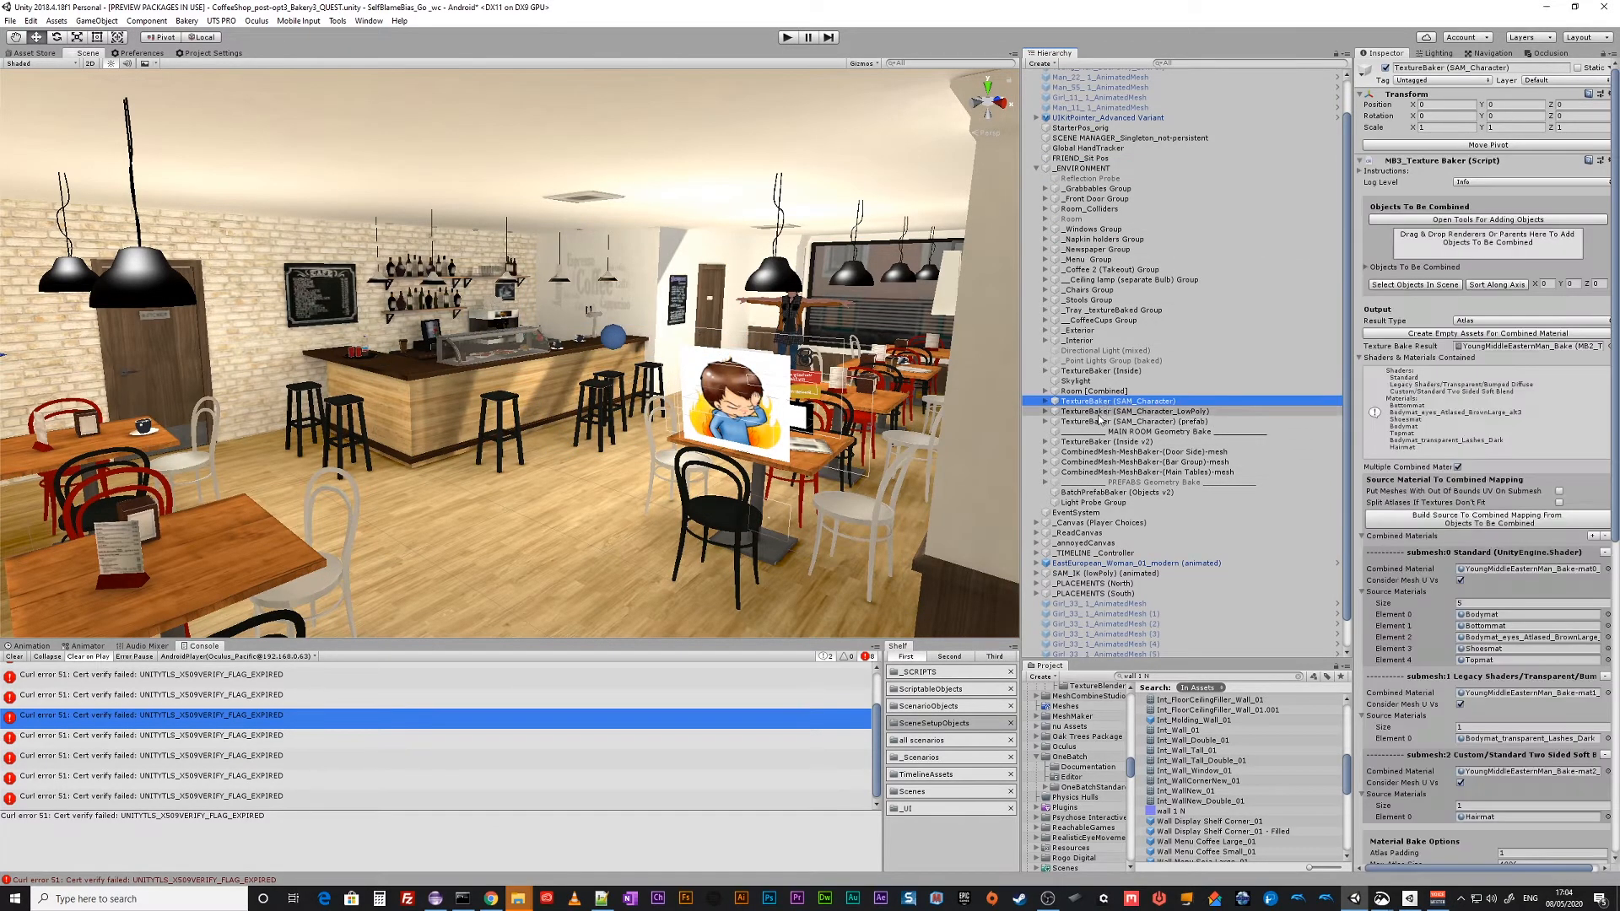
pyautogui.click(1131, 420)
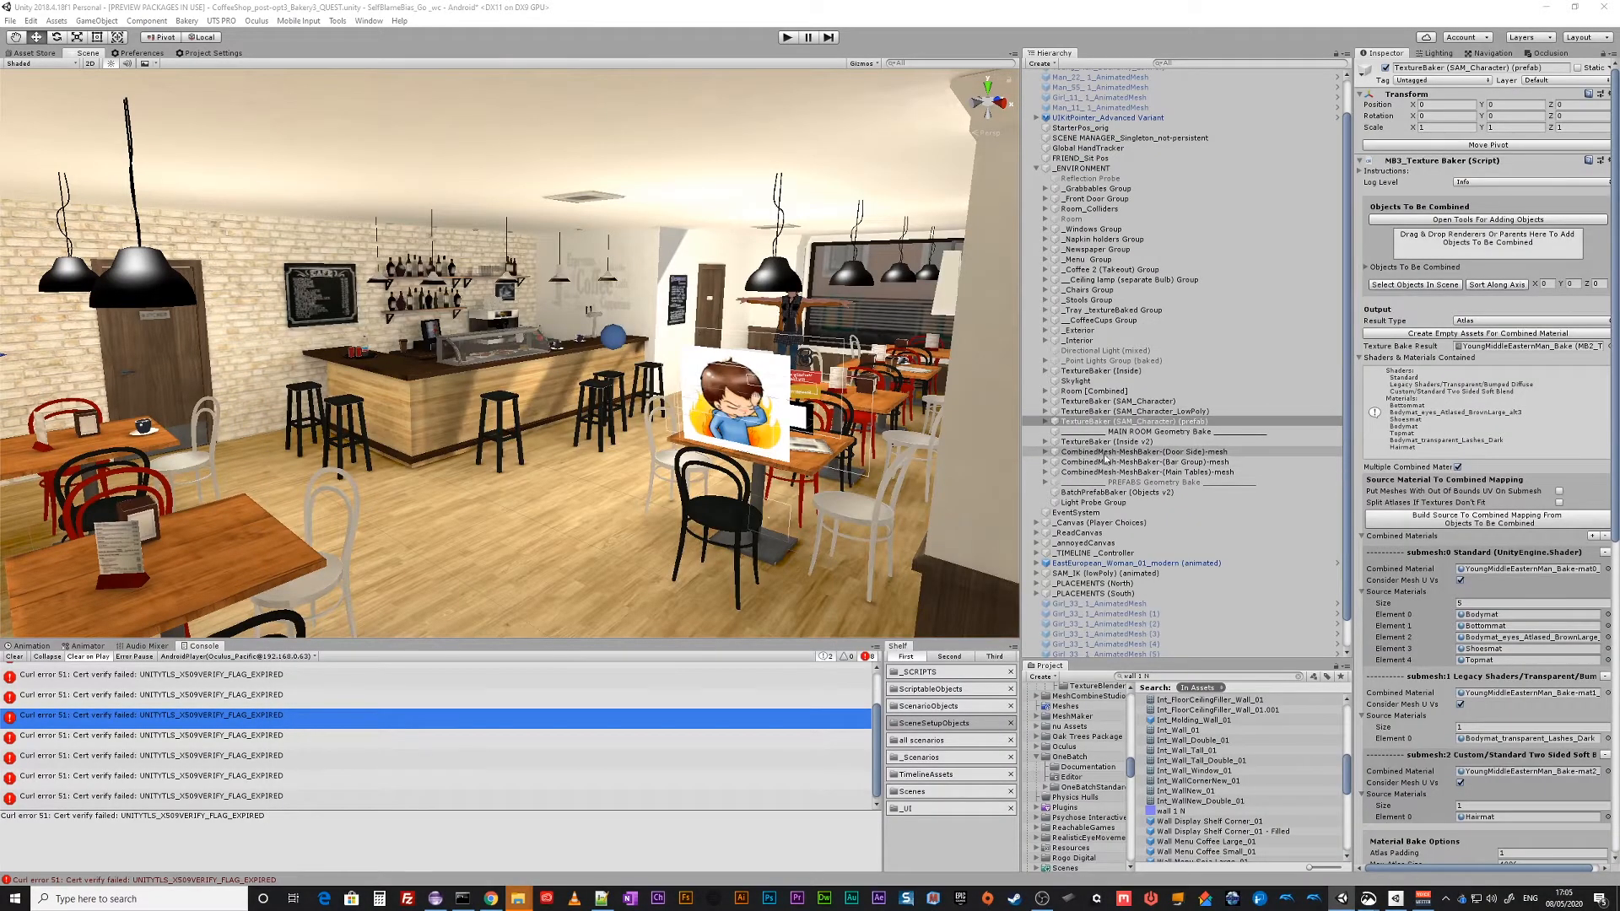
pyautogui.click(1148, 452)
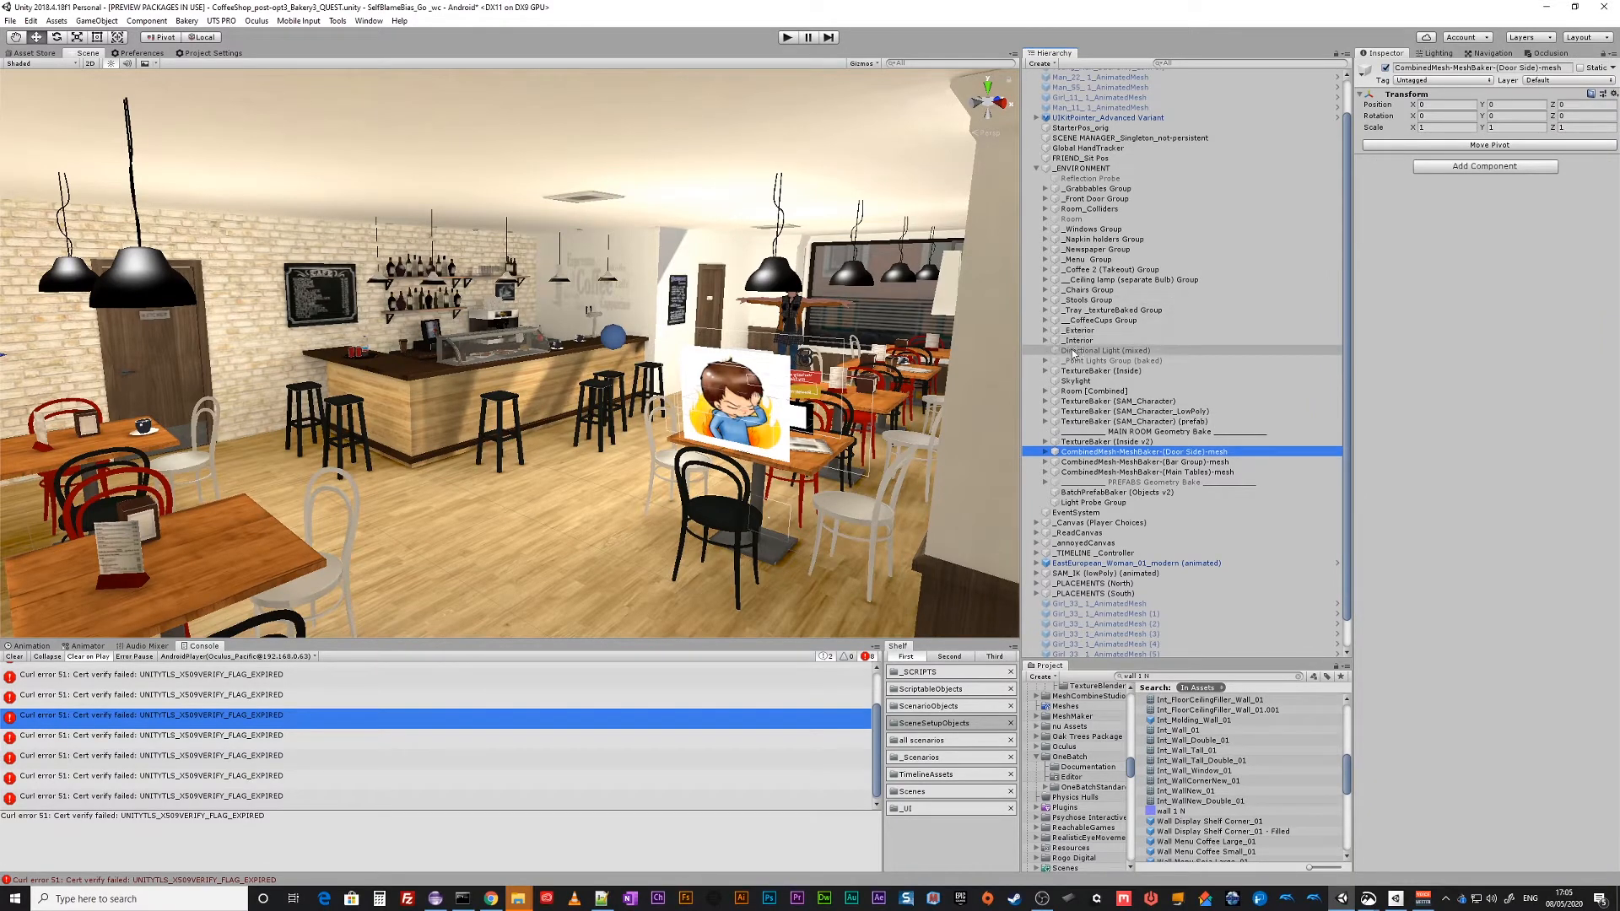
# Show the project's Scenes folder listing the cafe scenes.
pyautogui.scroll(-3)
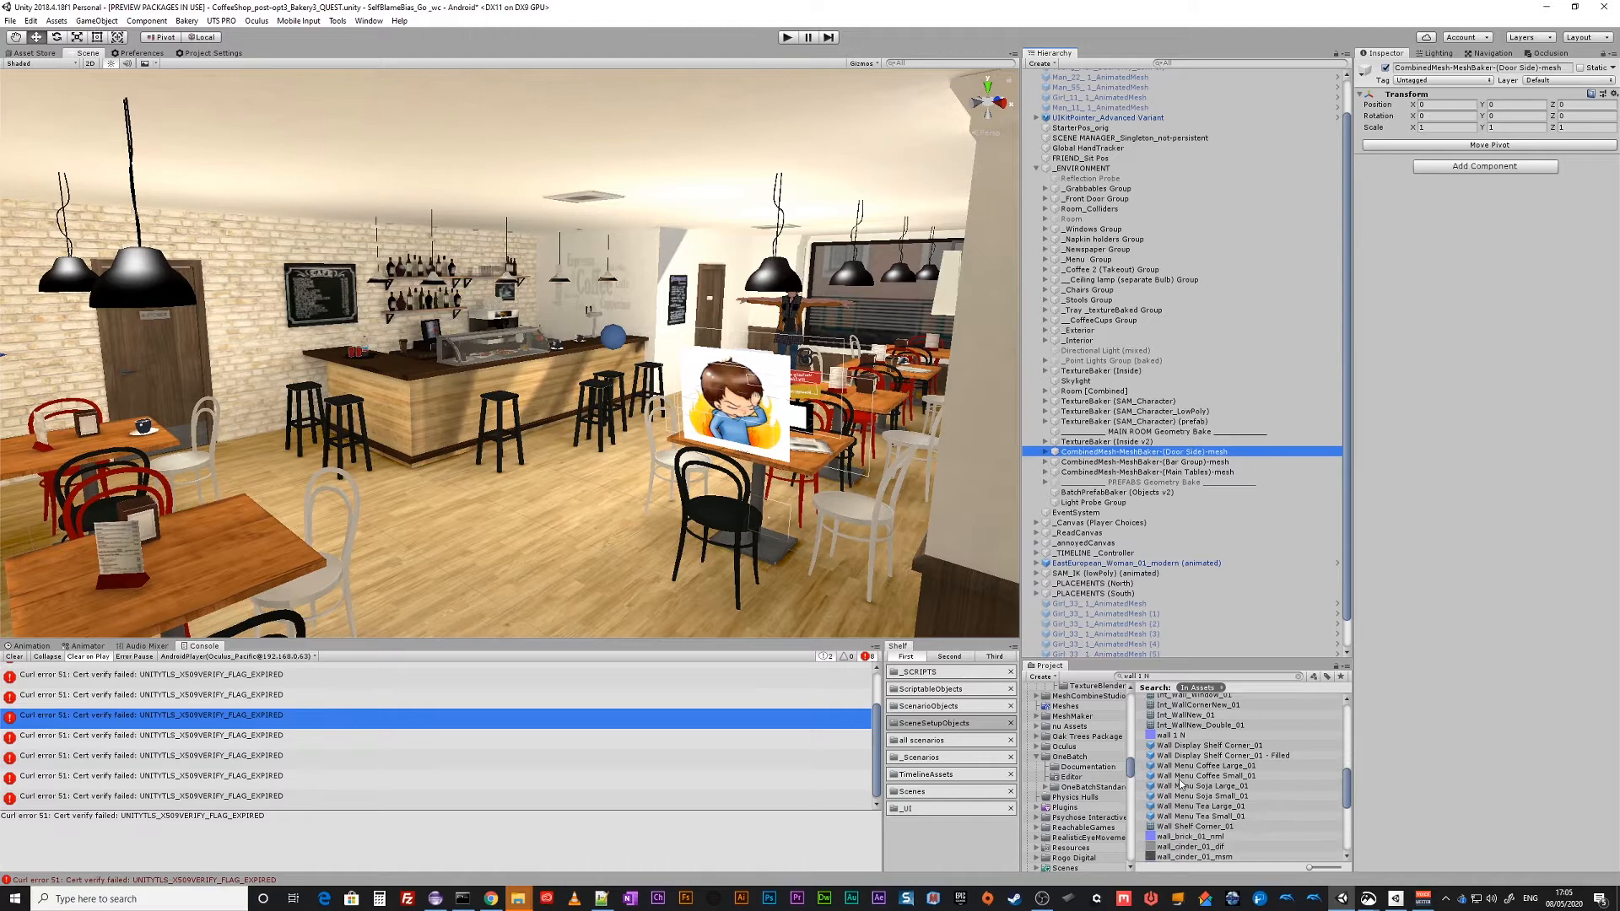
pyautogui.click(909, 792)
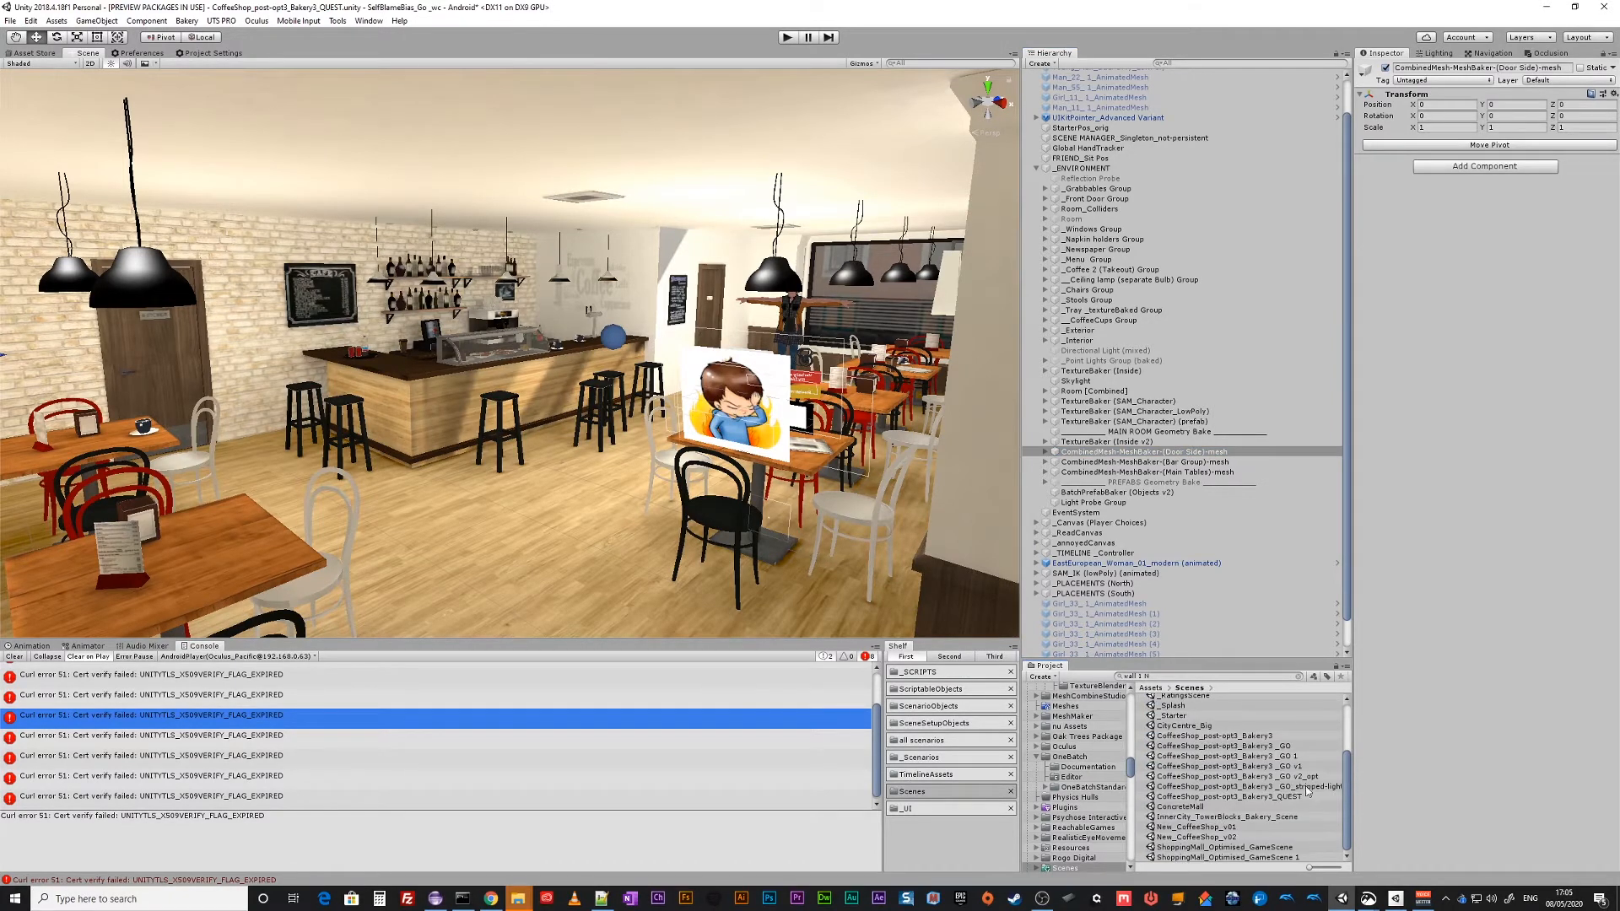
# Load the CoffeeShop v2_opt scene, discarding changes to the current scene.
pyautogui.doubleClick(1232, 776)
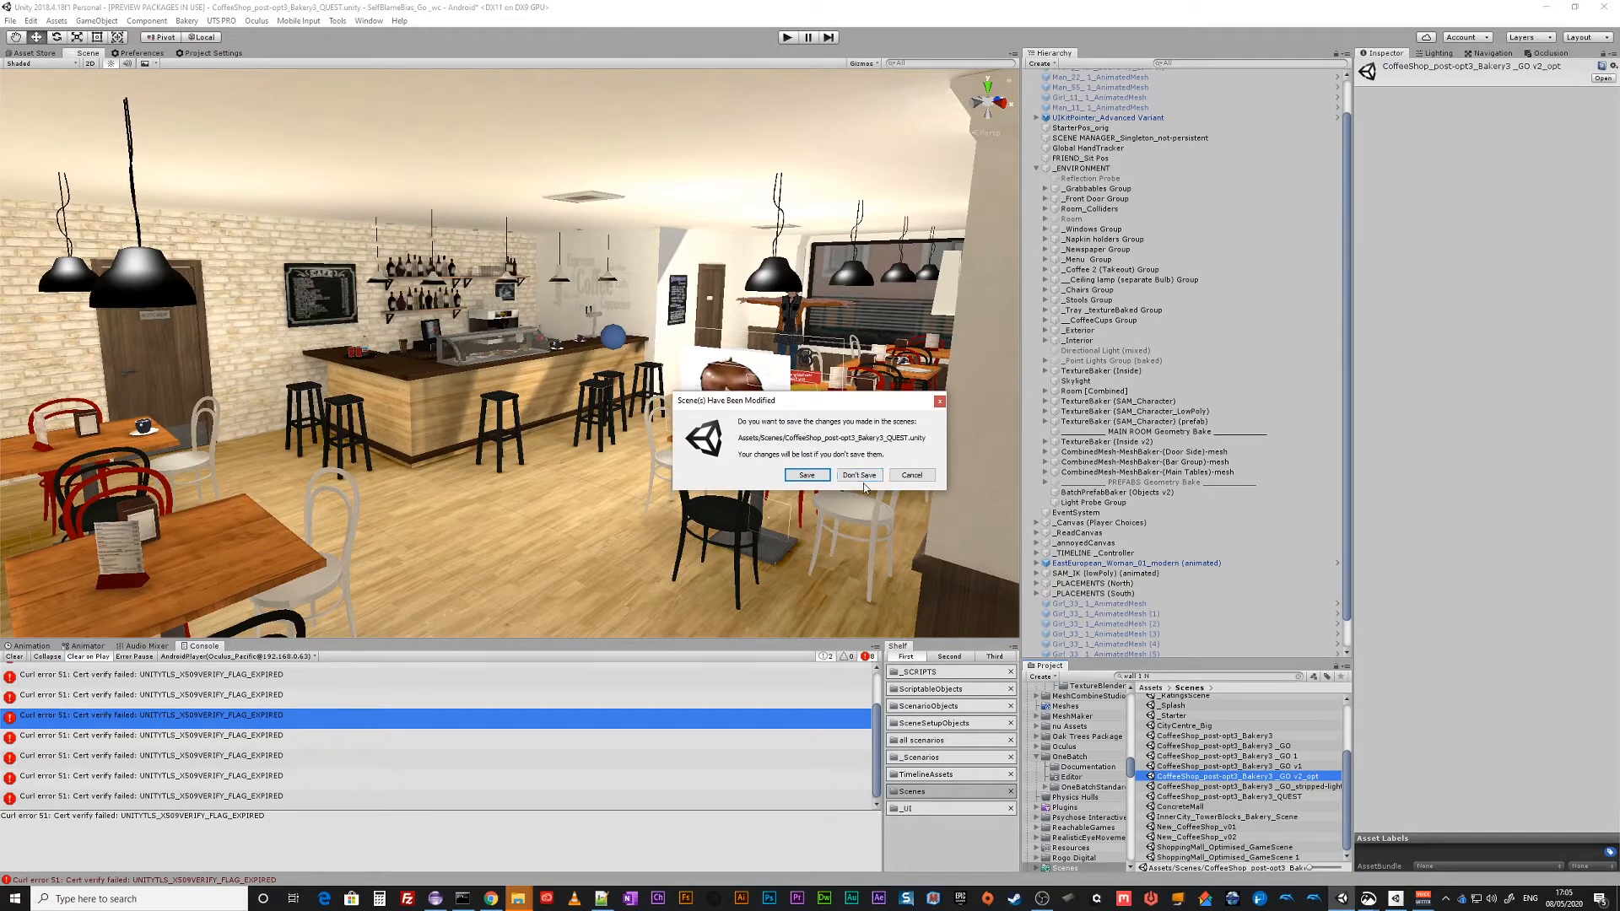
pyautogui.click(858, 476)
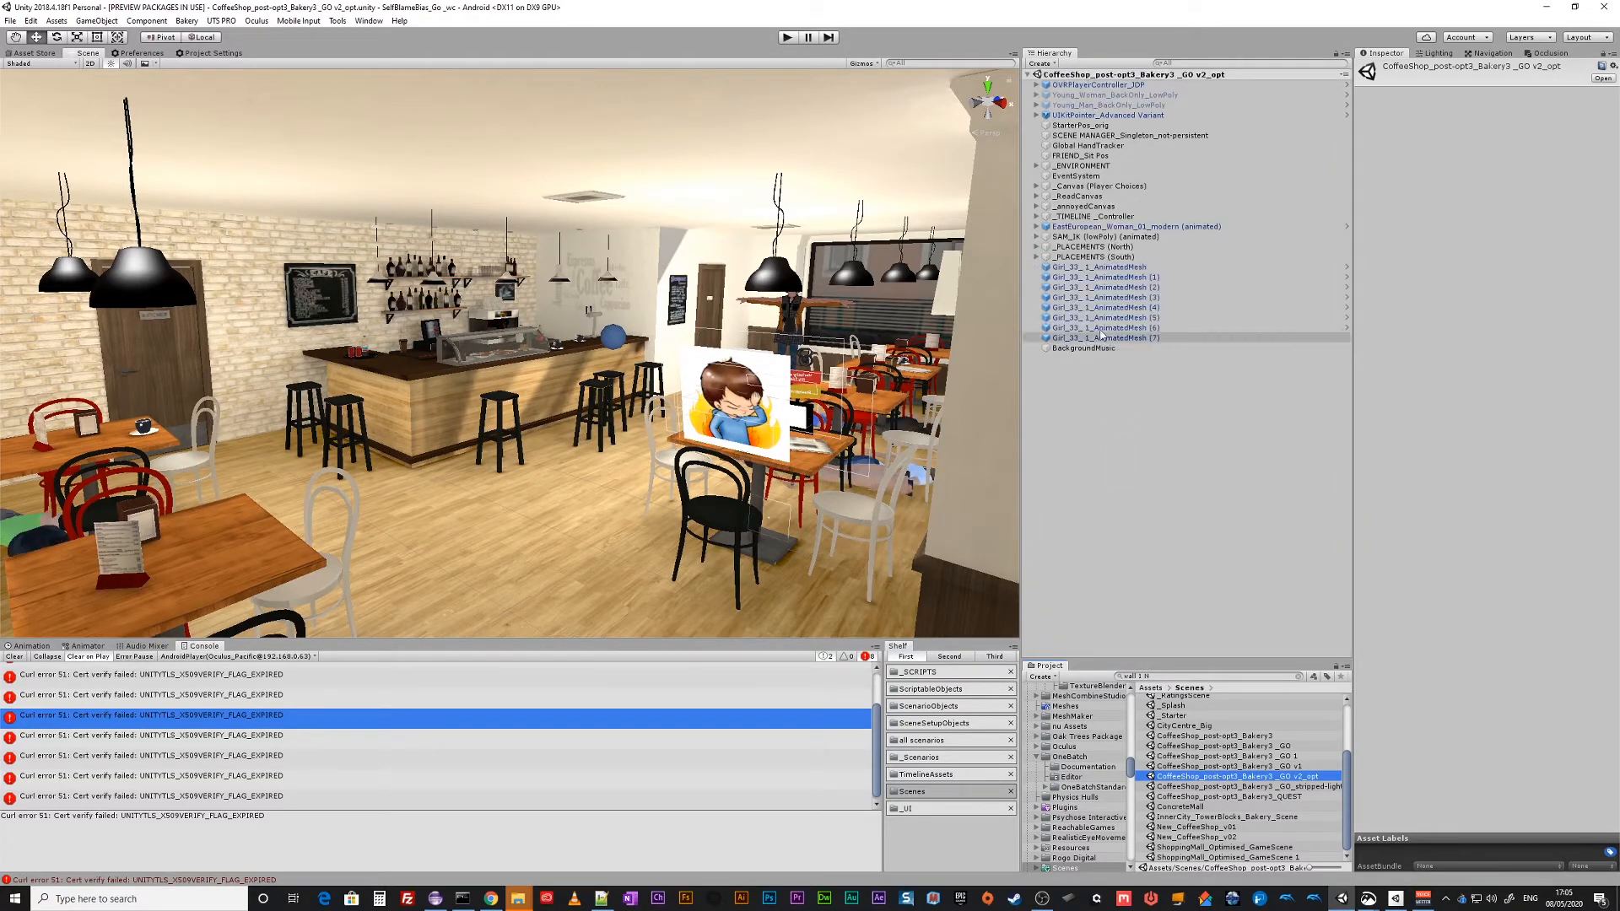
# Select the door-side MeshBaker baked mesh to show its coffee shop material and texture.
pyautogui.click(1079, 195)
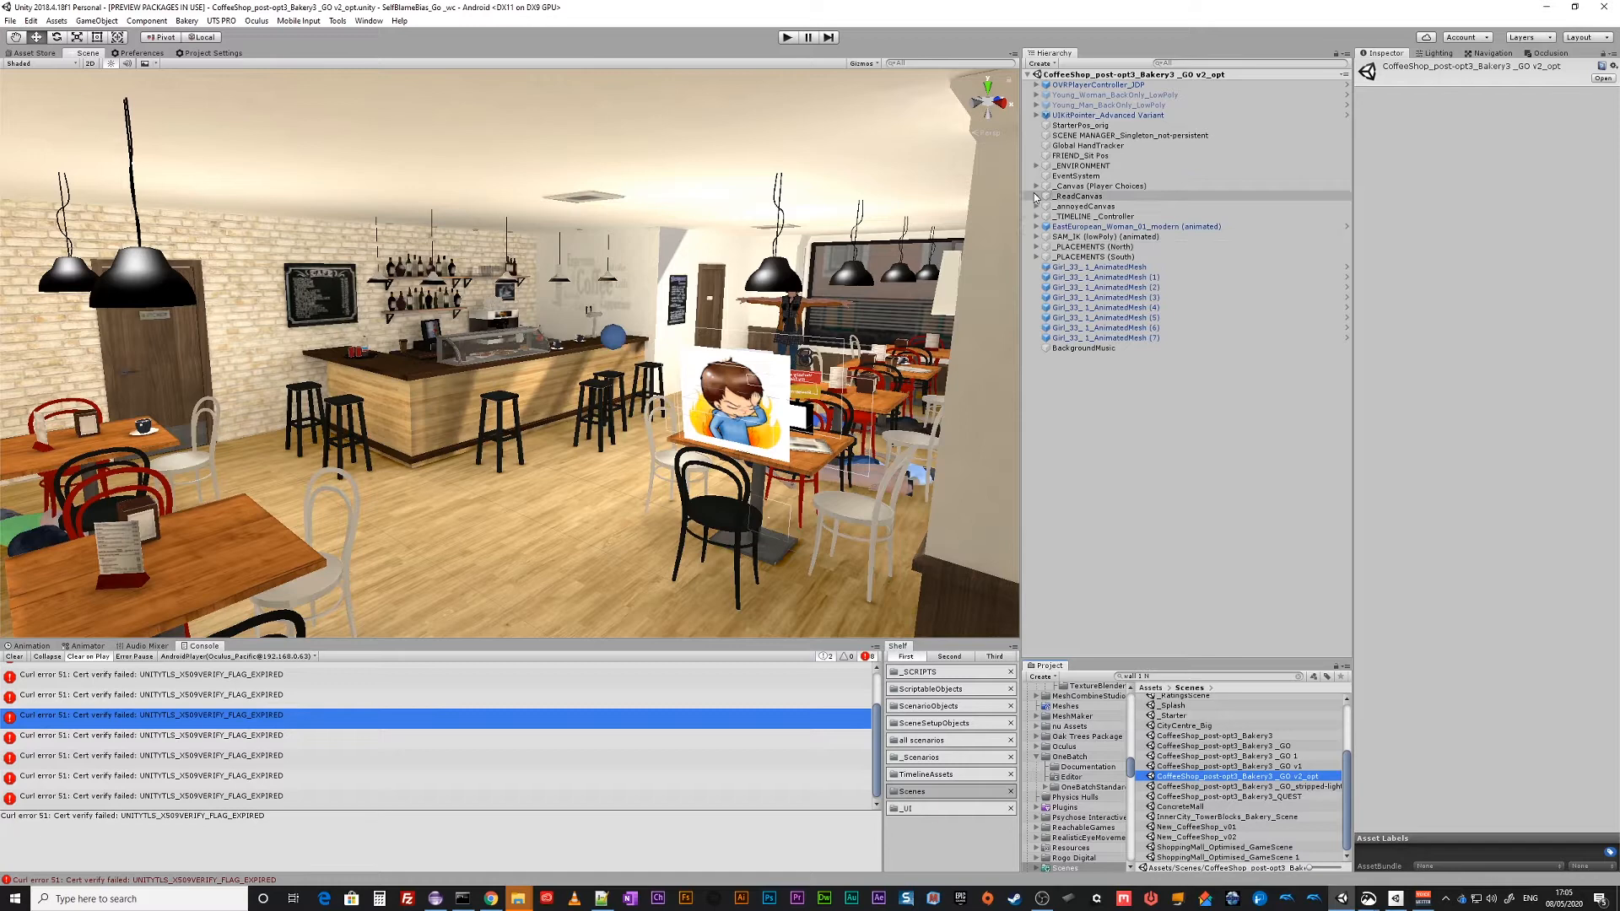
pyautogui.click(1037, 165)
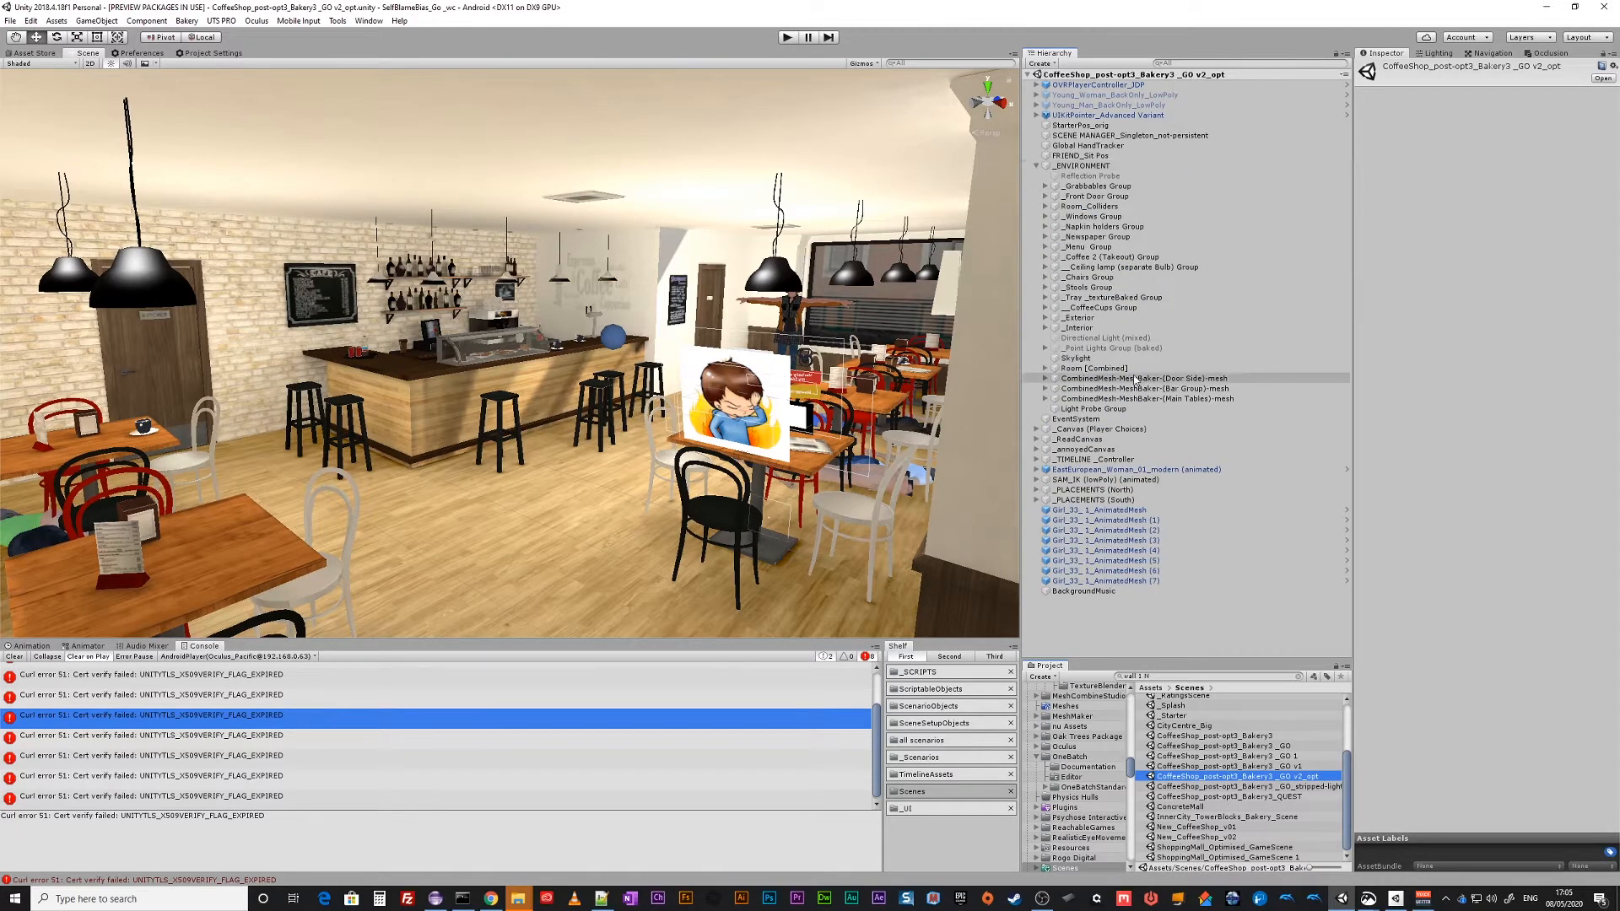
pyautogui.click(1136, 399)
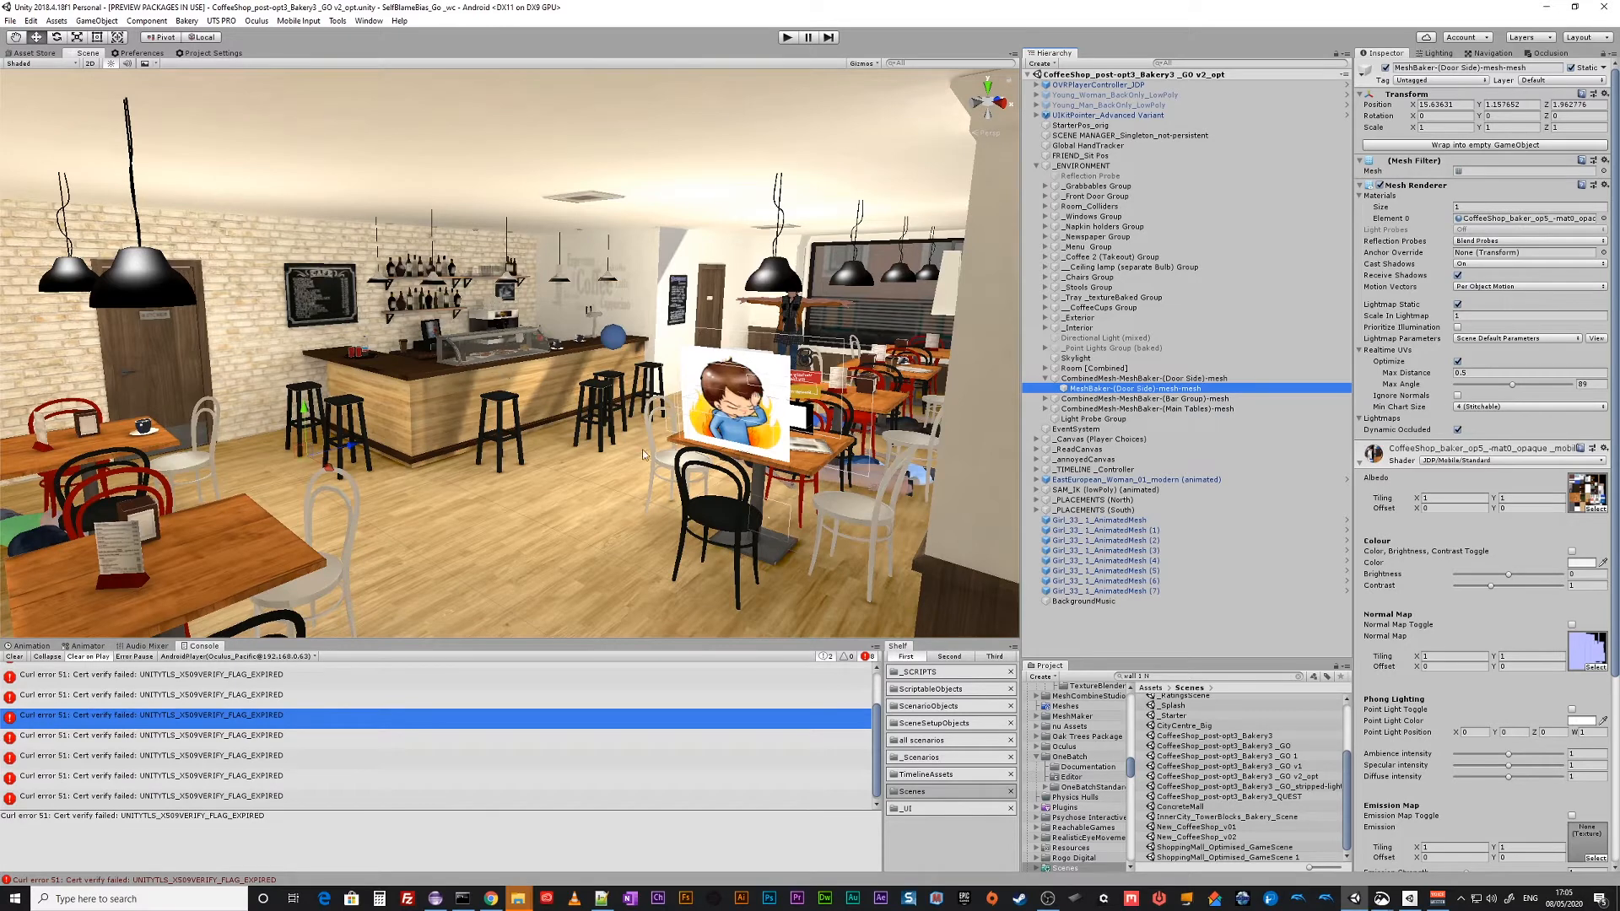
pyautogui.moveTo(643, 458)
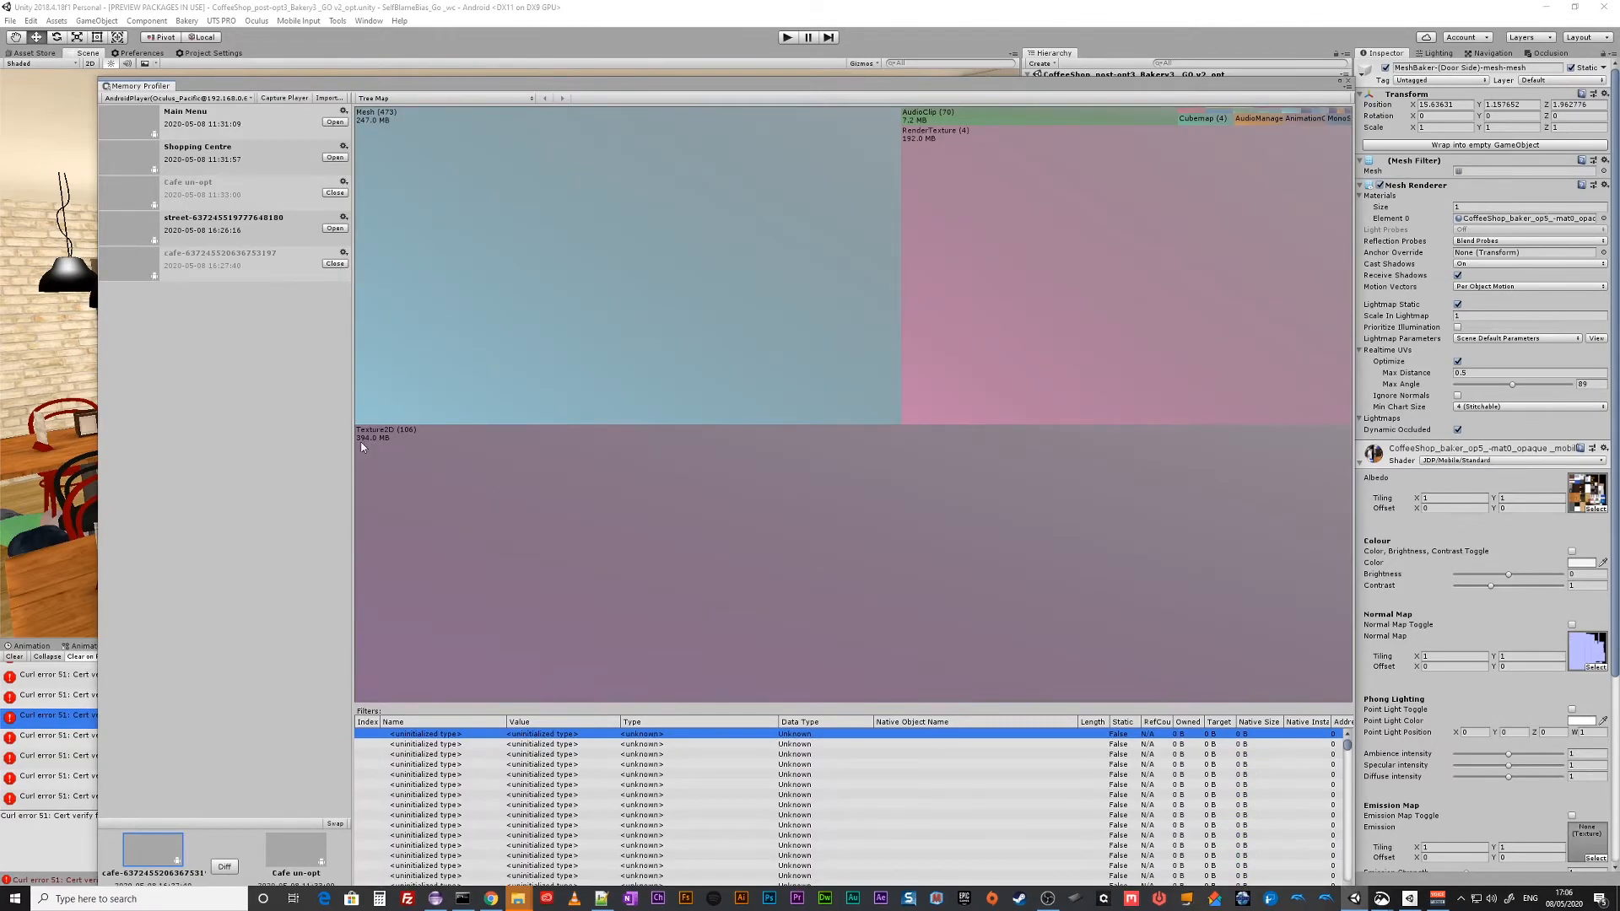
pyautogui.moveTo(367, 446)
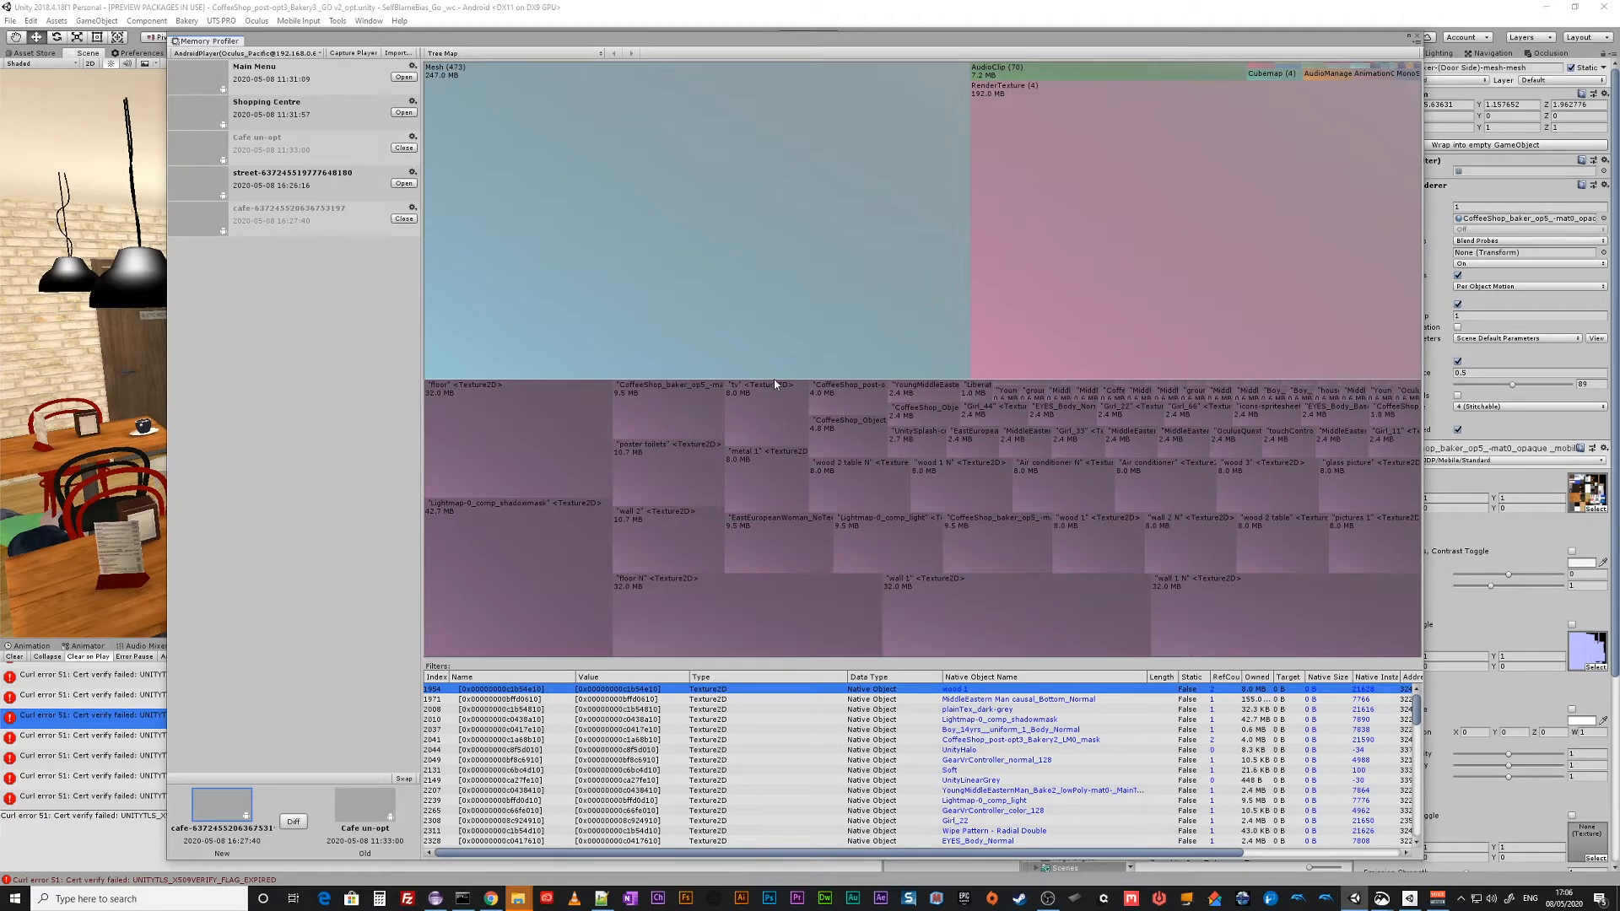
pyautogui.moveTo(651, 444)
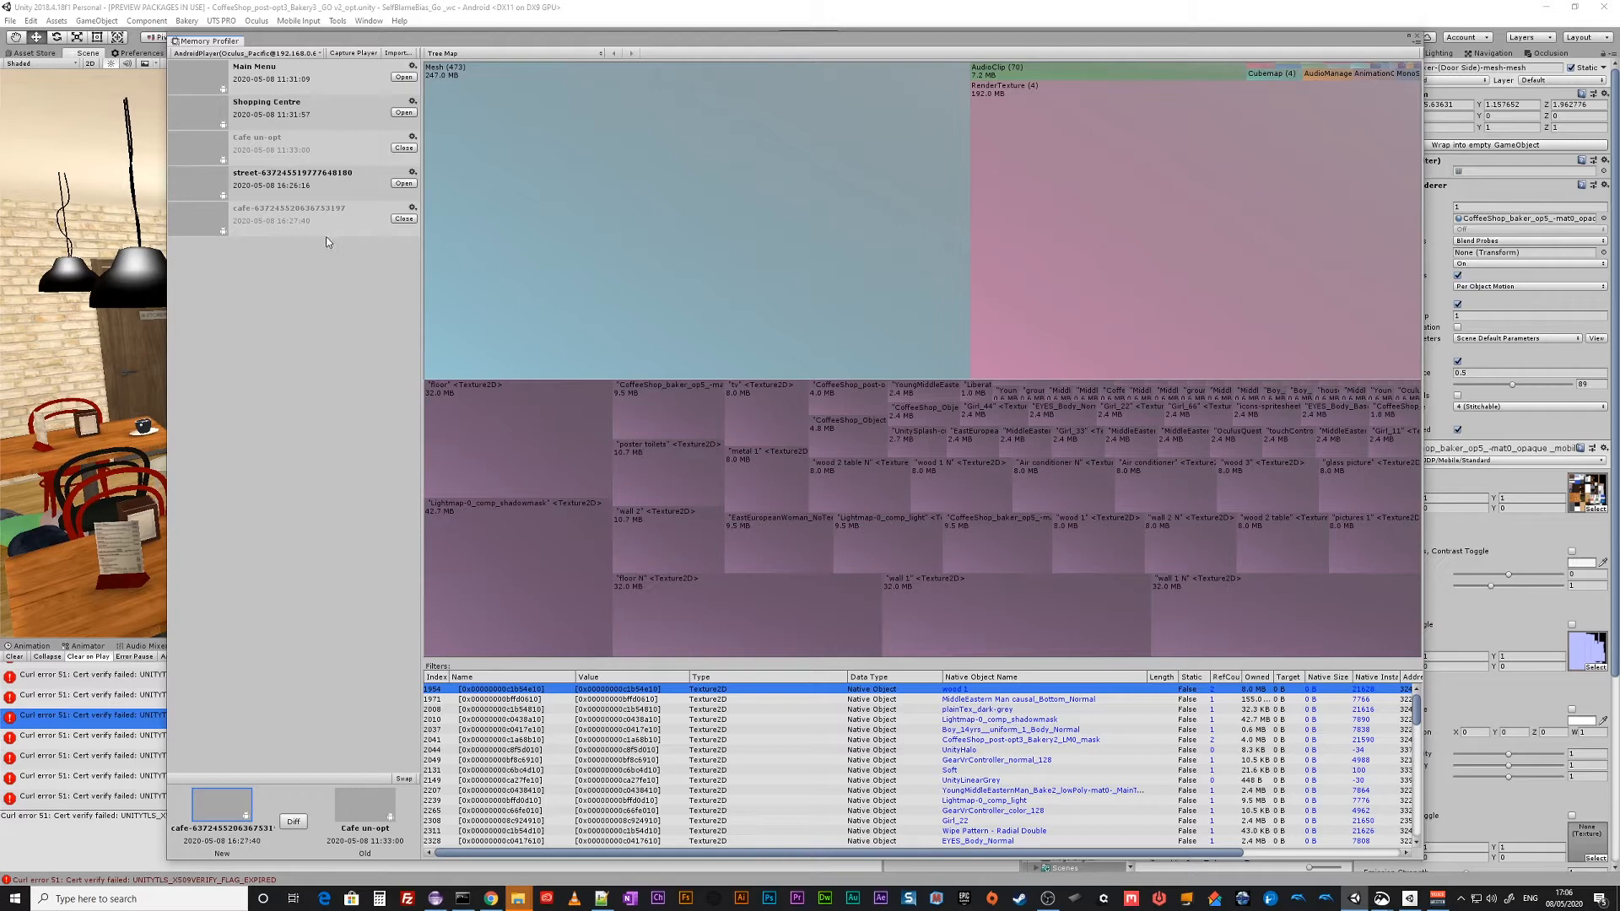
# Inspect the poster toilets and baked coffee shop Texture2D tiles in the snapshot's Tree Map.
pyautogui.click(666, 459)
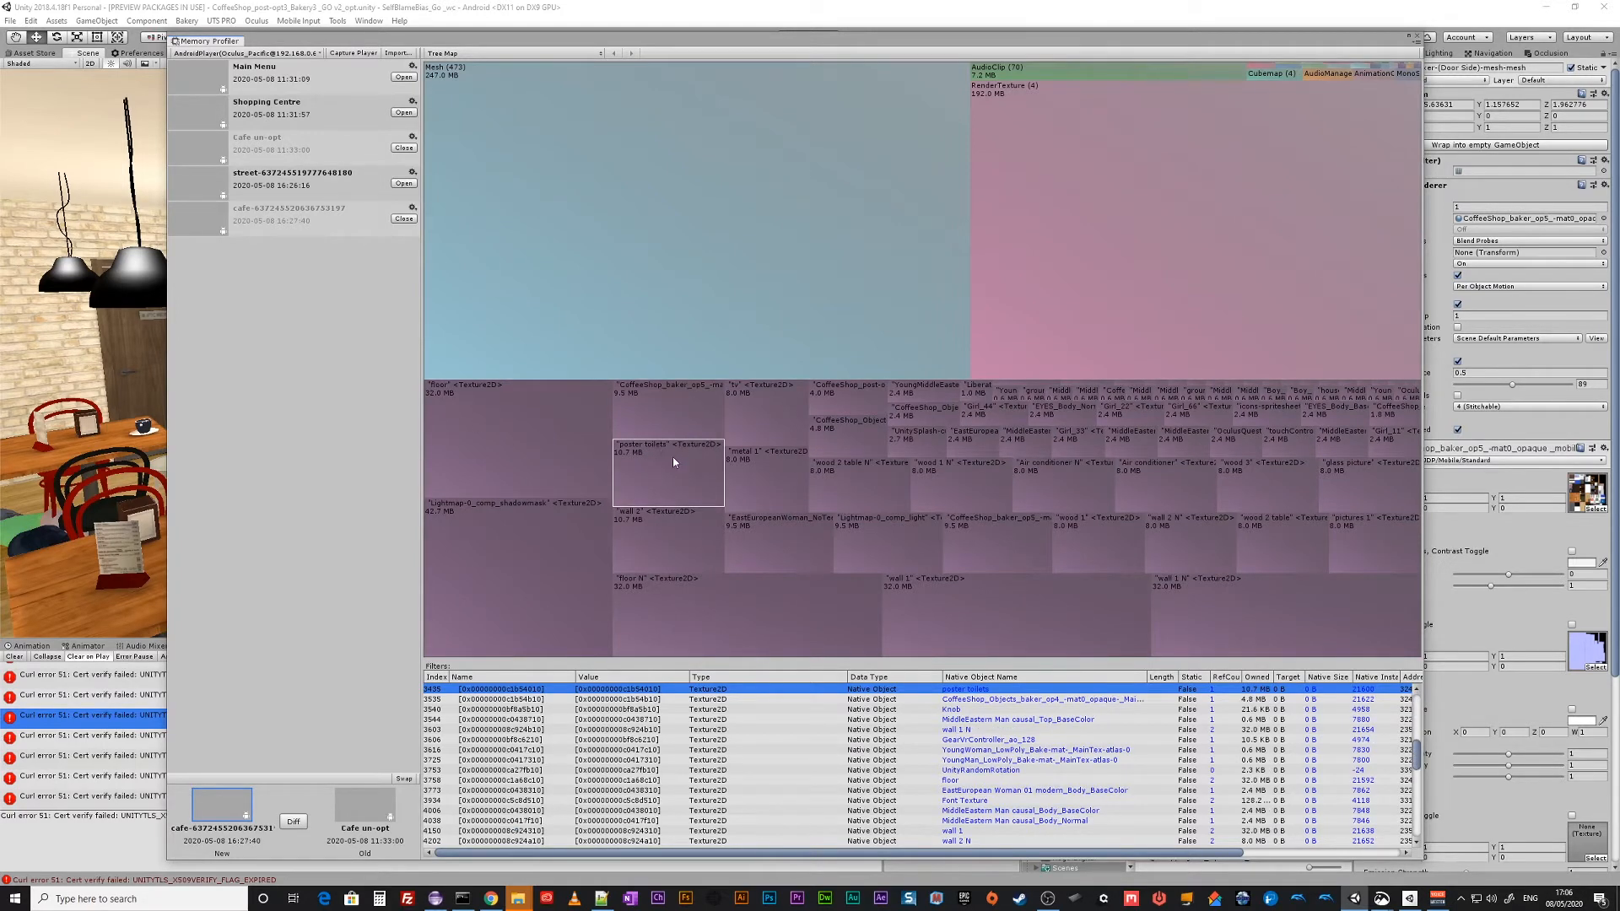
pyautogui.moveTo(500, 545)
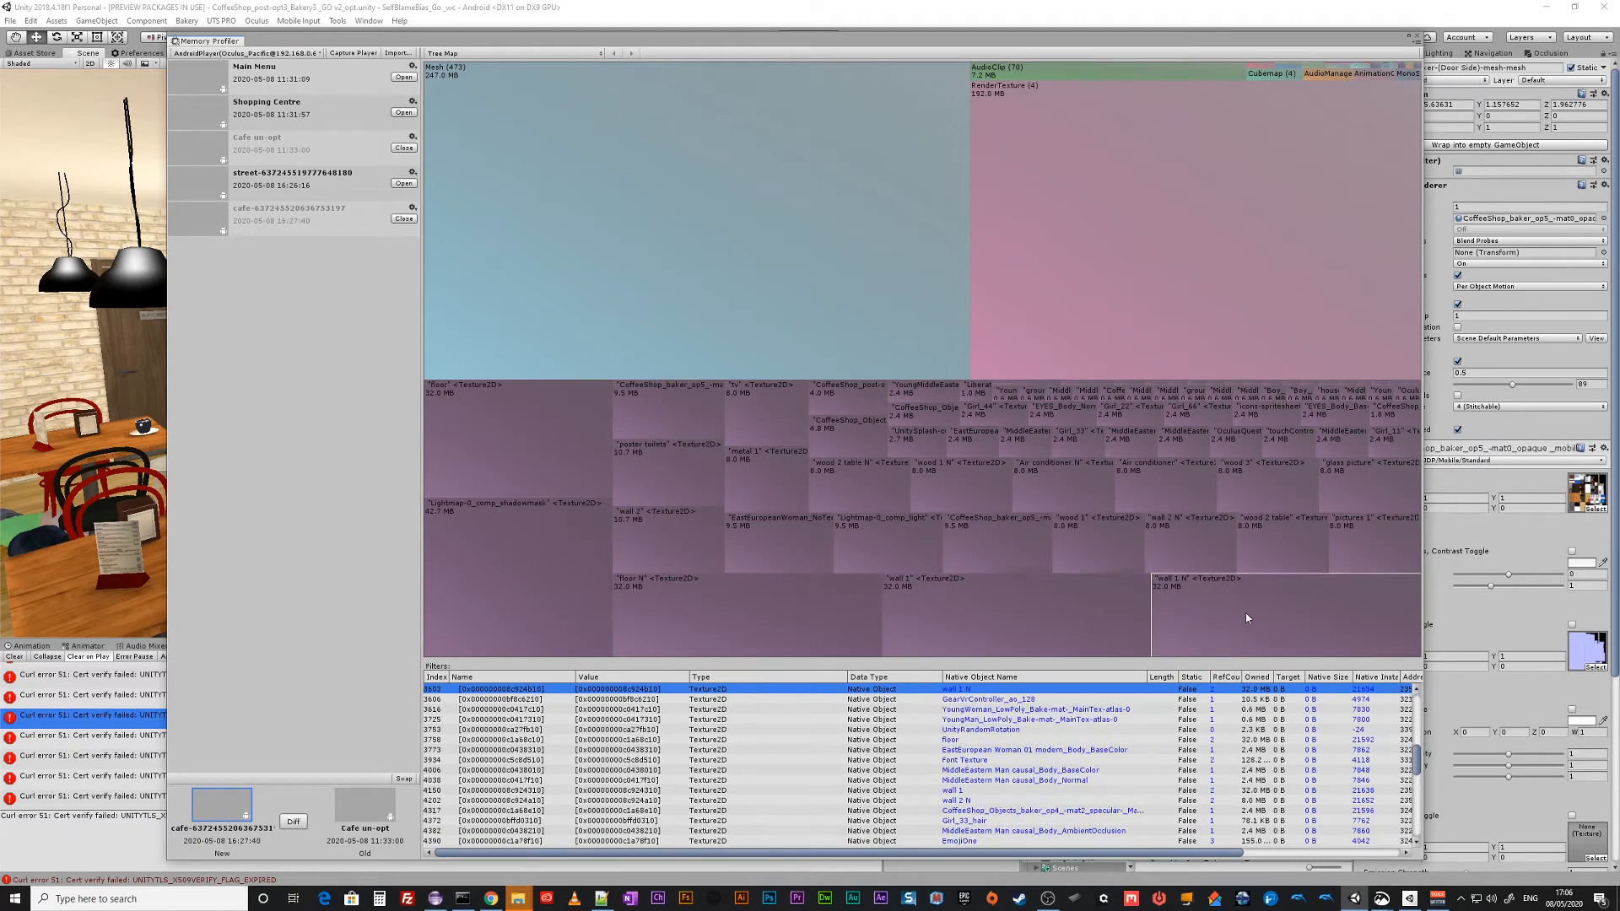
pyautogui.moveTo(1232, 611)
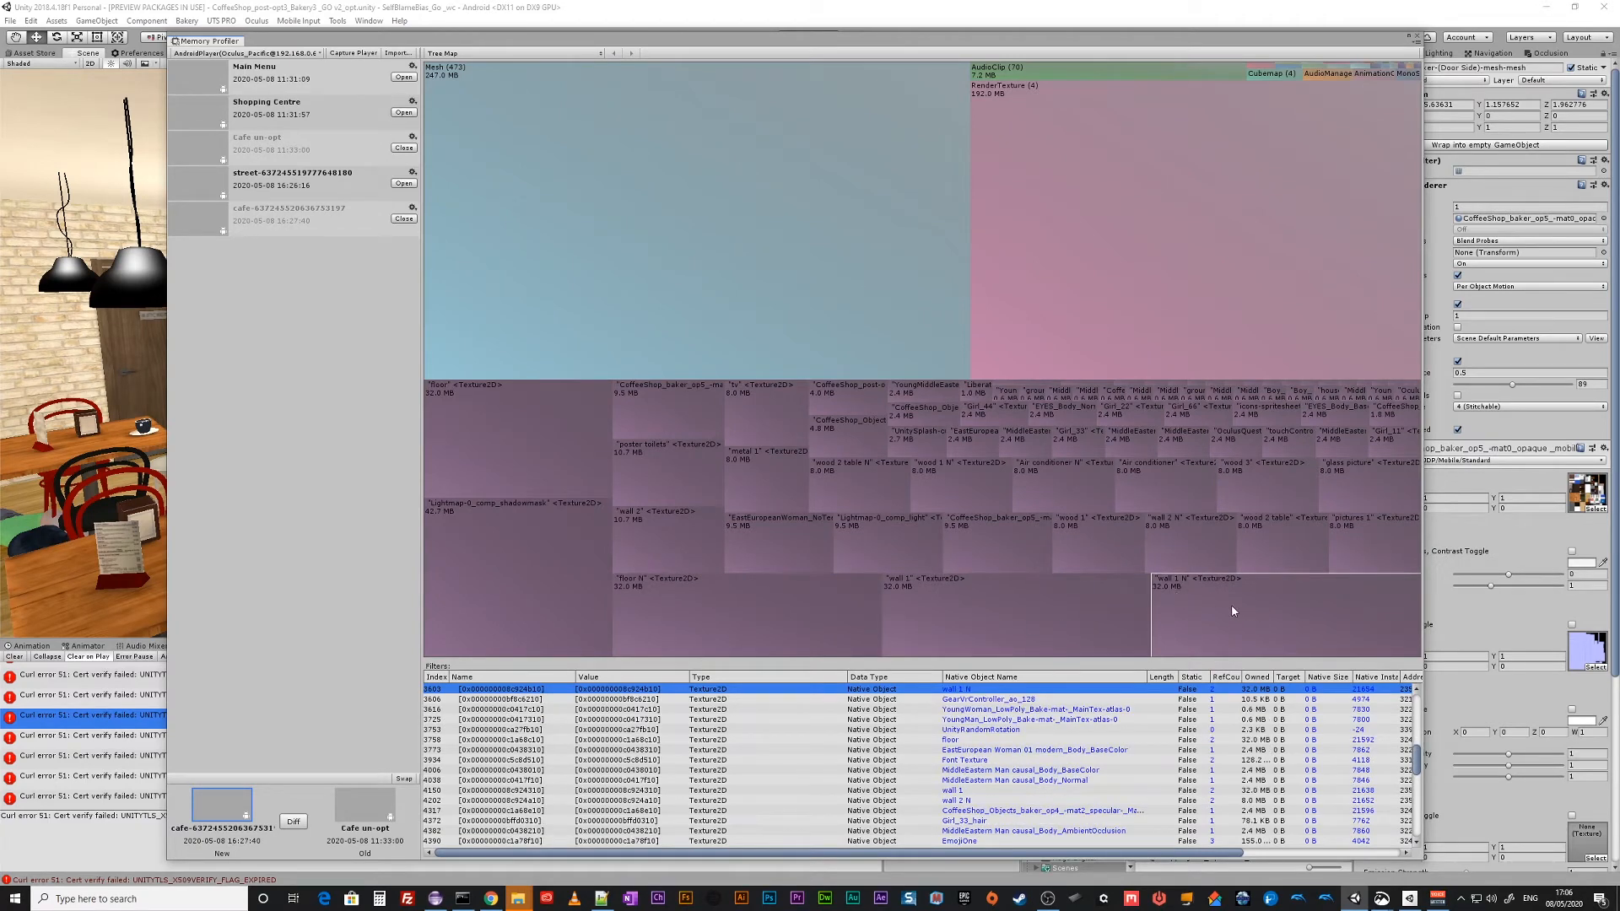
pyautogui.moveTo(1345, 611)
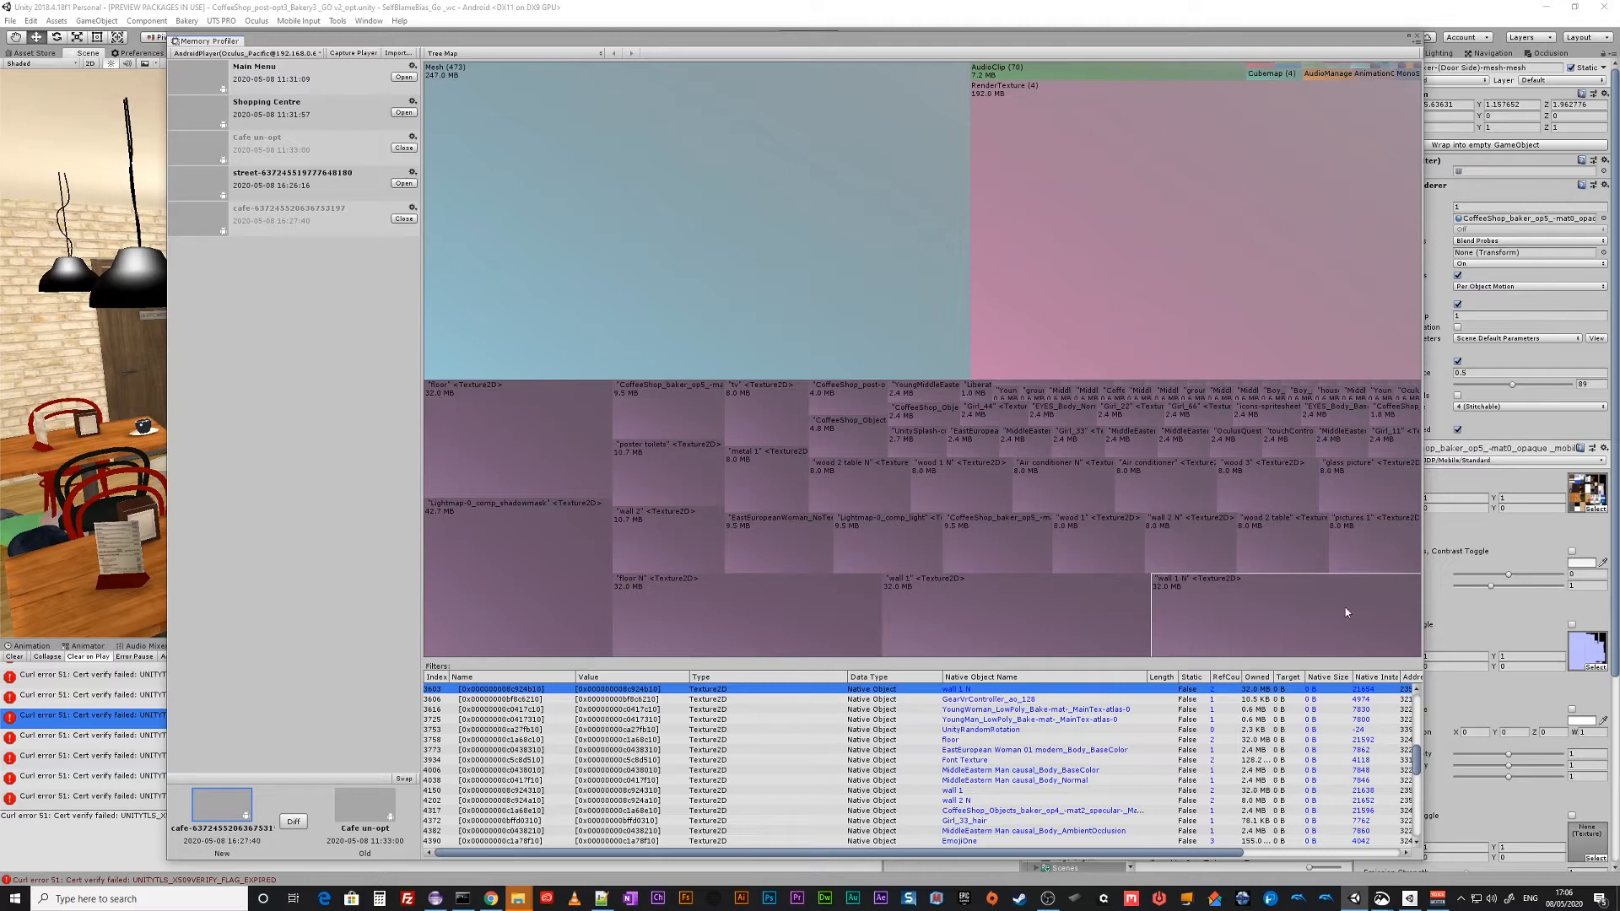
pyautogui.moveTo(665, 541)
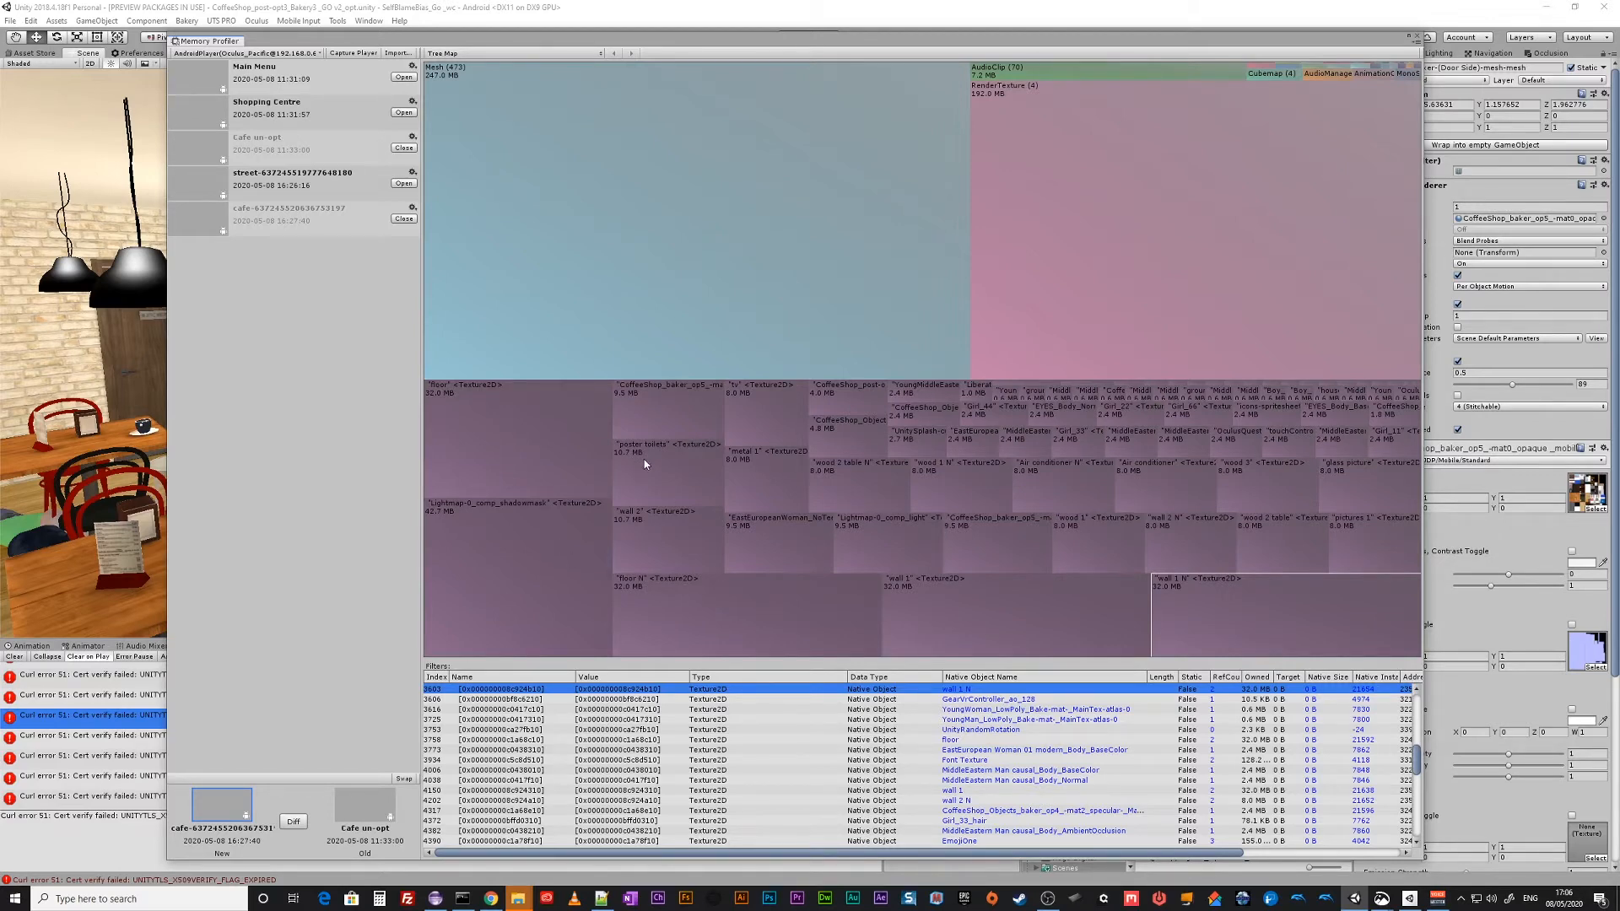
pyautogui.click(667, 409)
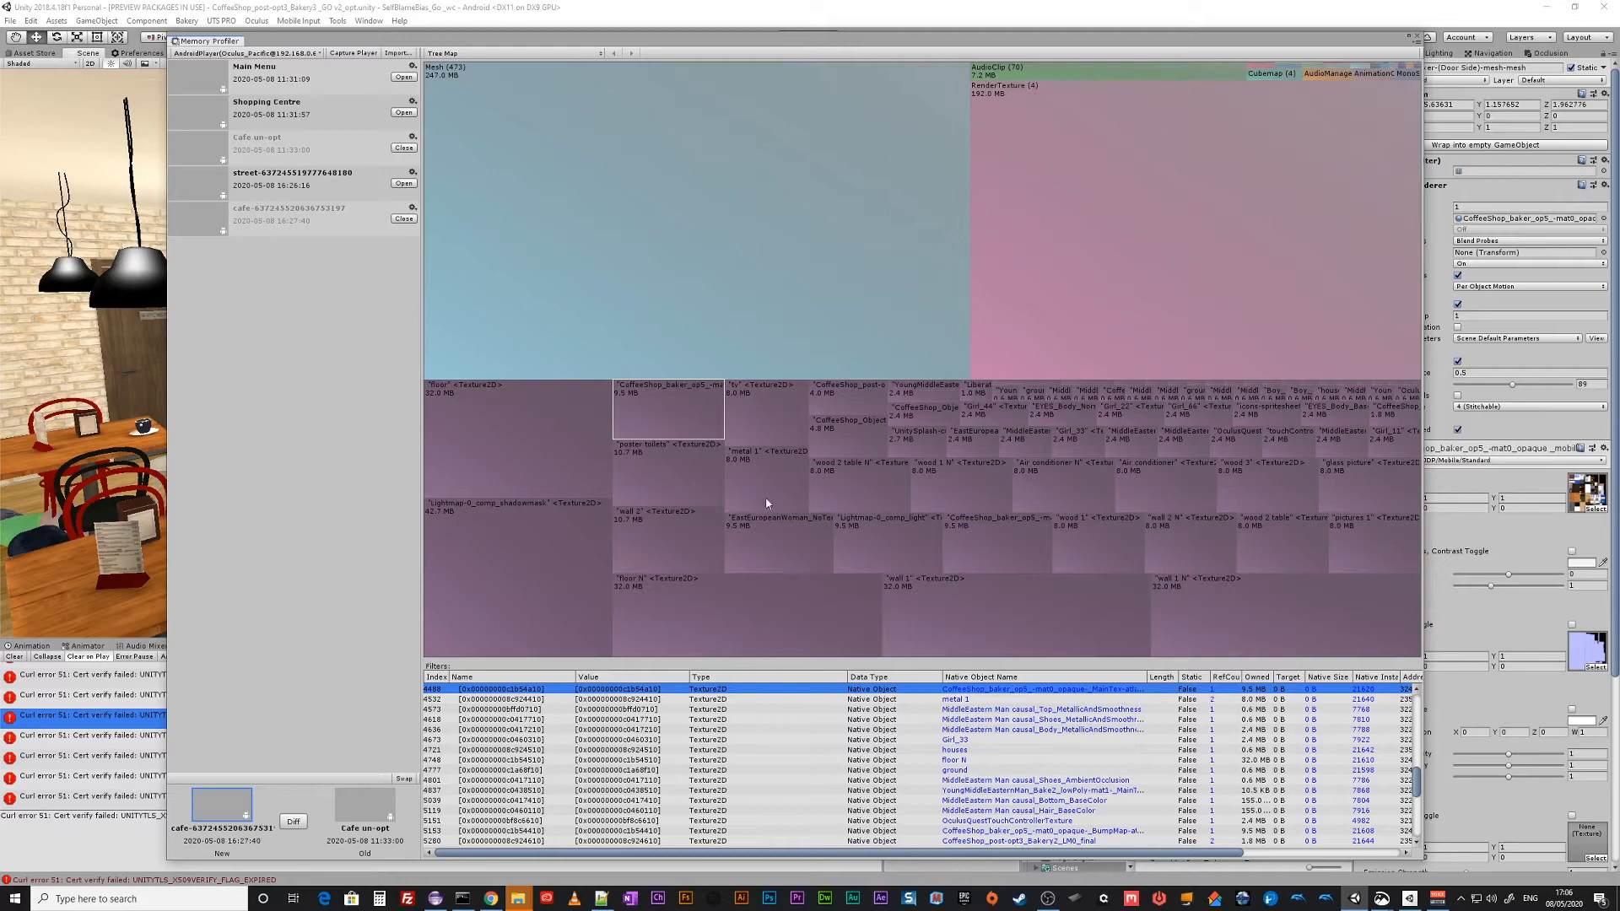
pyautogui.click(666, 476)
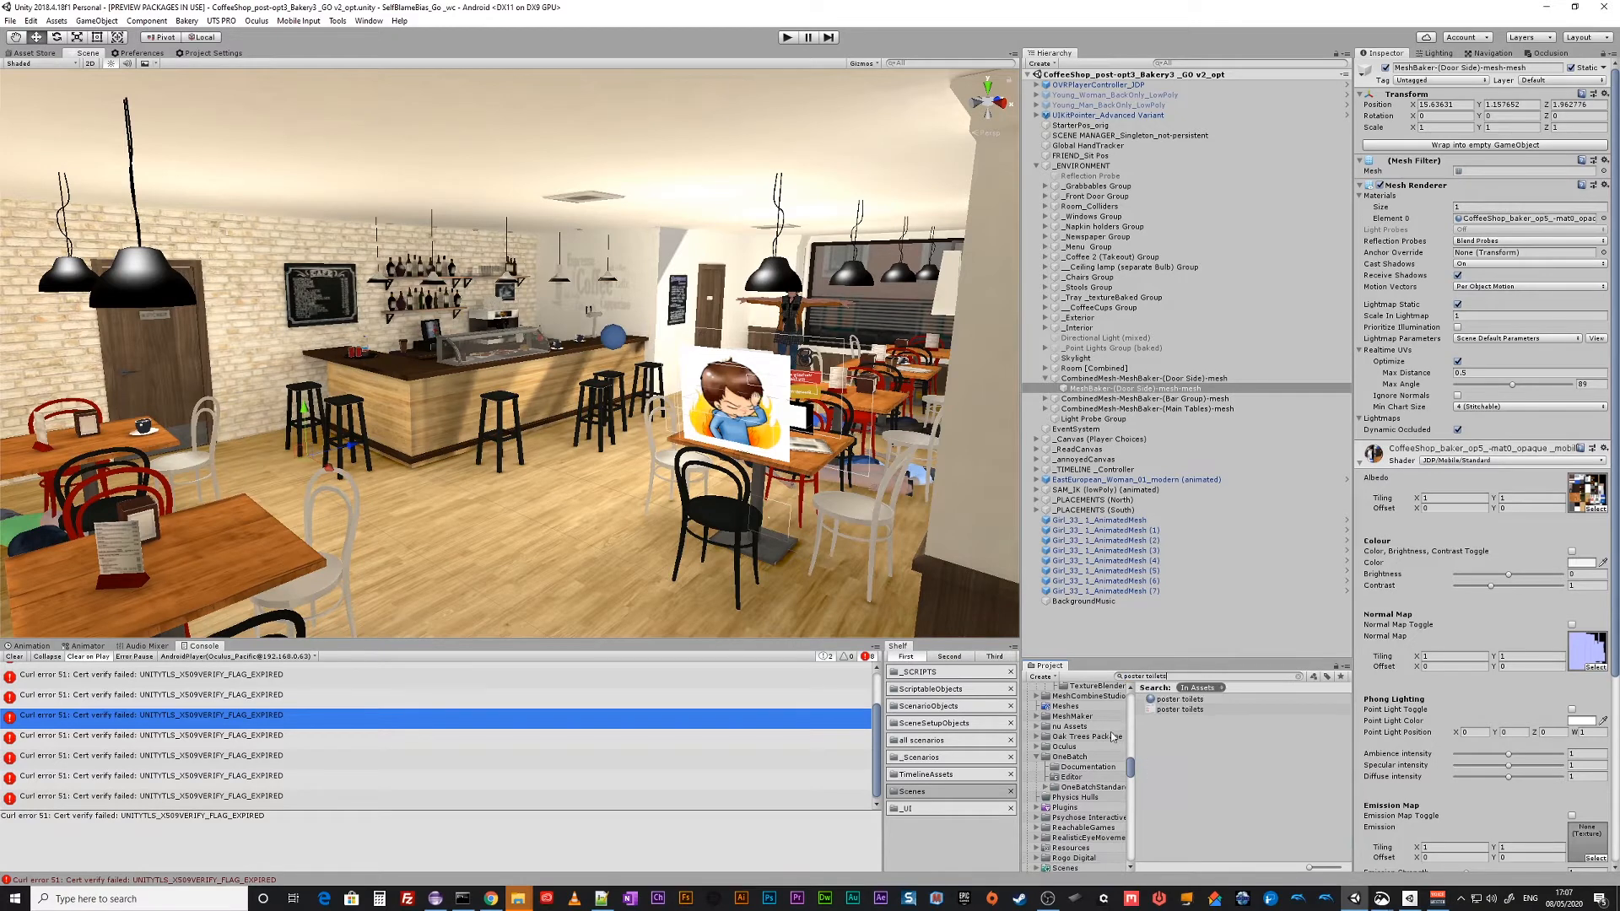
# Find the poster toilets texture's references in the scene and select the poster object using it.
pyautogui.click(1174, 709)
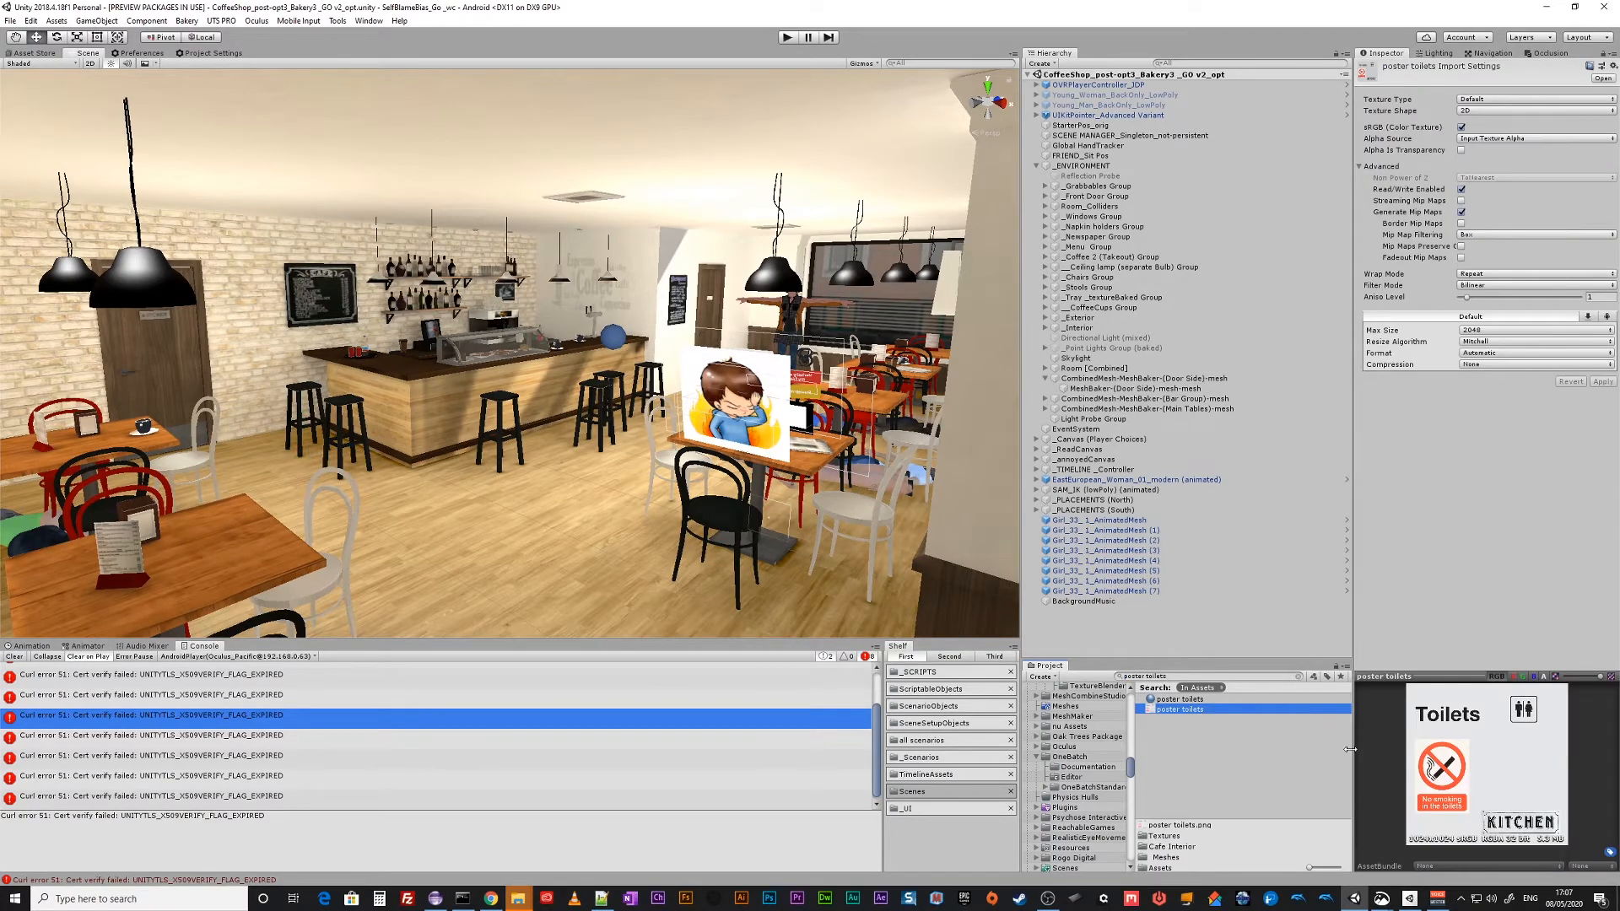
pyautogui.rightClick(1178, 709)
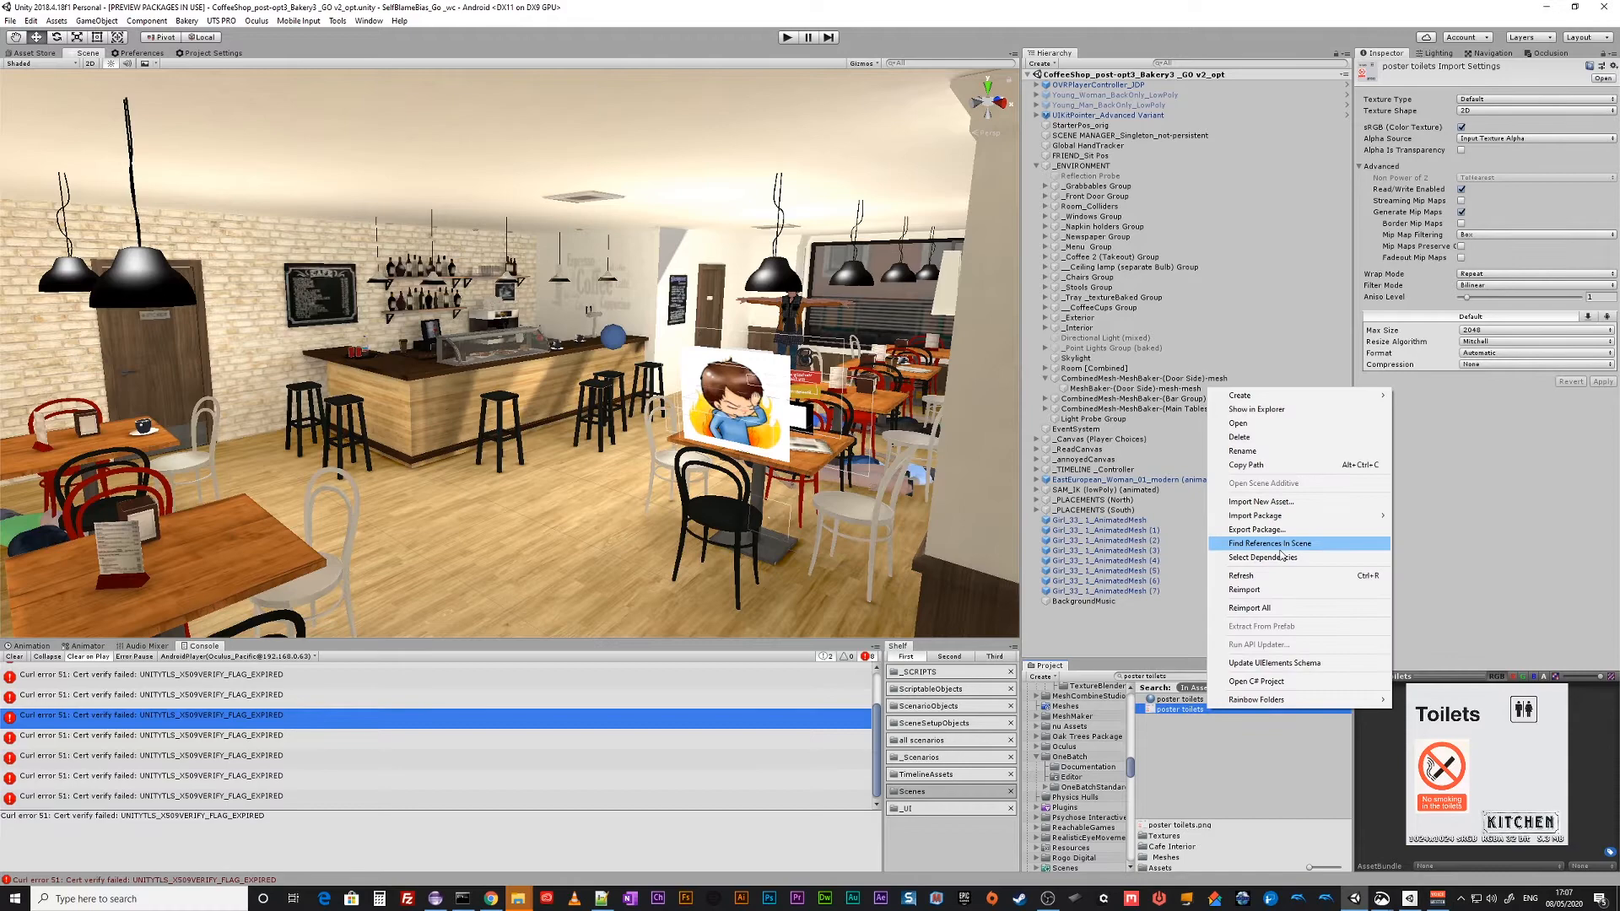
pyautogui.click(1268, 542)
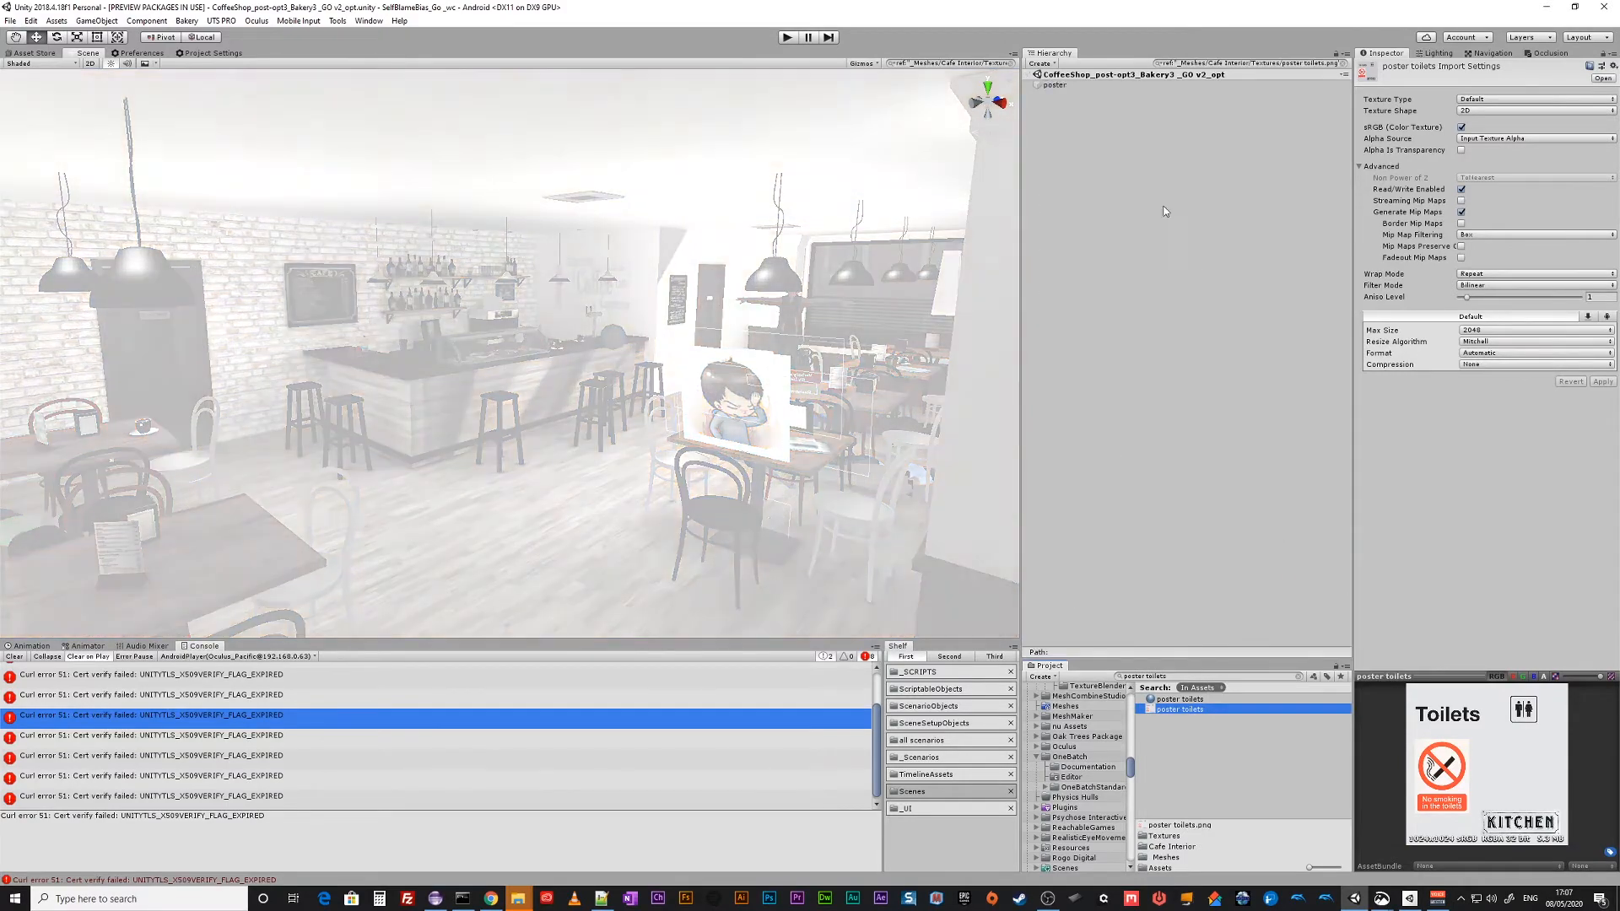
pyautogui.click(1053, 84)
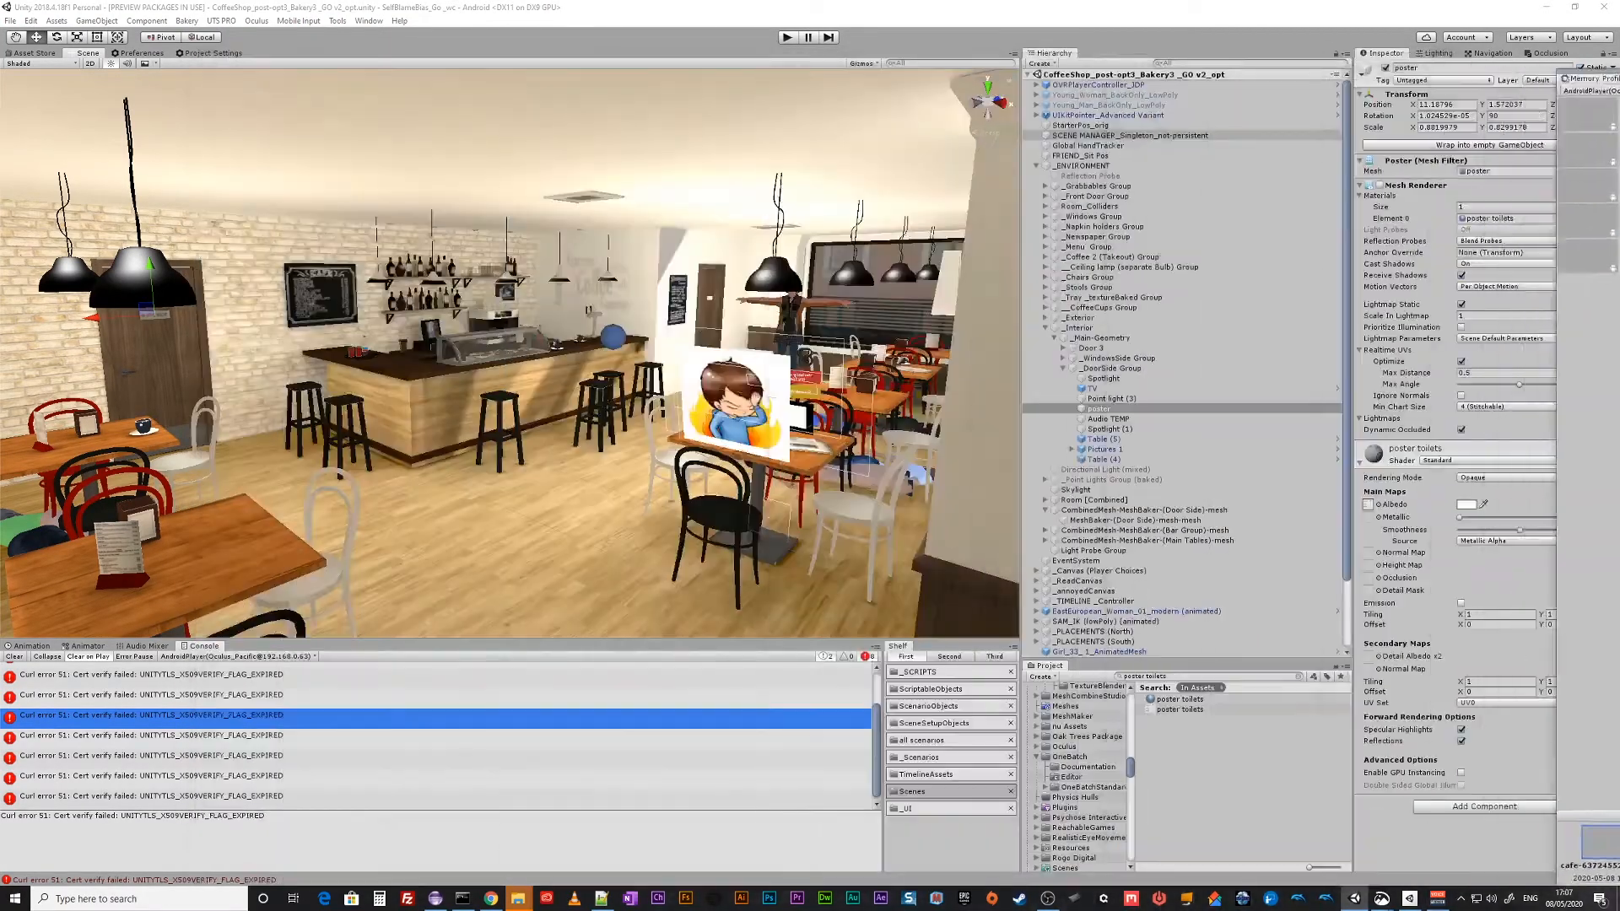
# Select the cafe's _Interior group, showing its Transform with Door Side Group expanded.
pyautogui.click(1079, 328)
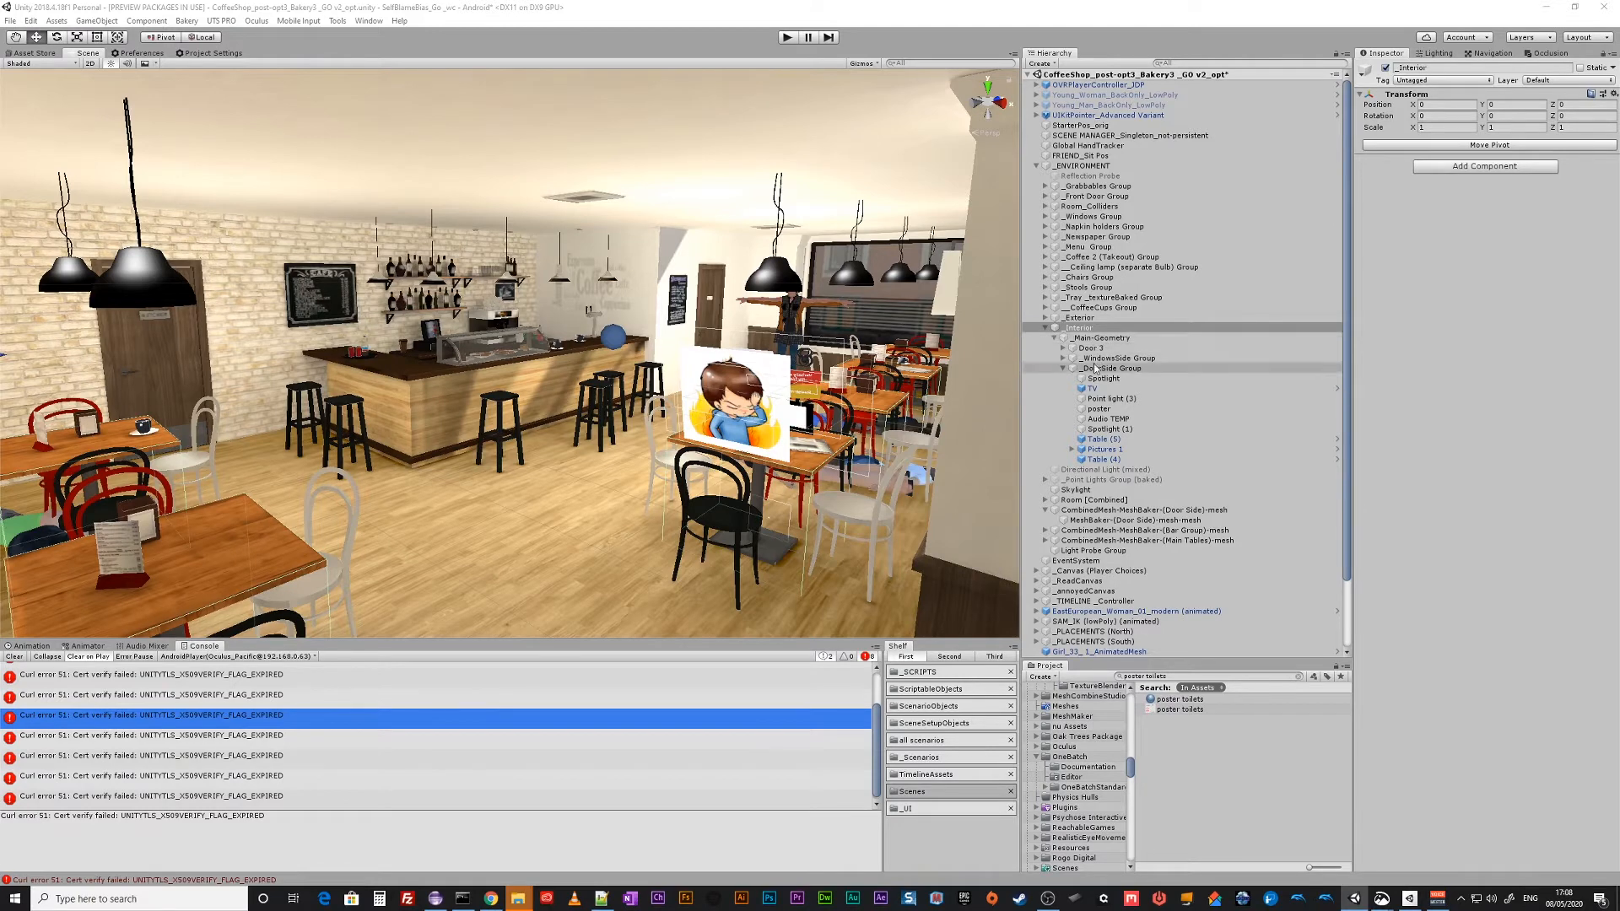
# Inspect the DoorSide Group's children one by one: spotlight, TV, poster, point light, audio, table.
pyautogui.click(1111, 368)
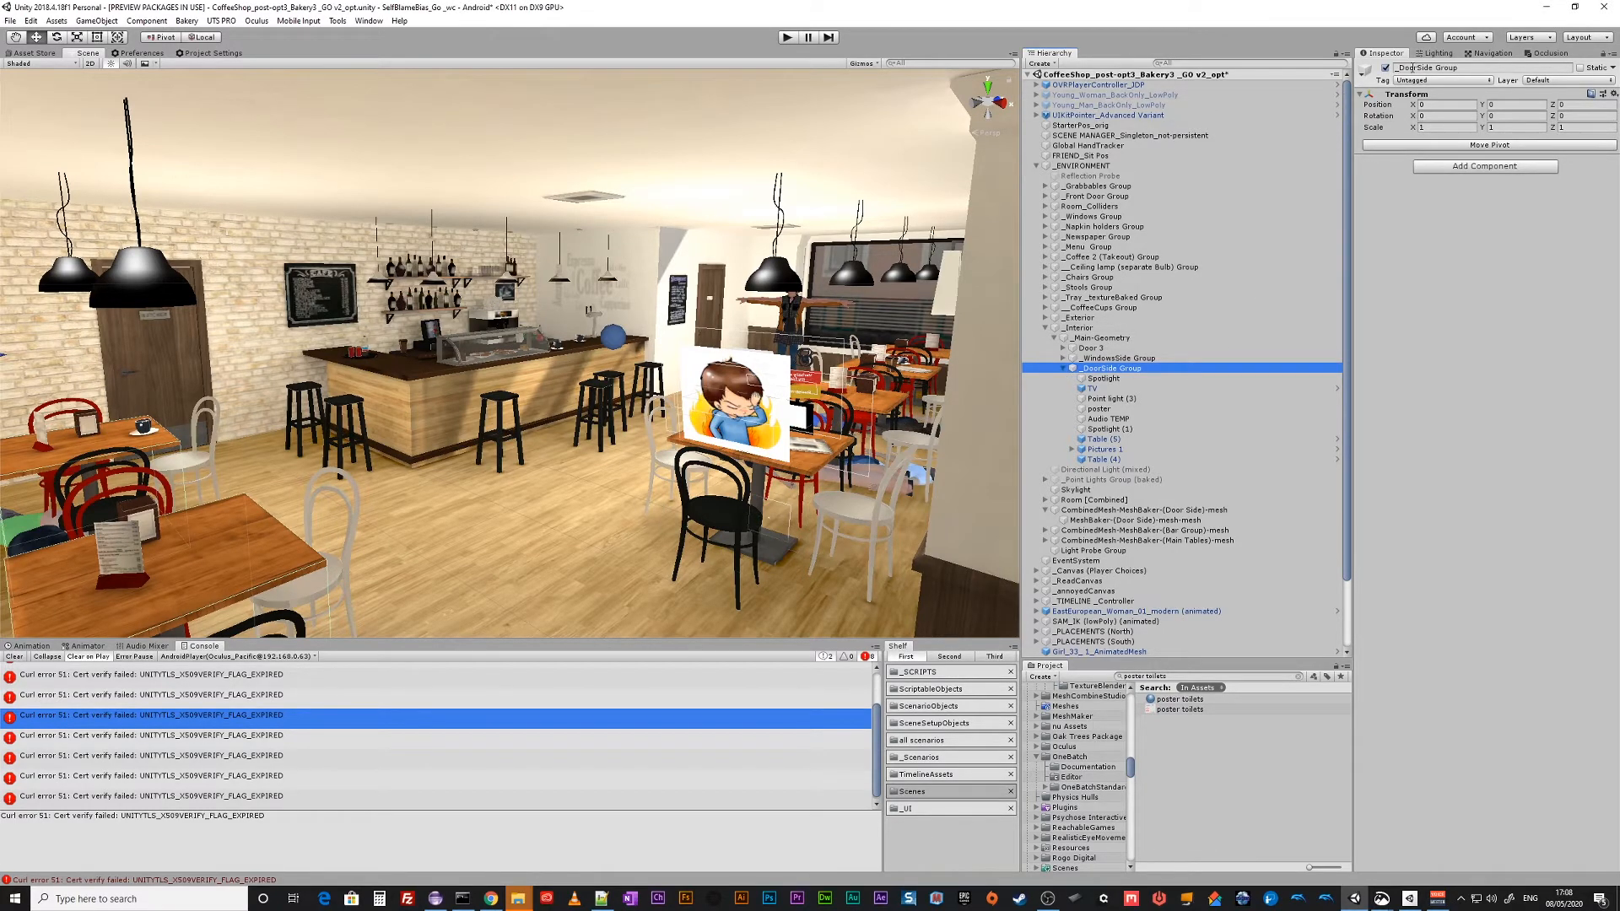
pyautogui.click(1104, 378)
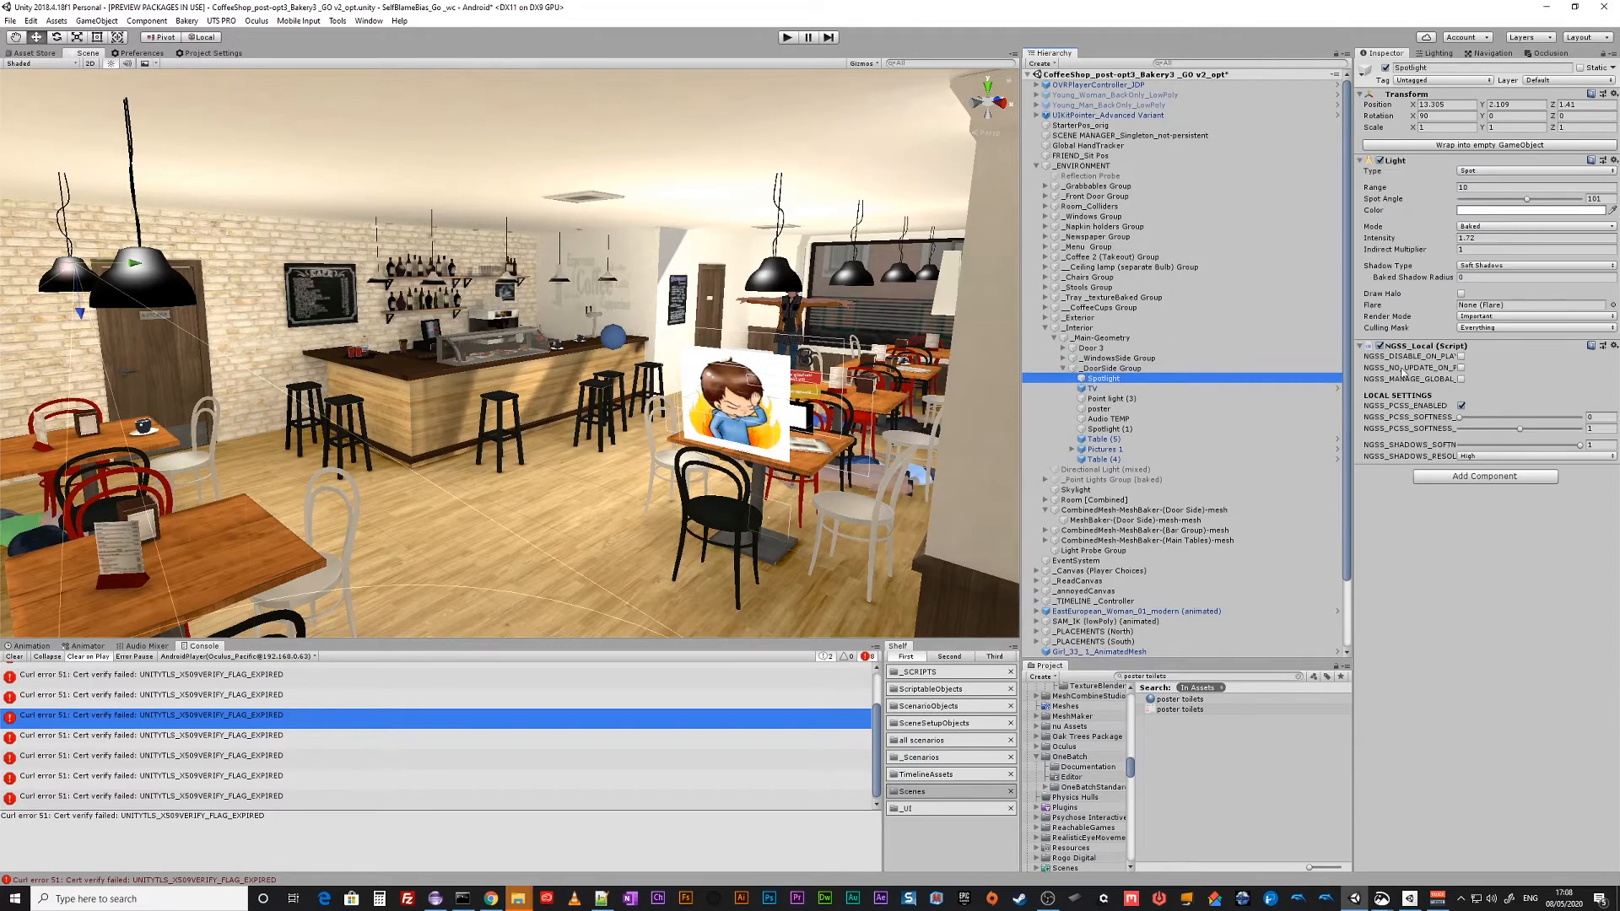
pyautogui.click(1095, 388)
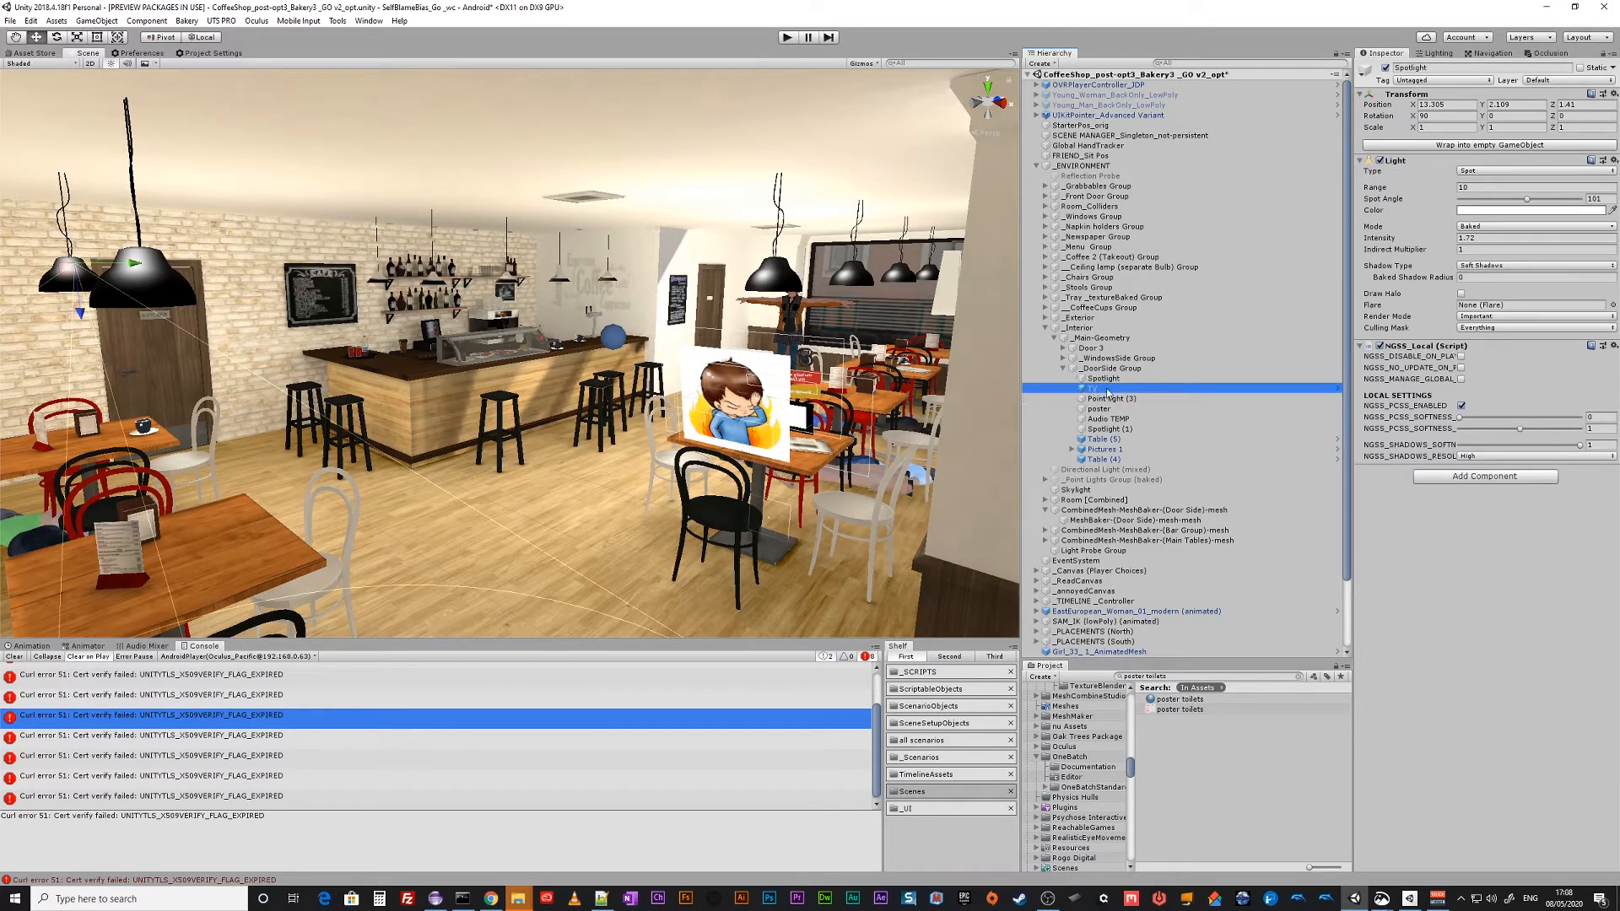
pyautogui.click(1111, 388)
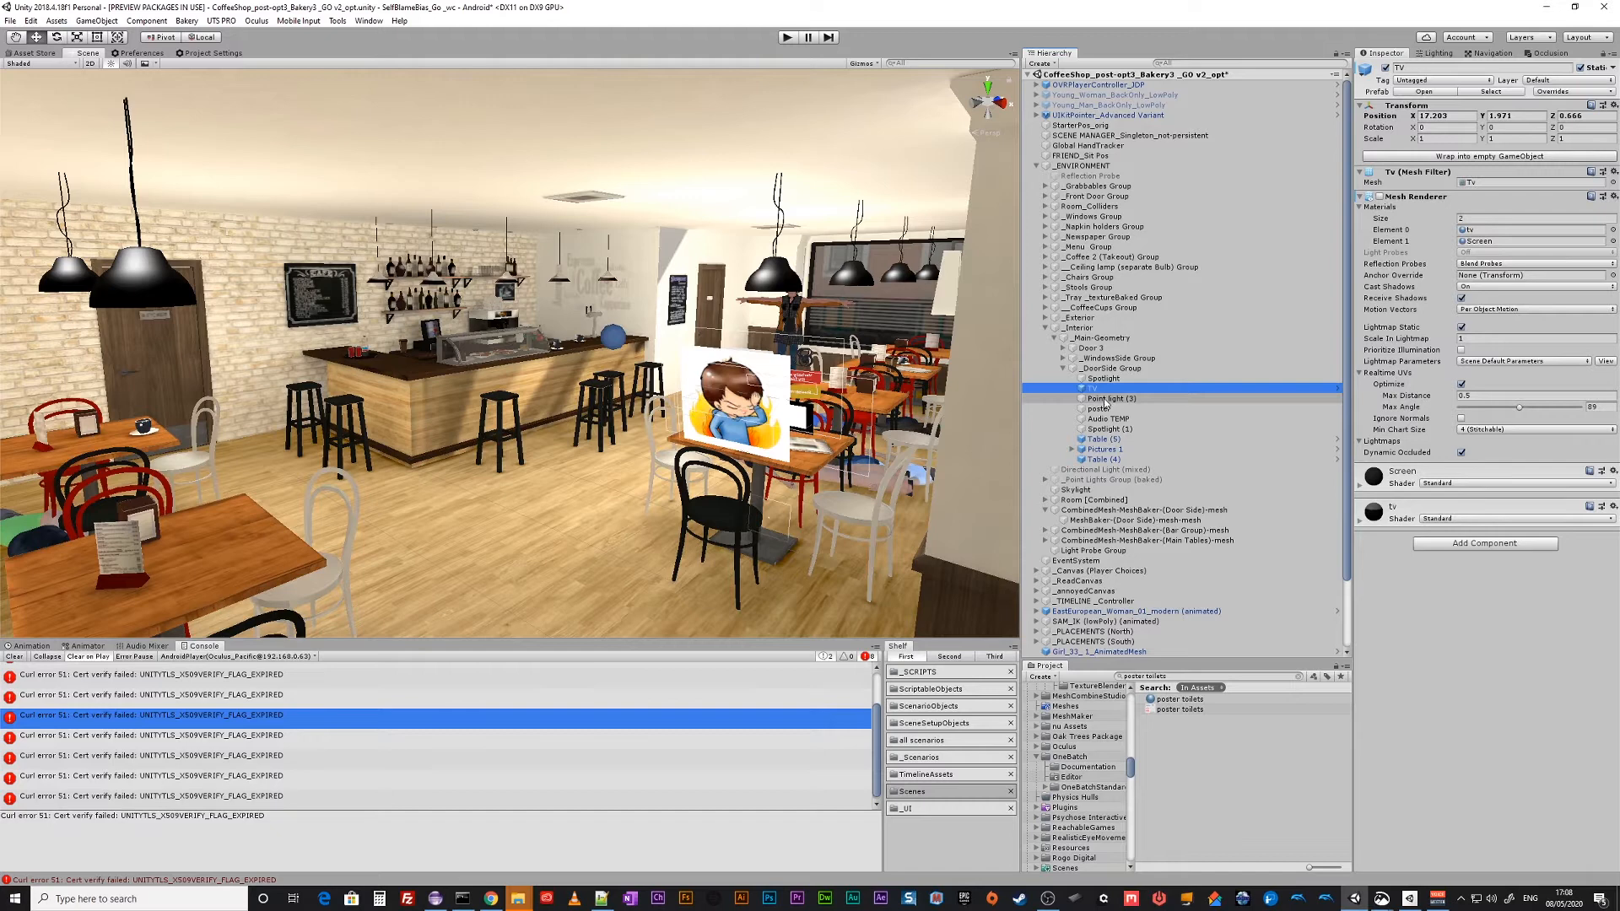
pyautogui.click(1102, 408)
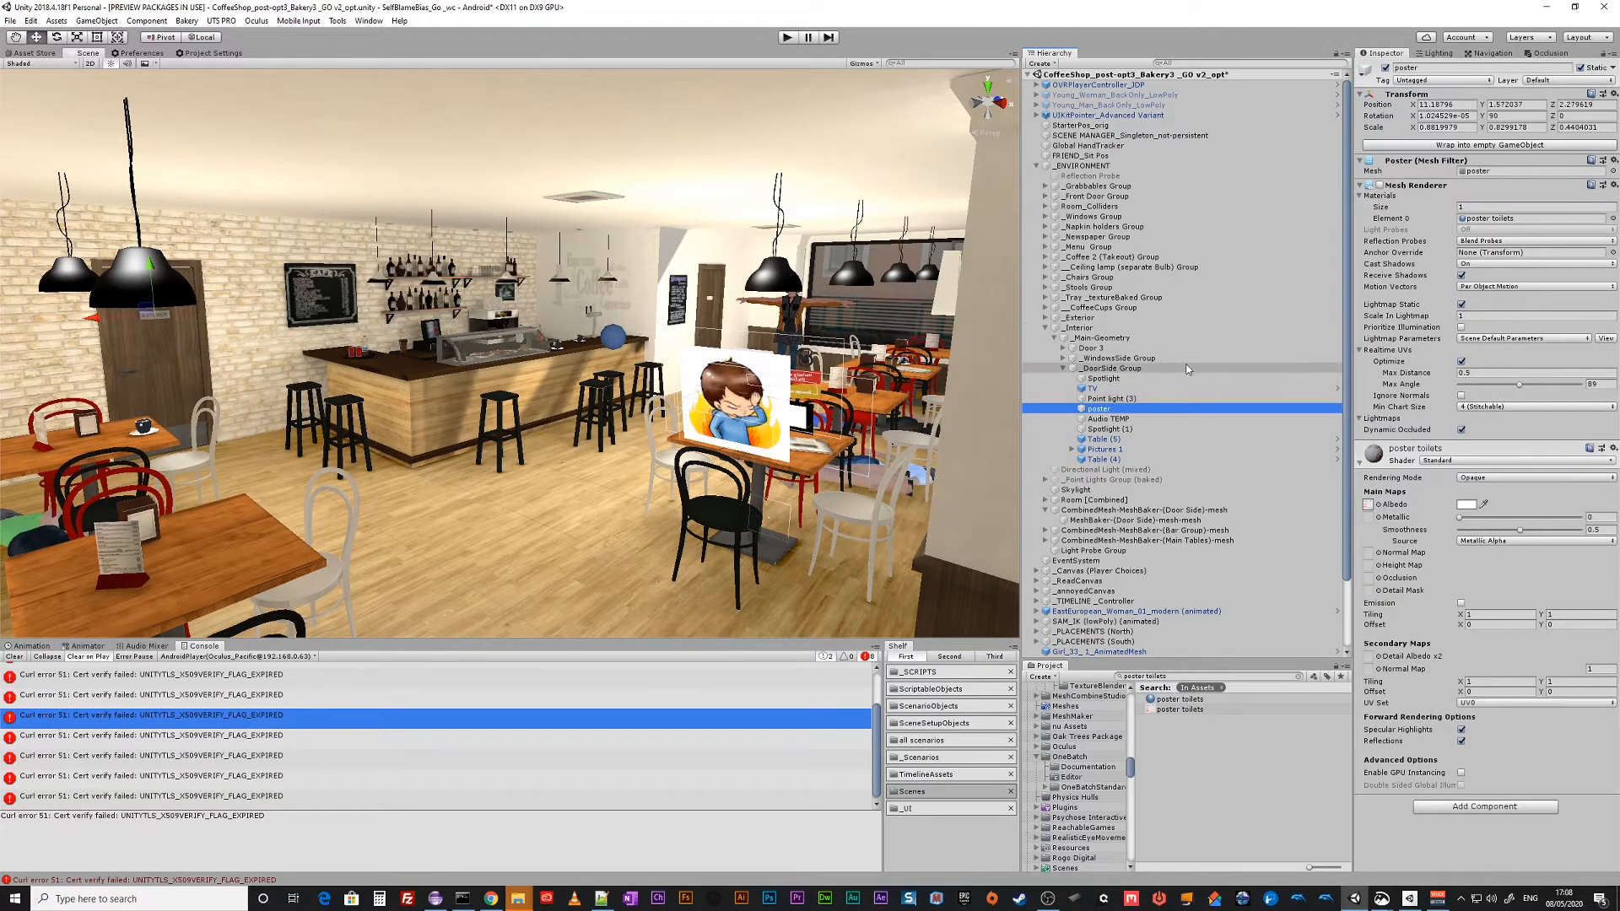
pyautogui.click(1104, 399)
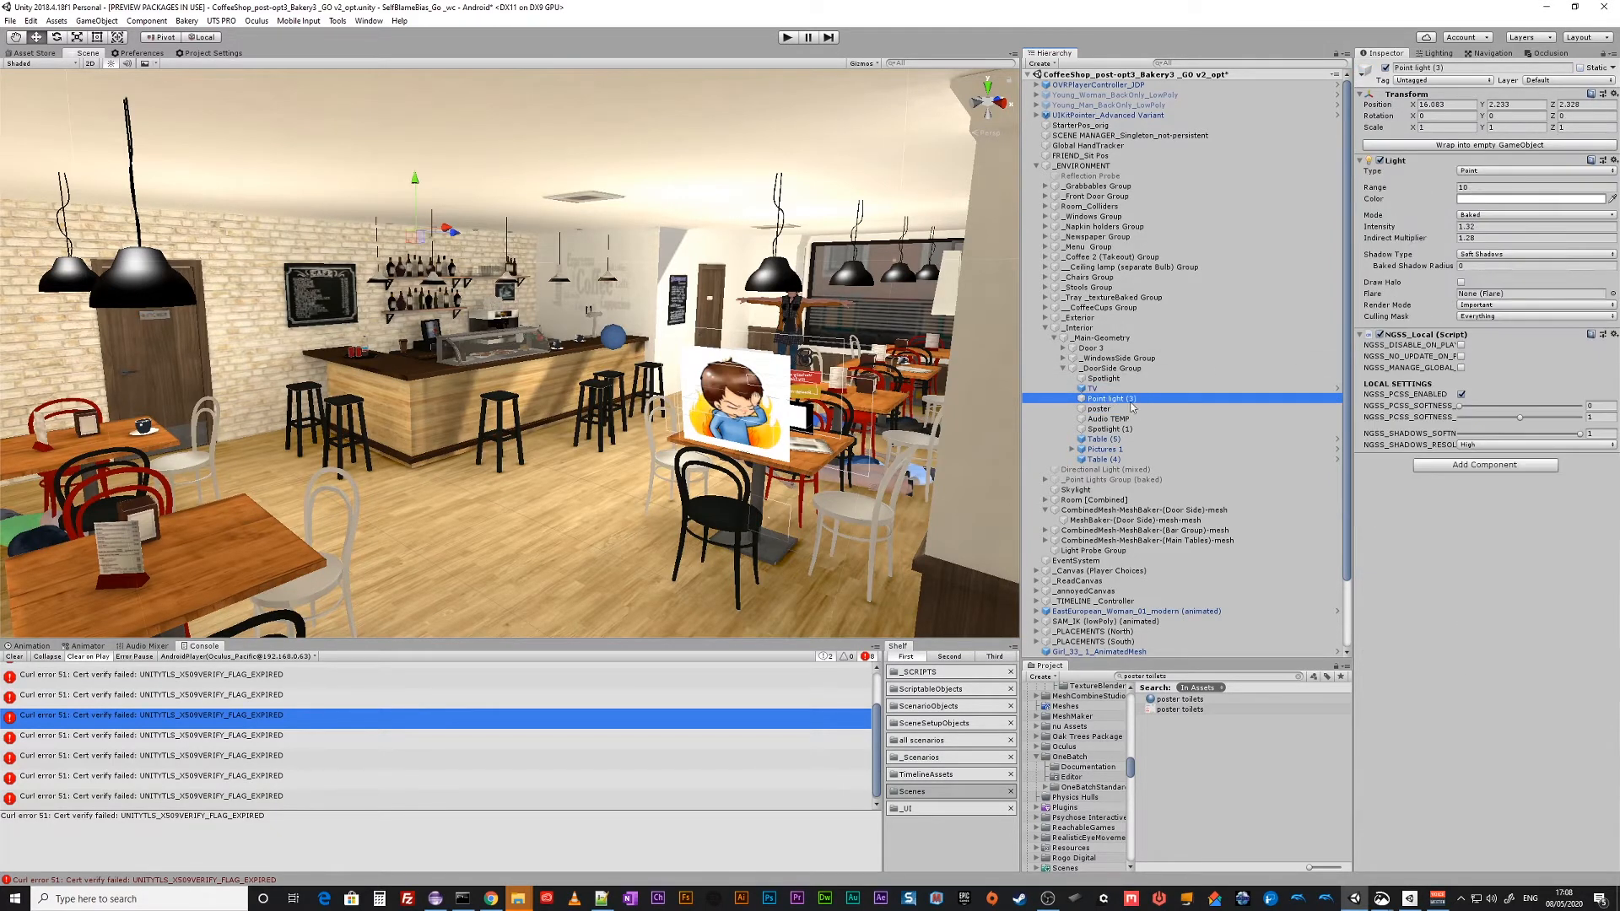
pyautogui.click(1099, 408)
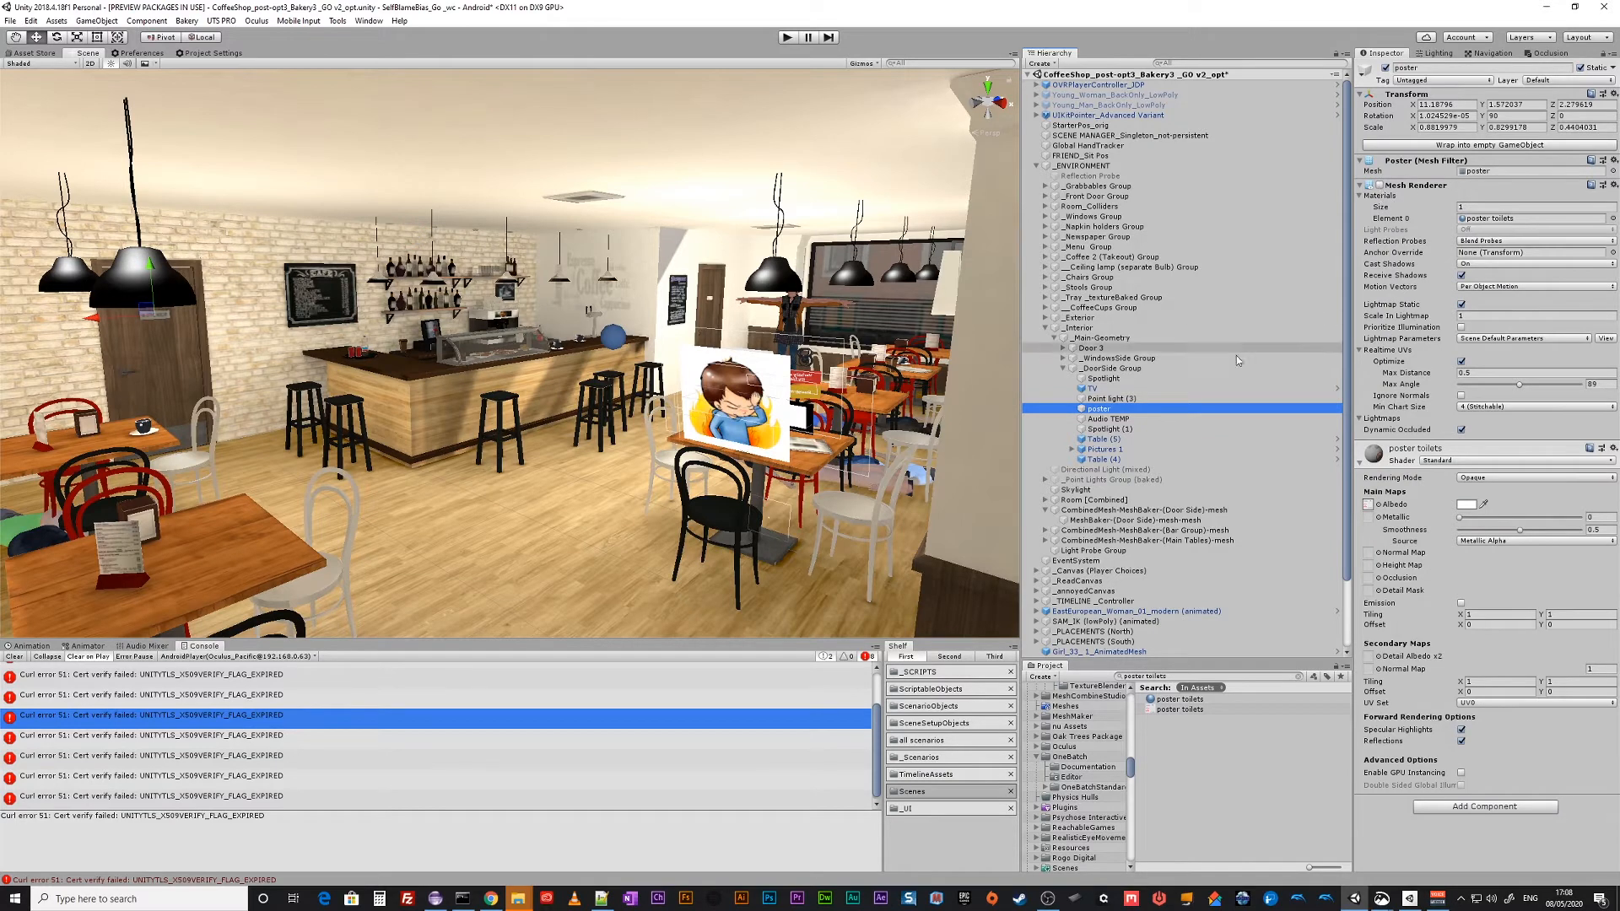
pyautogui.click(1100, 409)
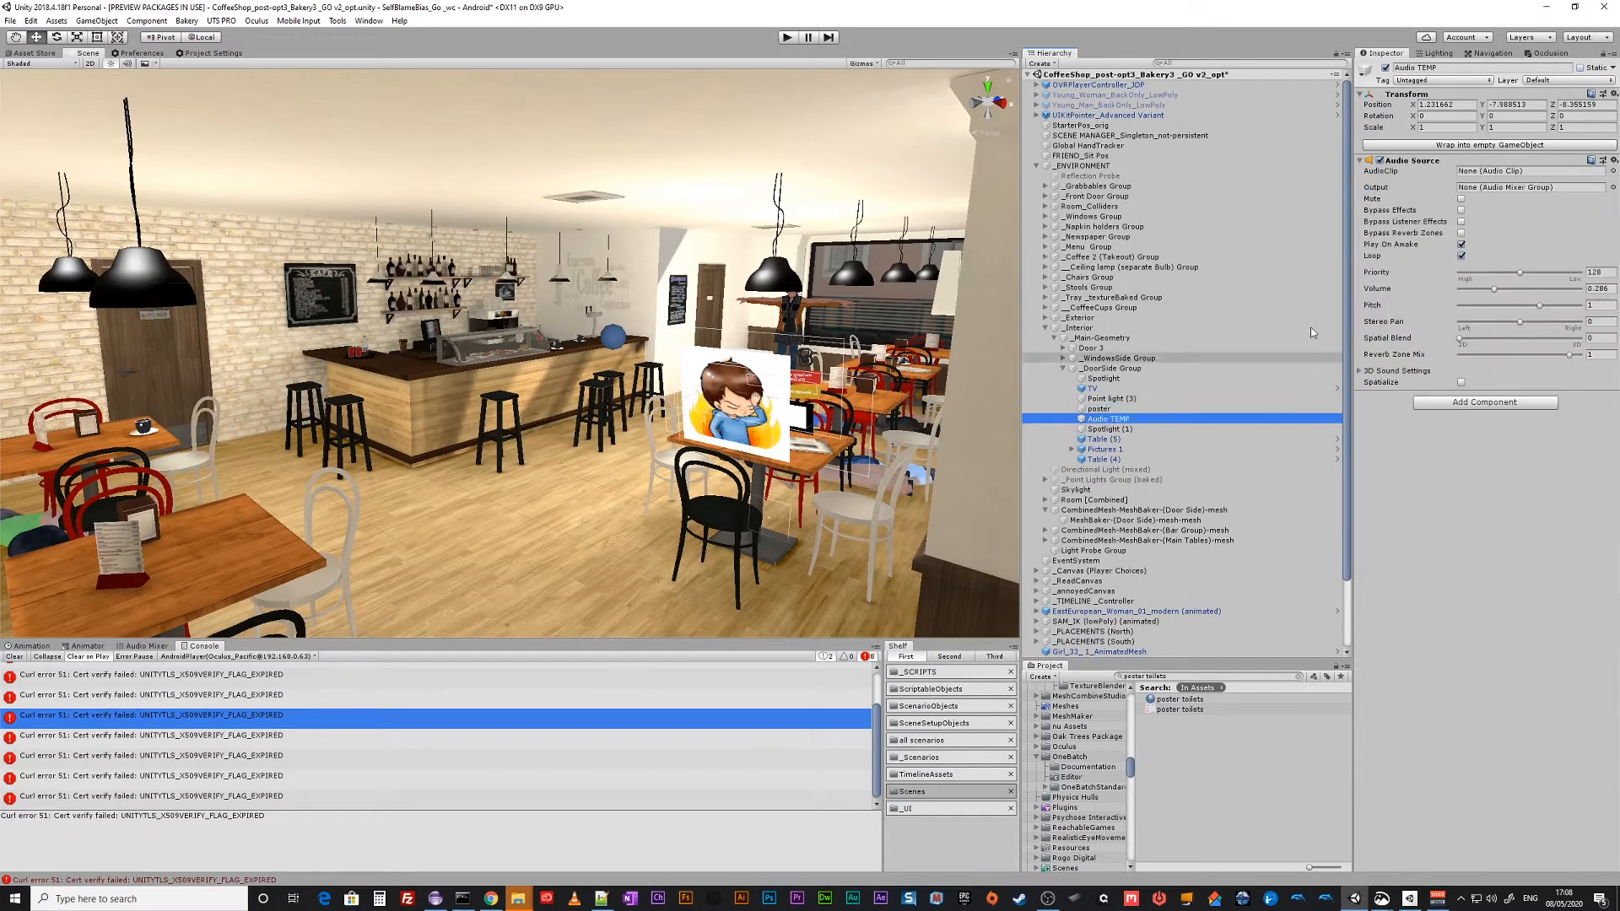
pyautogui.click(1107, 429)
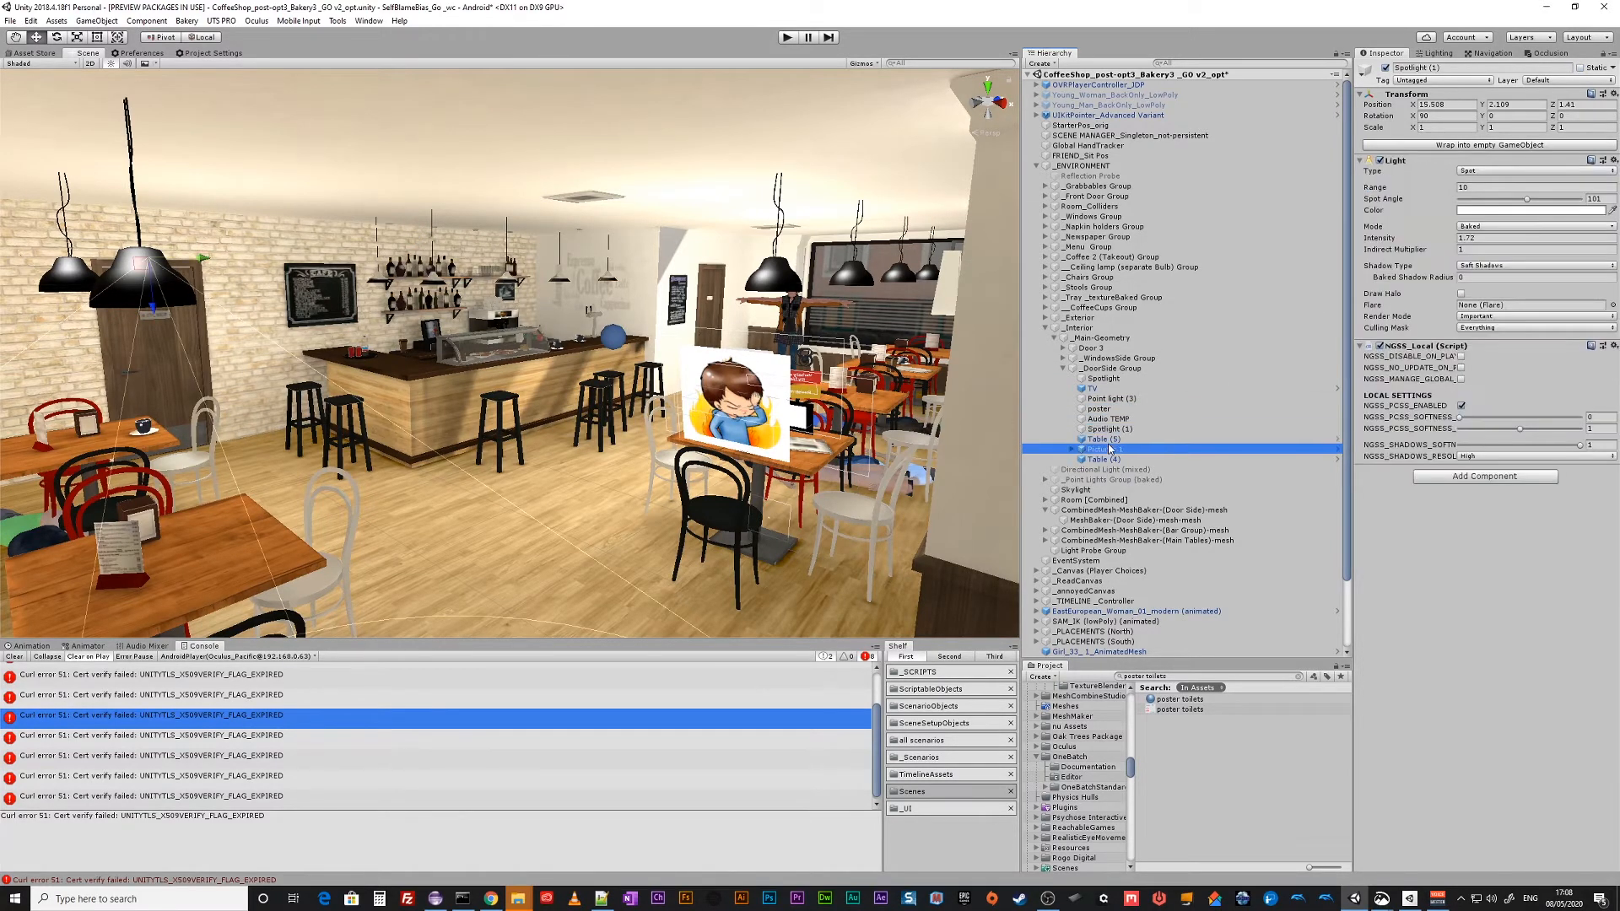
pyautogui.click(1105, 439)
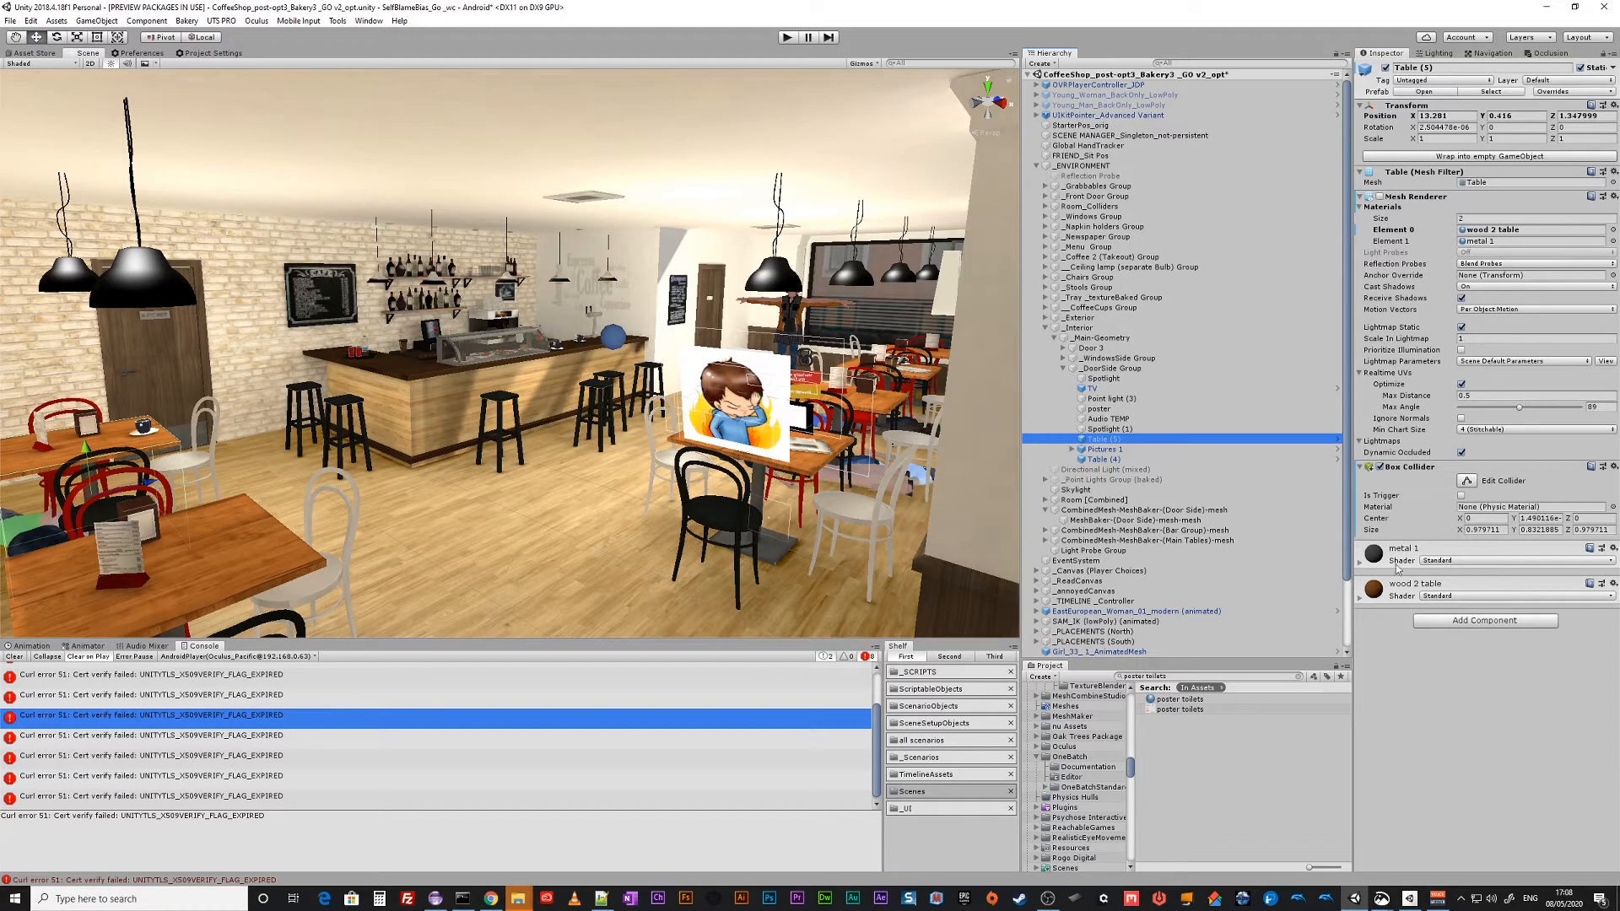
pyautogui.click(1402, 548)
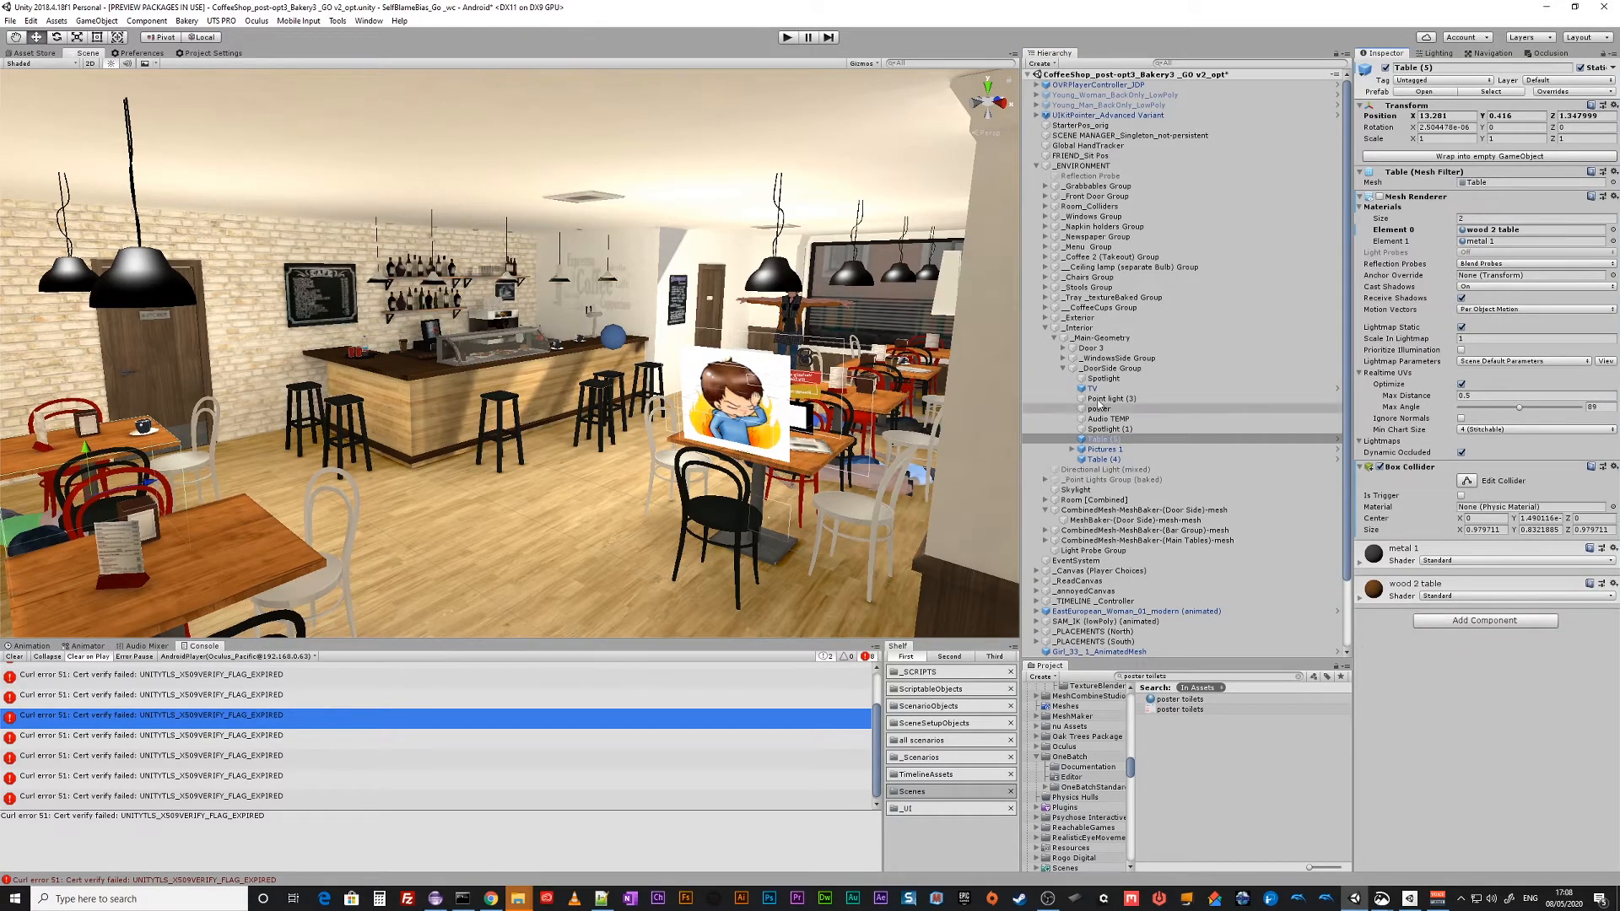
# Review the WindowsSide Group's contents, then select WindowsSide and DoorSide groups together.
pyautogui.click(1114, 368)
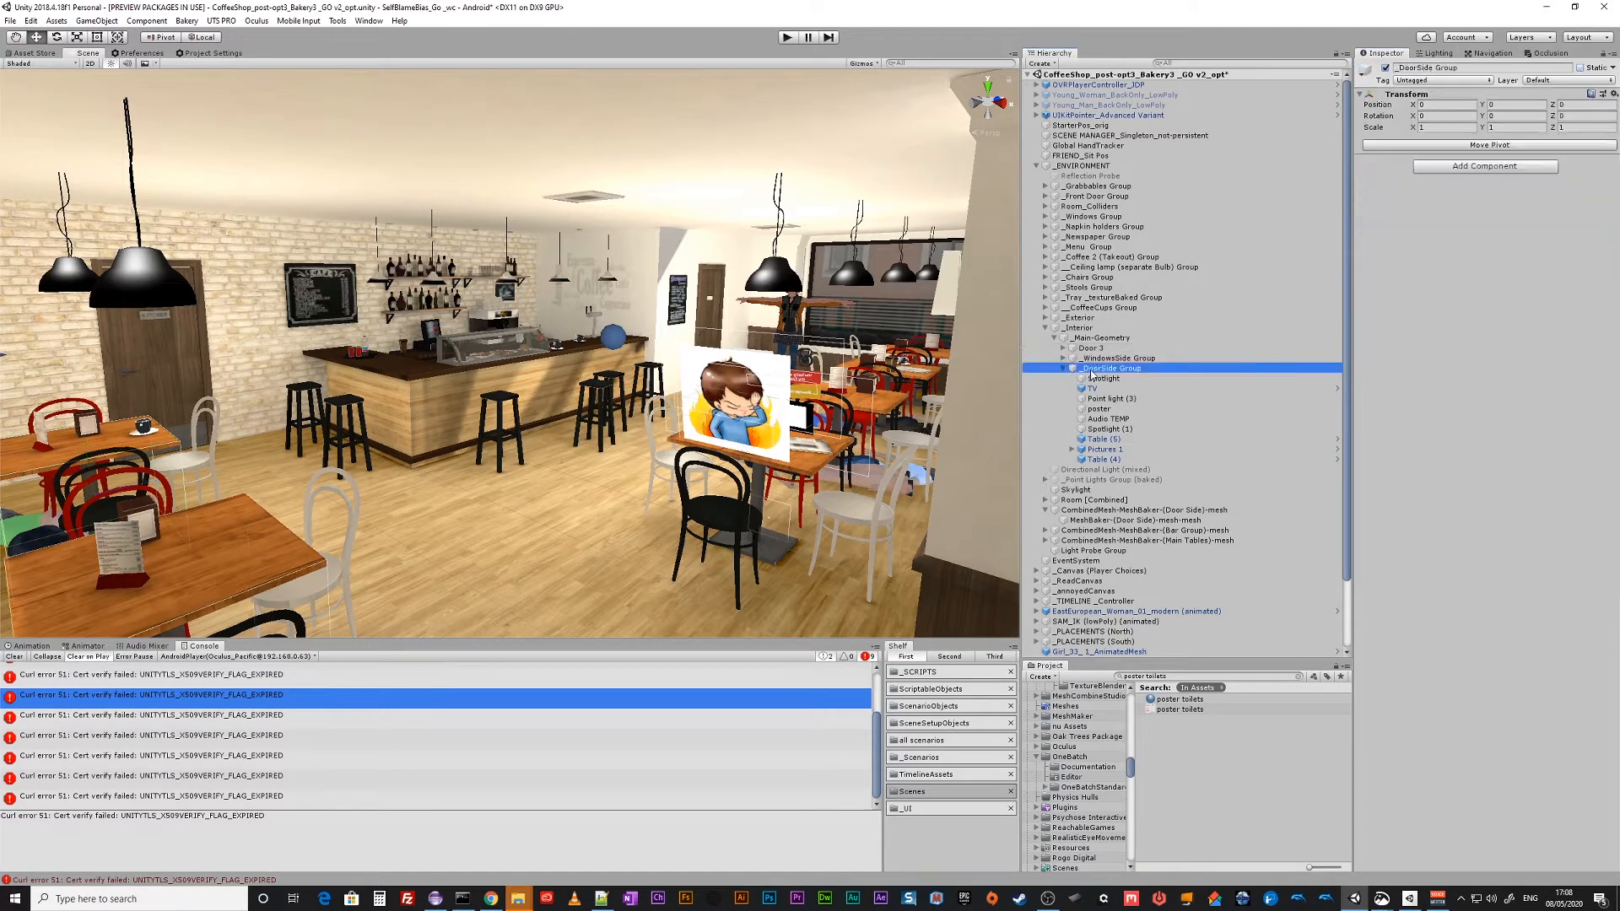
pyautogui.click(1119, 358)
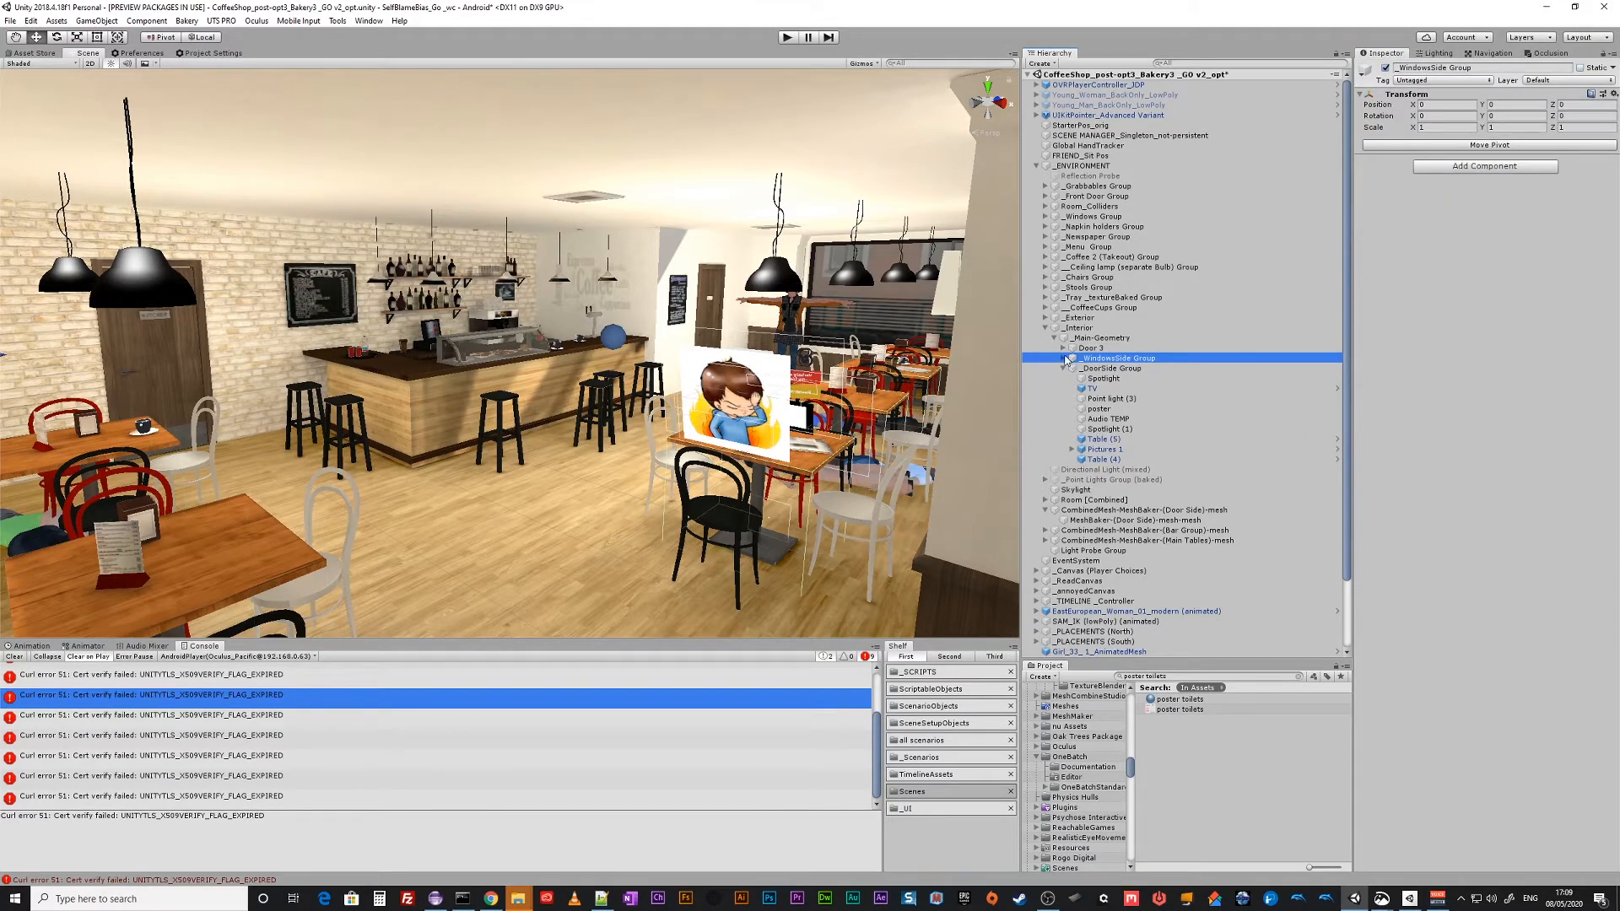
pyautogui.click(1057, 358)
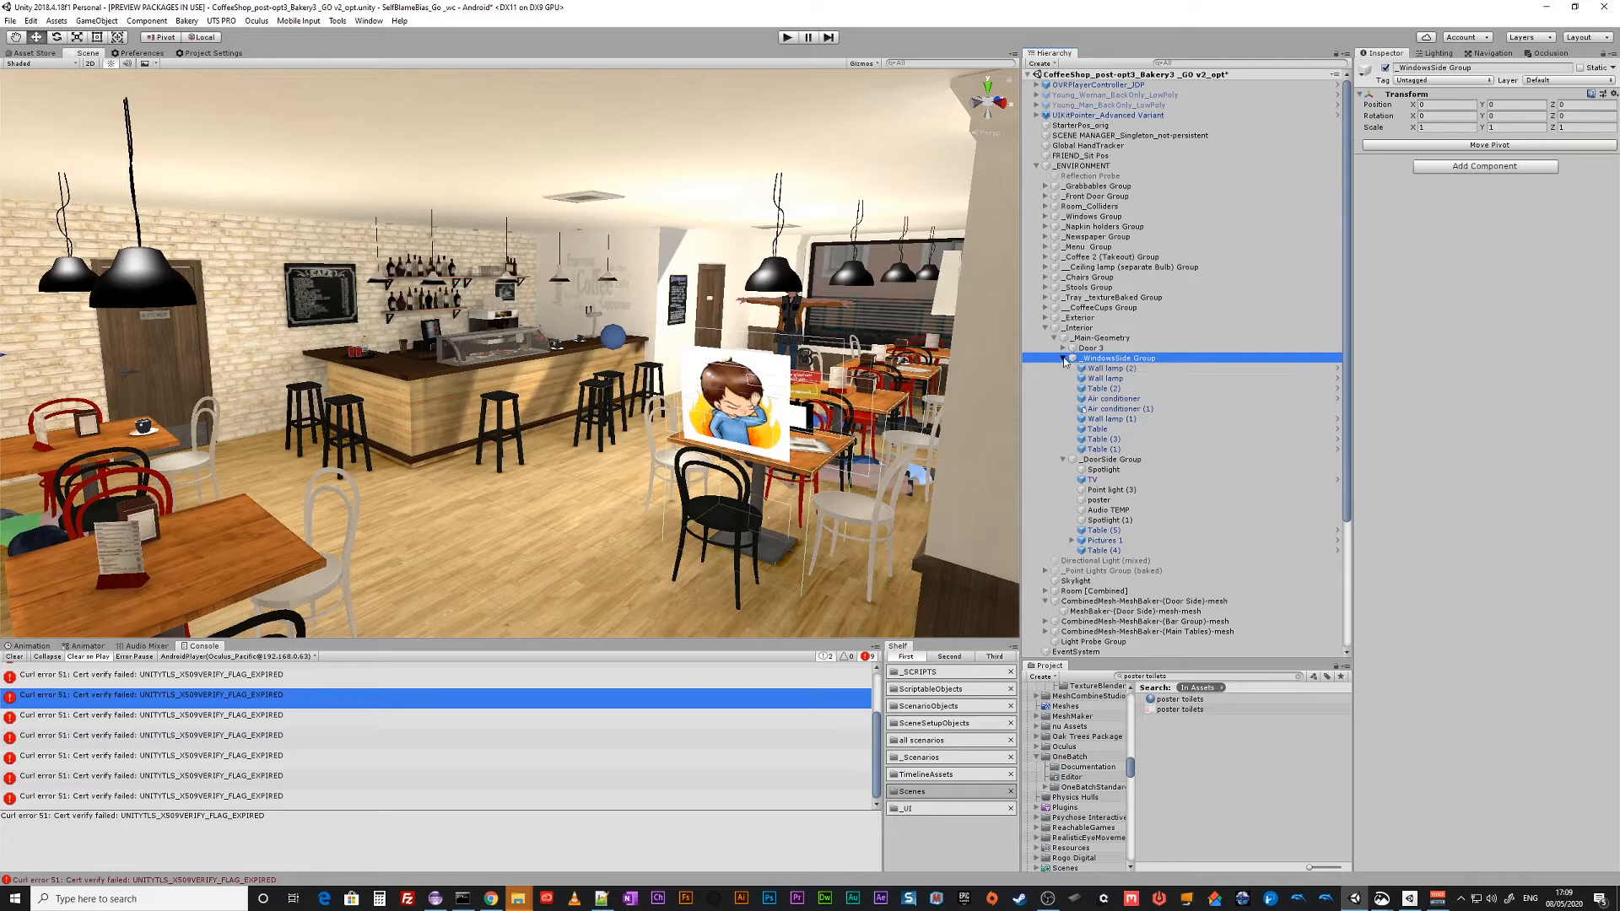
pyautogui.click(1055, 358)
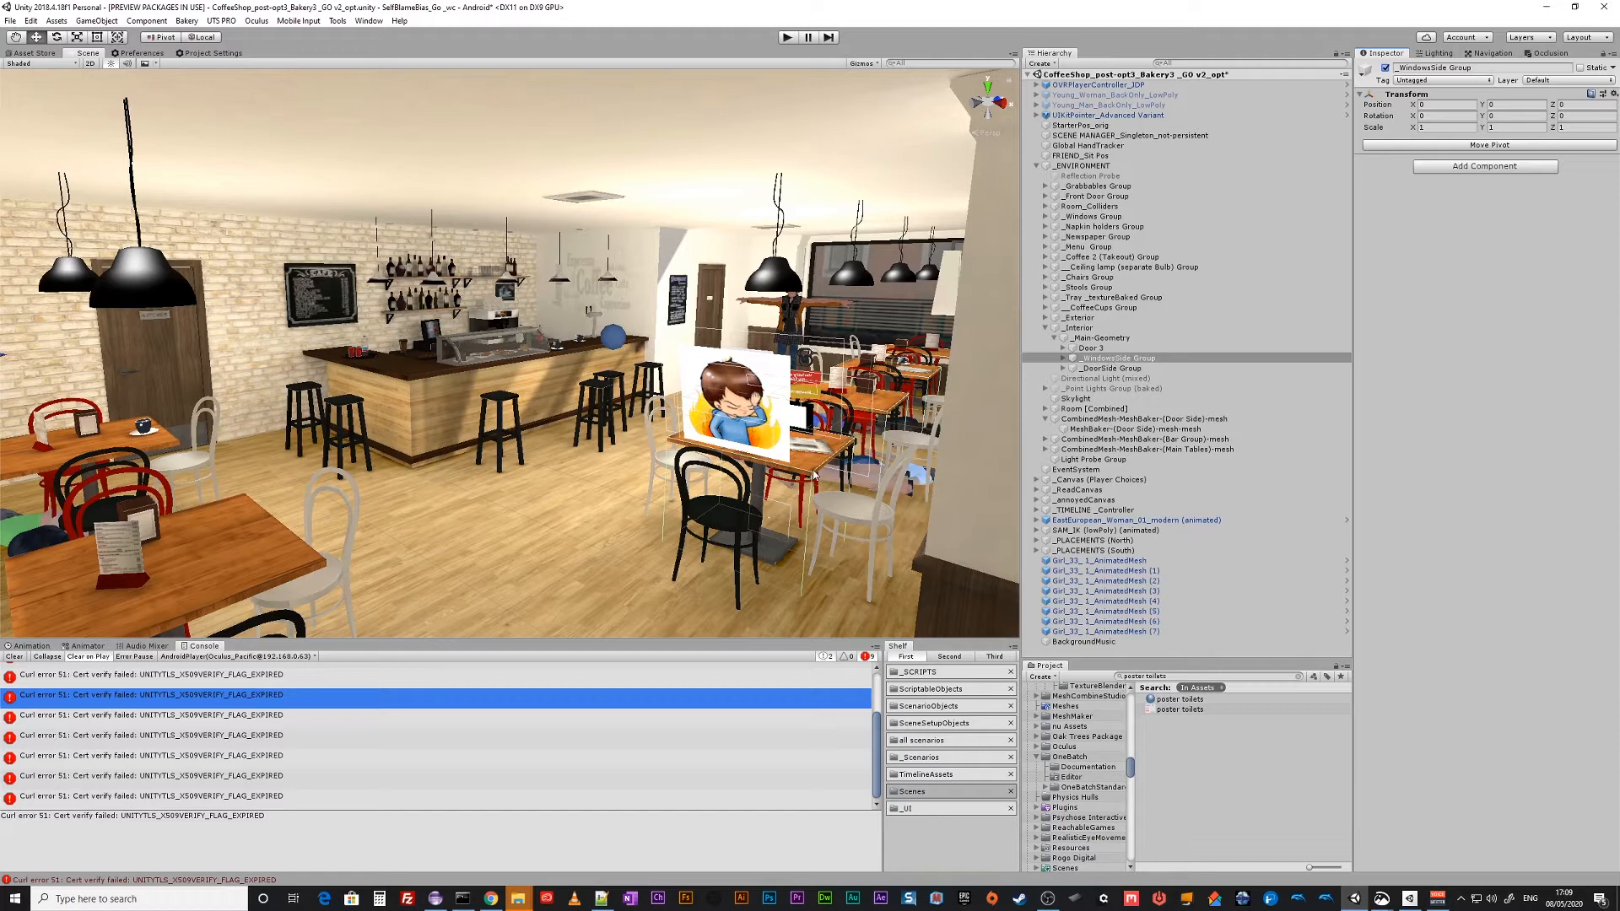
pyautogui.moveTo(795, 571)
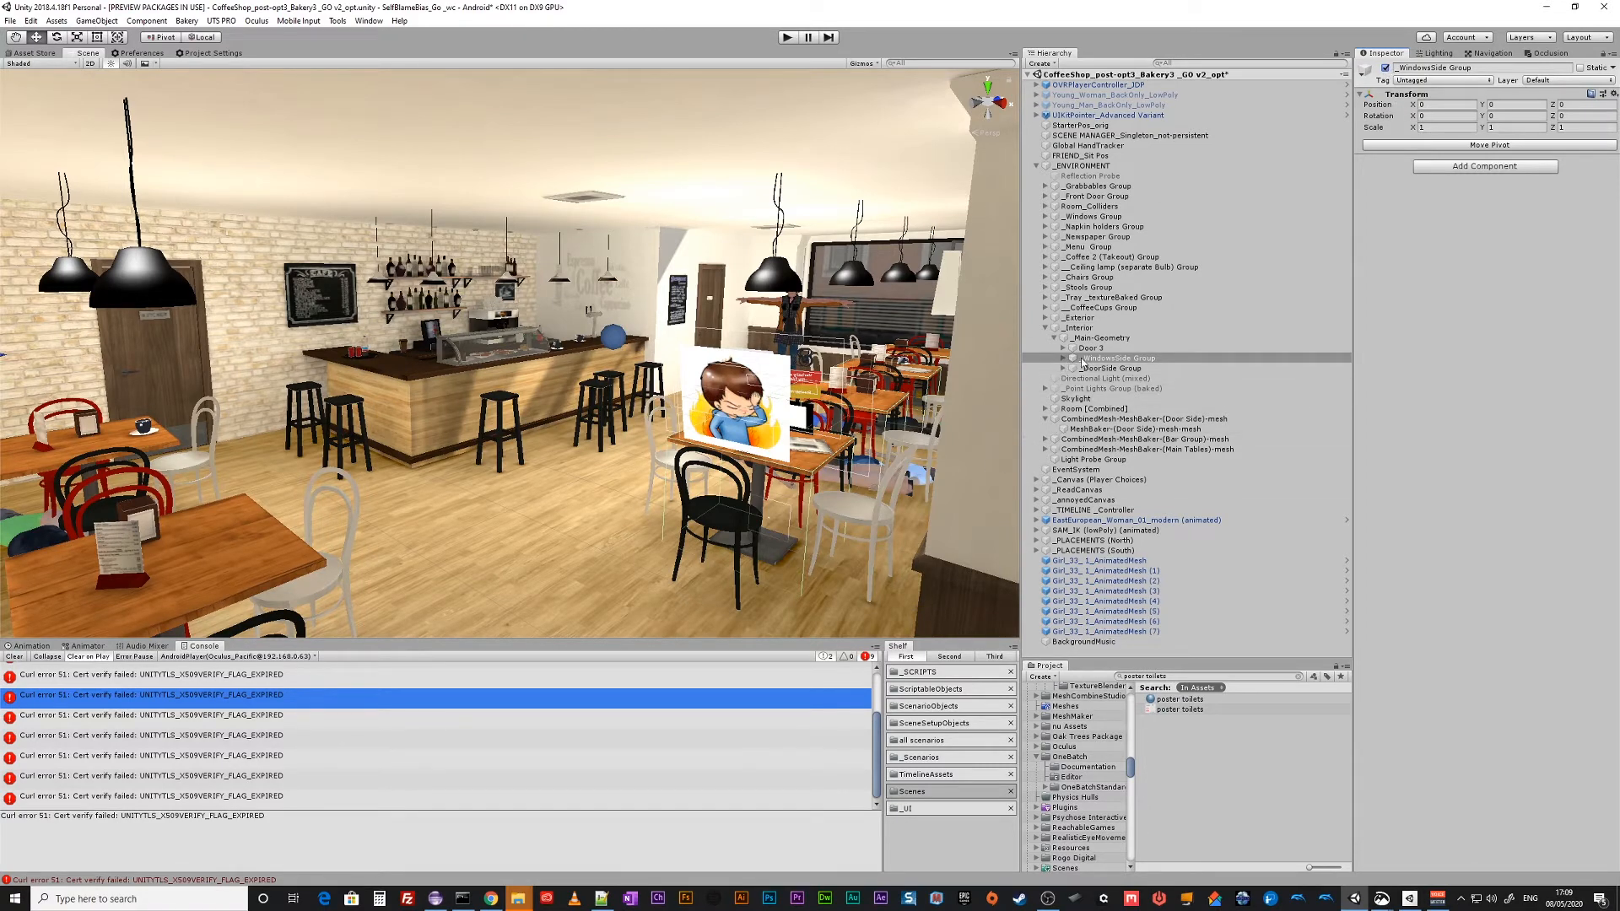
pyautogui.click(1053, 358)
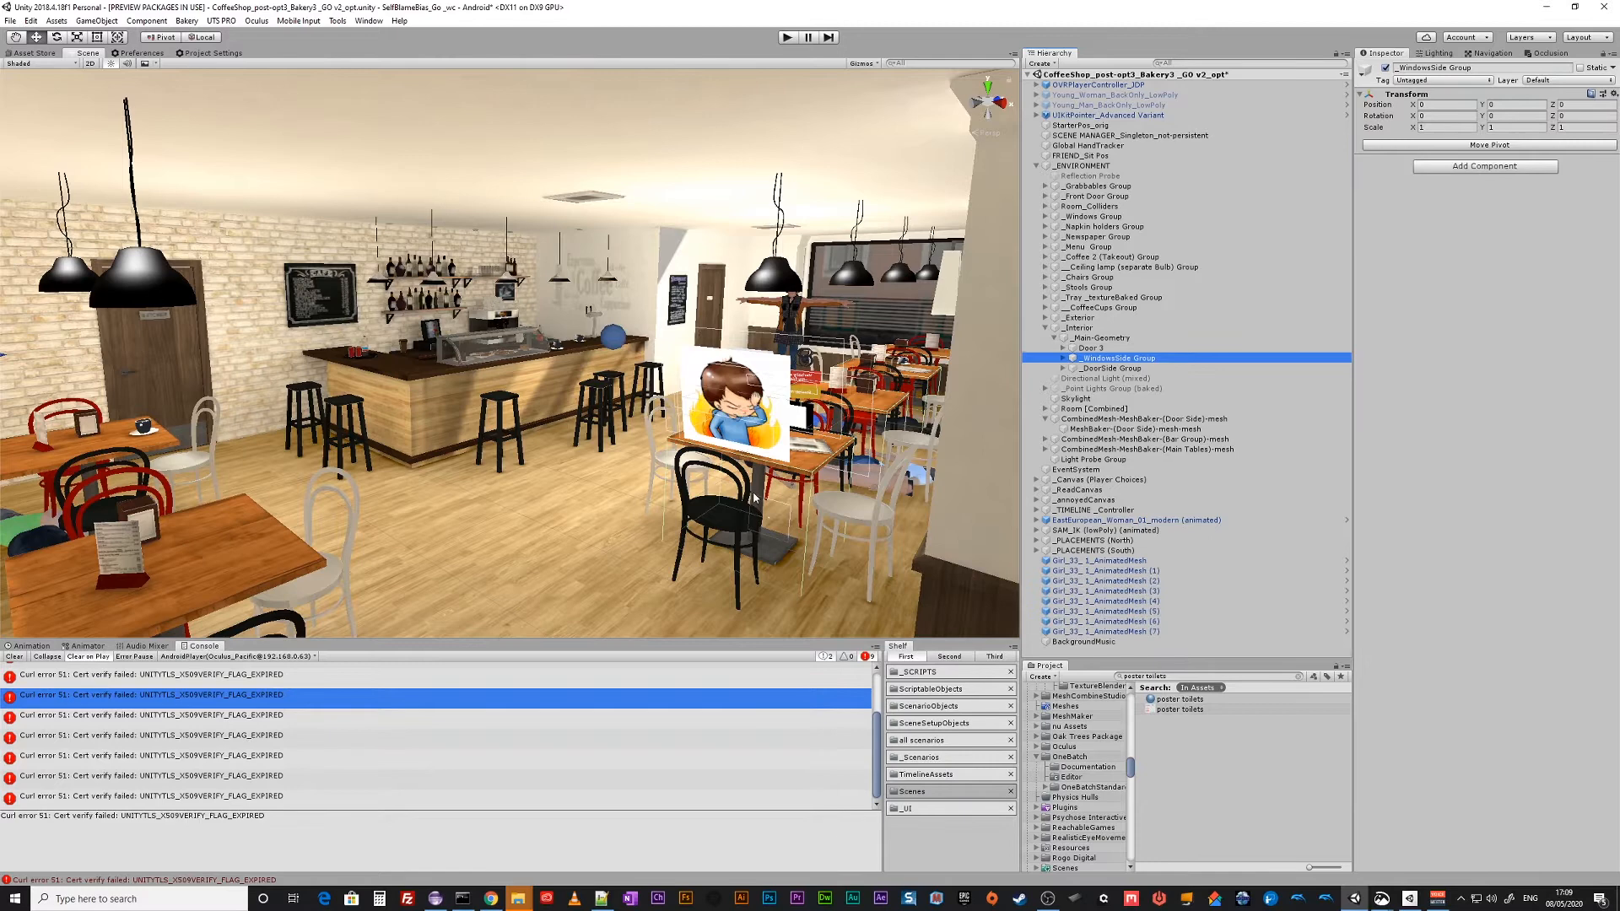
pyautogui.moveTo(771, 505)
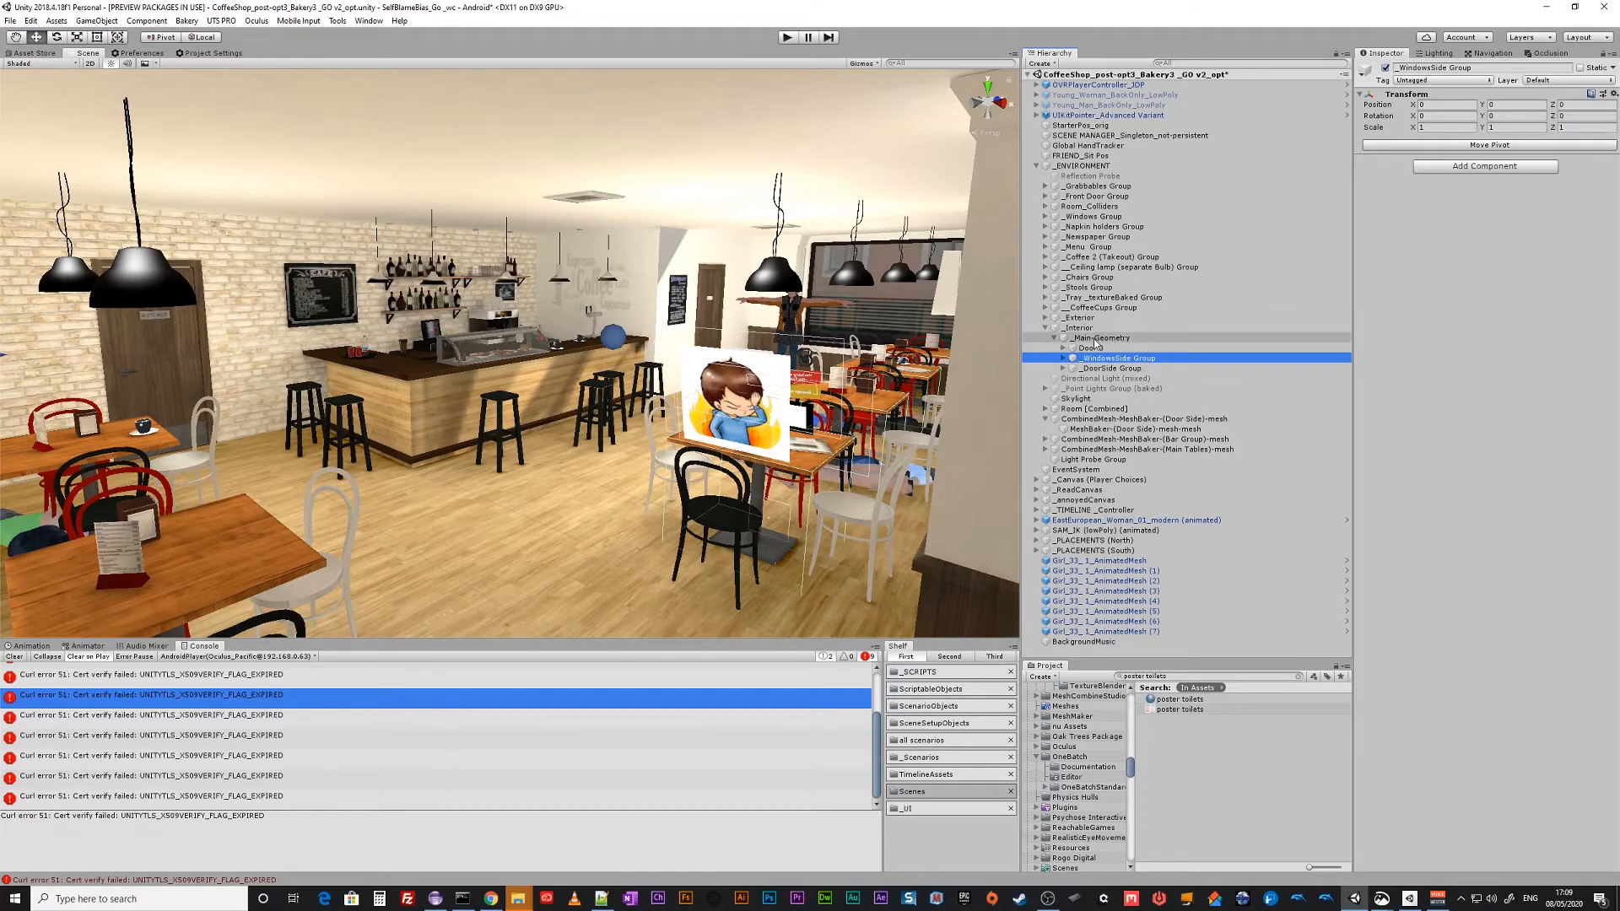
pyautogui.click(1109, 368)
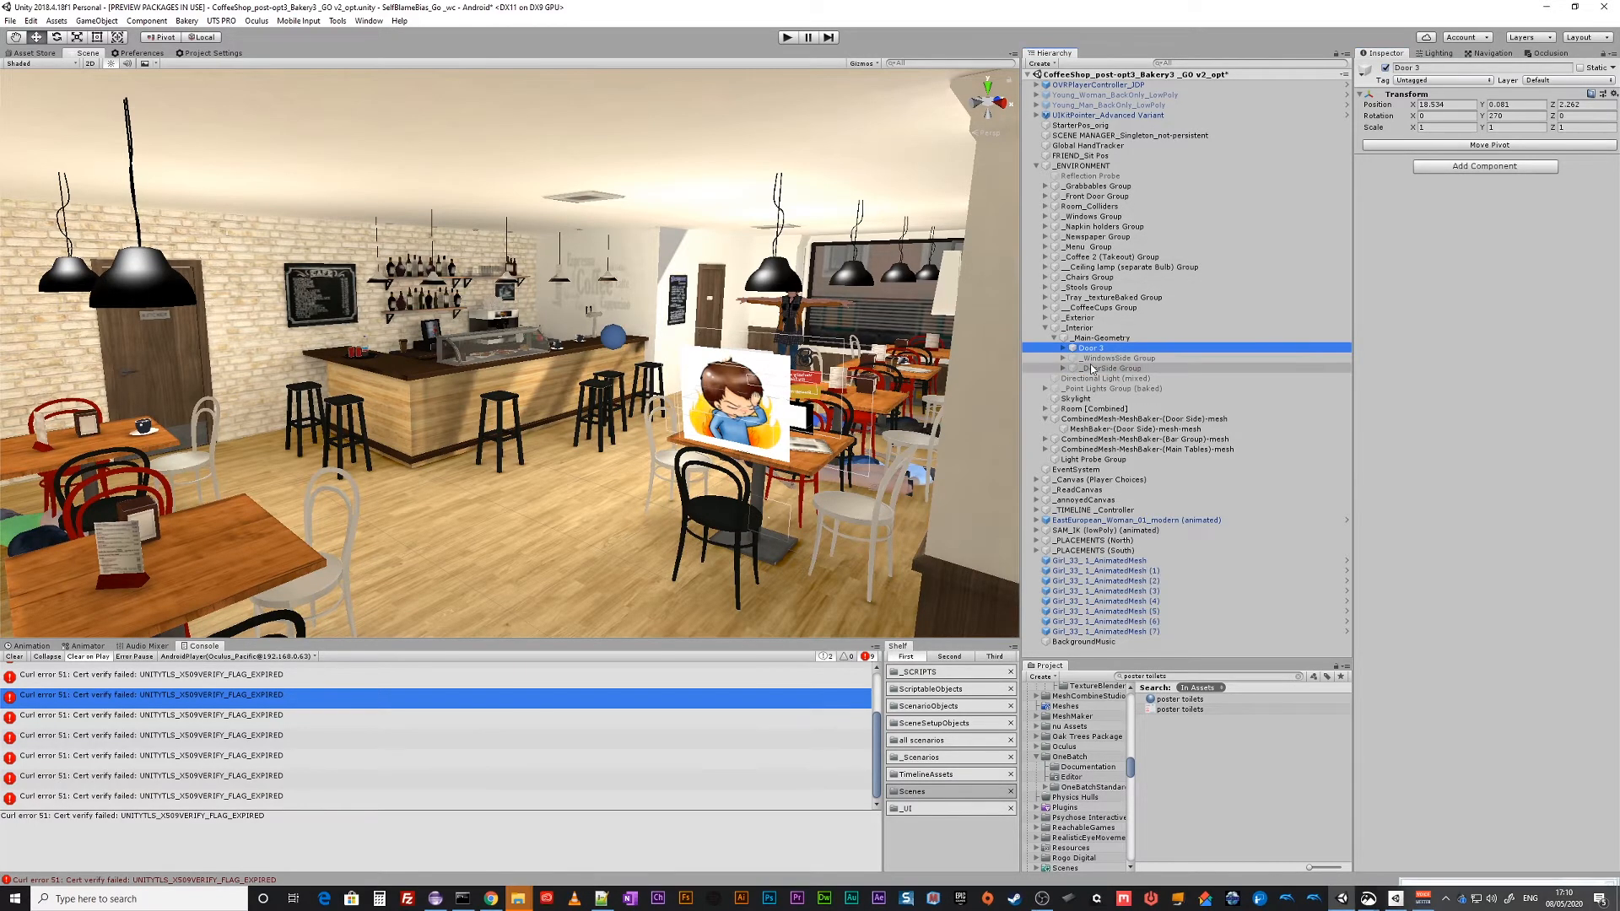
pyautogui.click(1106, 368)
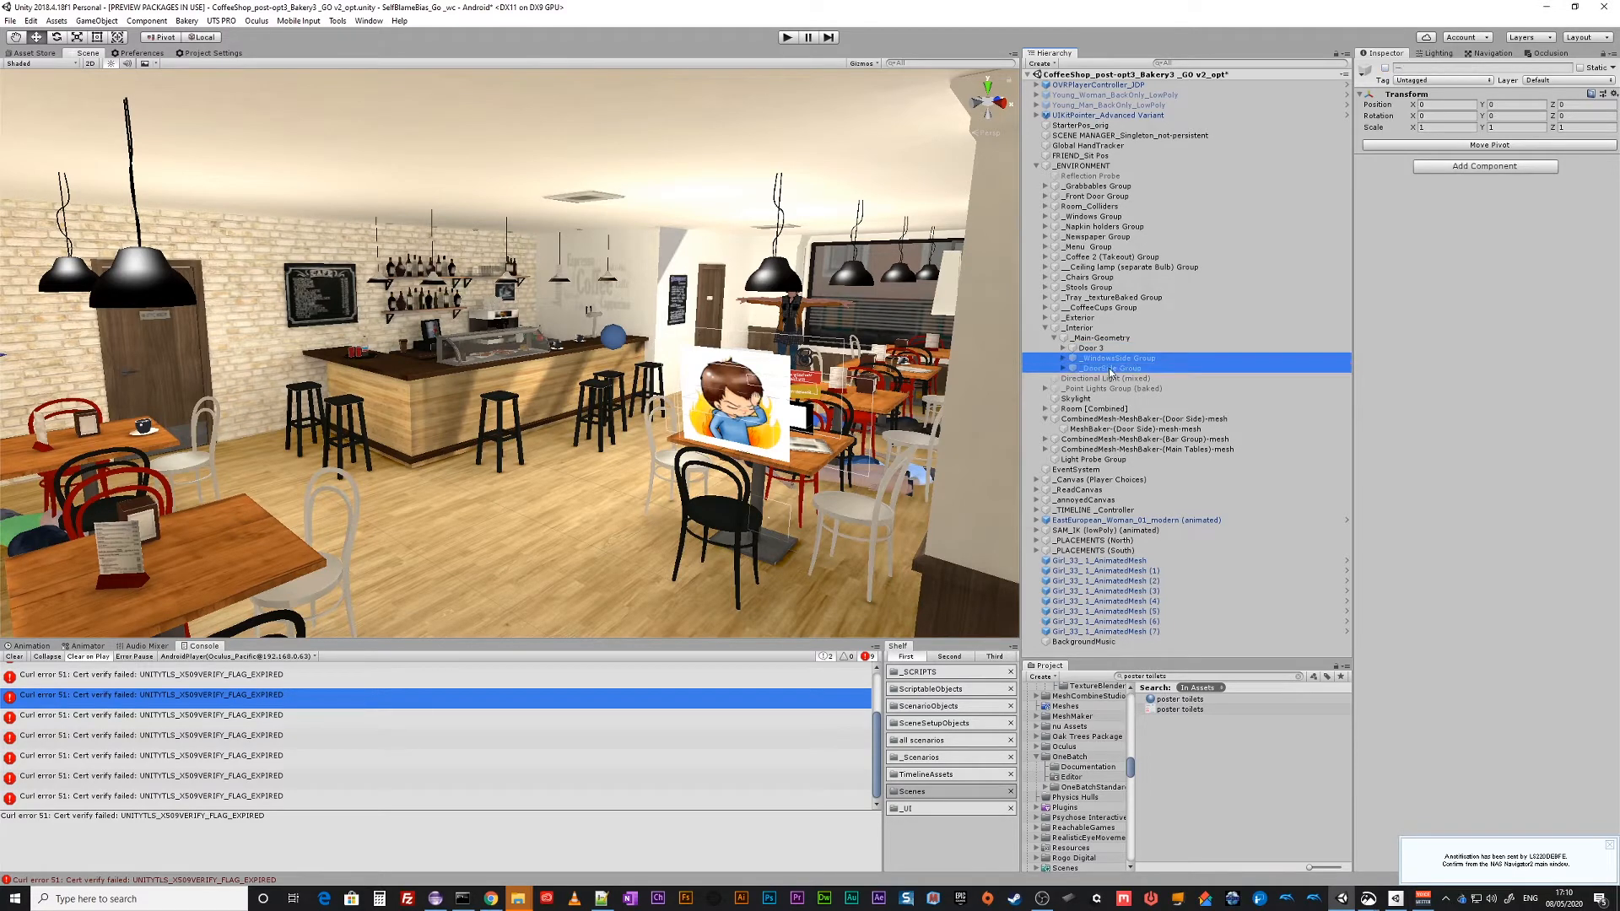
# Delete the selected WindowsSide and DoorSide groups from Main-Geometry.
pyautogui.rightClick(1114, 361)
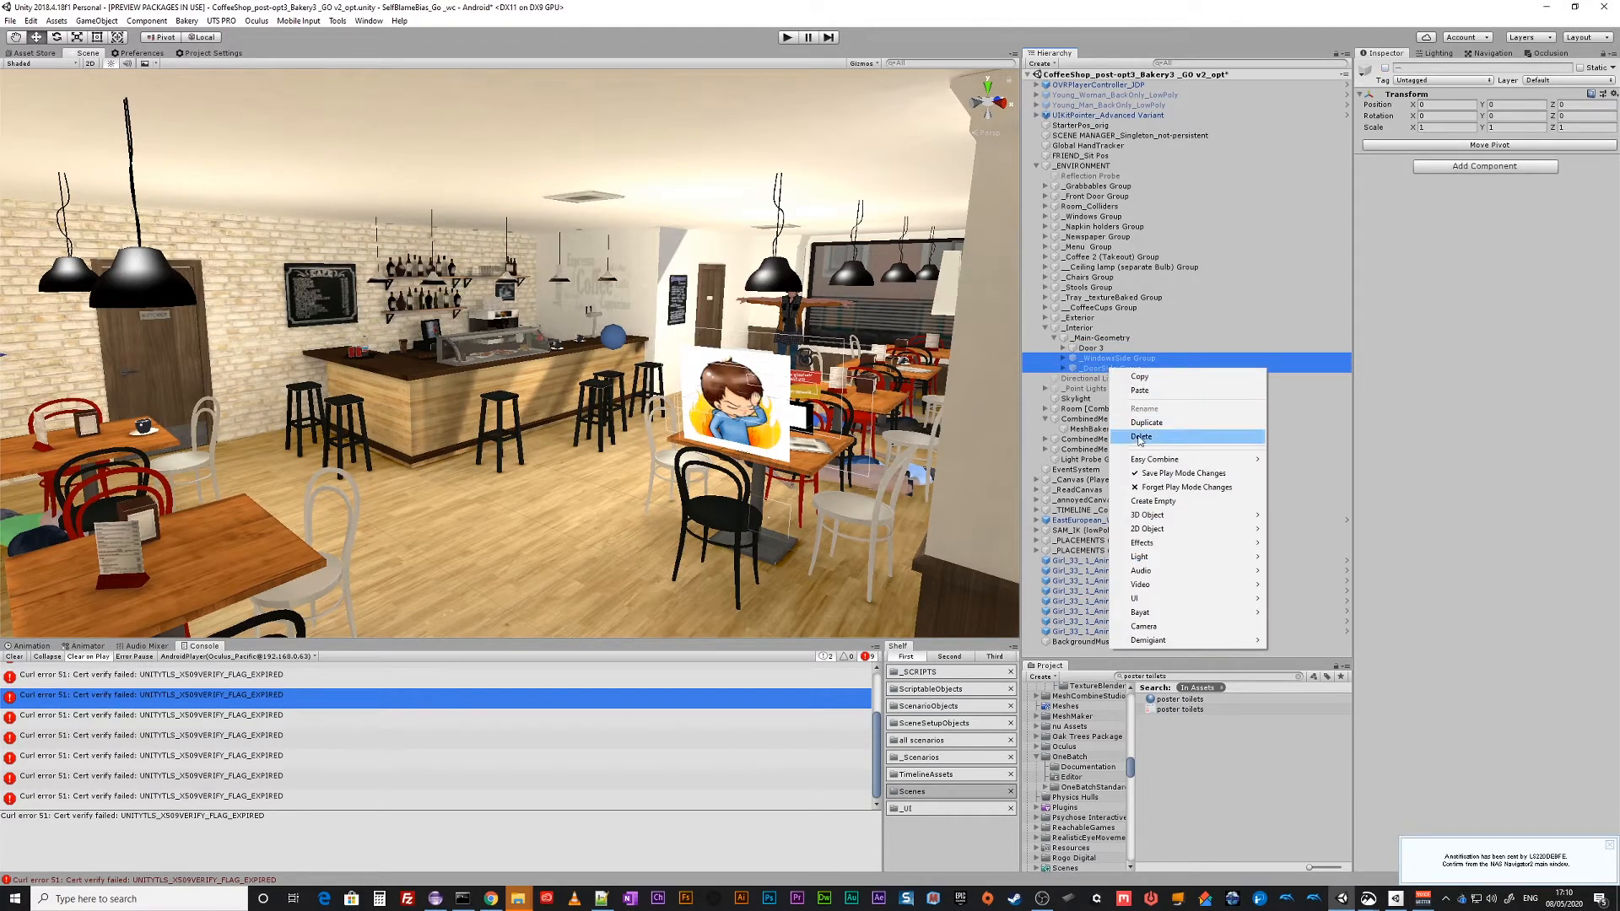
pyautogui.click(1141, 436)
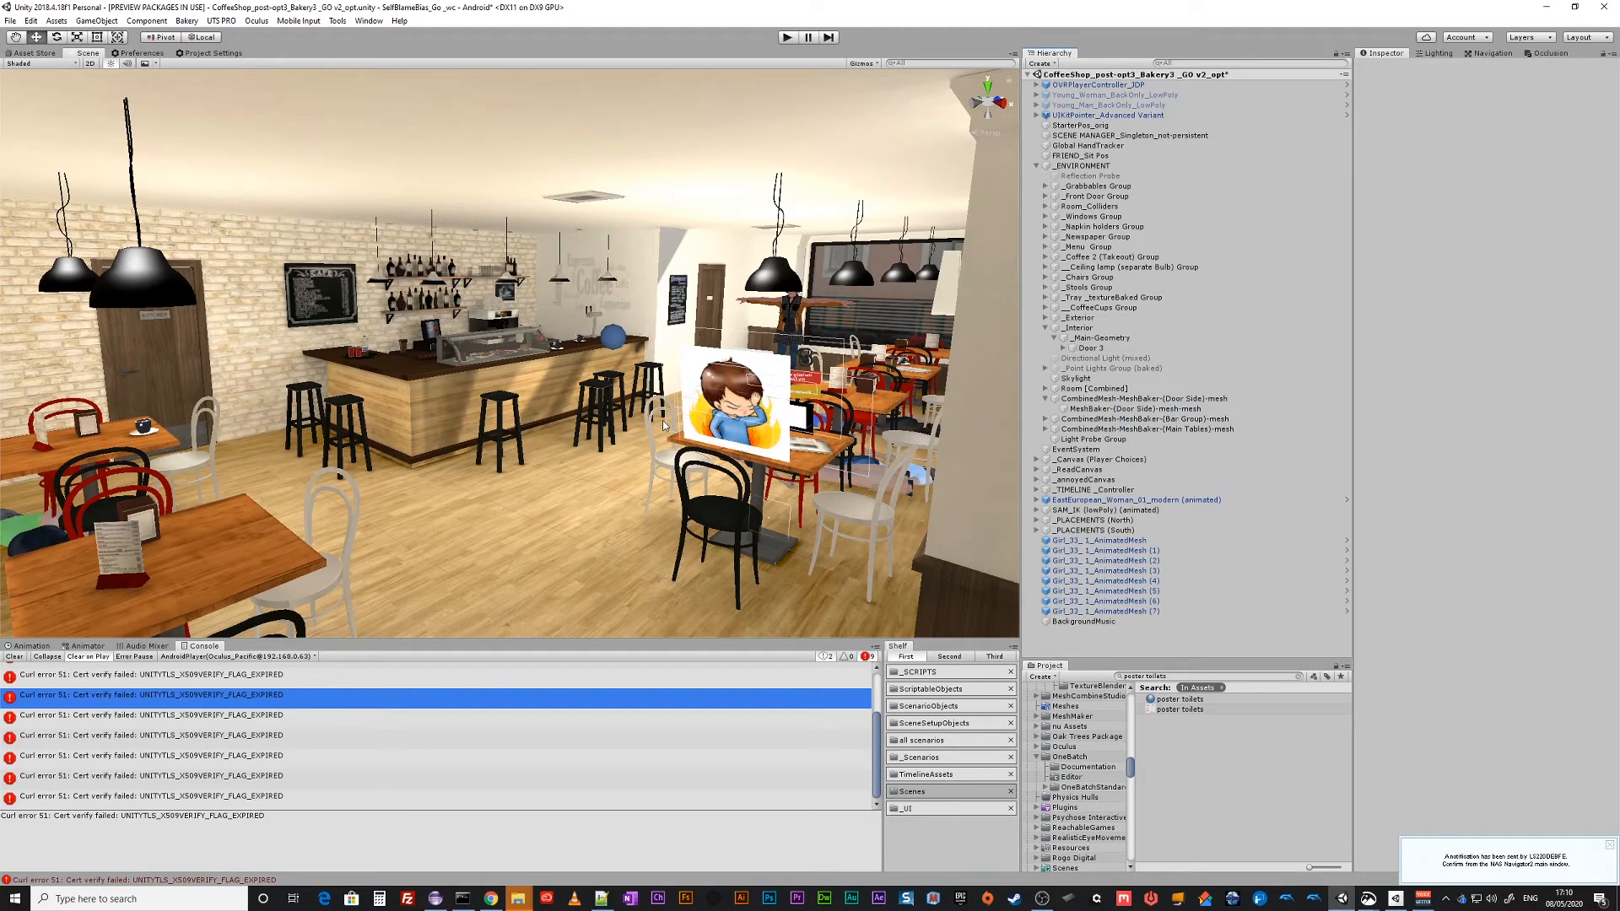
pyautogui.moveTo(864, 441)
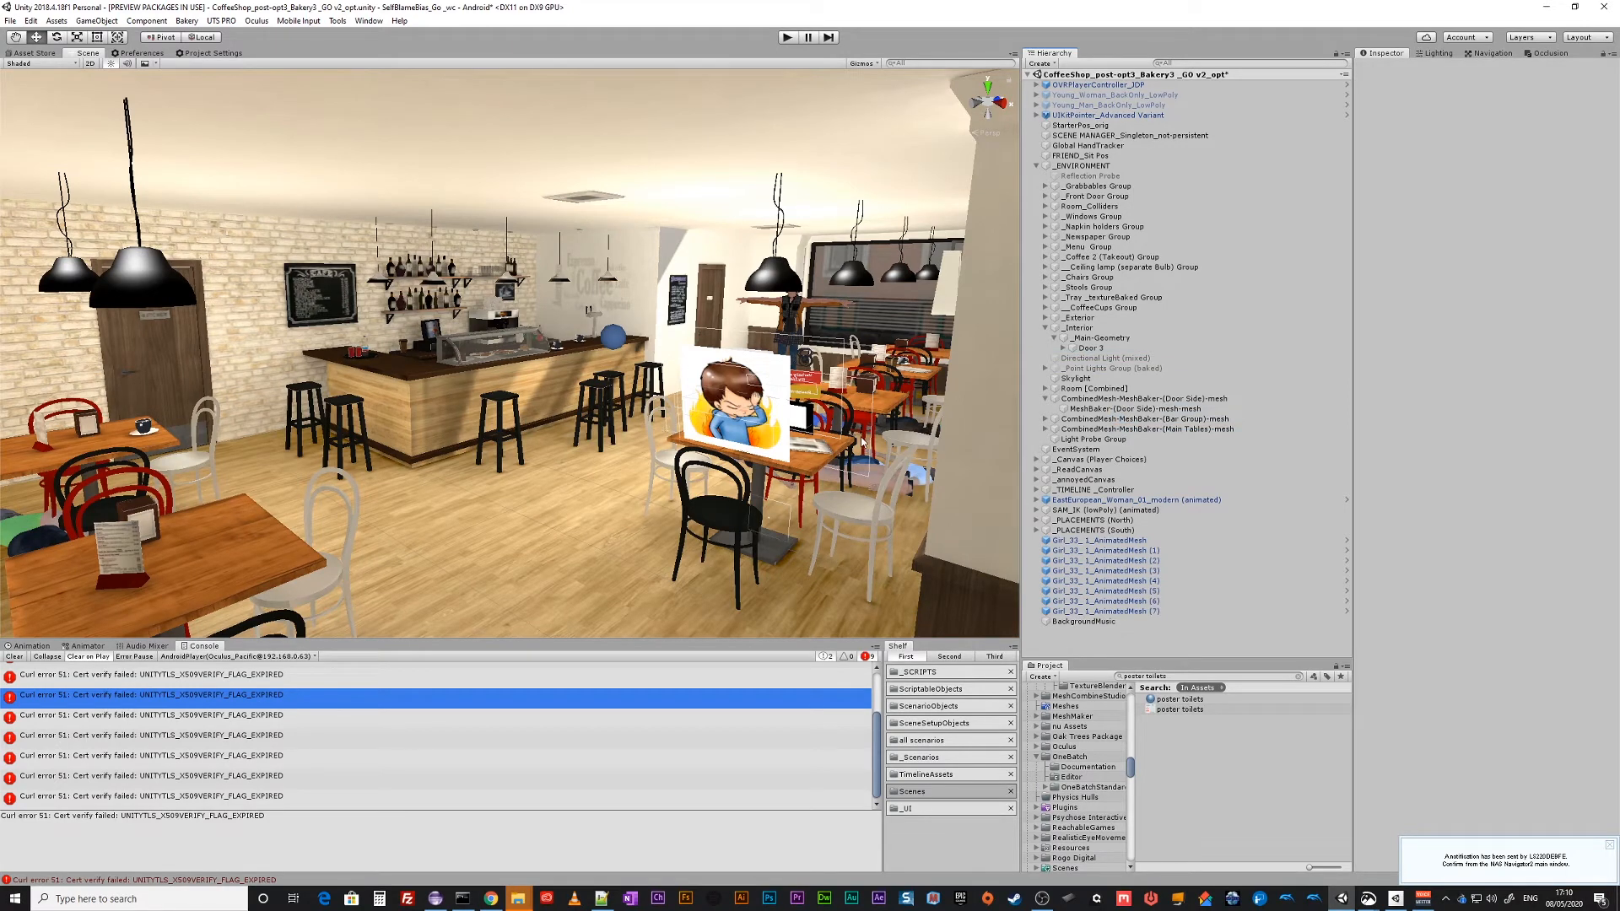
pyautogui.moveTo(594, 584)
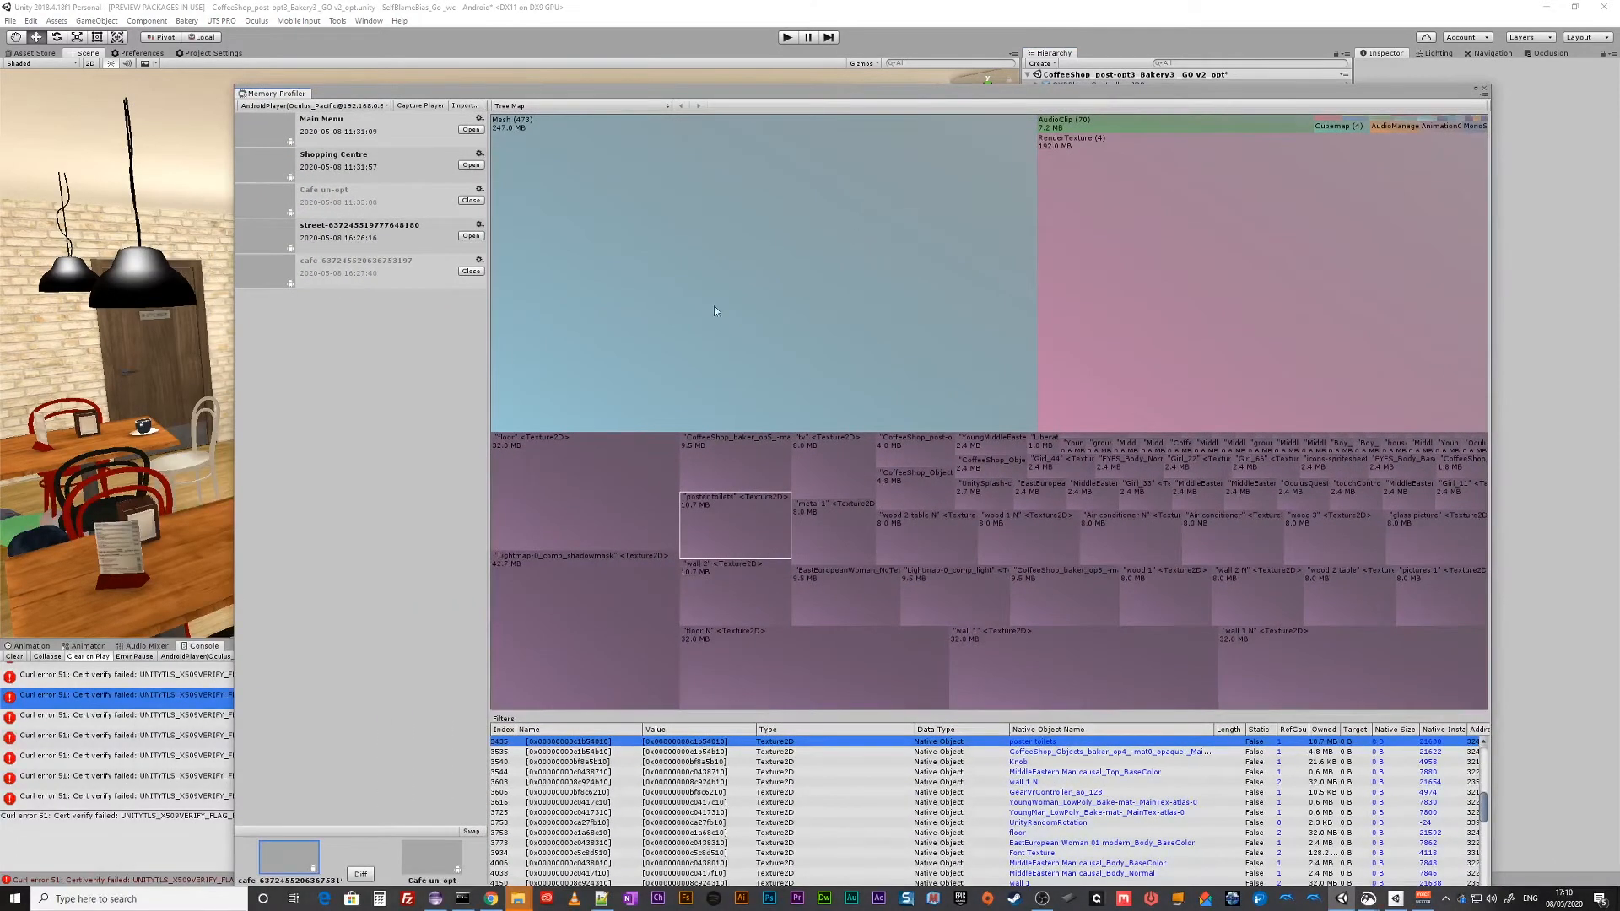
pyautogui.moveTo(1155, 648)
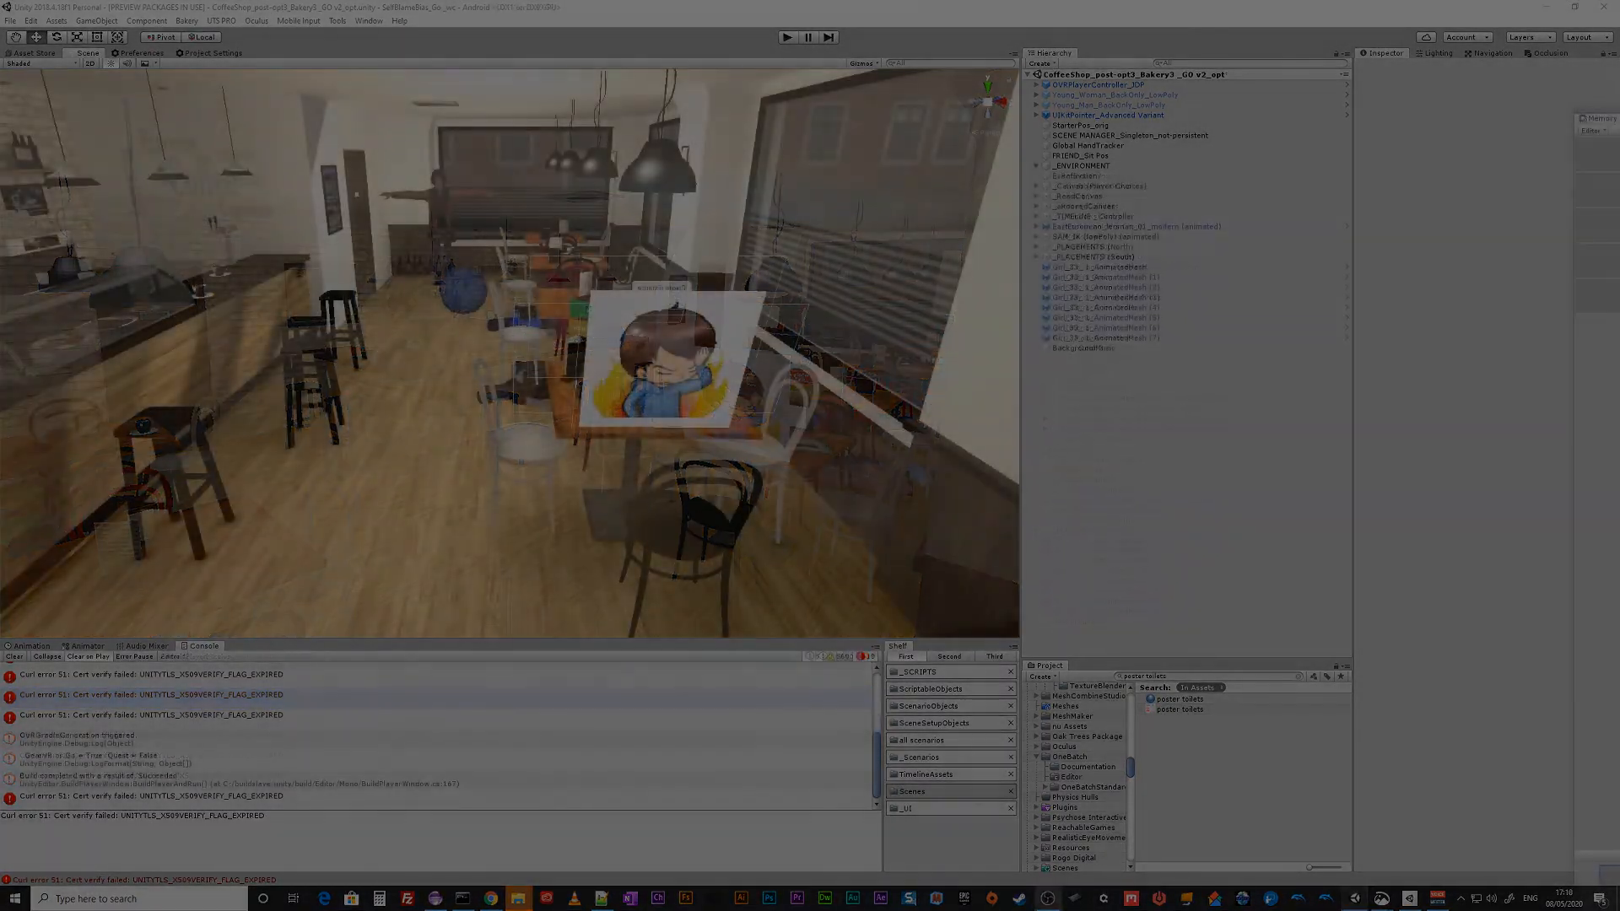
# Bring the Memory Profiler window back with the Cafe un-opt snapshot's Tree Map.
pyautogui.click(788, 37)
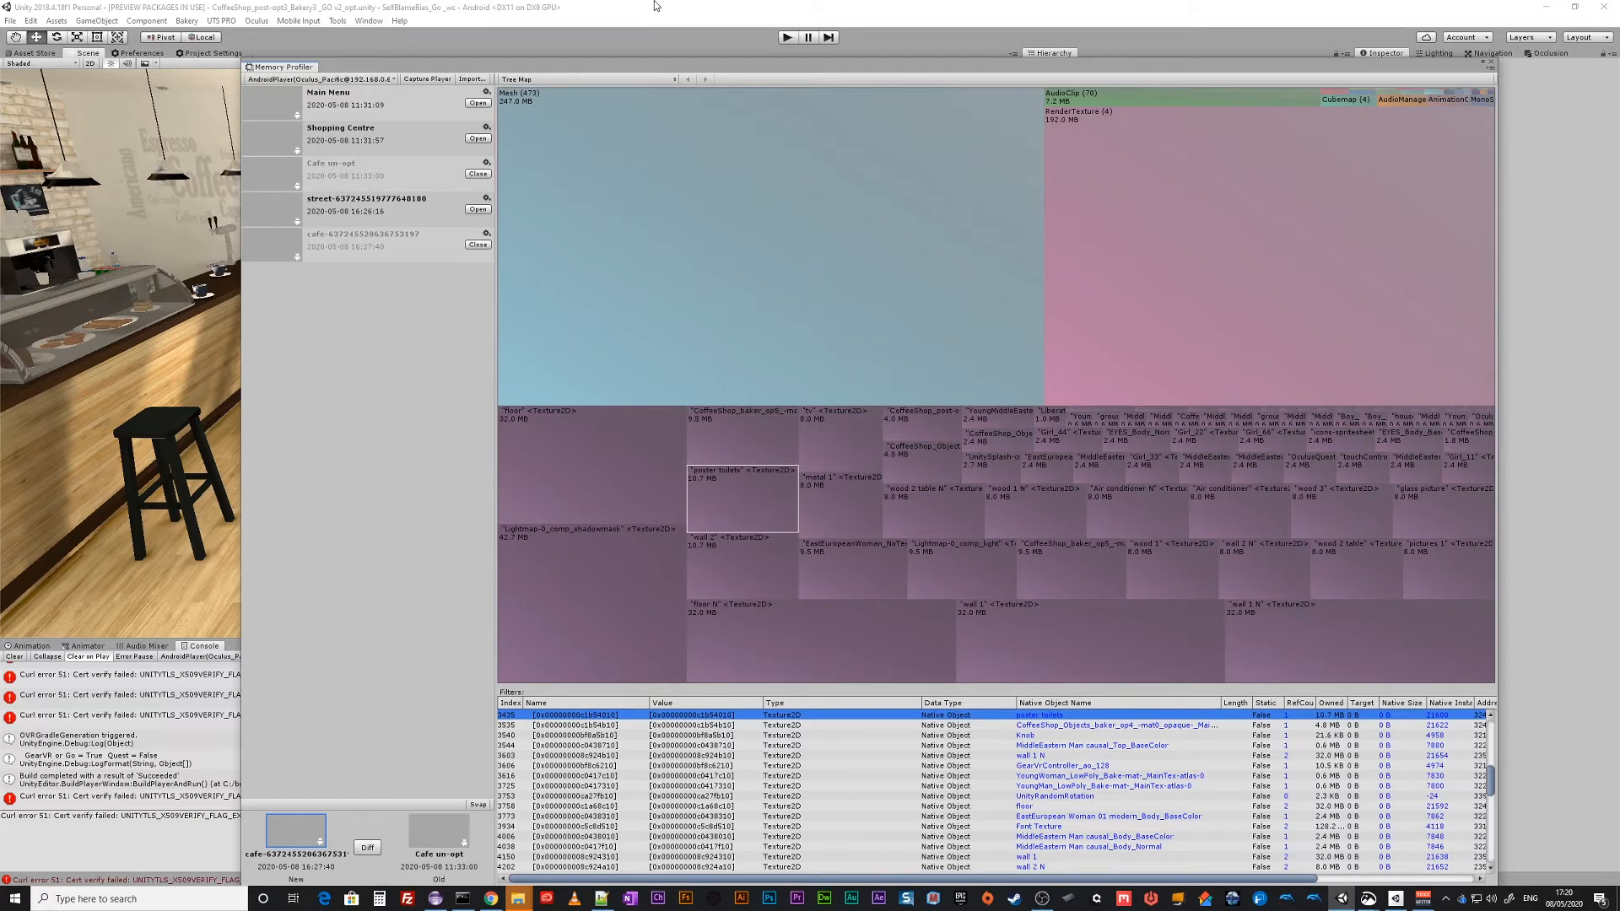
pyautogui.moveTo(646, 6)
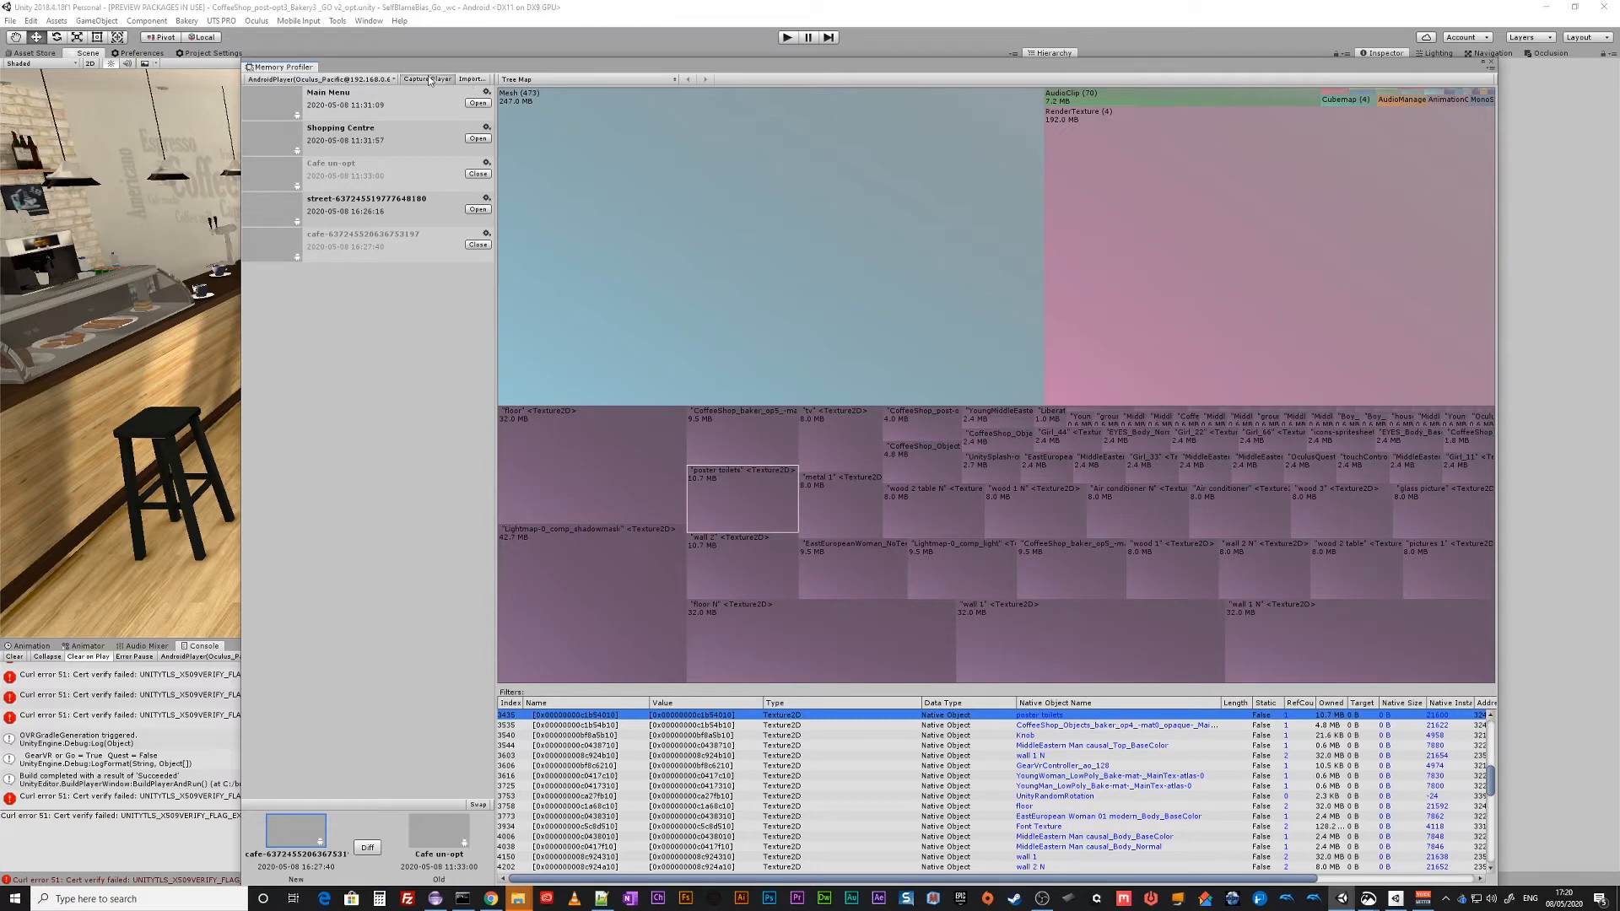
# Capture a new memory snapshot from the headset and open its texture tree map.
pyautogui.click(427, 80)
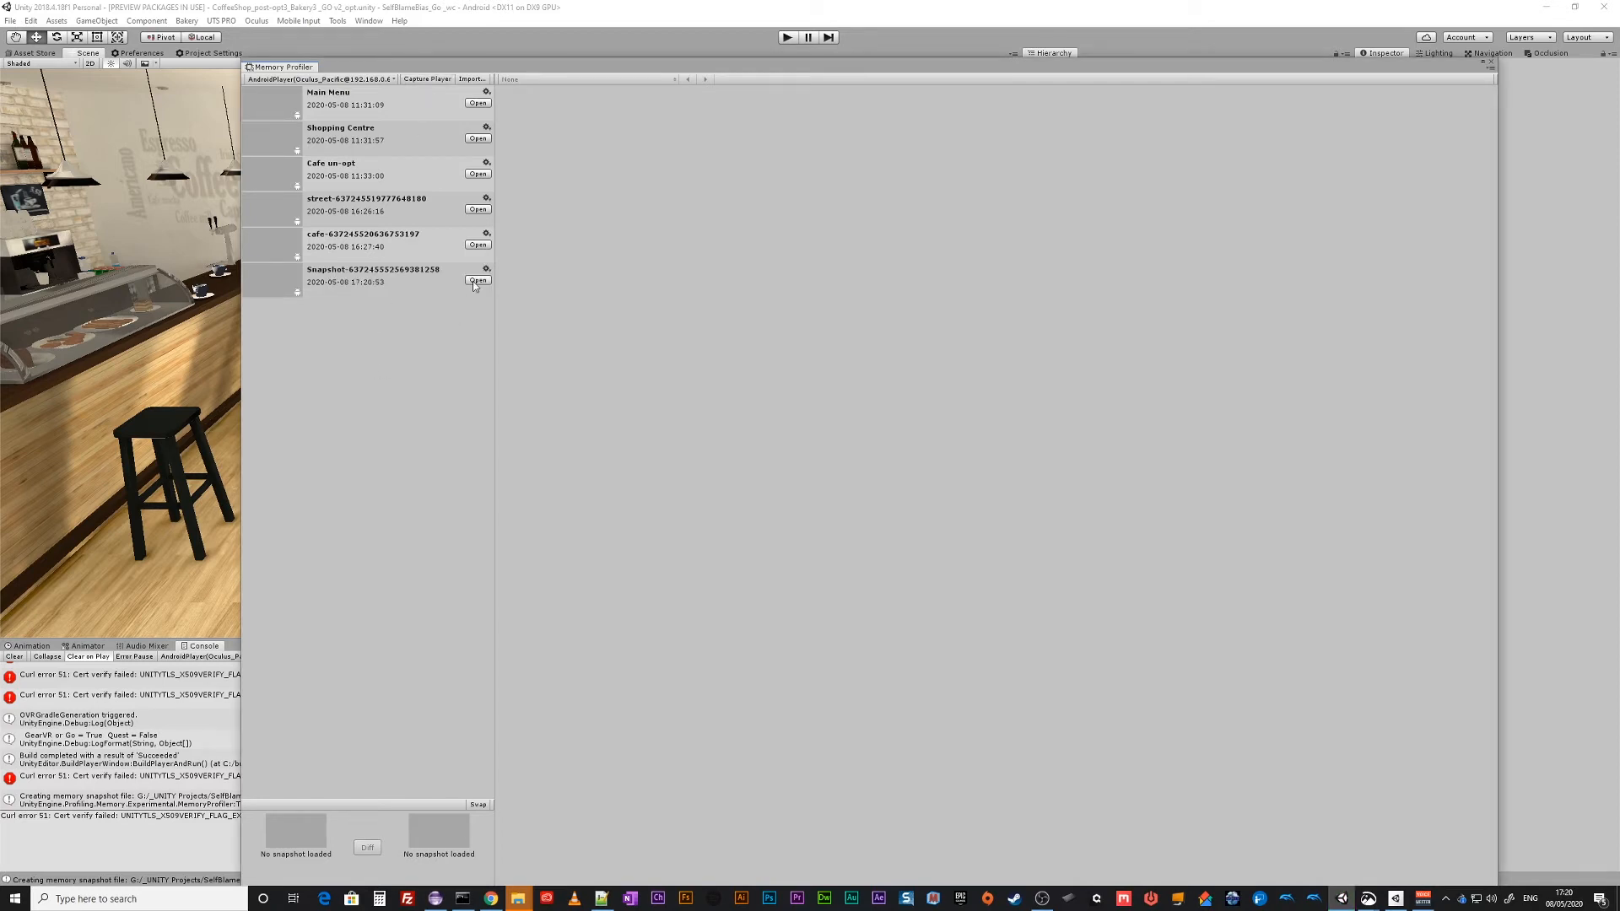
pyautogui.click(478, 281)
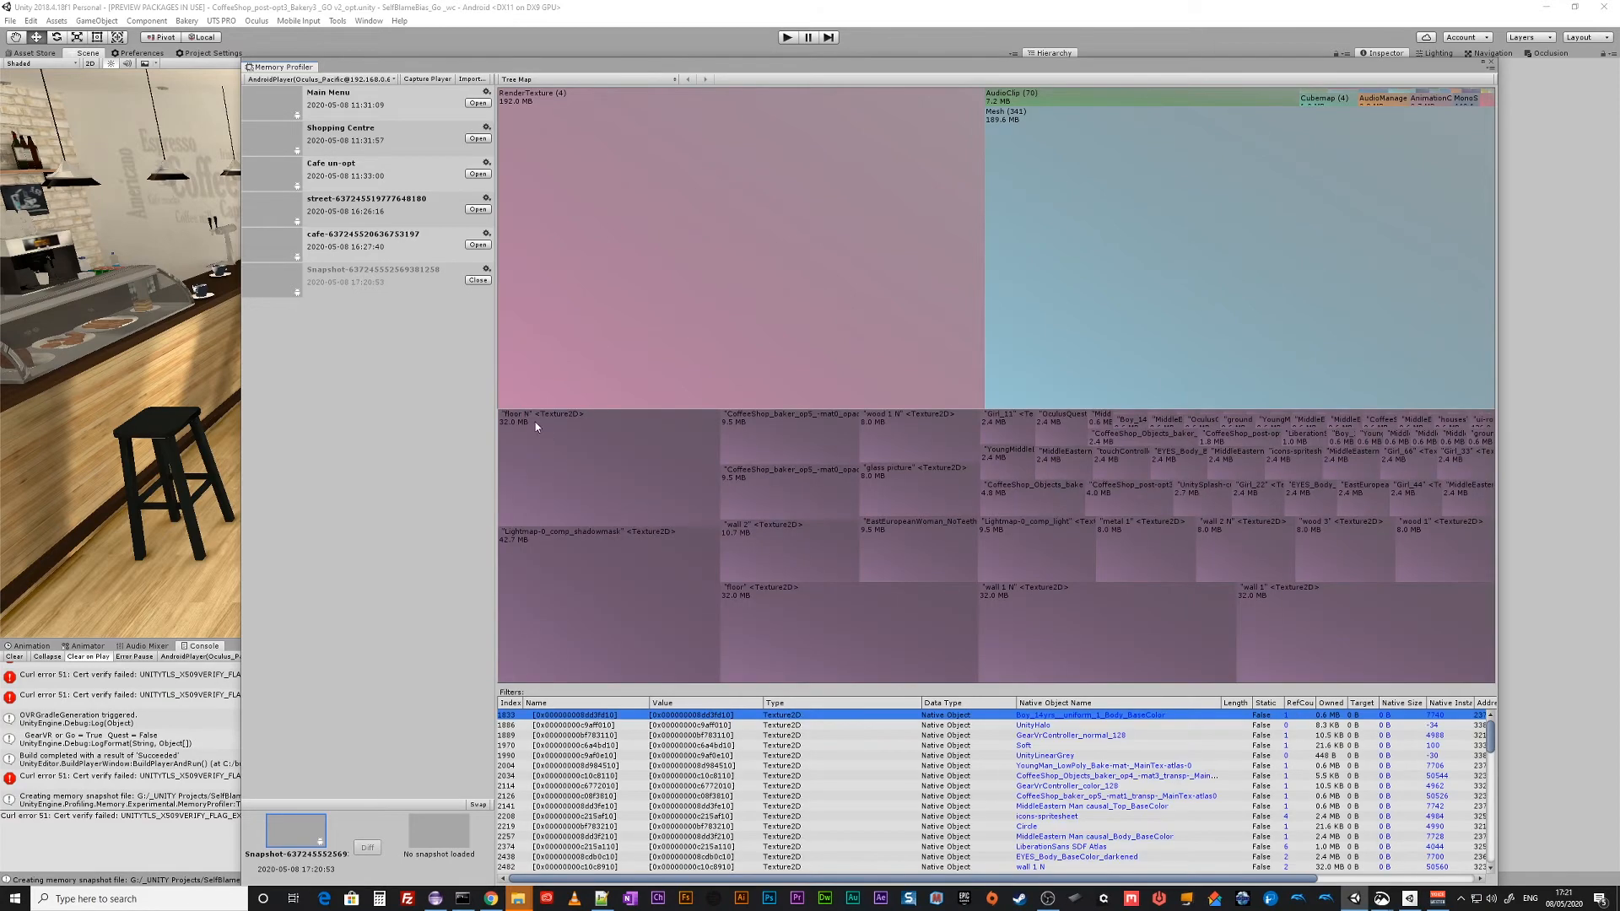
pyautogui.moveTo(820, 537)
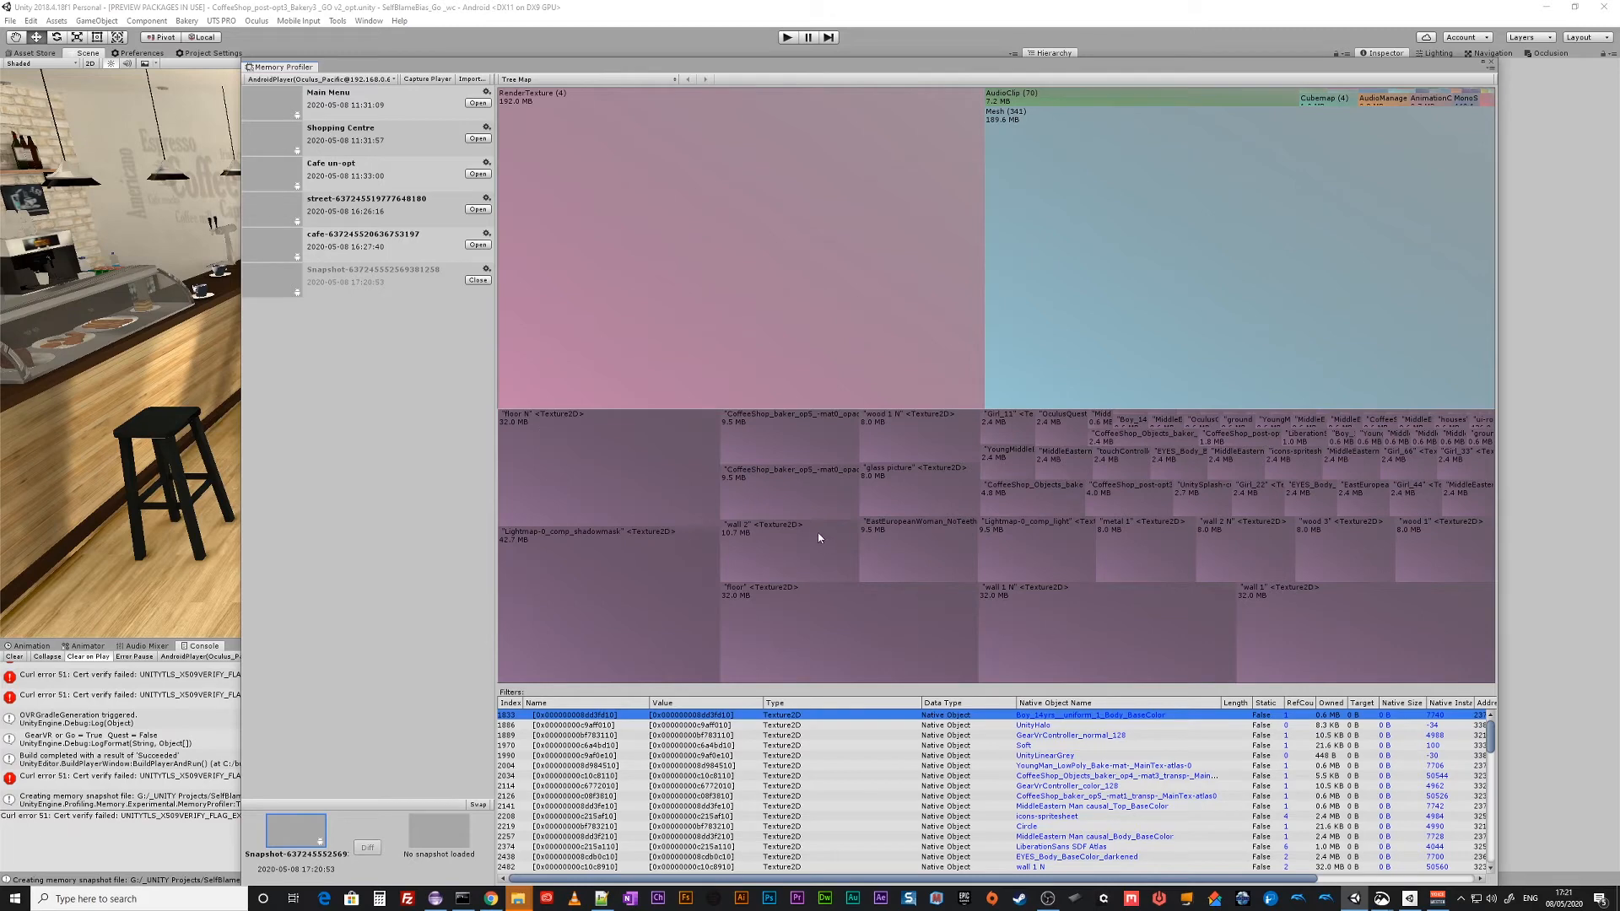
pyautogui.moveTo(901, 476)
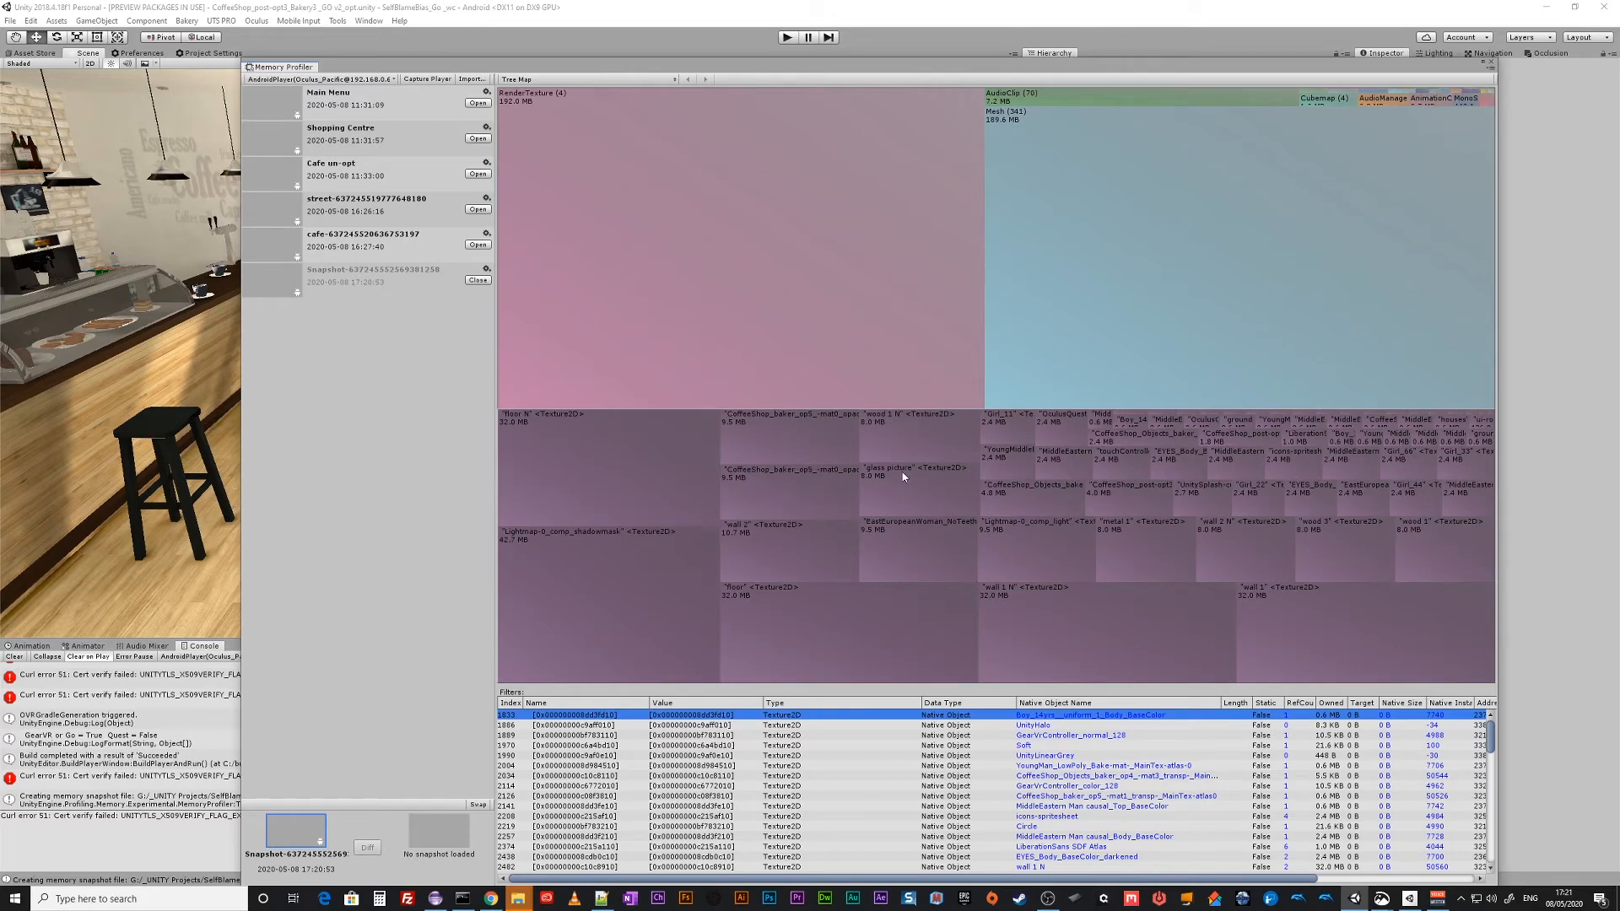
pyautogui.moveTo(904, 423)
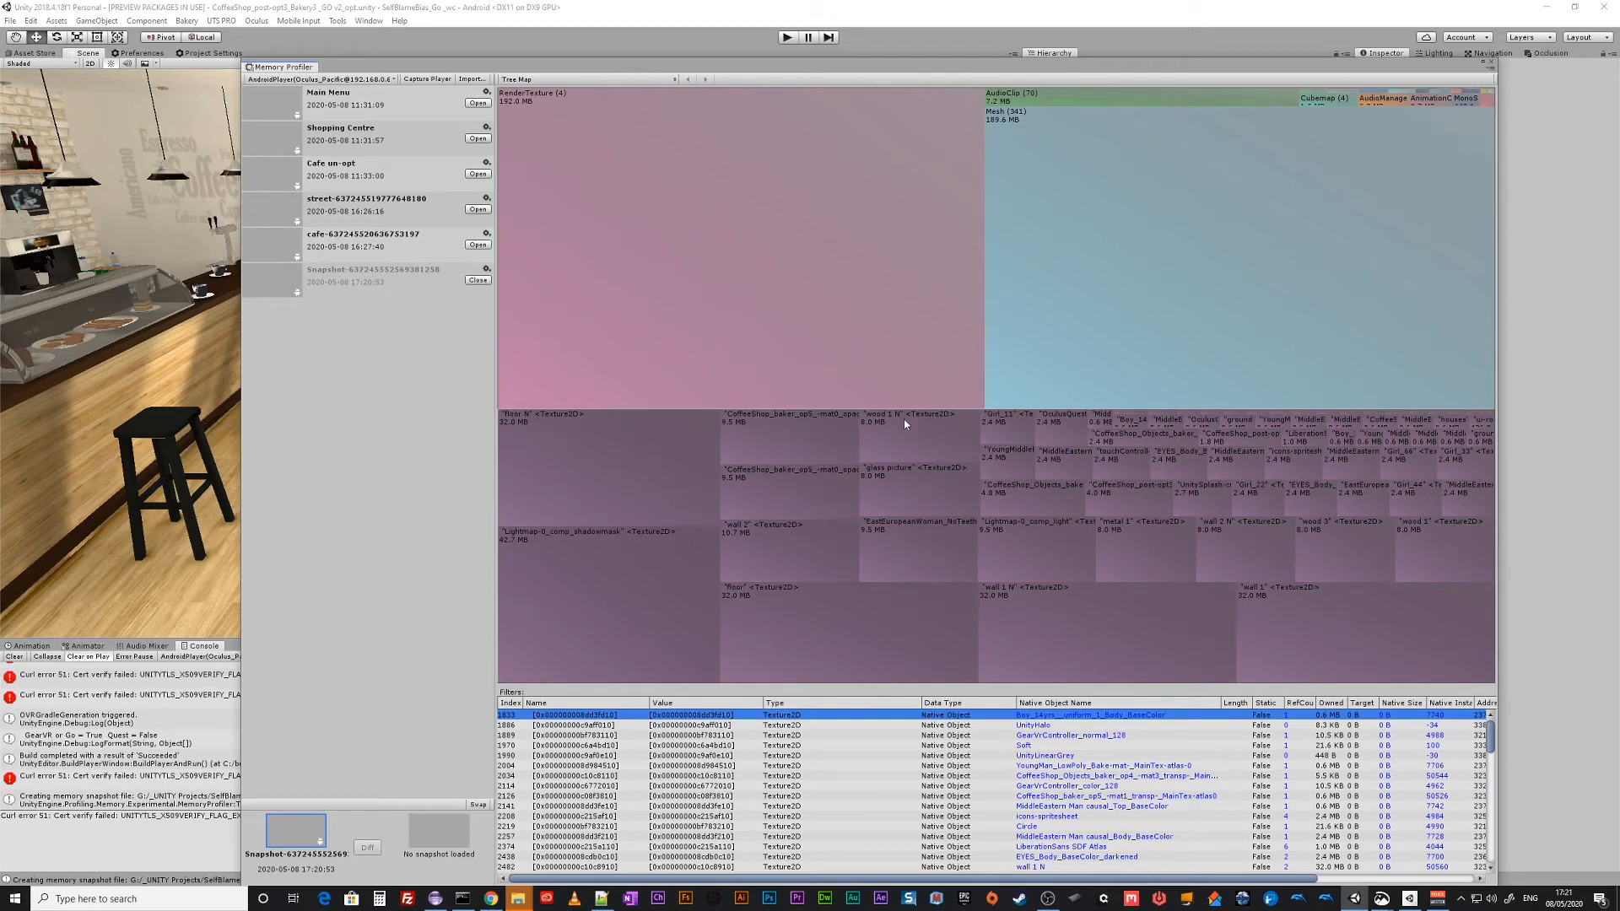
pyautogui.moveTo(1079, 628)
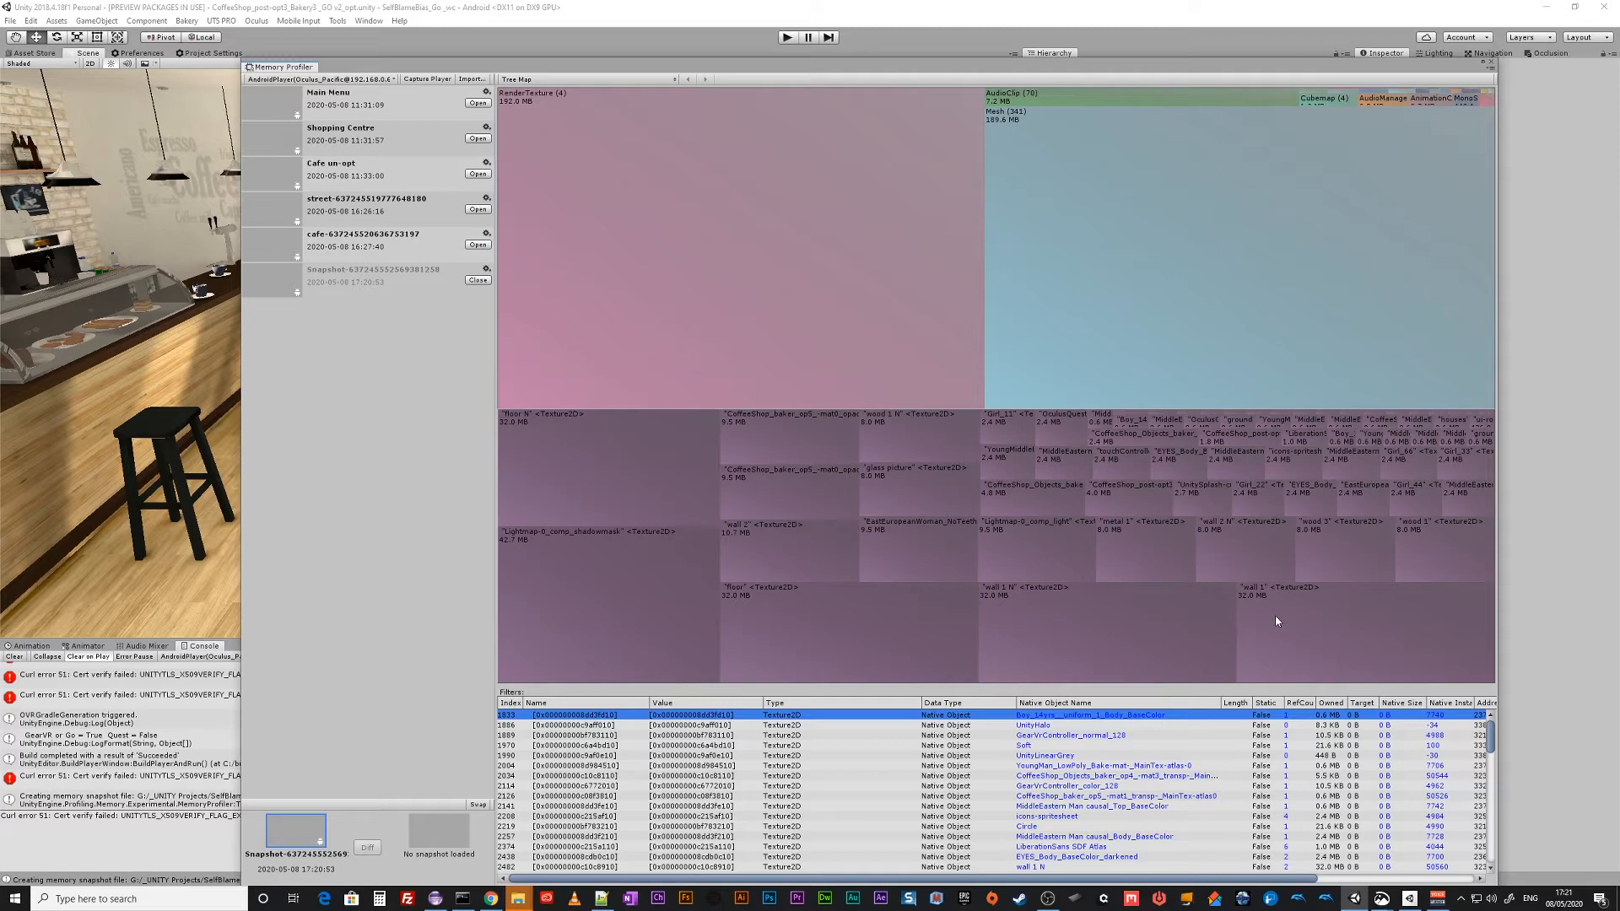
pyautogui.moveTo(760, 554)
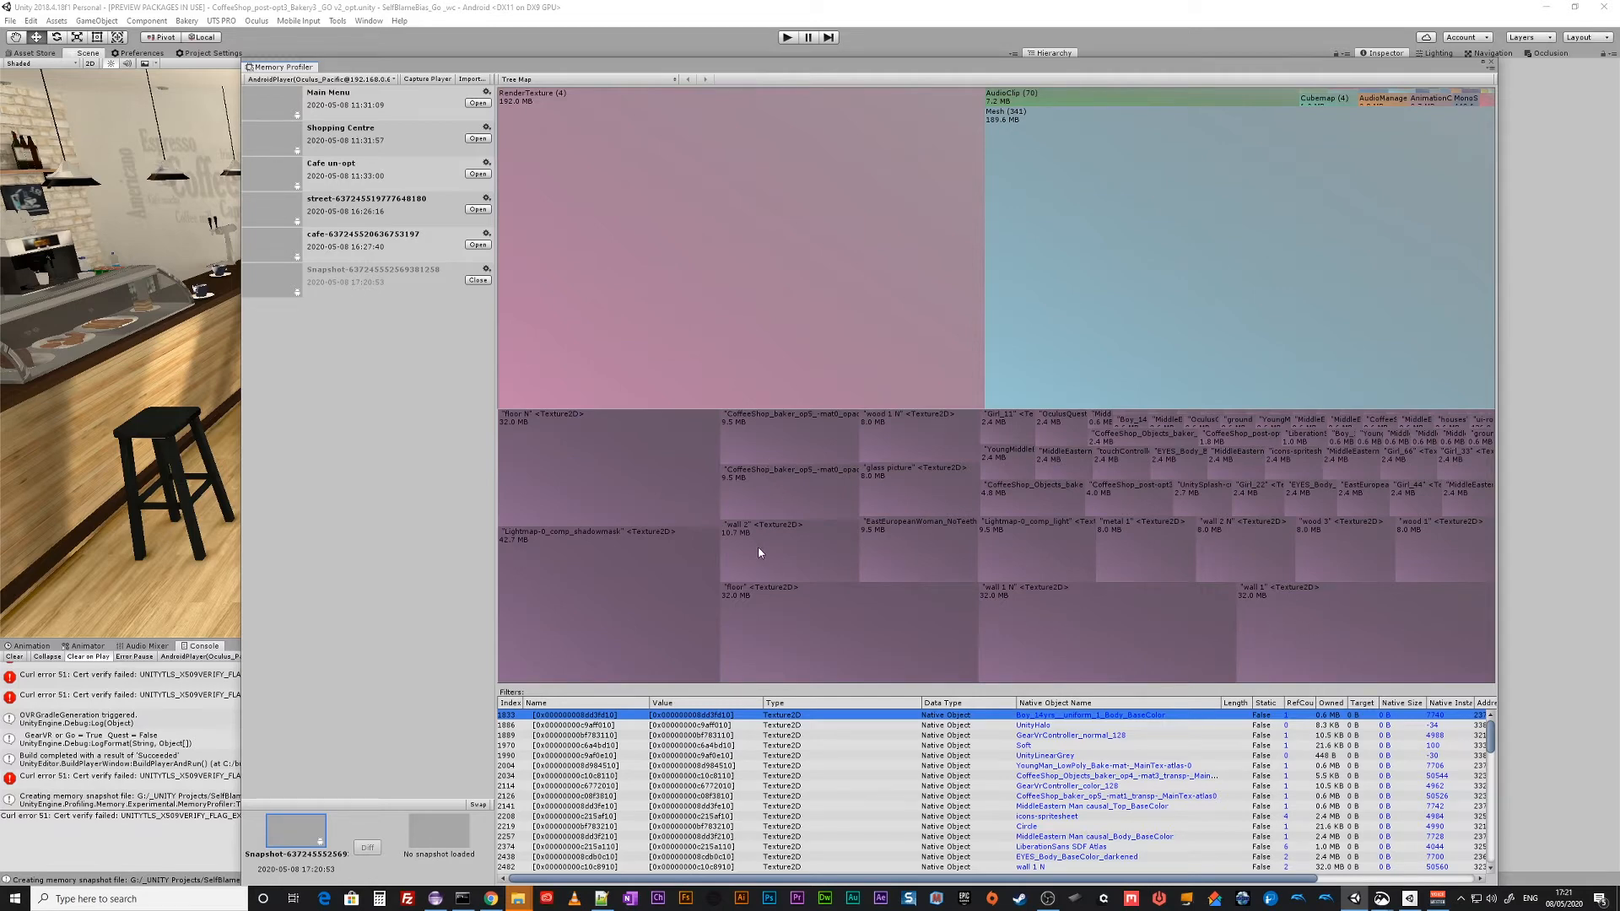
pyautogui.moveTo(1238, 662)
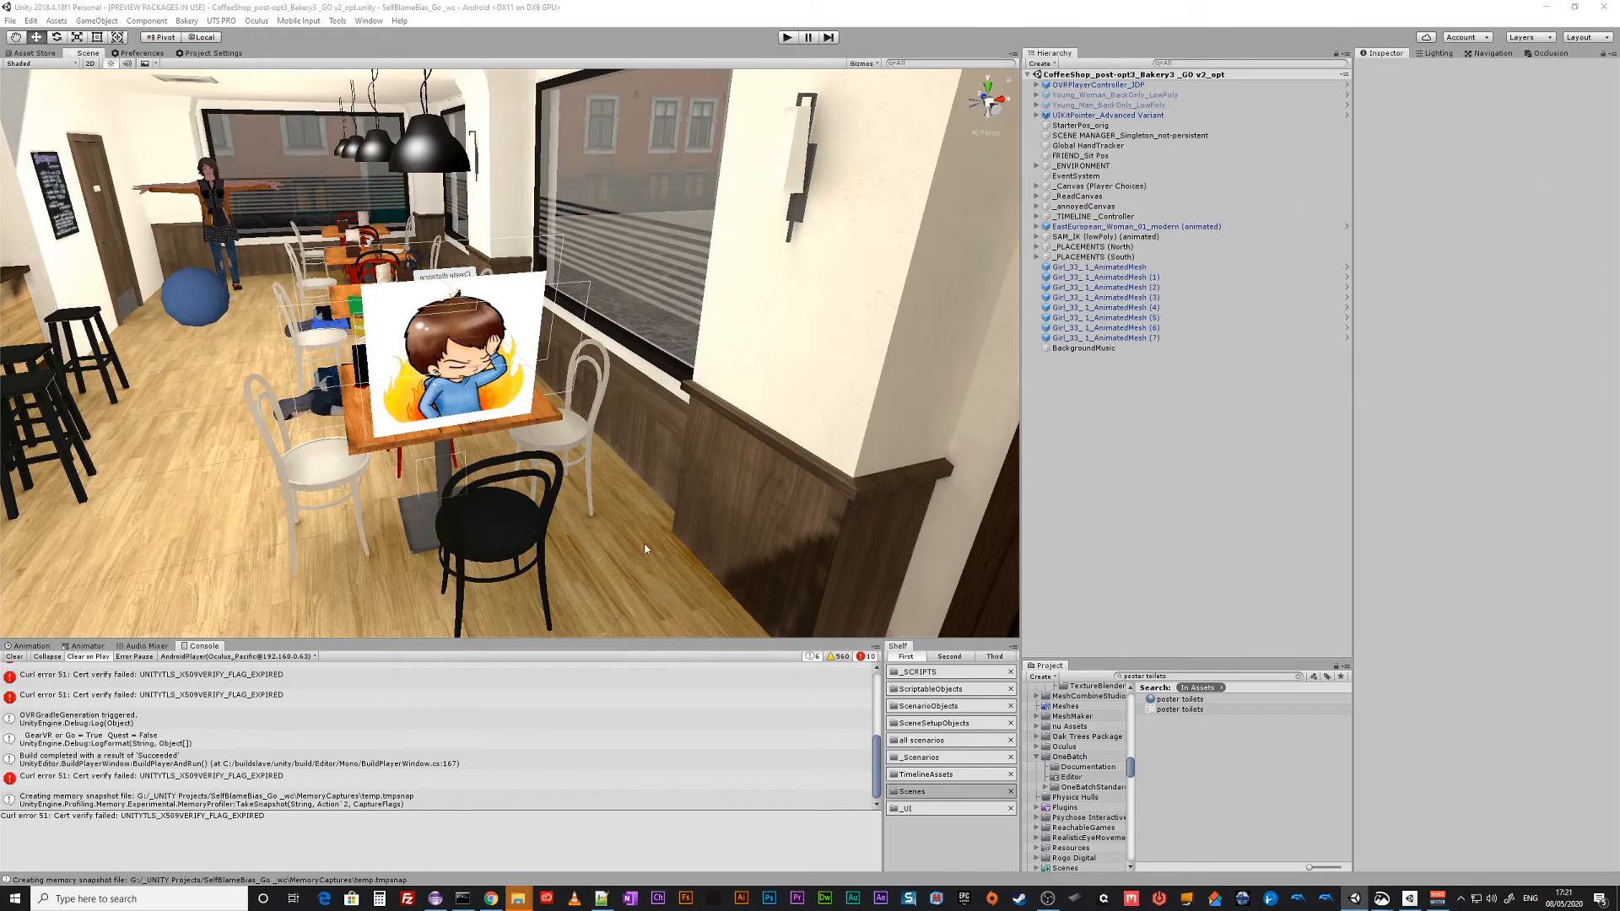
# Select the Combined [Room] mesh with its six mobile materials, then show the editor Preferences.
pyautogui.click(1116, 277)
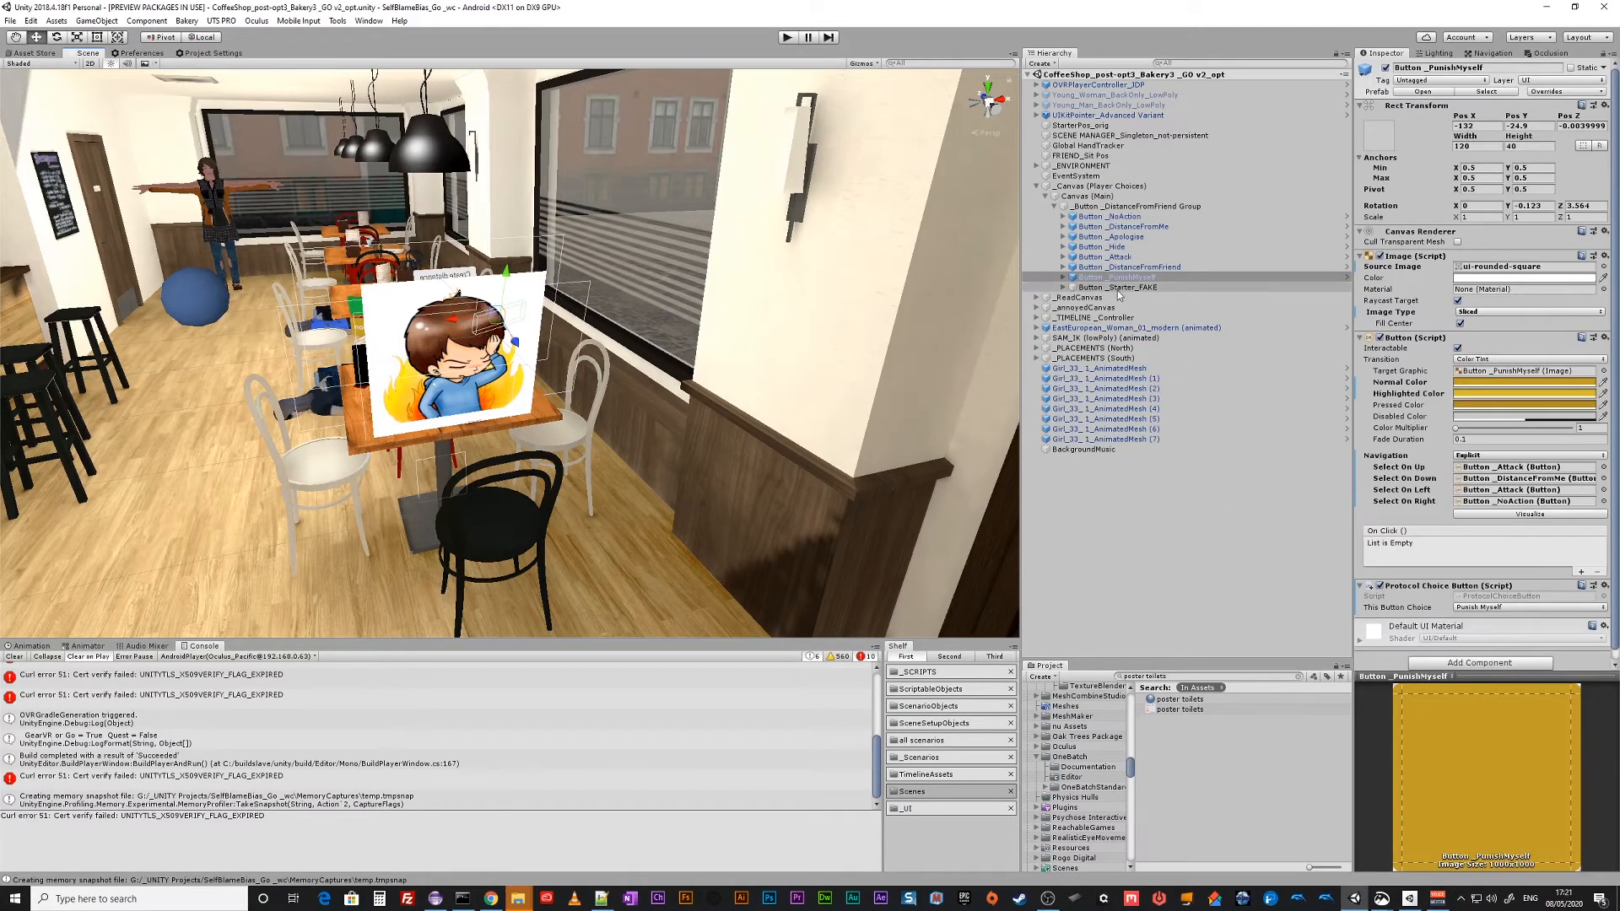
pyautogui.click(1099, 246)
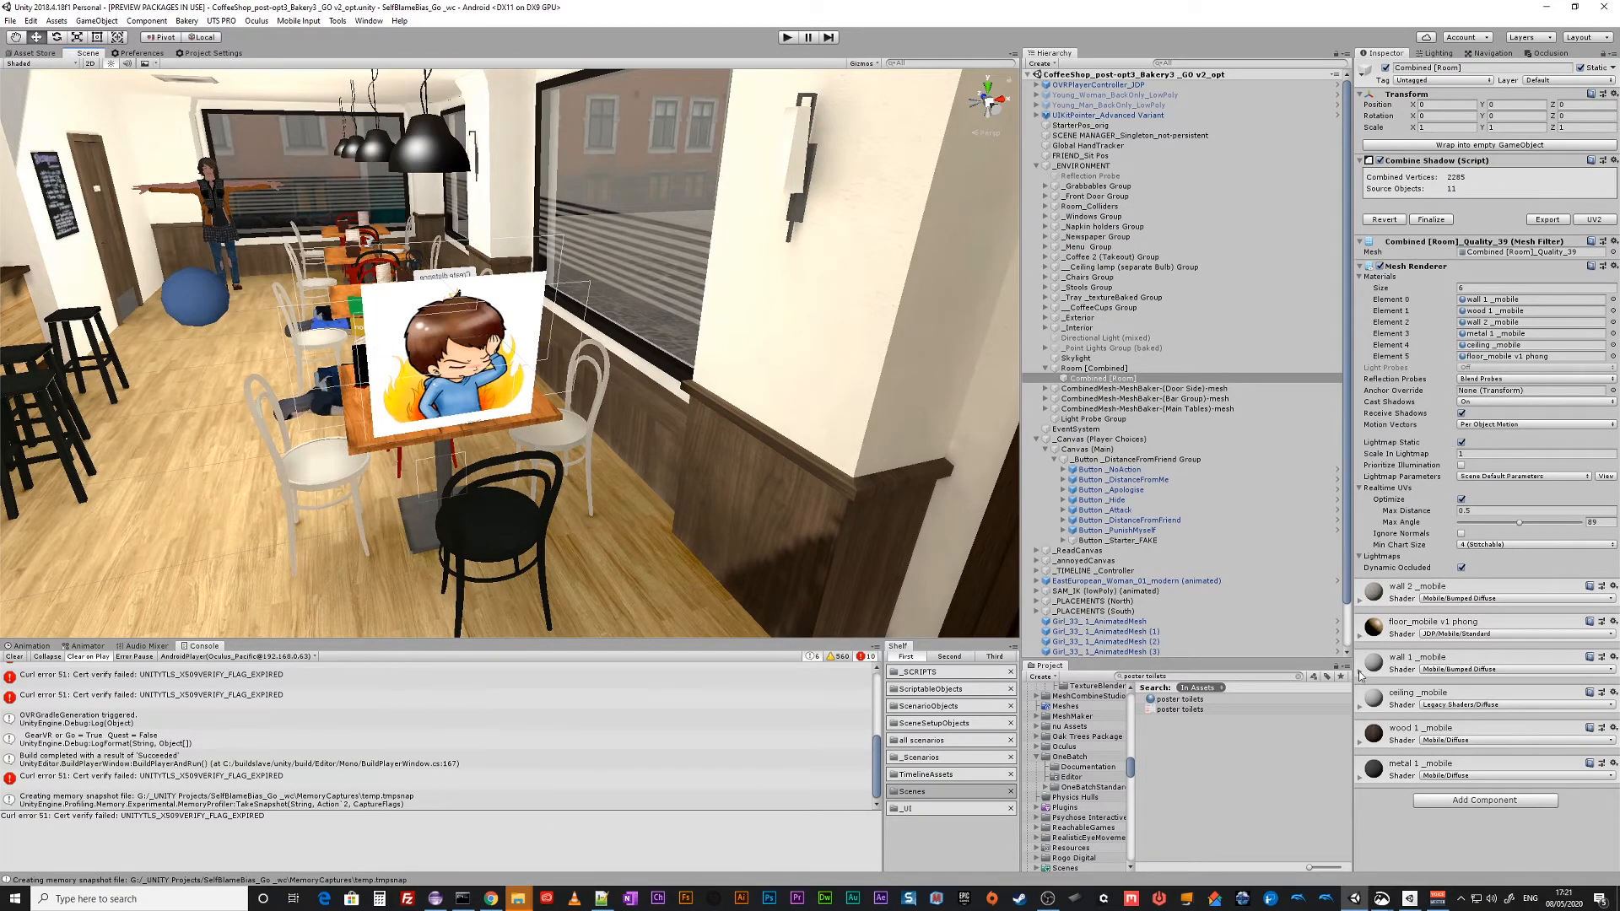
pyautogui.click(1371, 657)
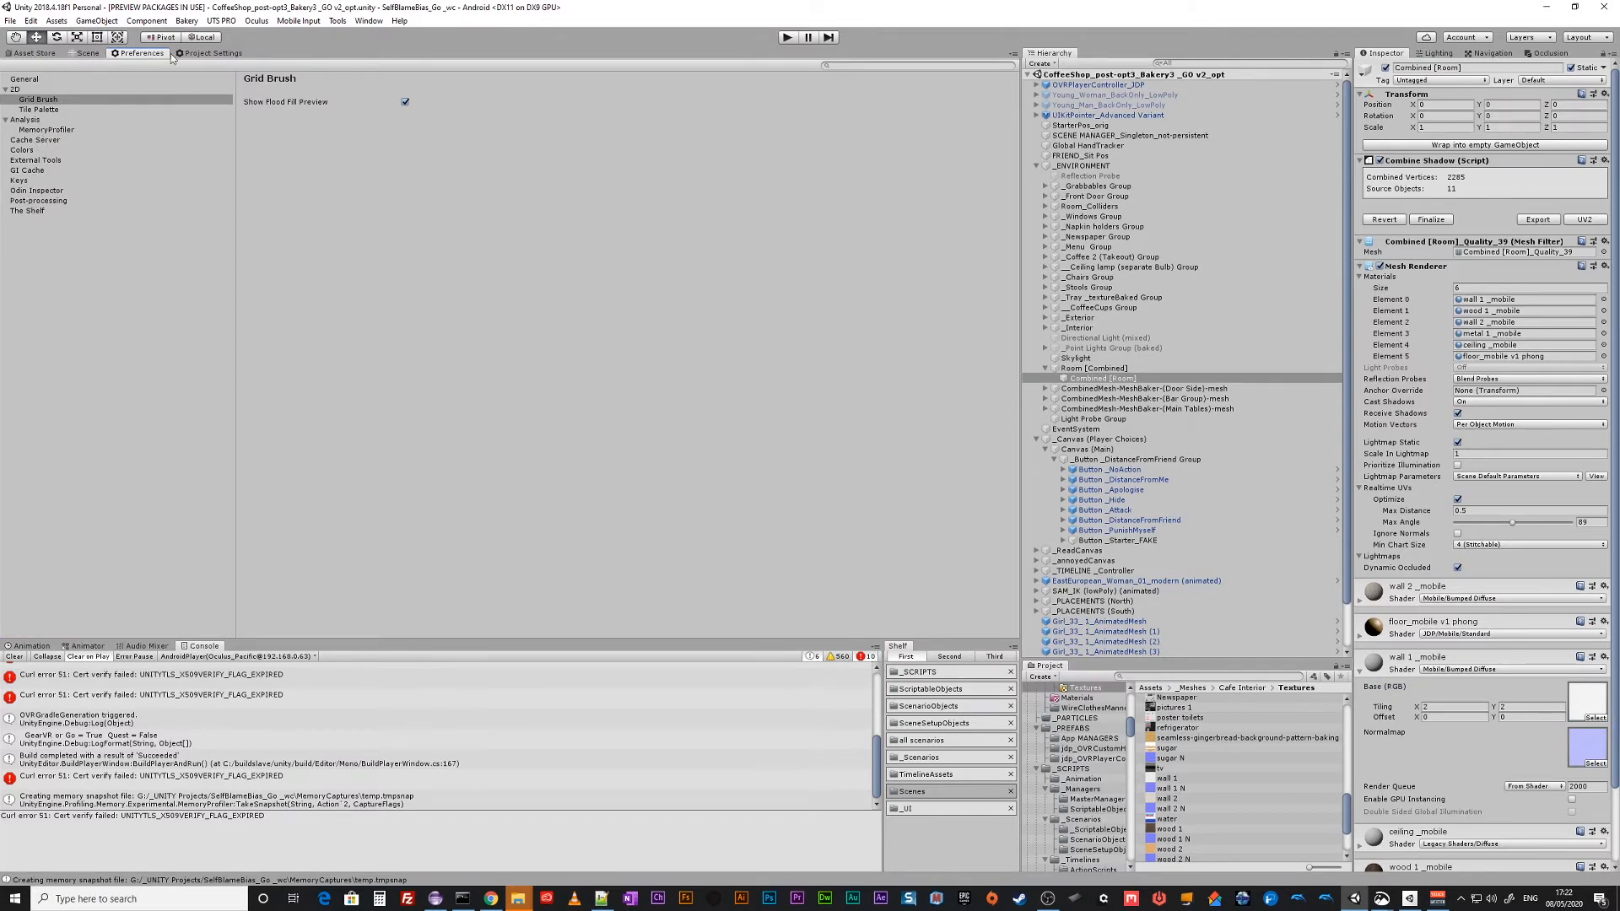
# Check Texture Quality in Project Settings > Quality for the VR level, left at Full Res.
pyautogui.click(212, 52)
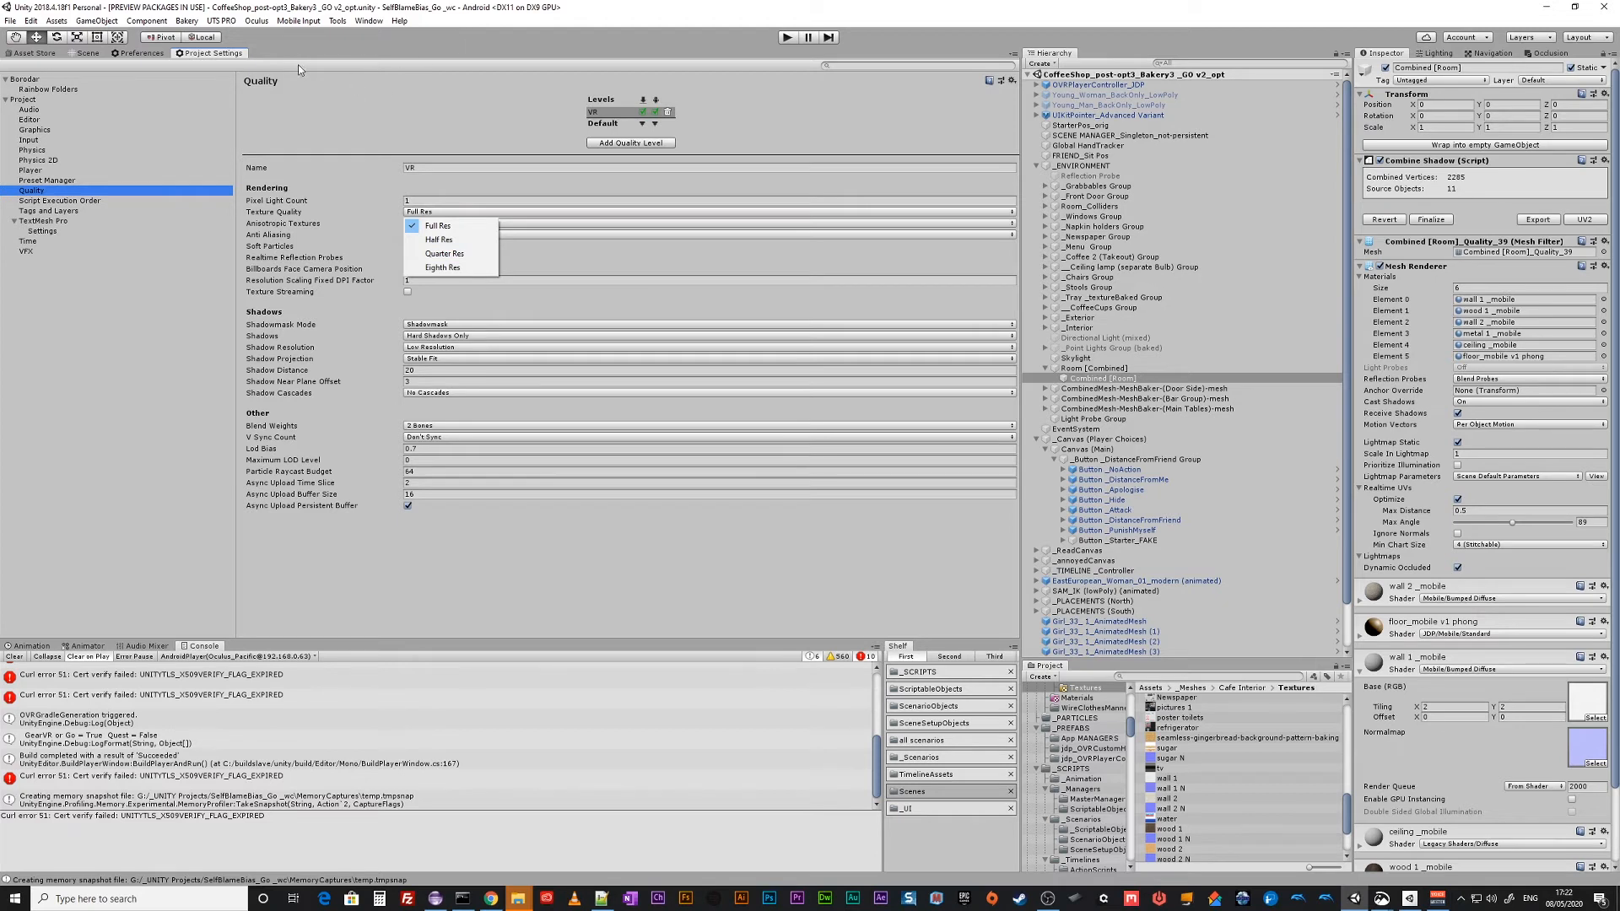
pyautogui.click(437, 225)
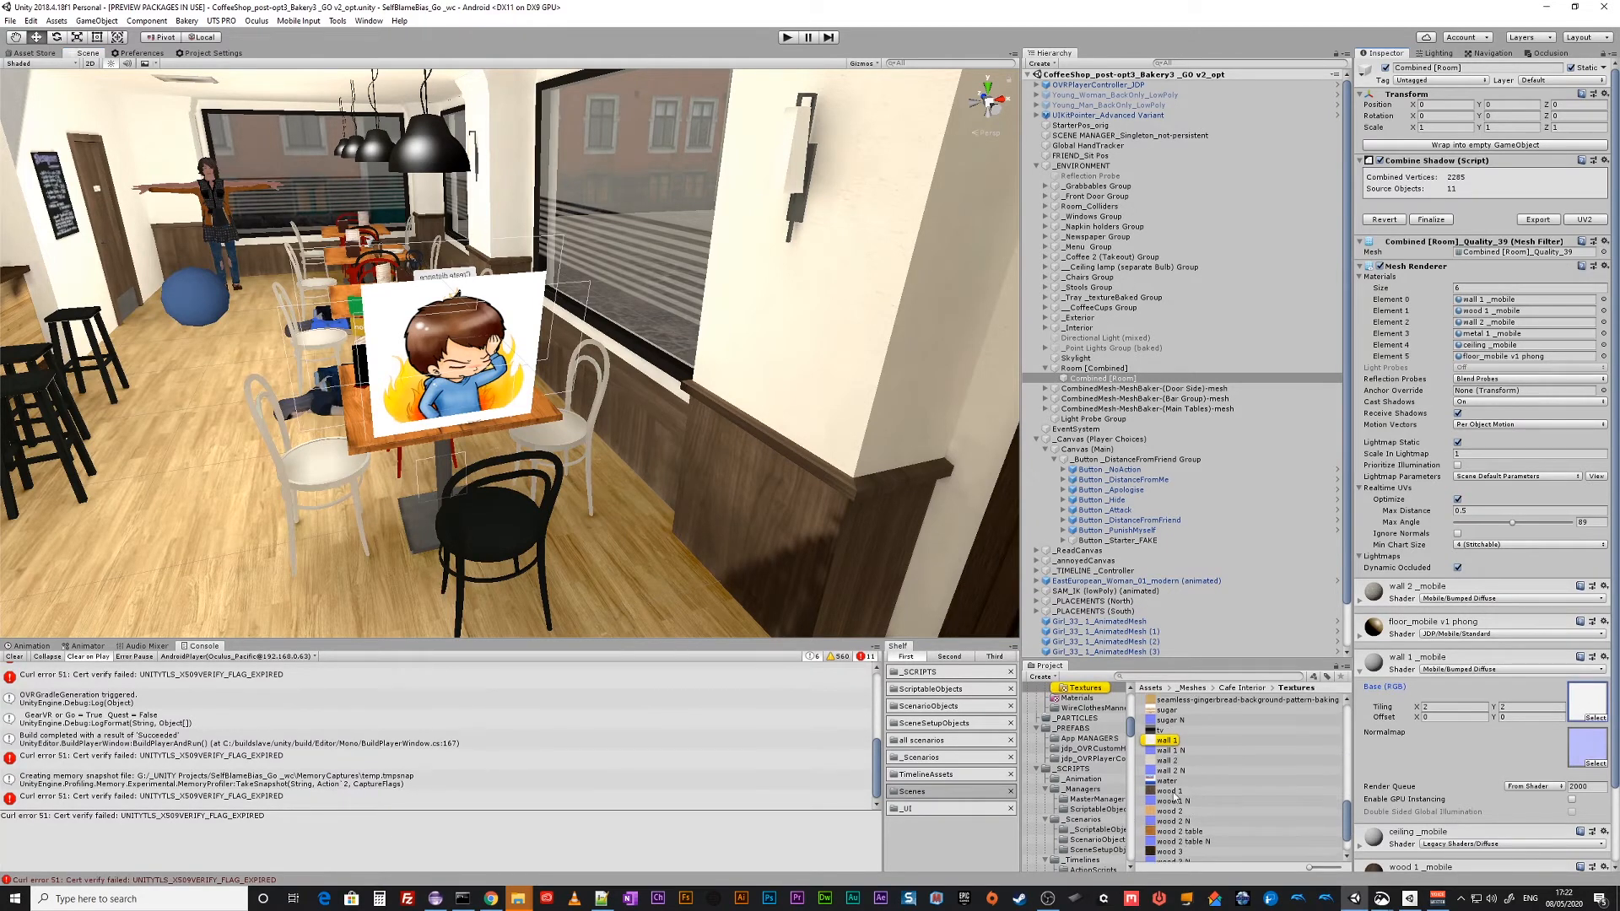
# Run Find References In Scene on the wall 1 N texture.
pyautogui.click(1165, 741)
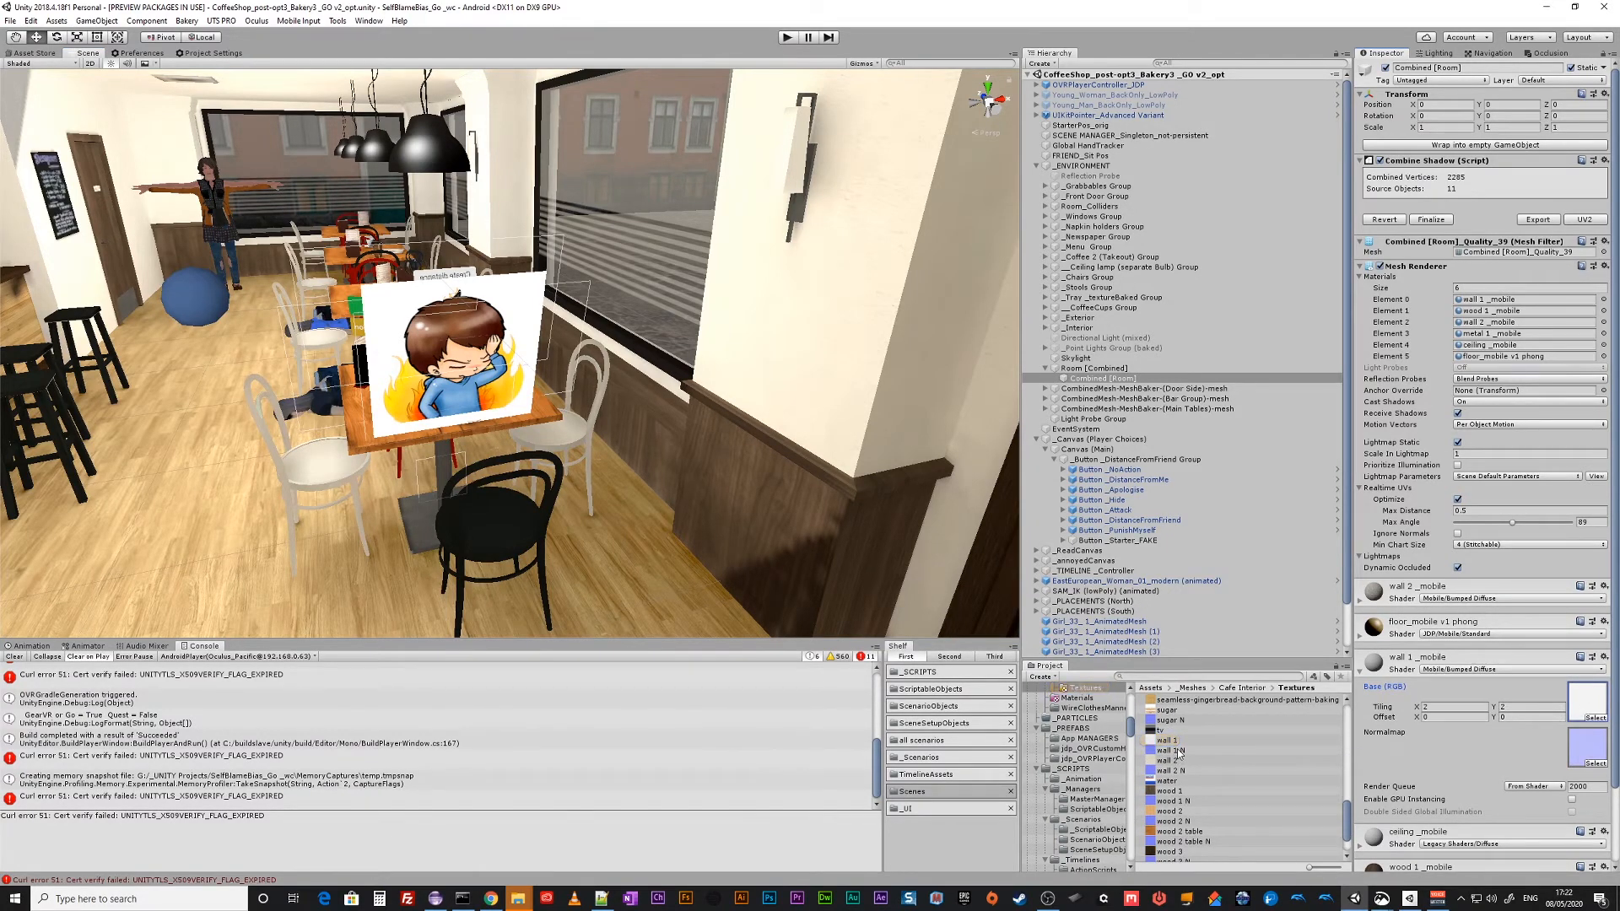
pyautogui.click(1171, 749)
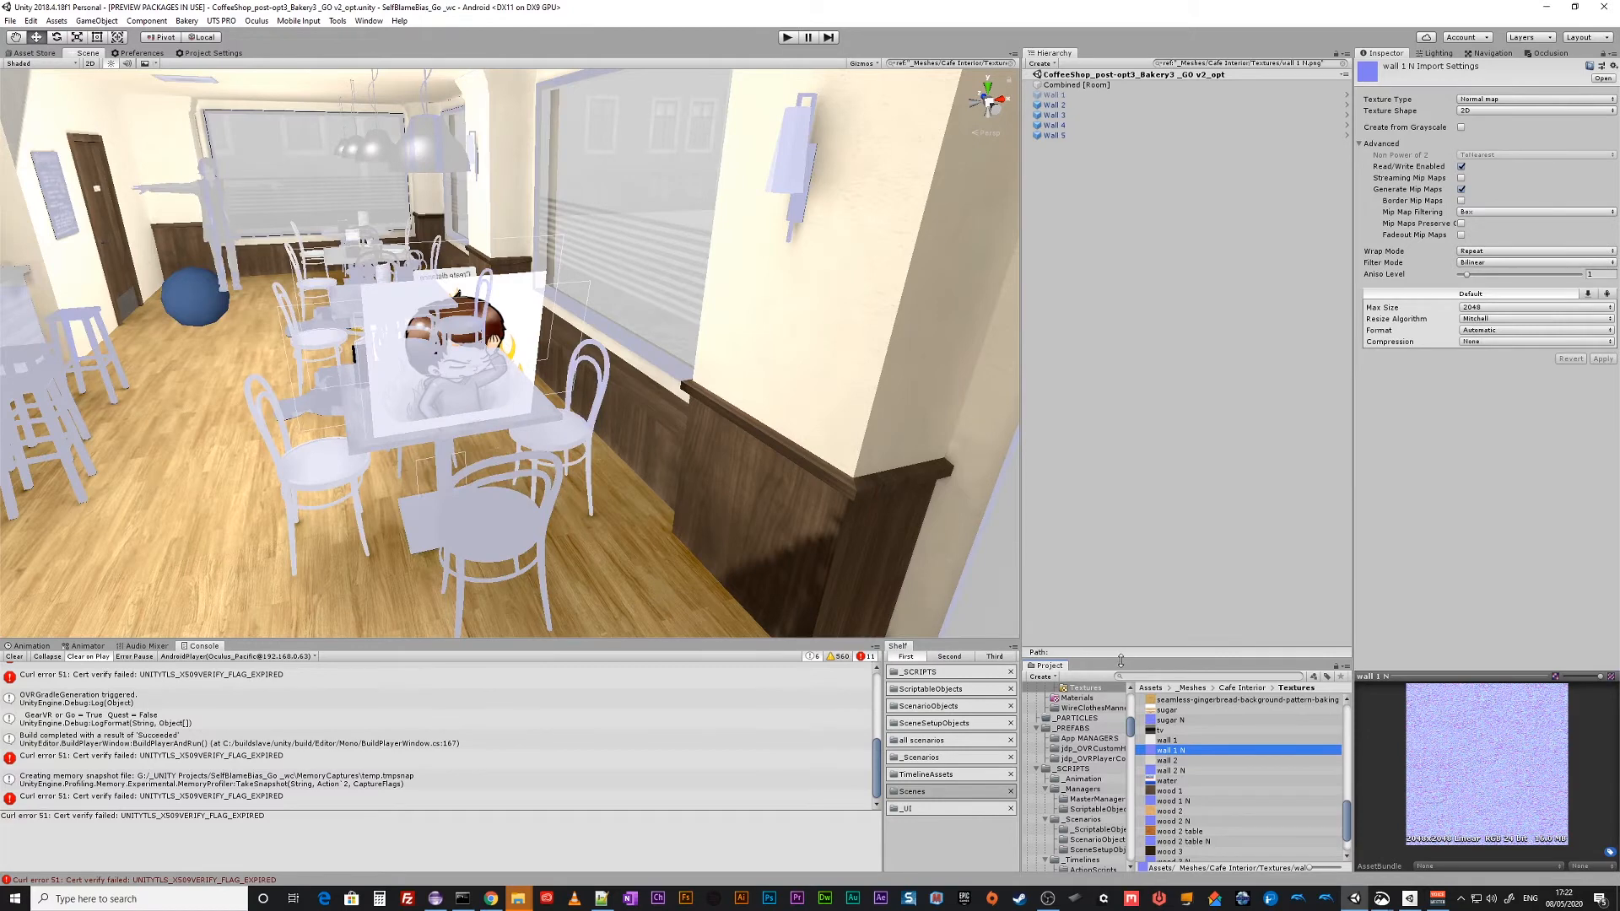
# Inspect the referencing Wall 2–5 objects under Room_Colliders, ending on Wall 5's materials.
pyautogui.click(1054, 103)
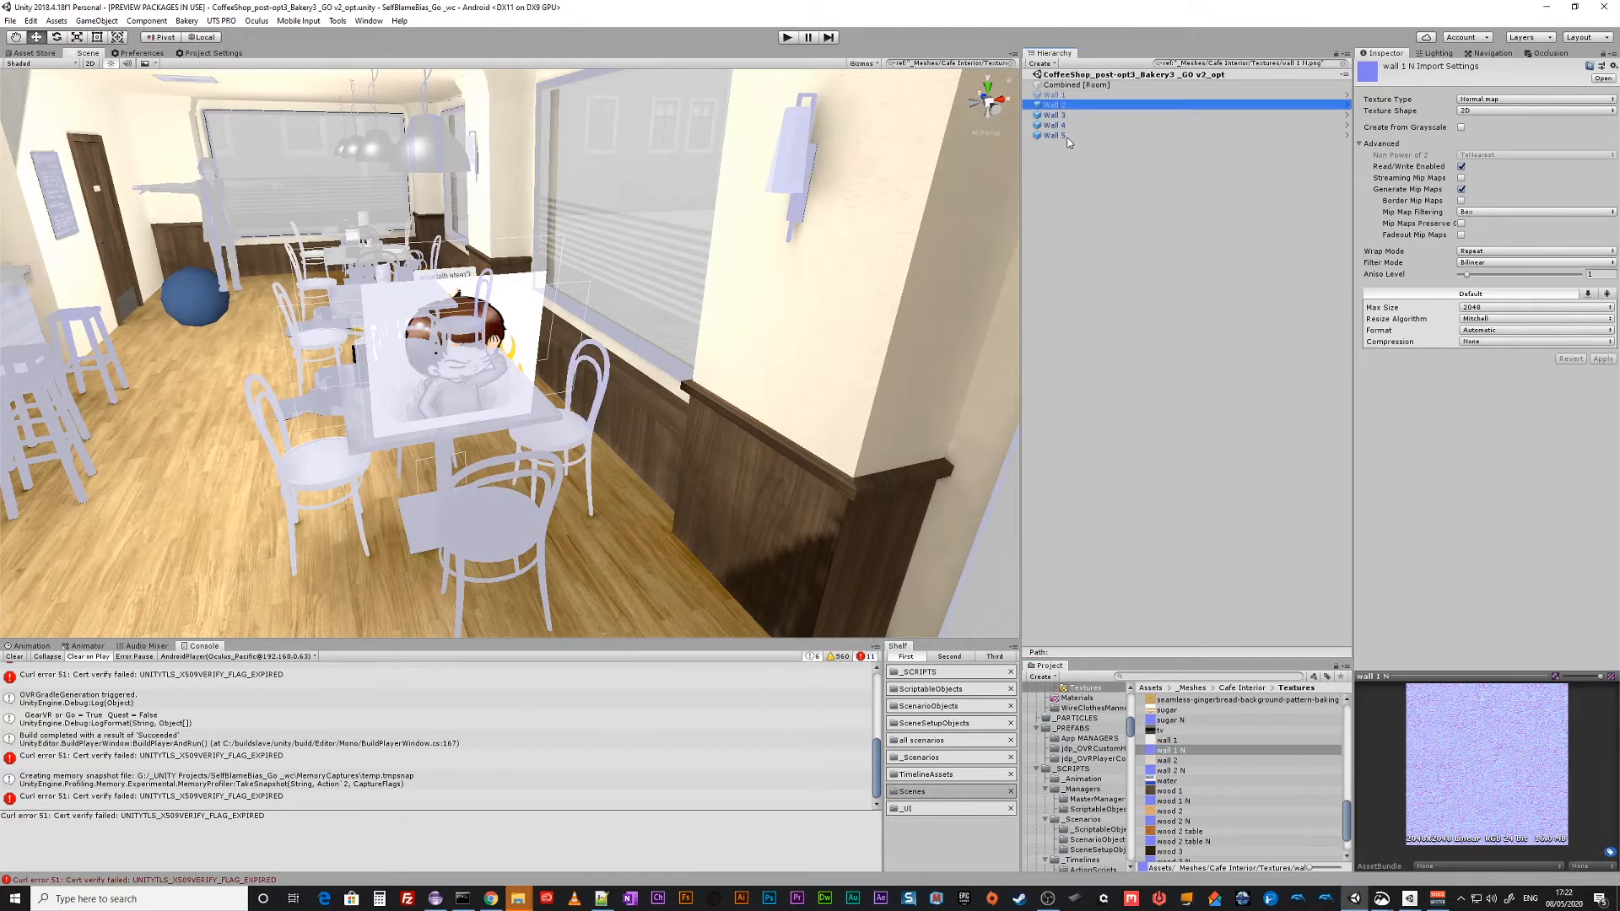
pyautogui.click(1052, 135)
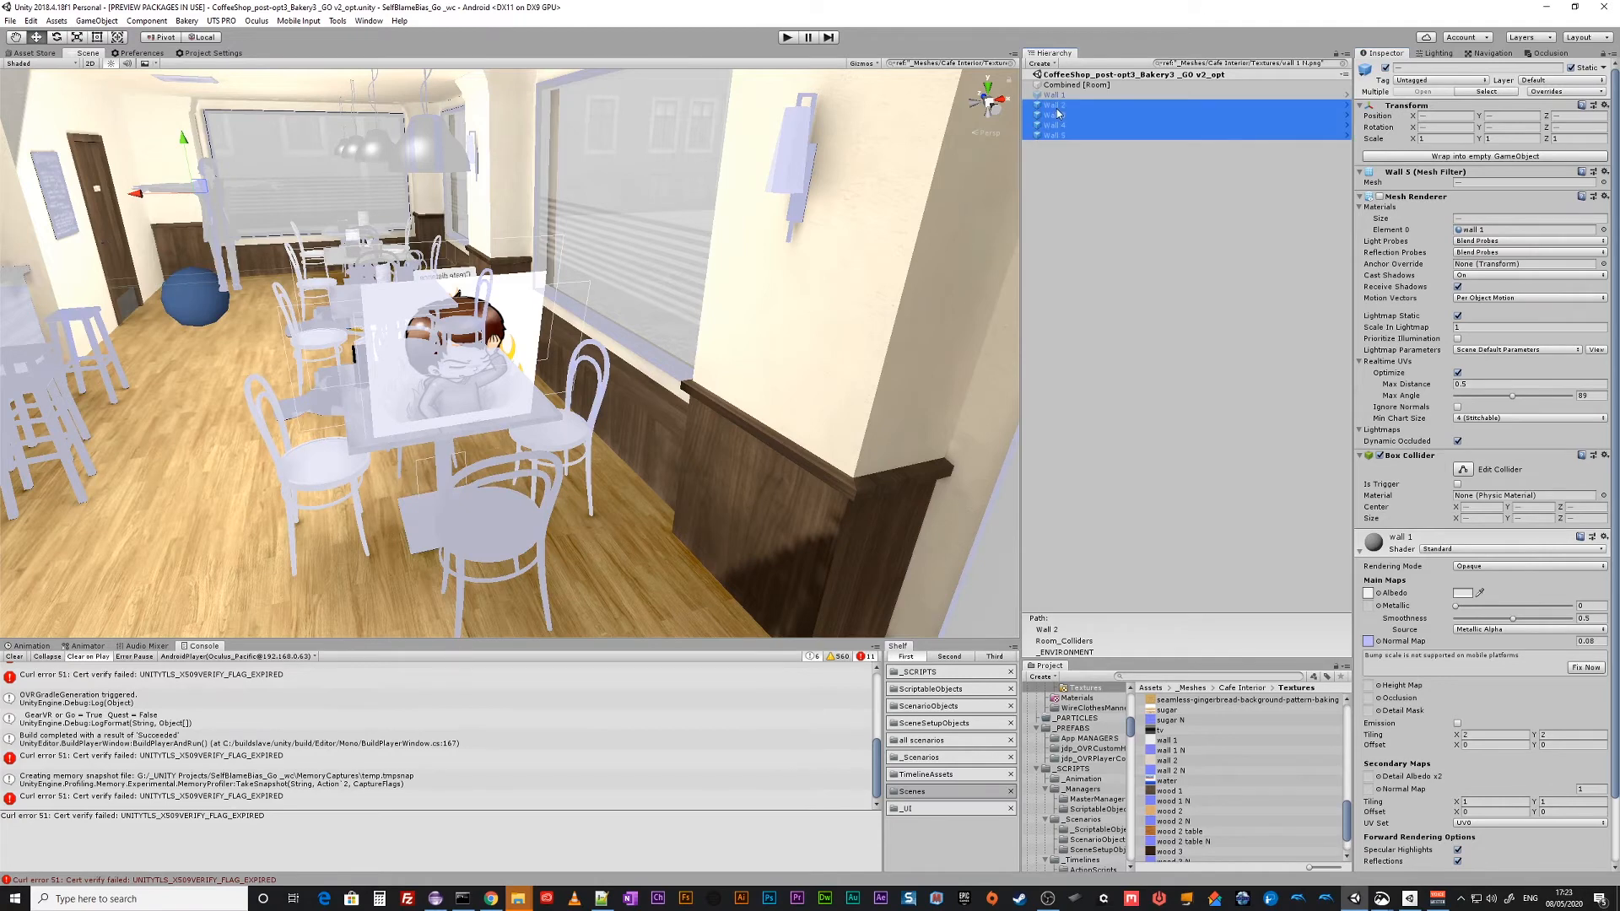
pyautogui.click(1053, 114)
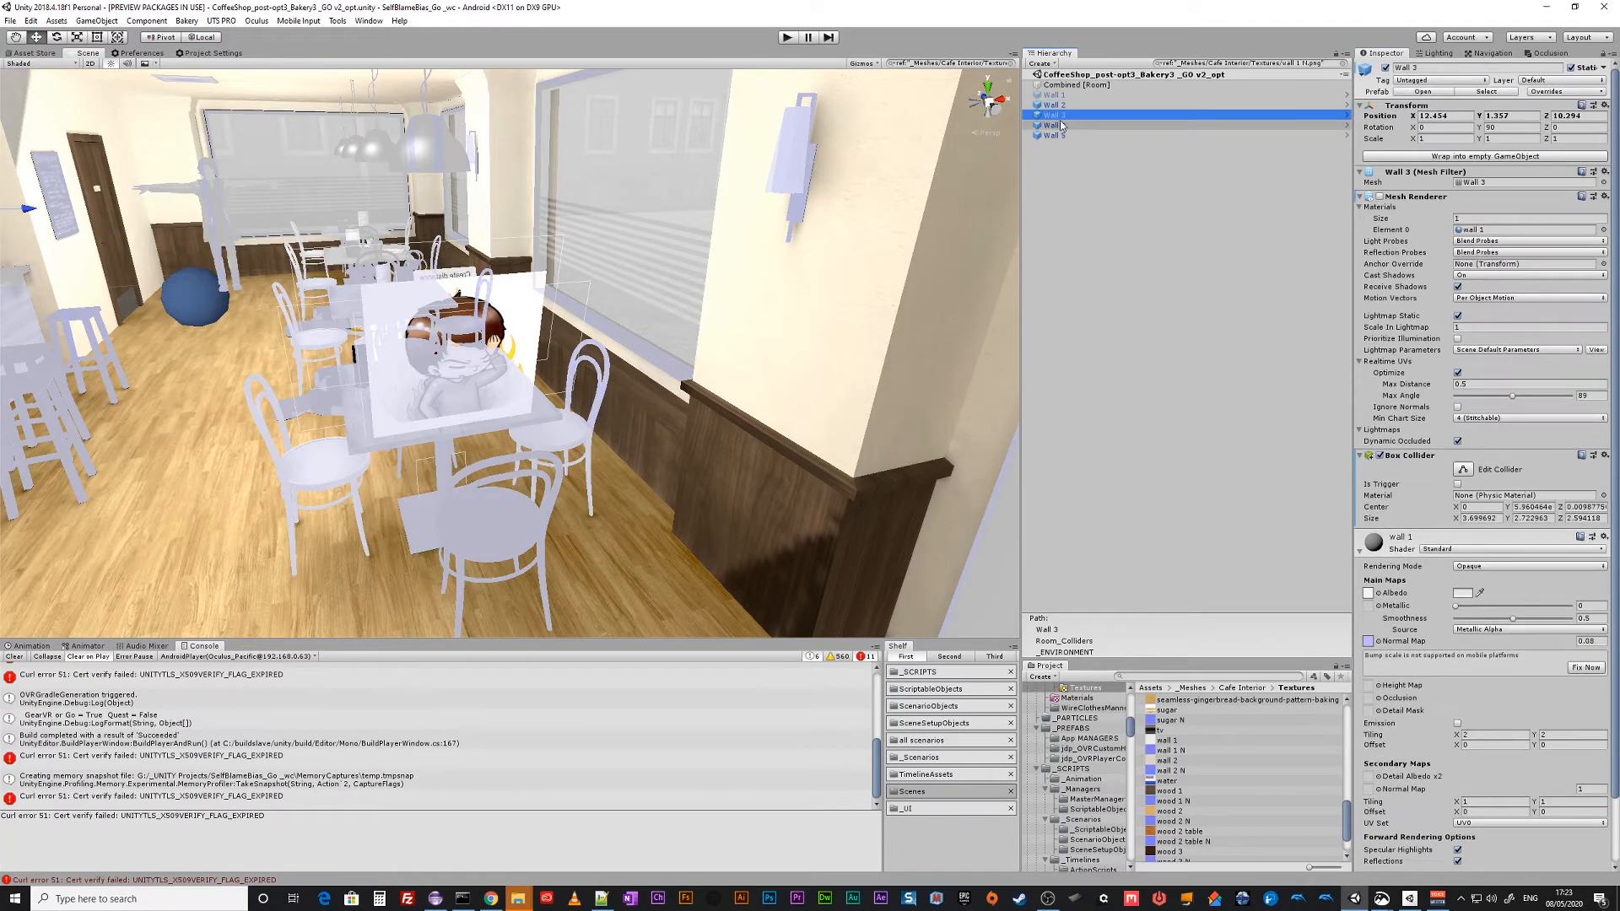
pyautogui.click(1053, 125)
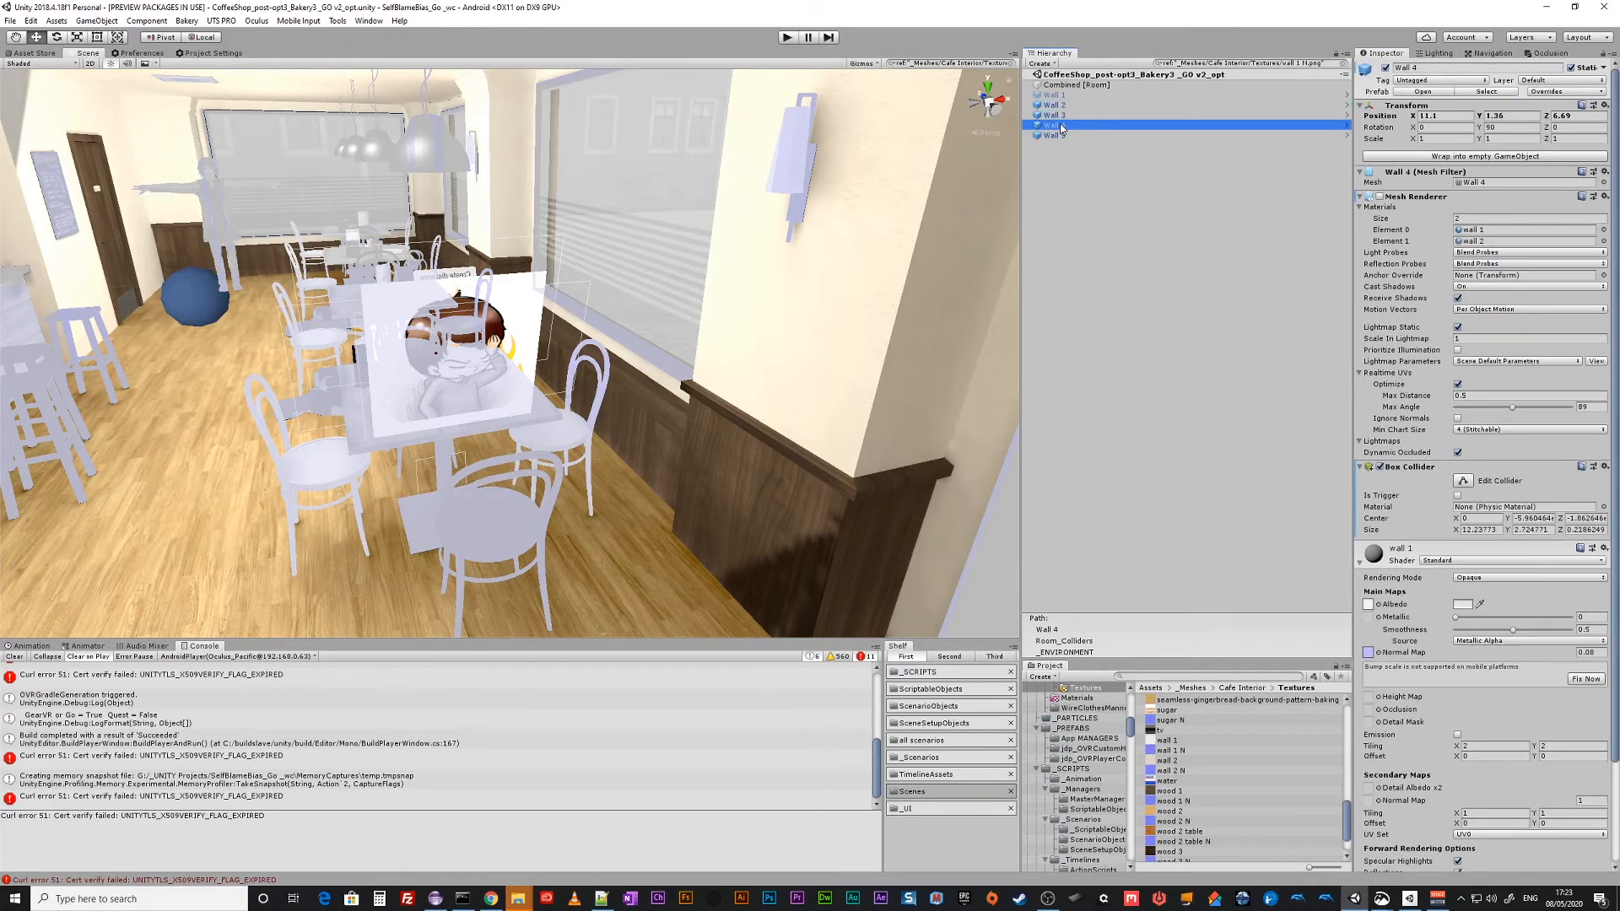
pyautogui.click(1053, 135)
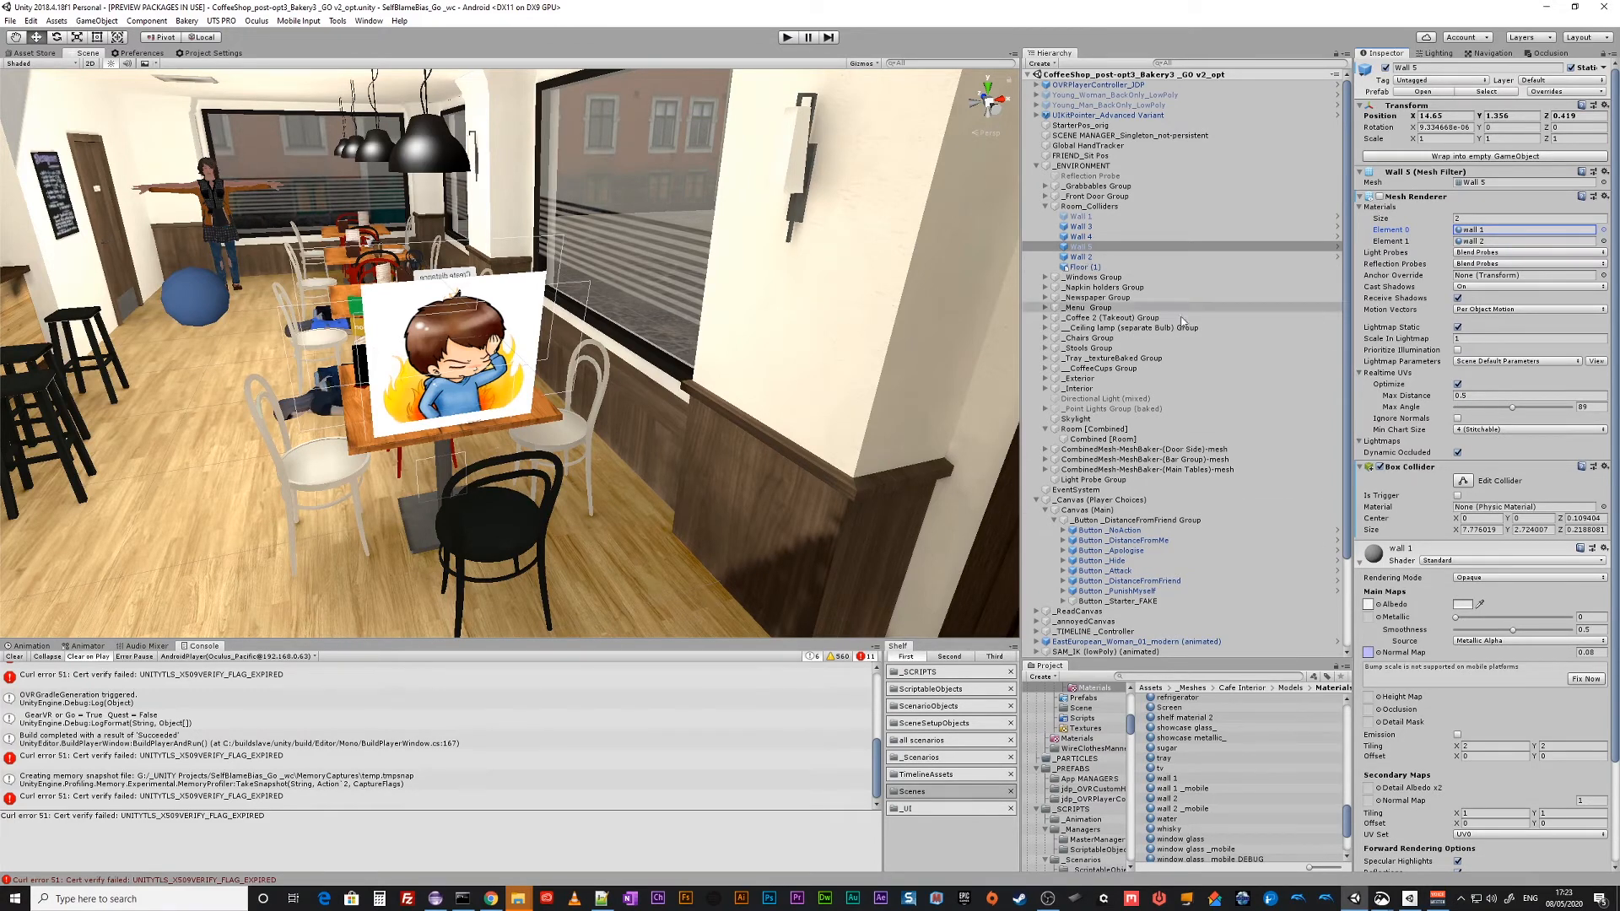
# Delete the Room_Colliders walls, Floor (1) and the group itself from the cafe scene.
pyautogui.click(1080, 256)
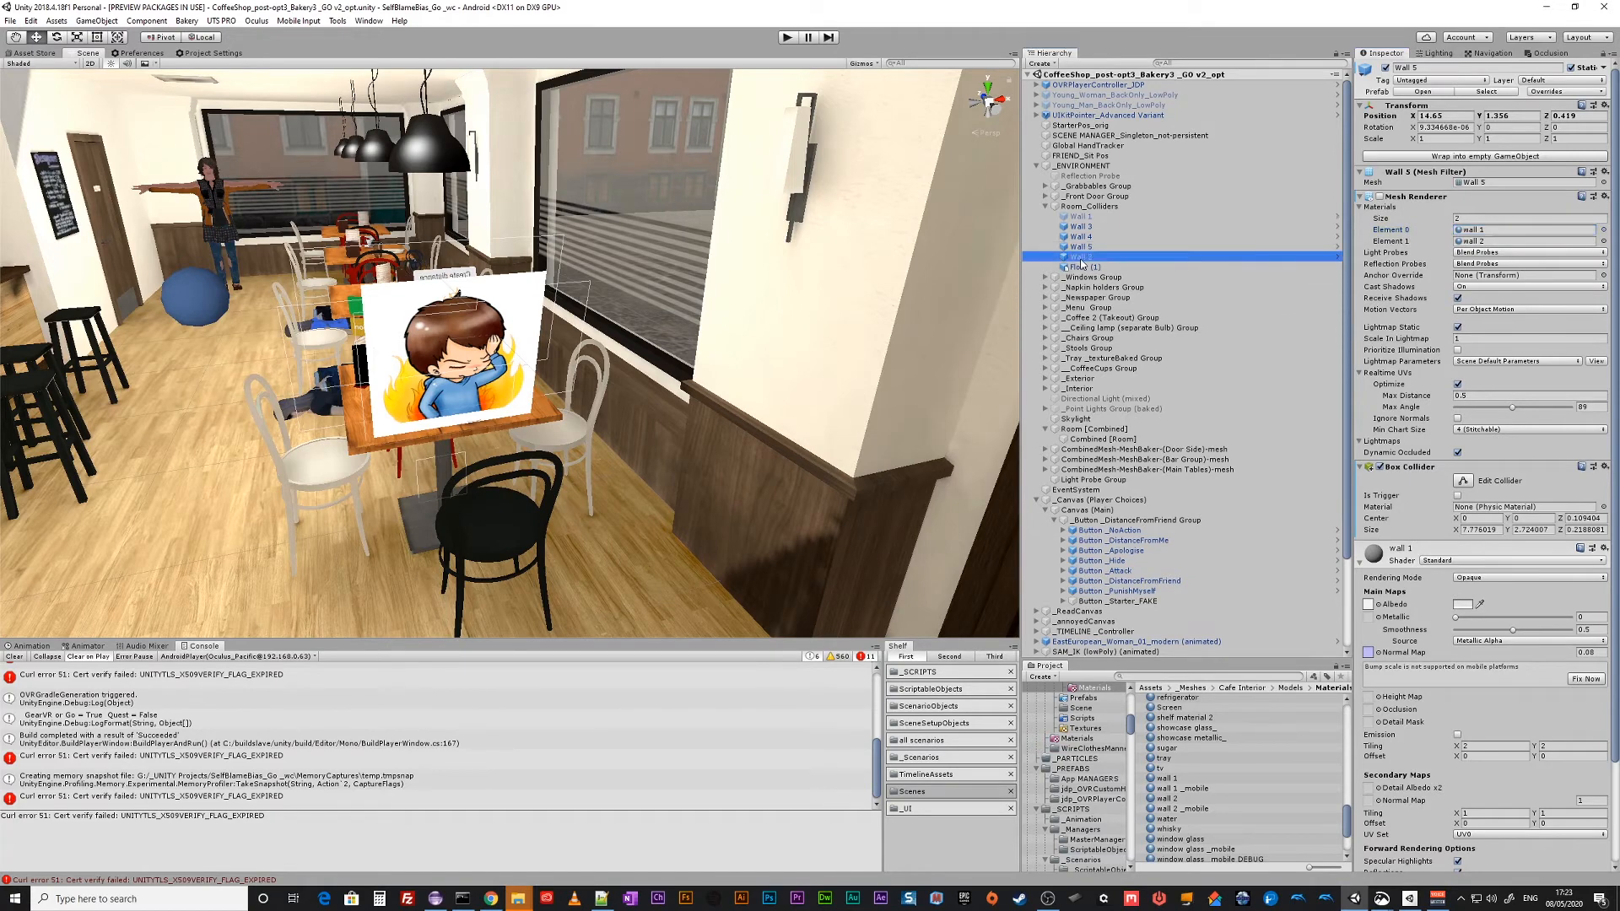
pyautogui.click(1078, 257)
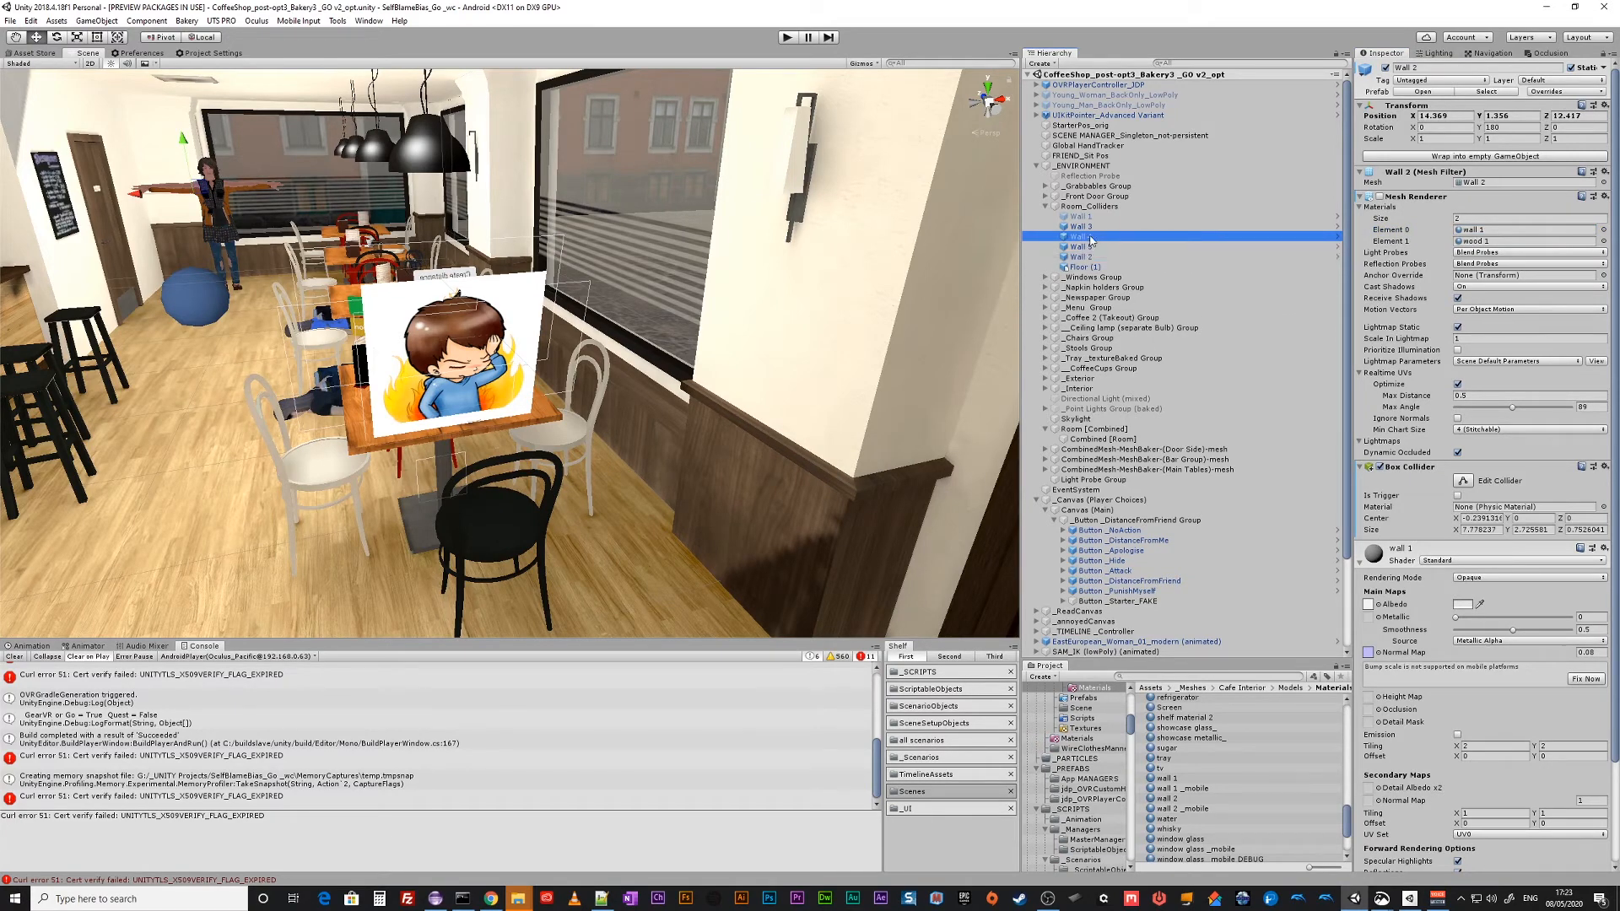
pyautogui.click(1080, 226)
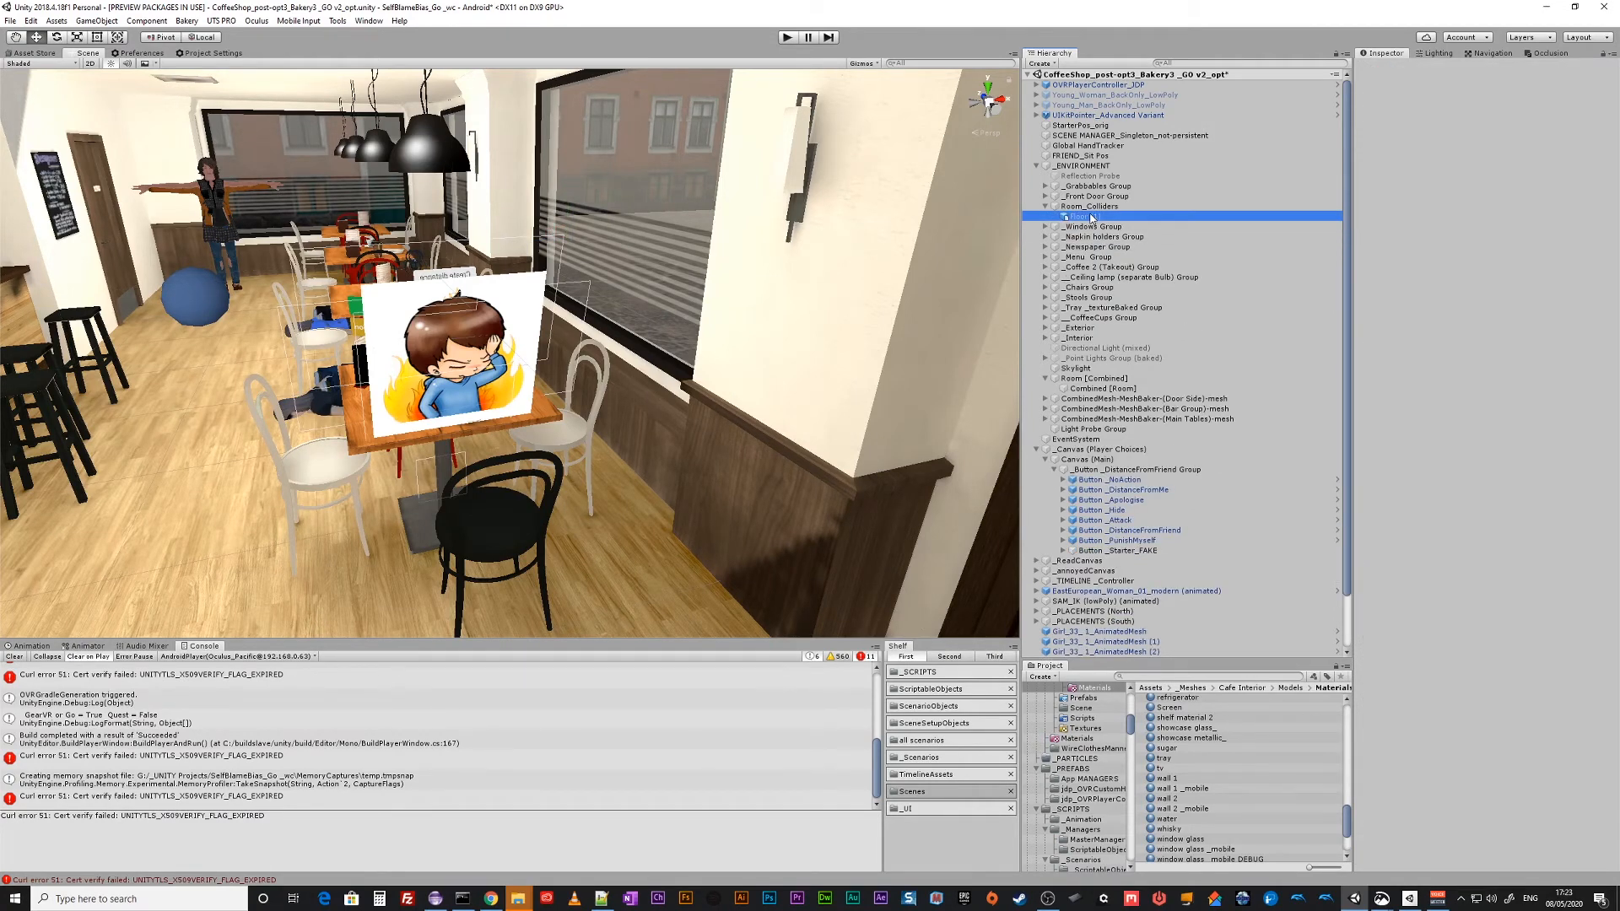
pyautogui.click(1085, 216)
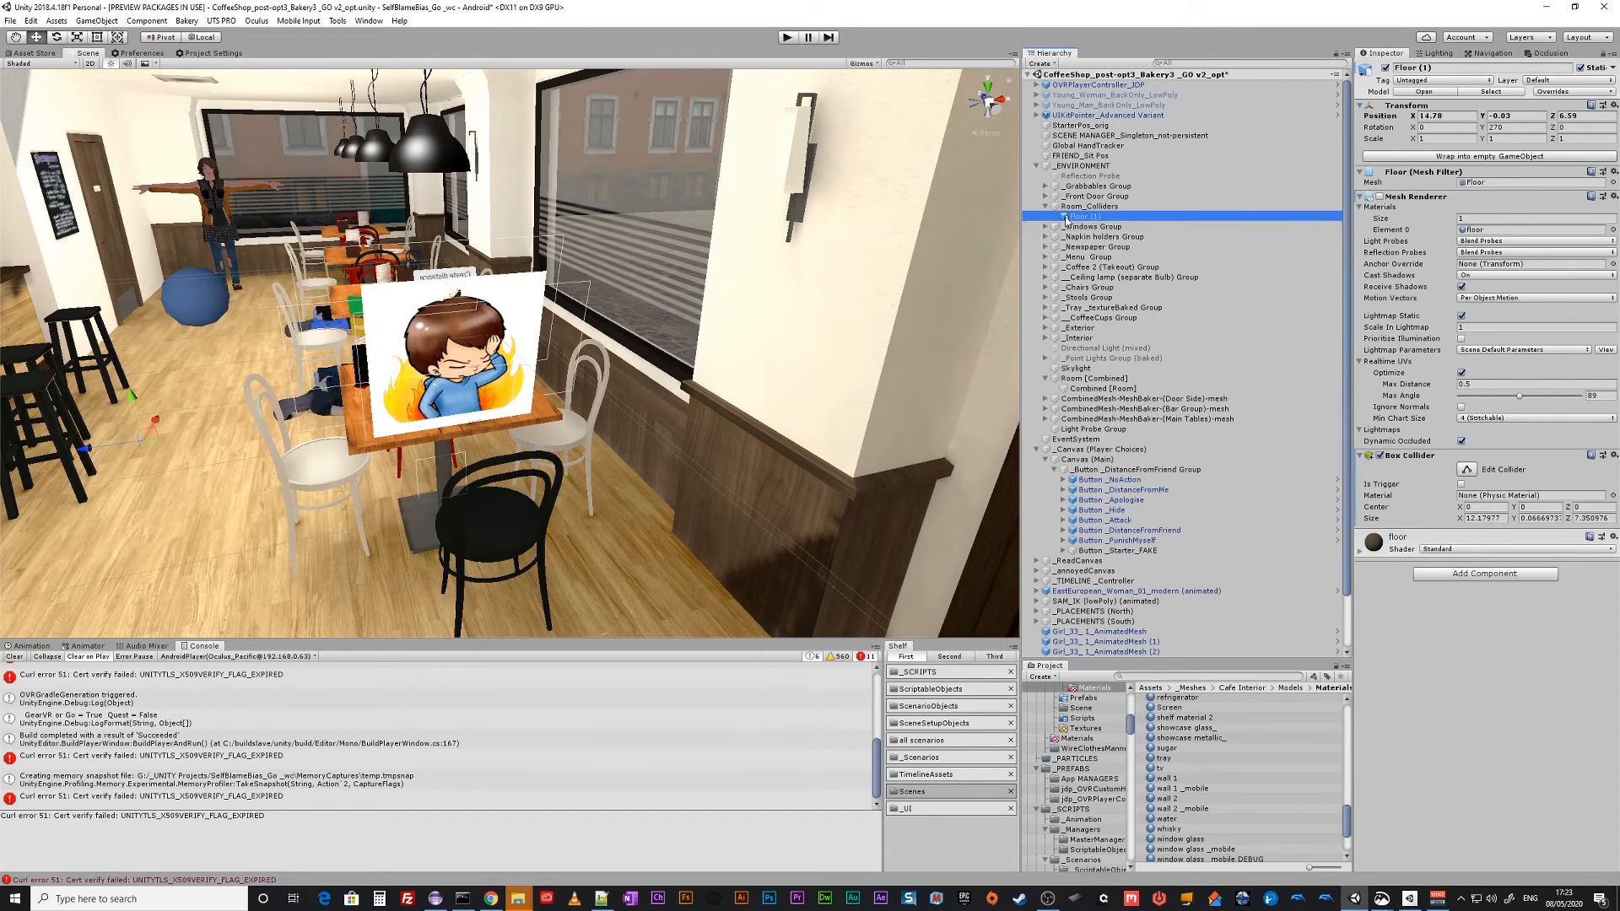
pyautogui.click(1086, 206)
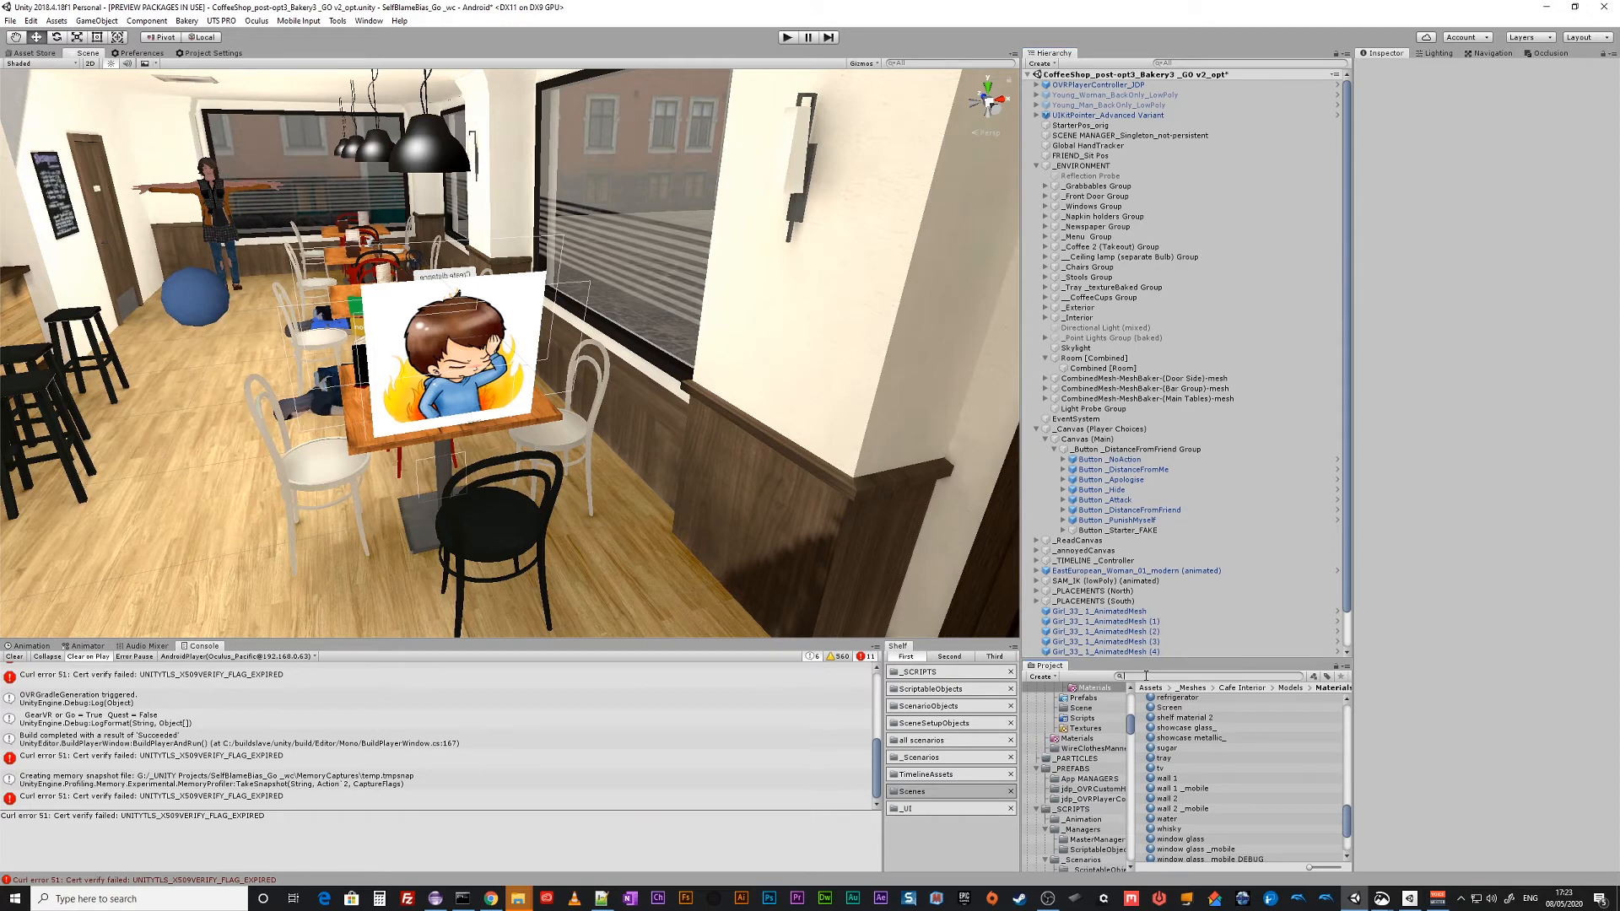
# Search the Project for 'wall' and select the wall 1 N texture.
pyautogui.write('wall 1 n')
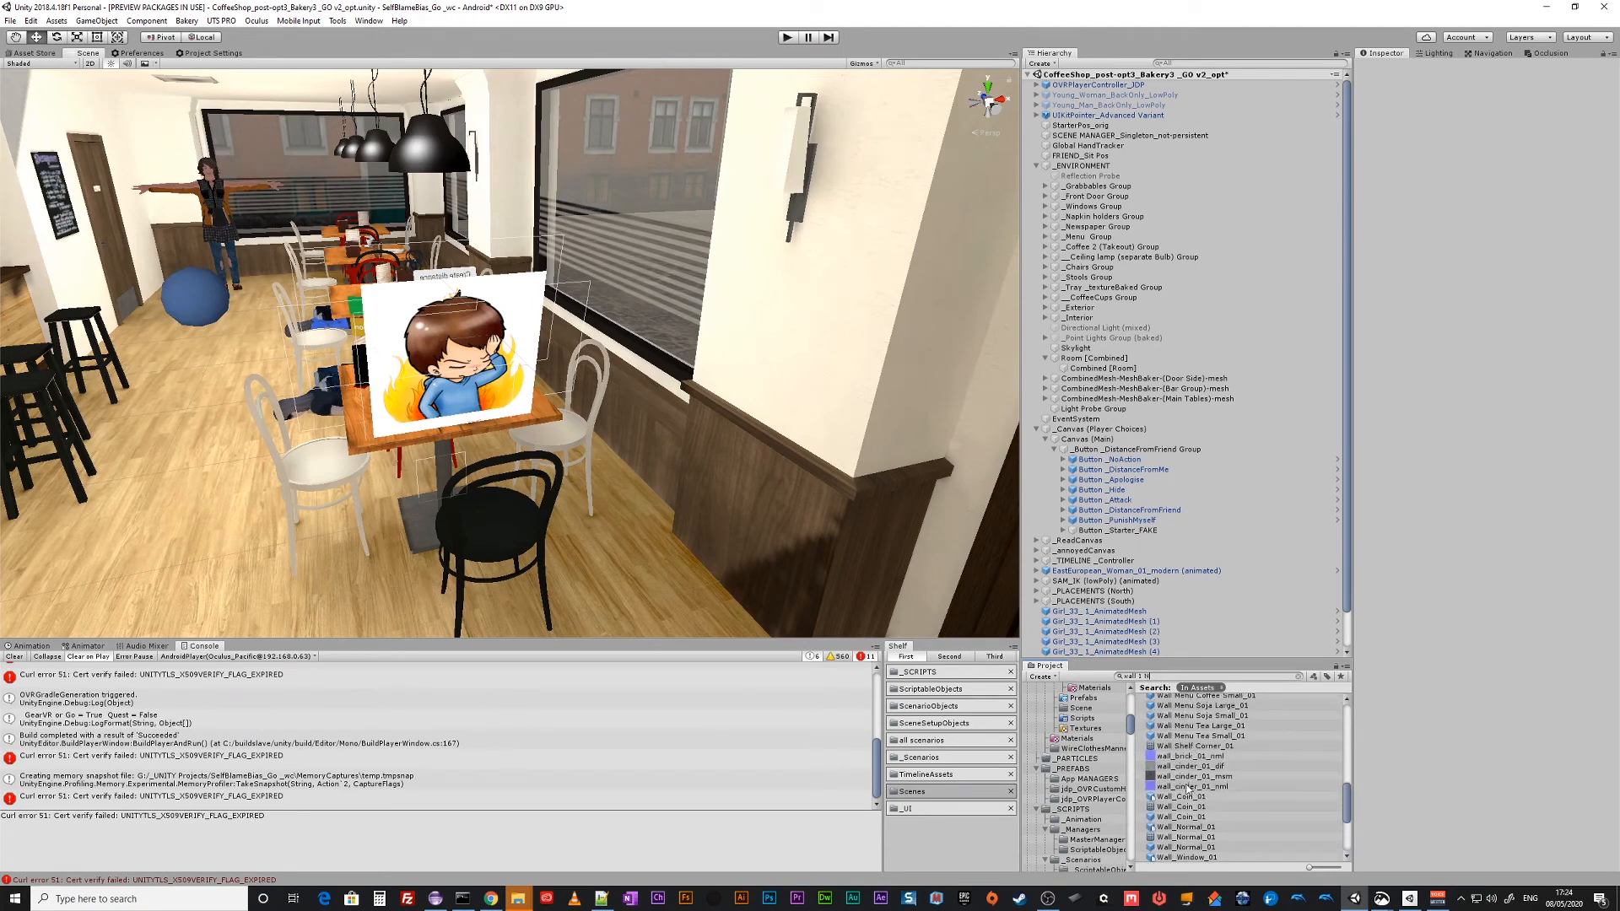
pyautogui.click(1173, 806)
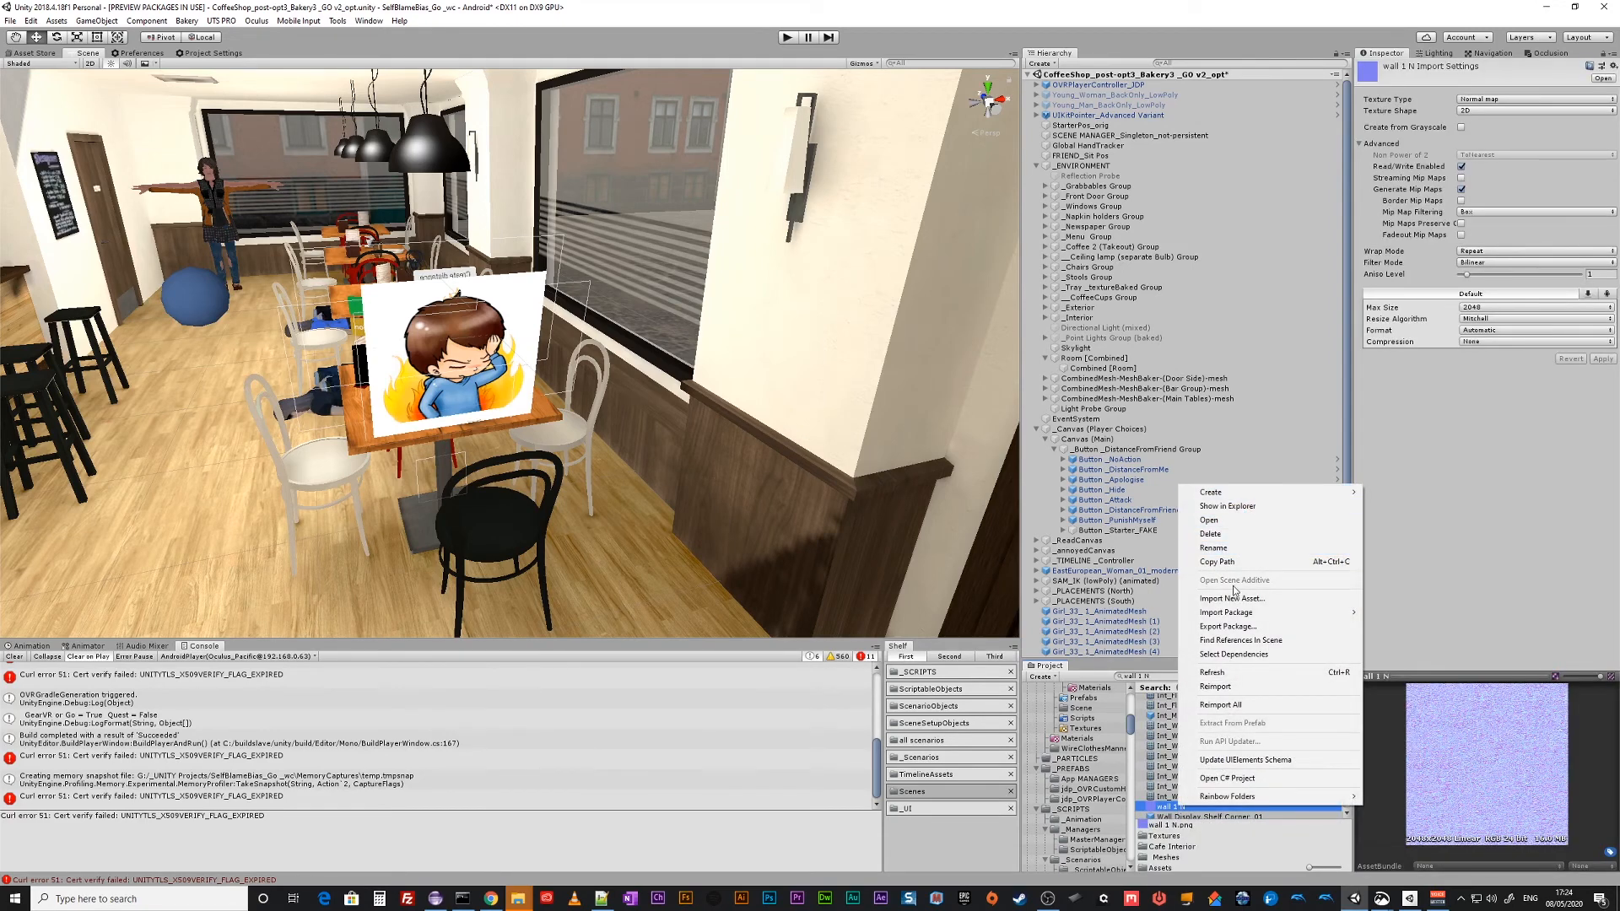
# Trace wall 1 N's references to the Combined [Room] mesh and review its material list.
pyautogui.click(1241, 640)
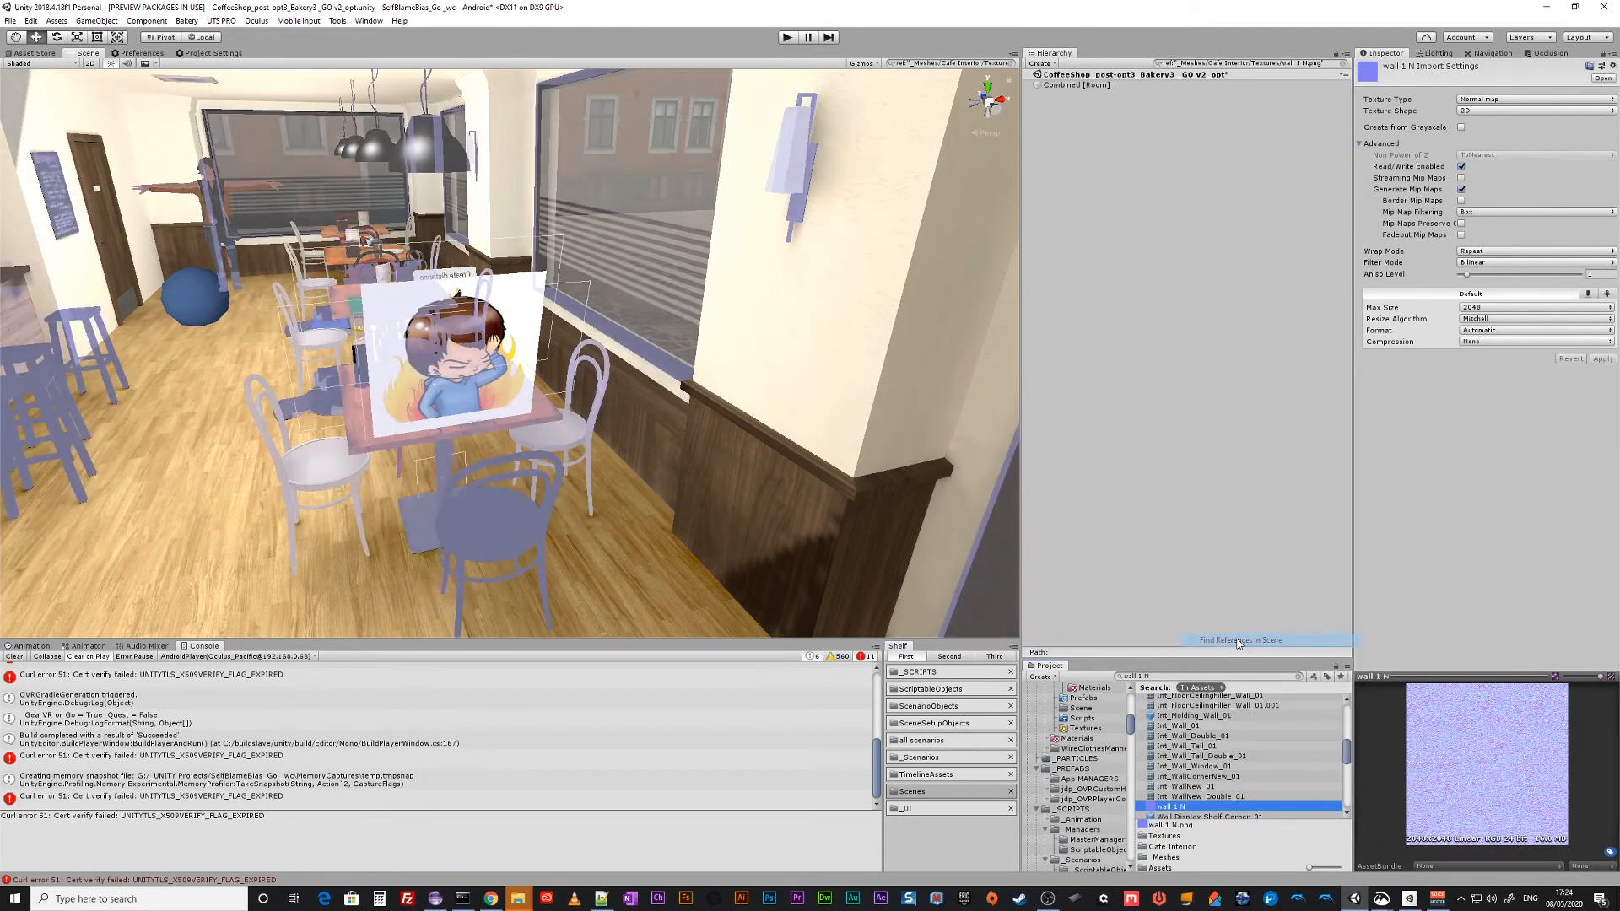
pyautogui.click(1075, 85)
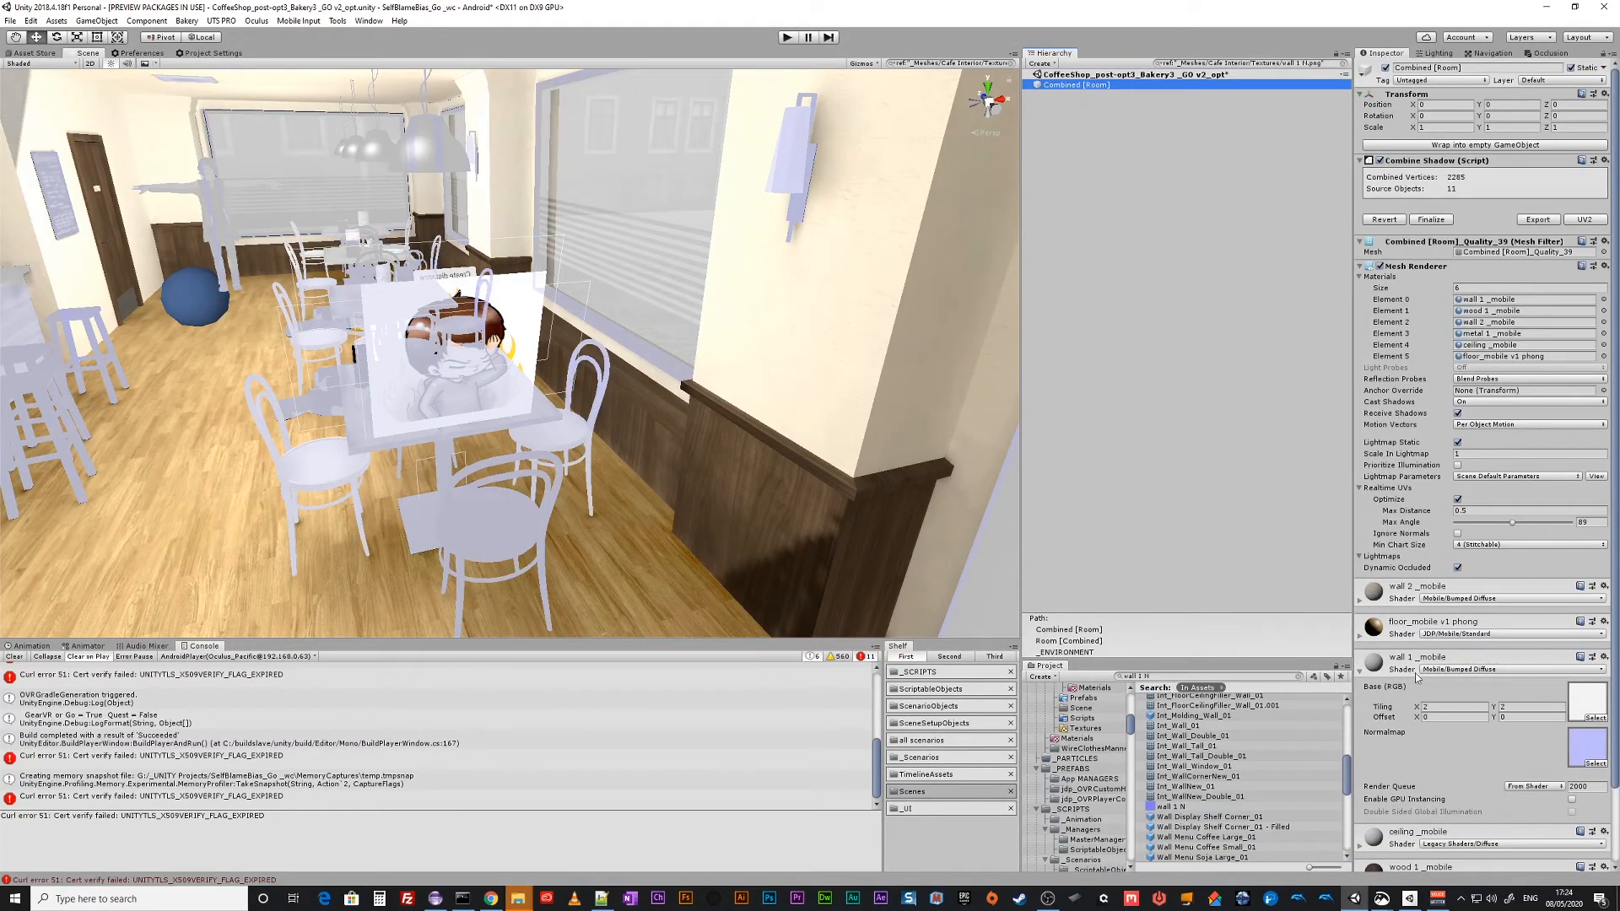
pyautogui.moveTo(442, 505)
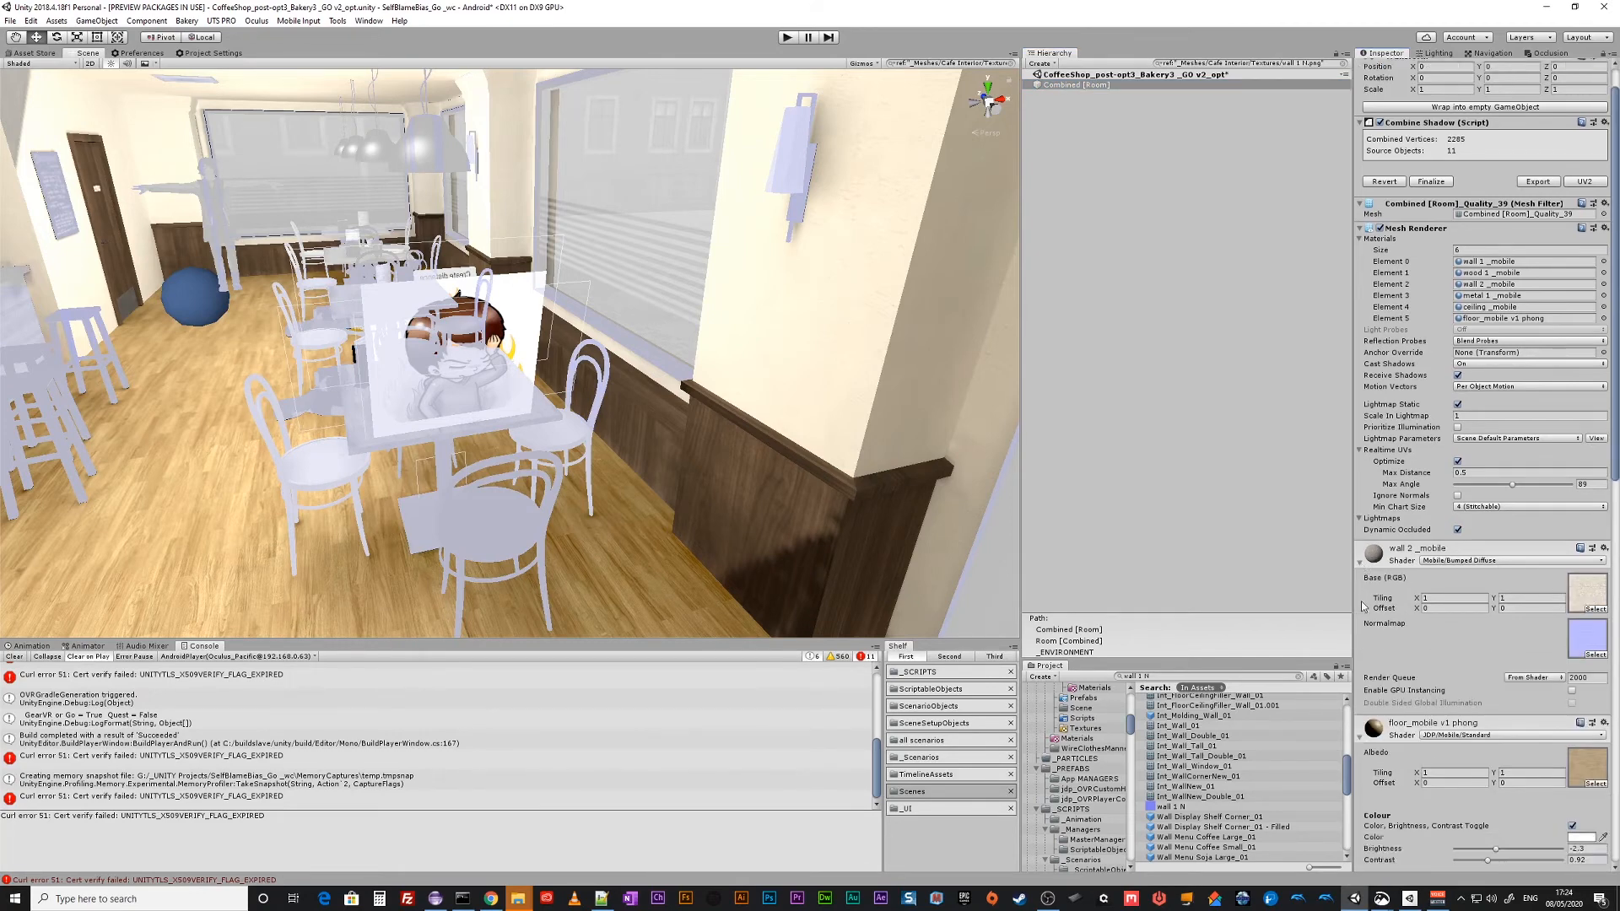
pyautogui.scroll(-3)
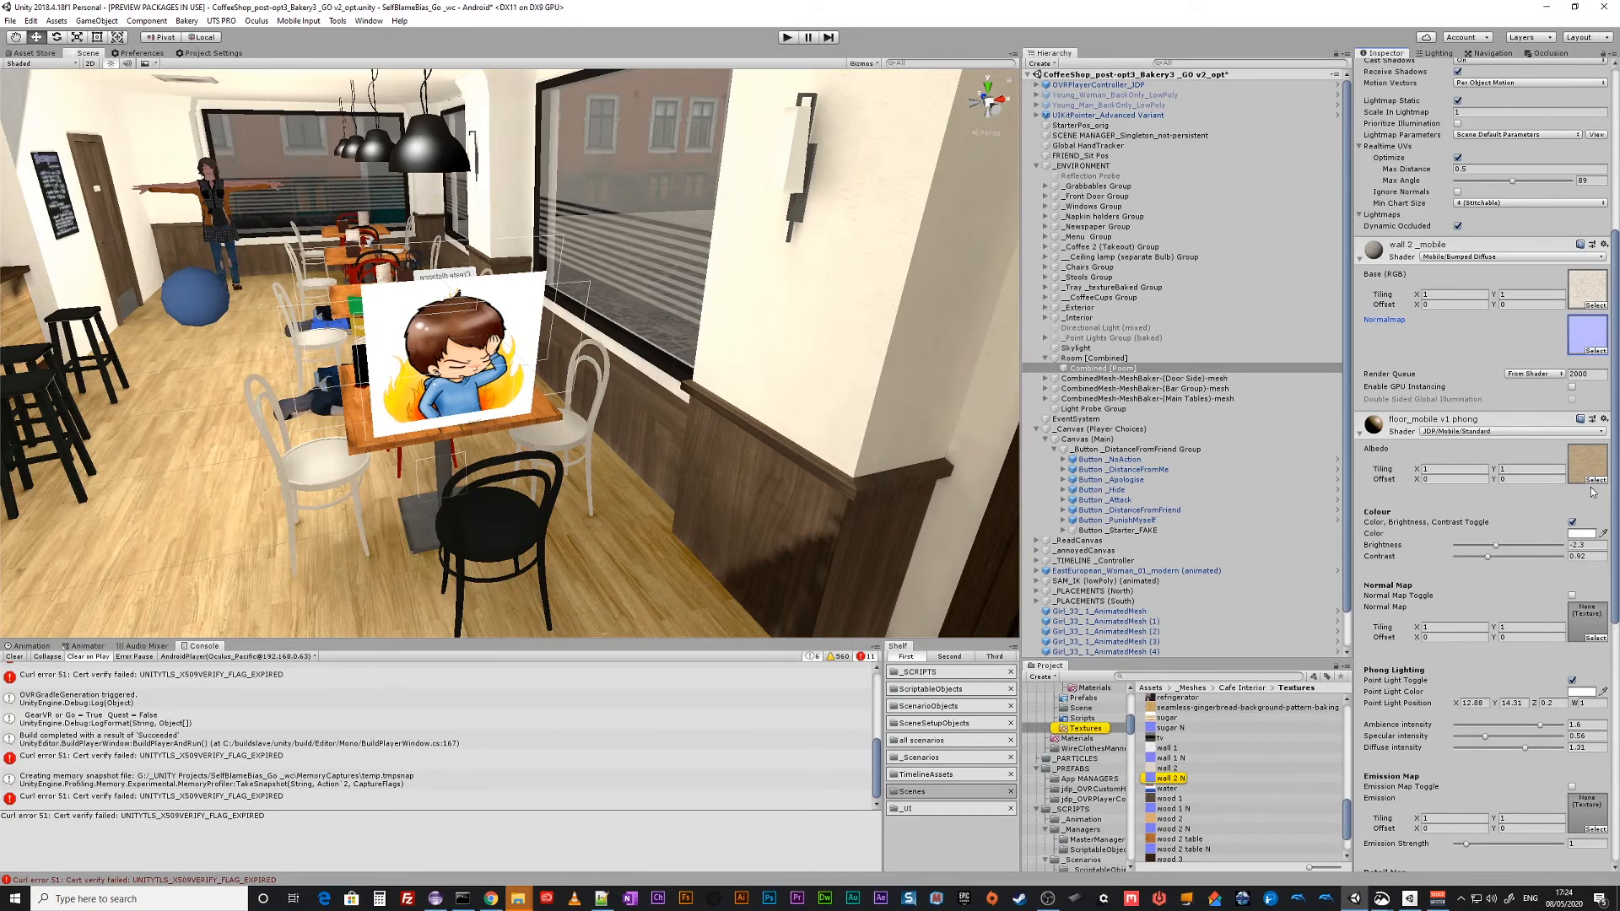
pyautogui.scroll(-3)
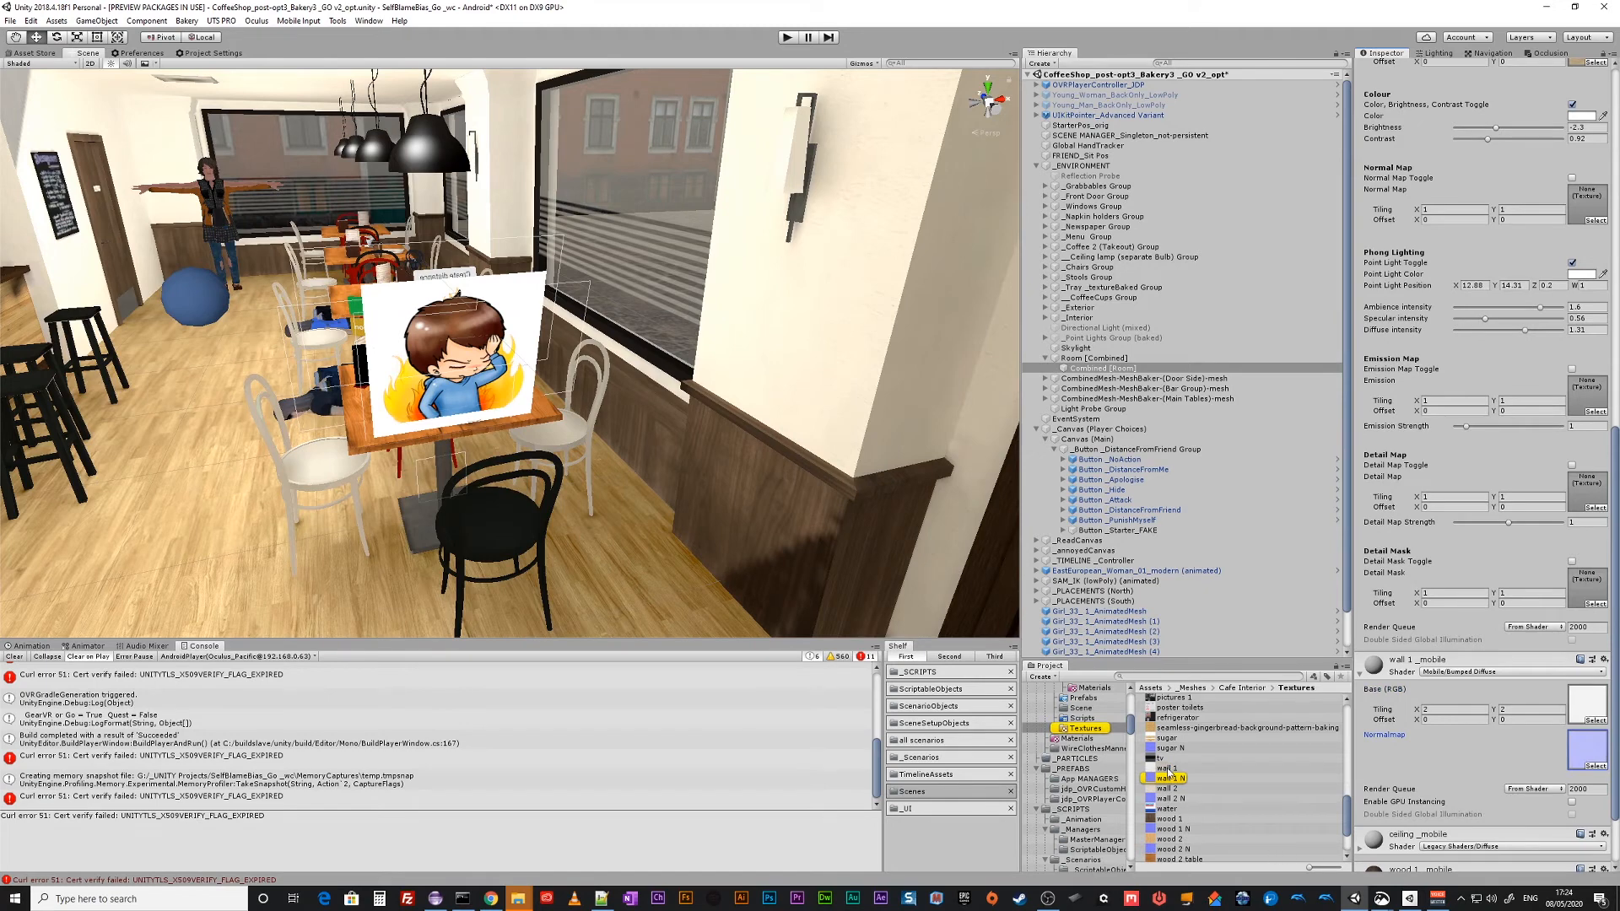
# Select the five Cafe Interior wall/floor textures and apply a Max Size of 1024.
pyautogui.click(1173, 799)
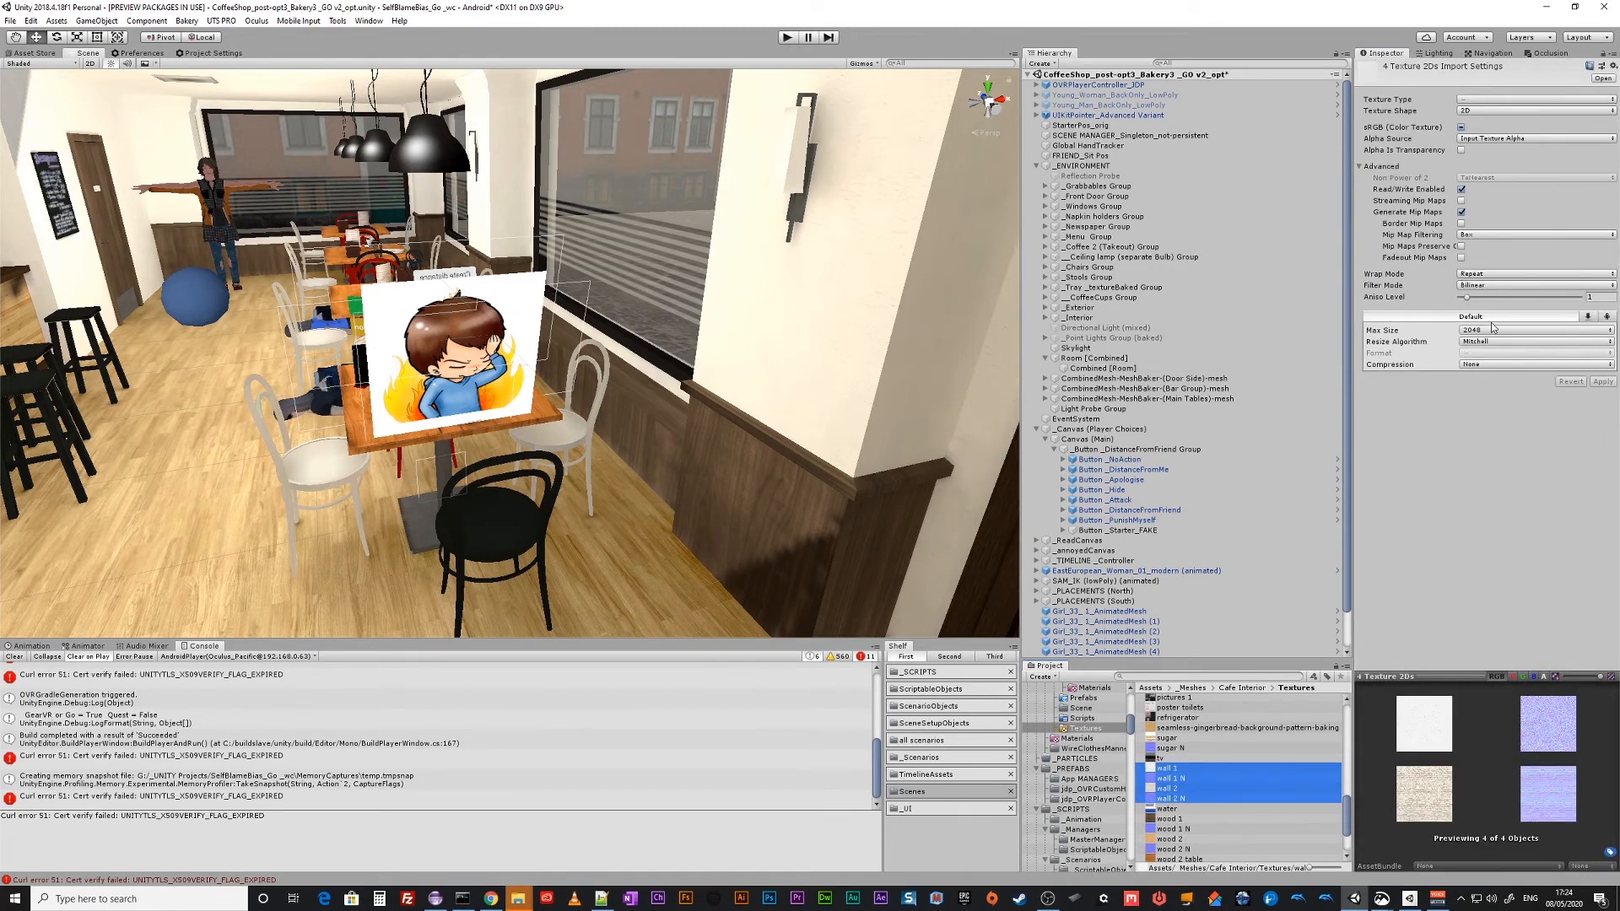
pyautogui.scroll(-3)
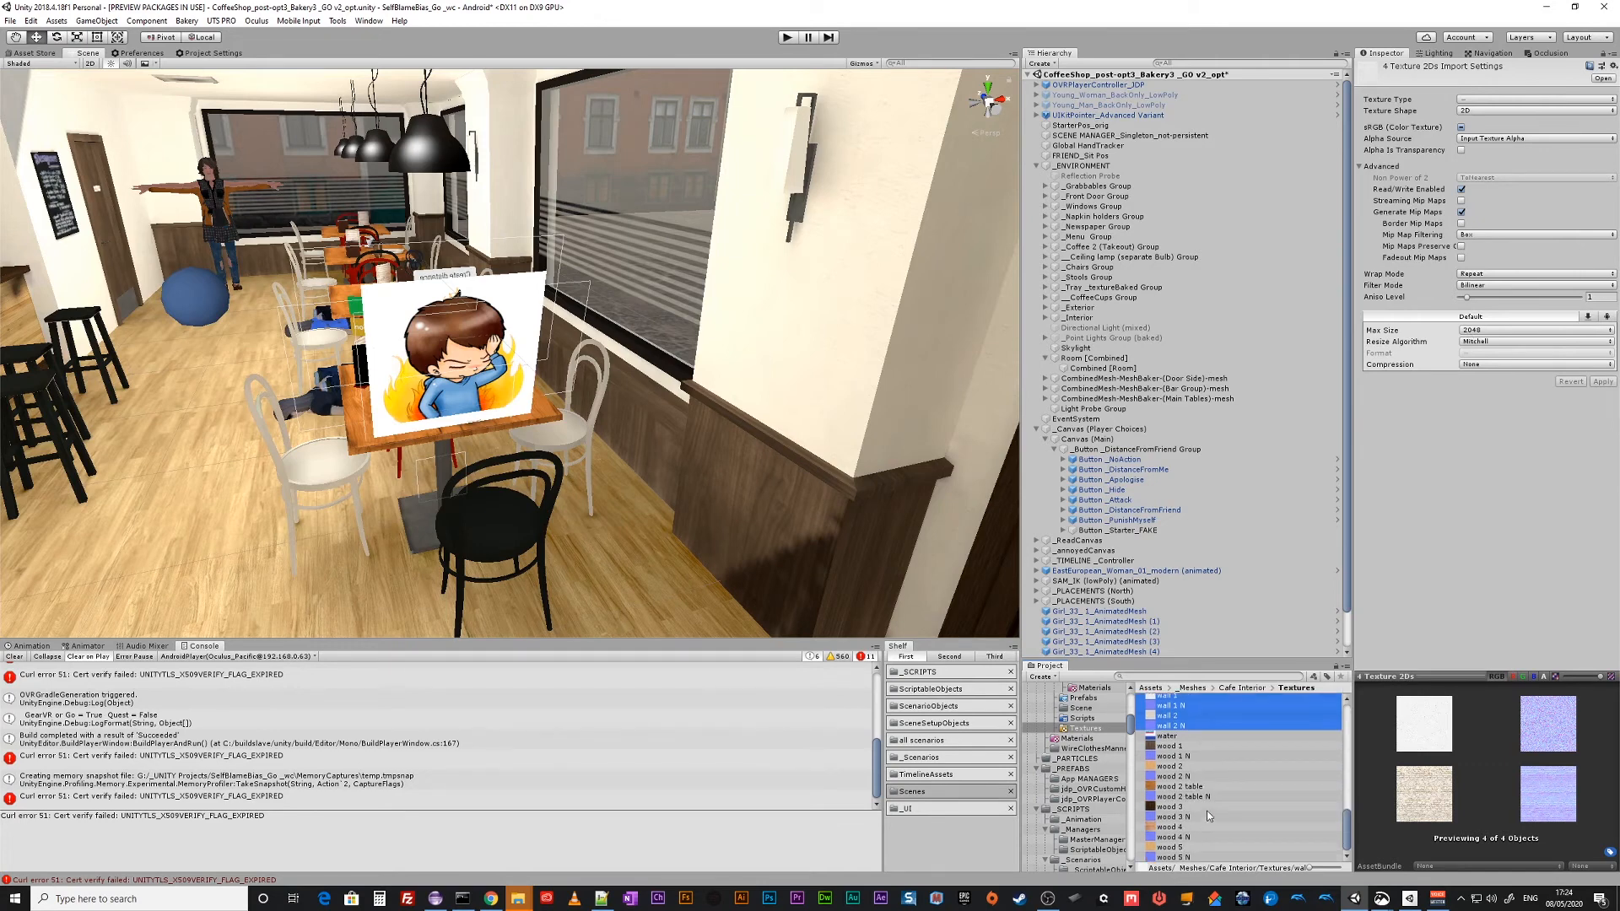
pyautogui.scroll(-3)
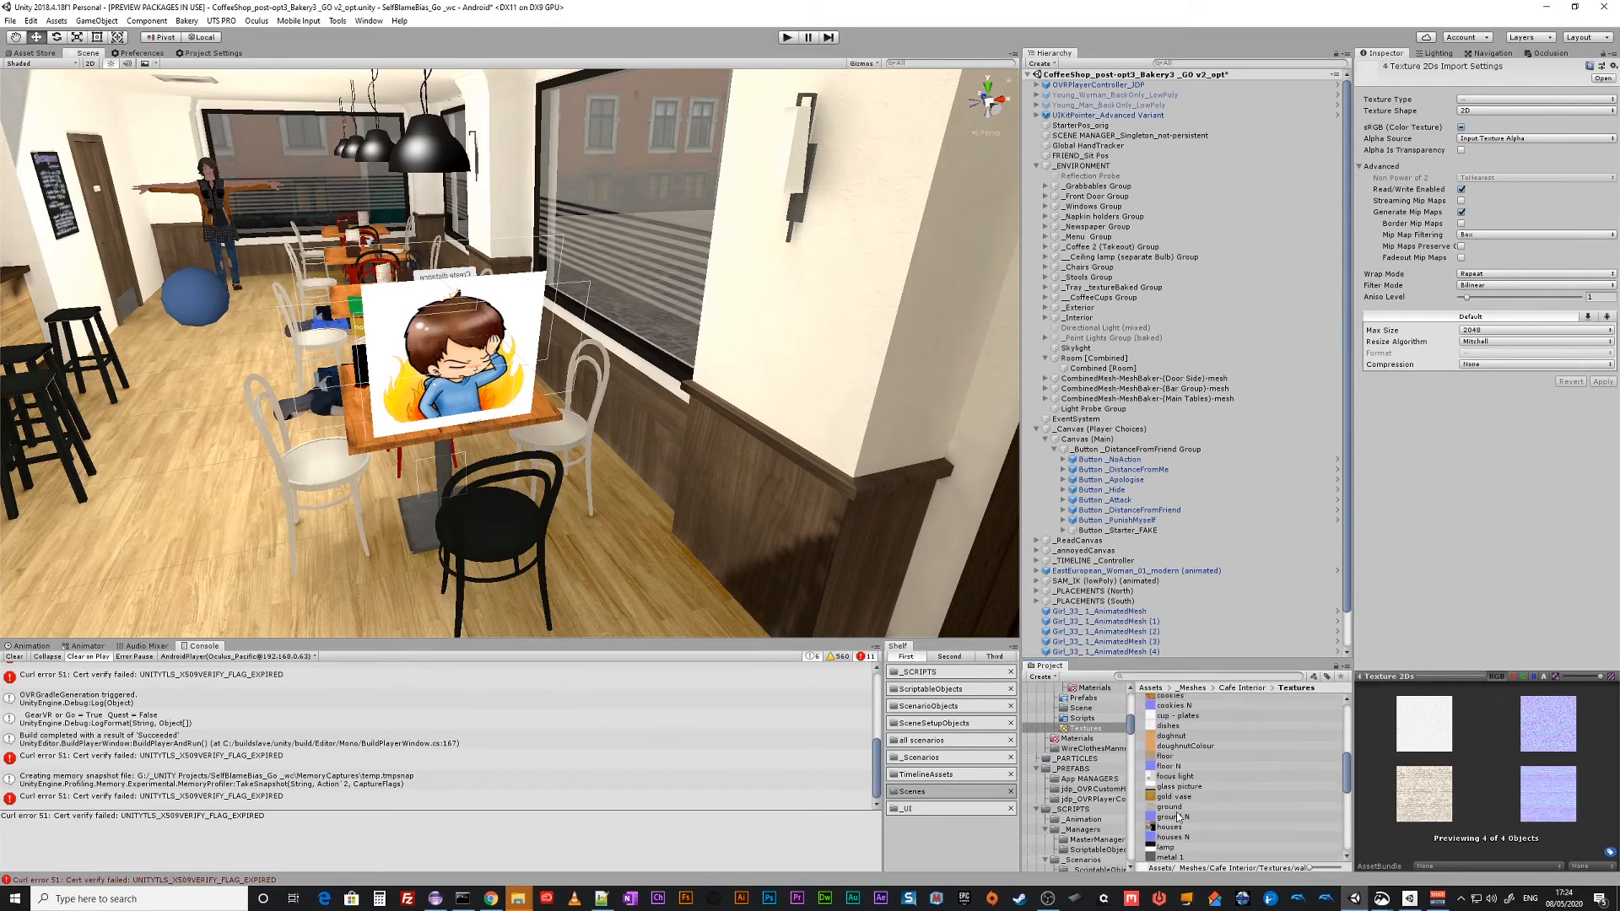
pyautogui.click(1173, 756)
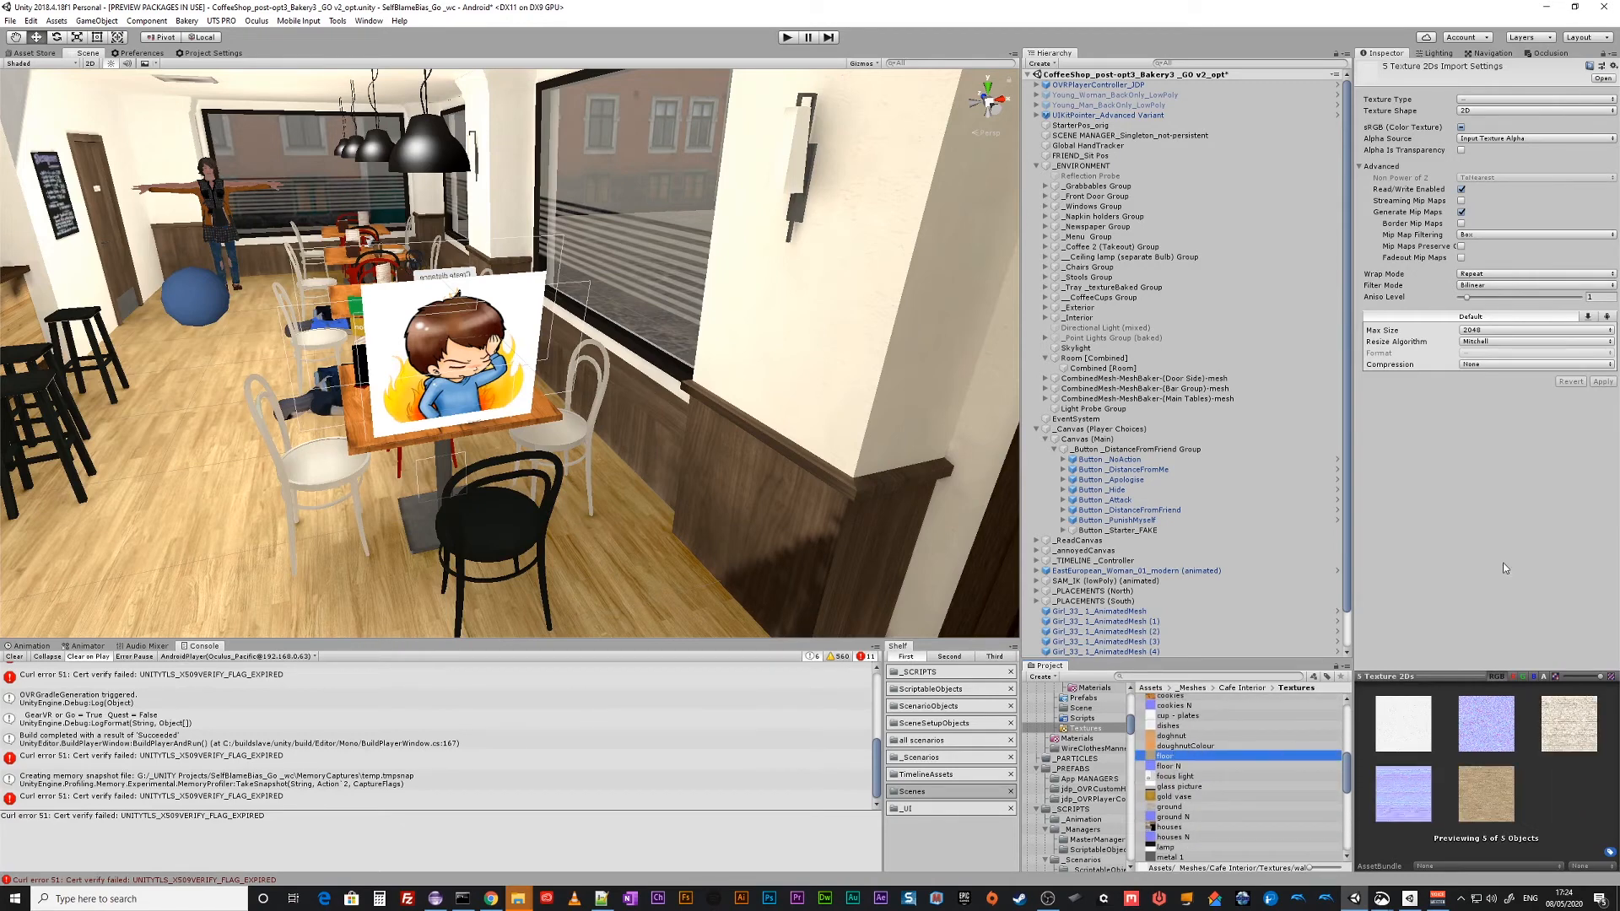
pyautogui.click(1536, 329)
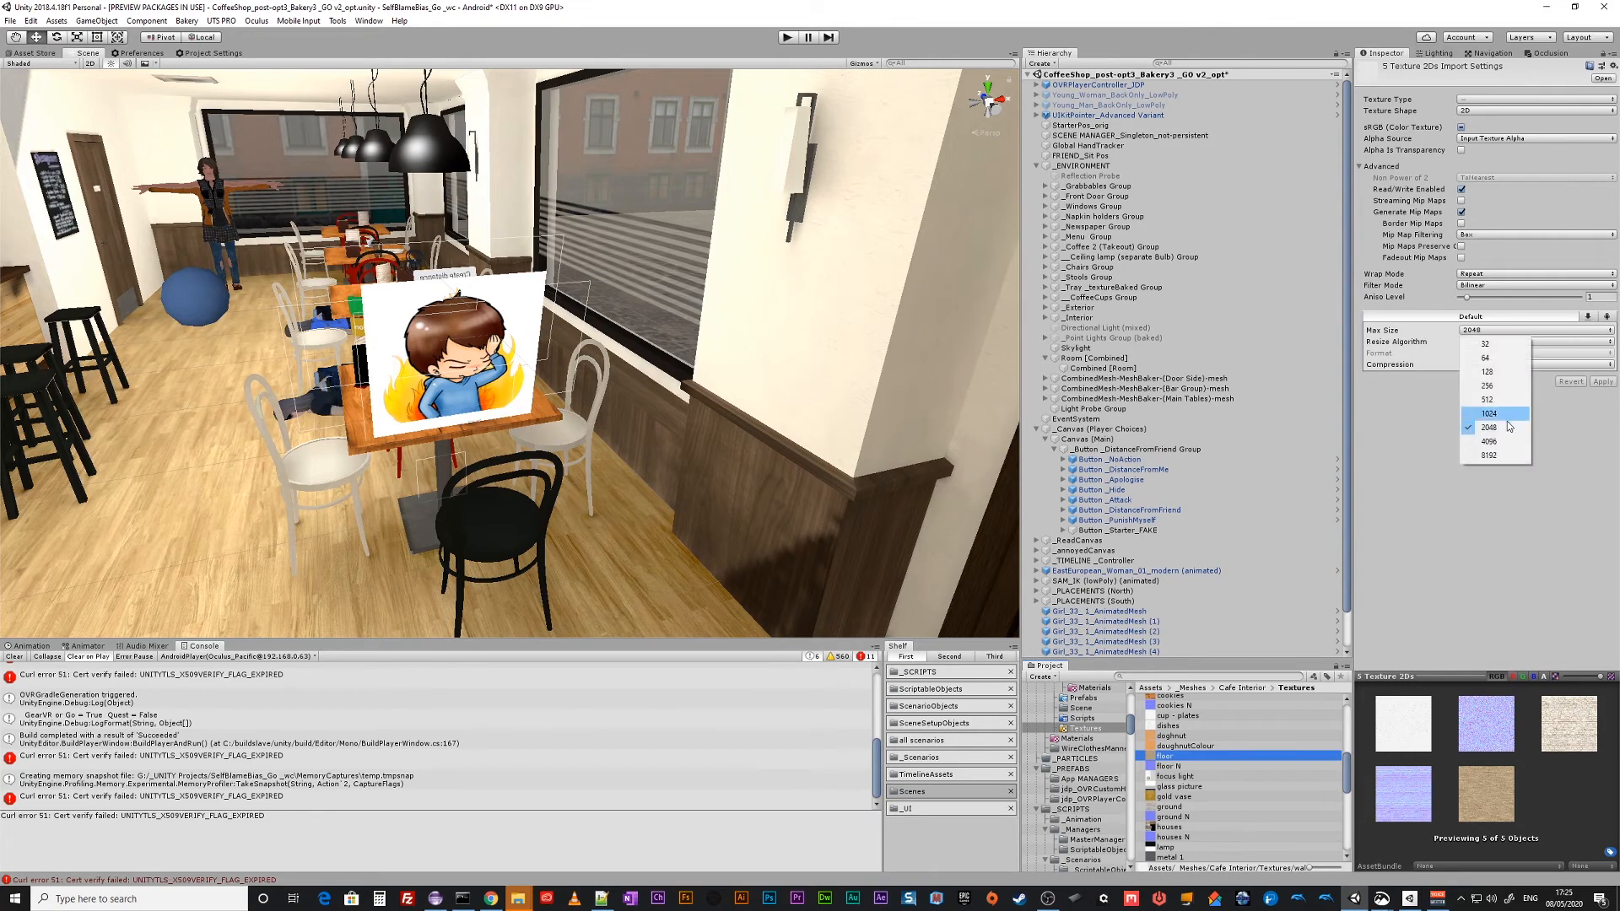
pyautogui.click(1490, 413)
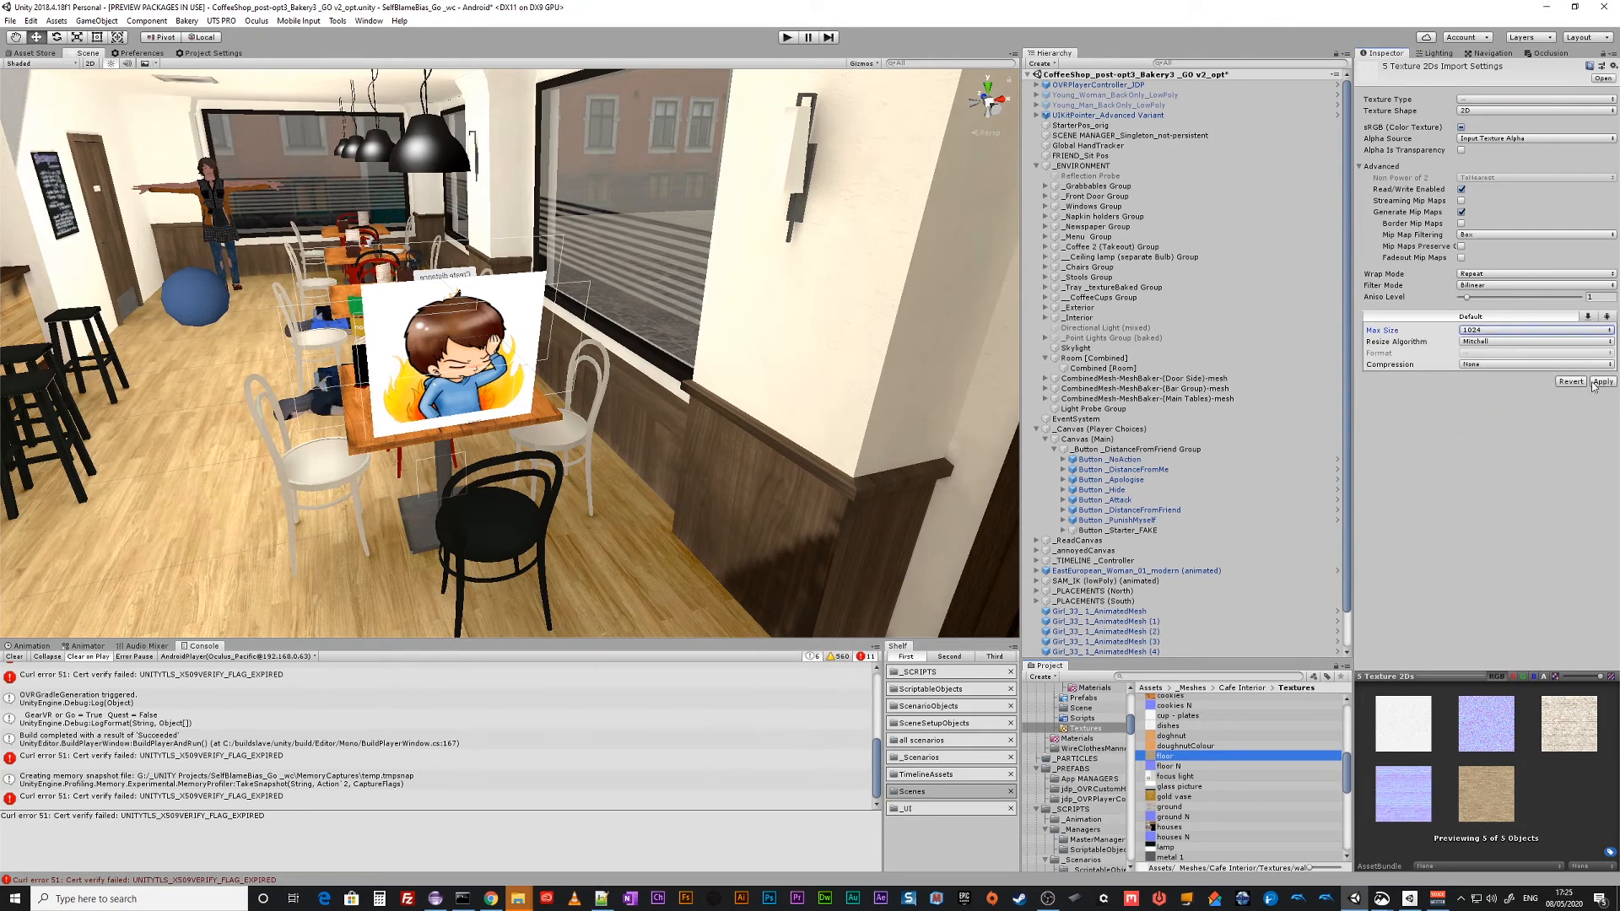
pyautogui.click(1600, 382)
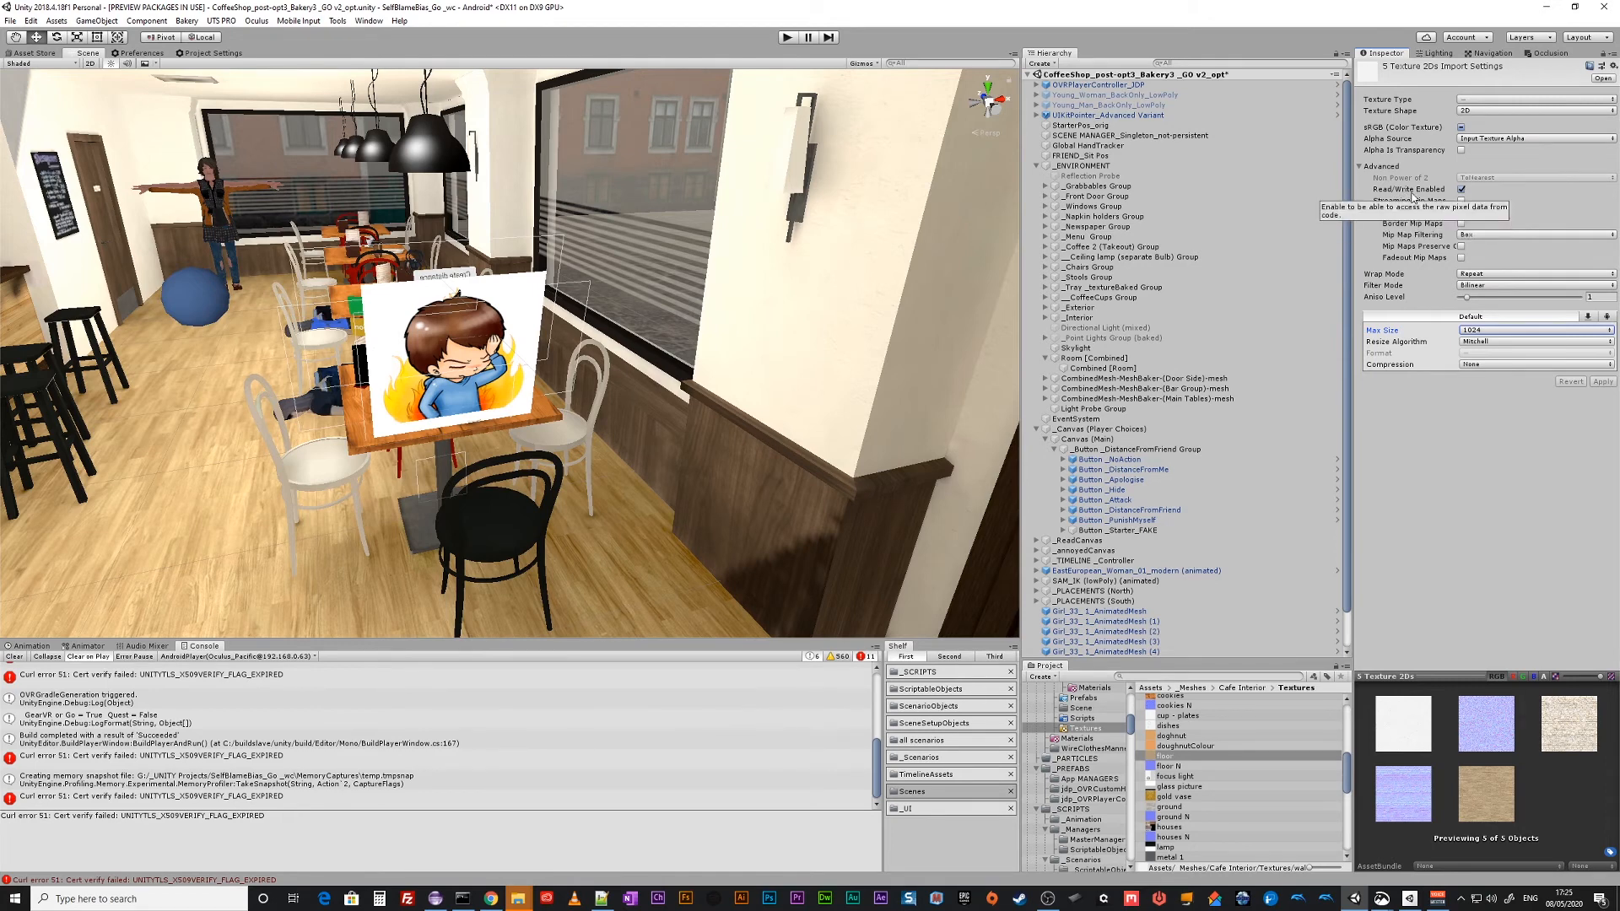
# Untick Read/Write Enabled for the selected textures, keeping Generate Mip Maps on.
pyautogui.click(1462, 189)
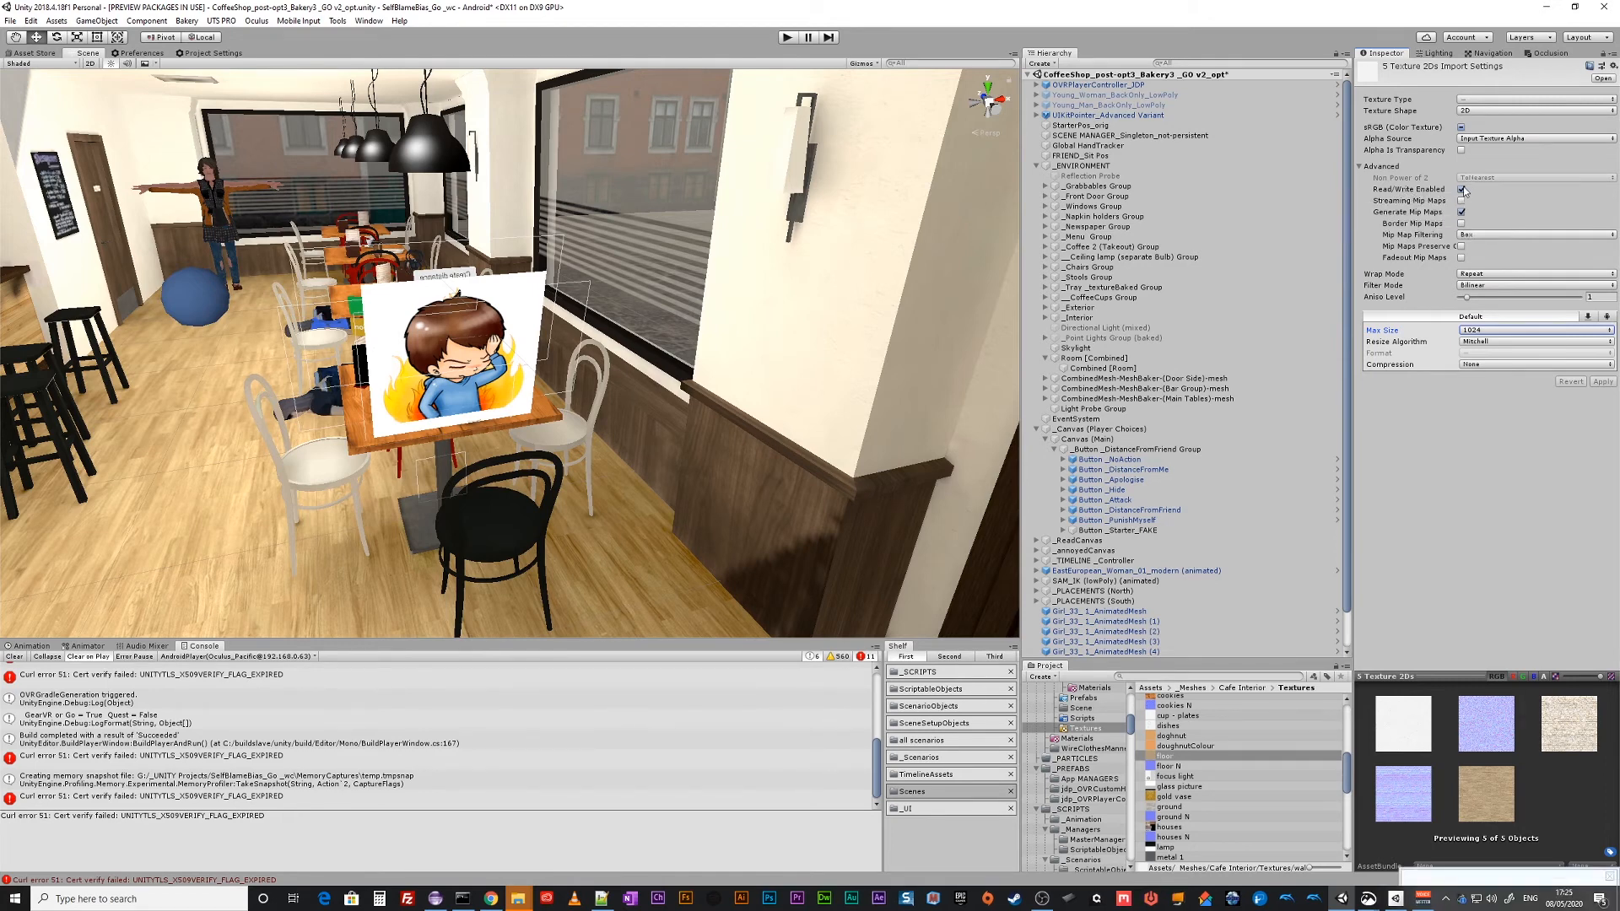
pyautogui.click(1462, 187)
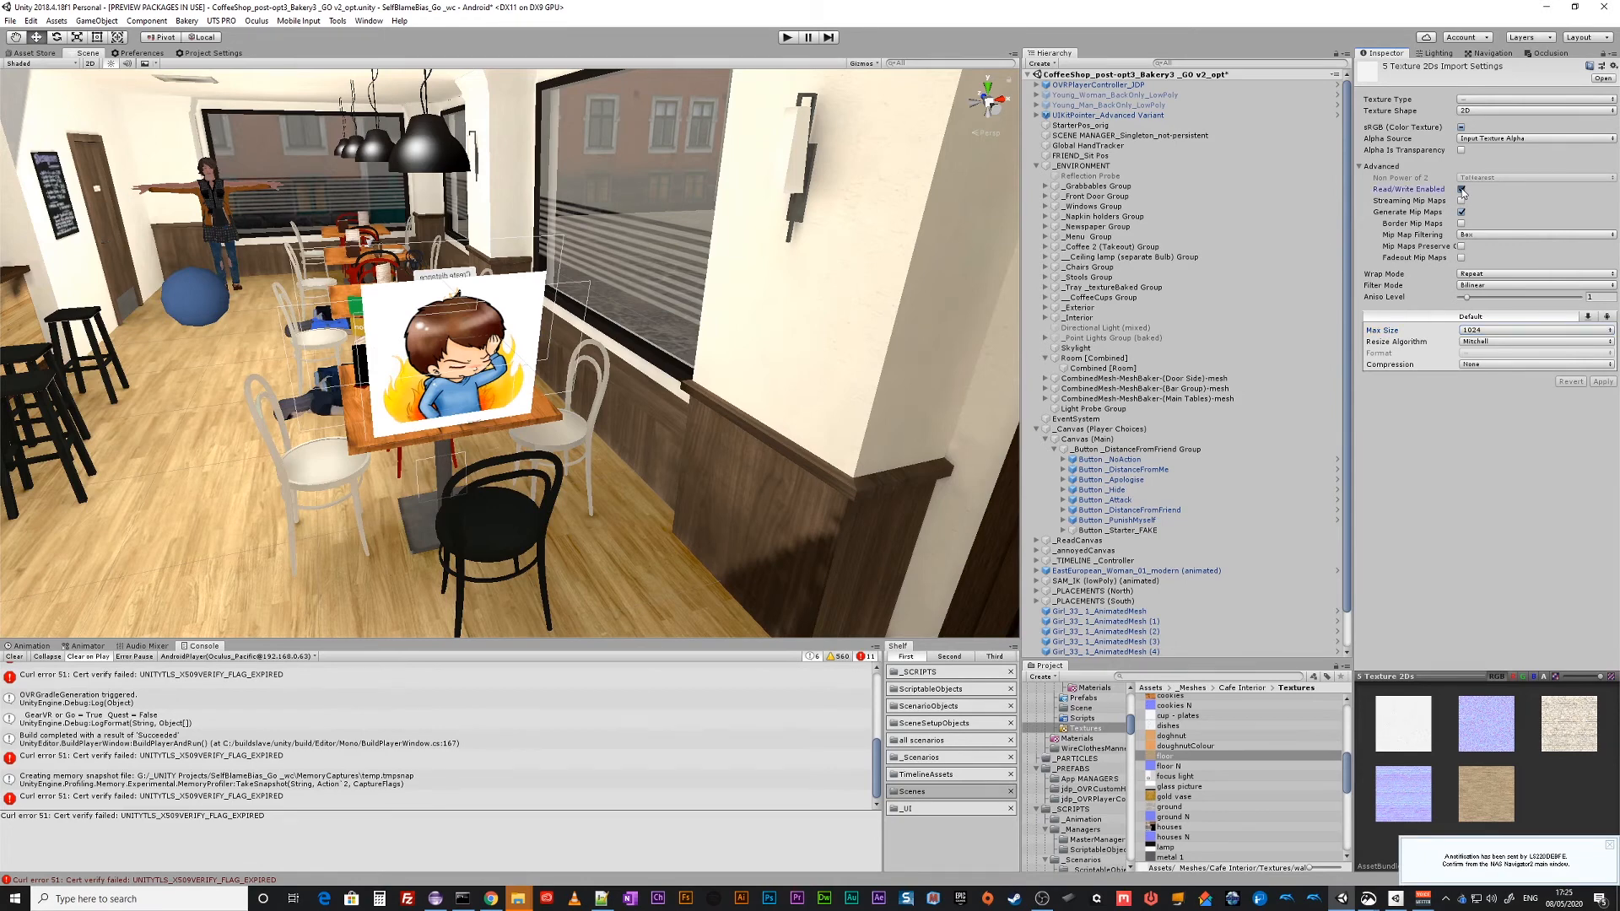
pyautogui.click(1462, 189)
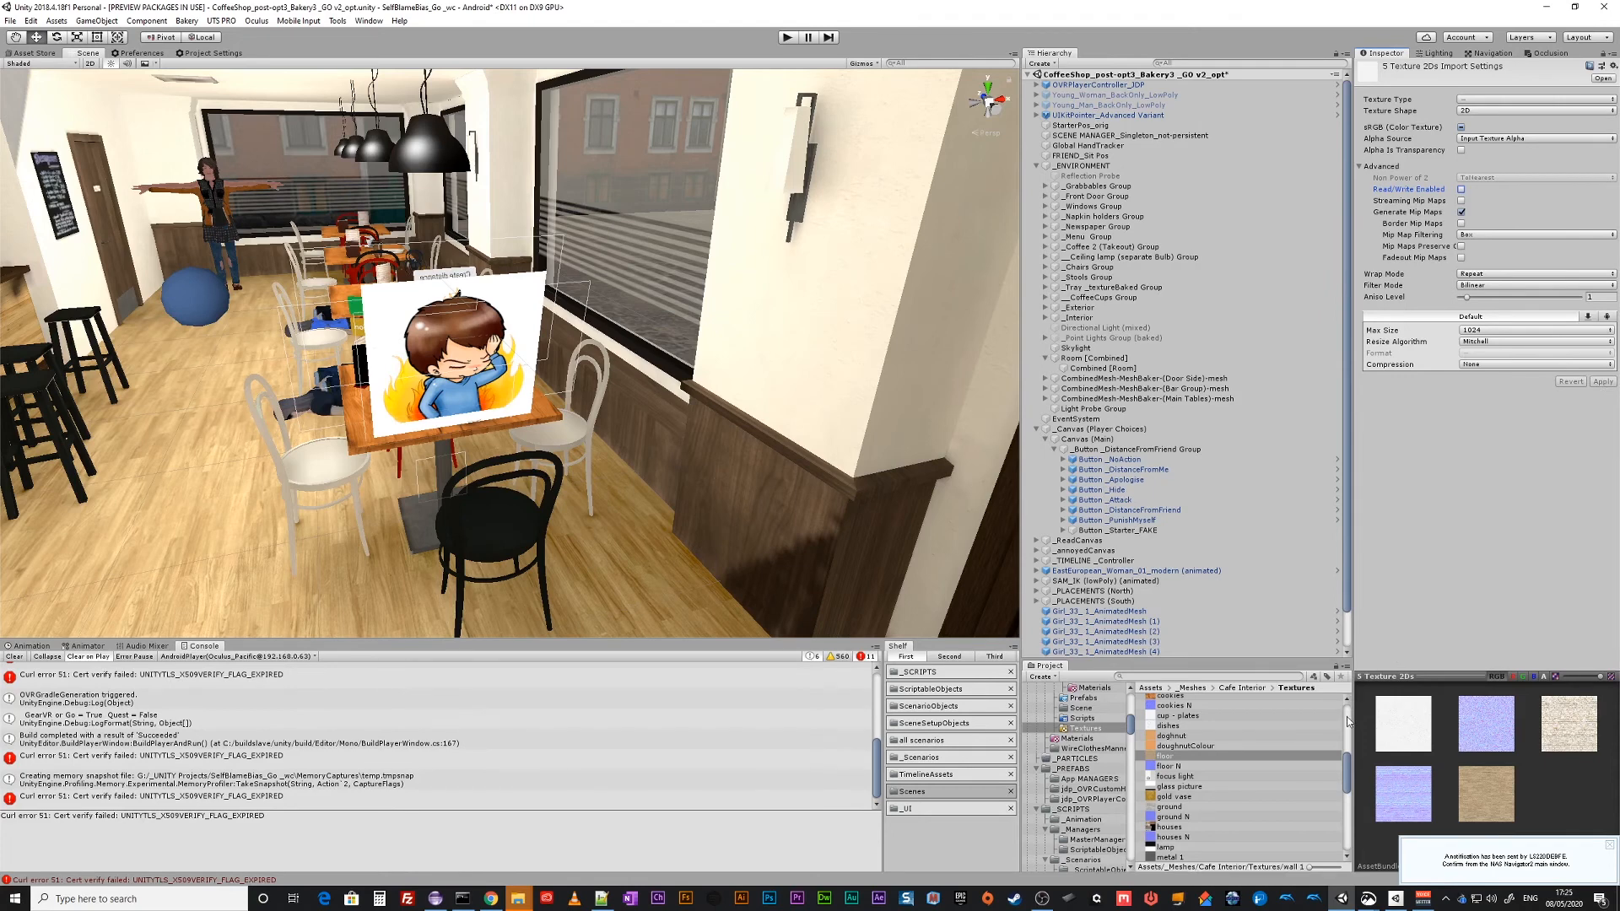
pyautogui.scroll(-3)
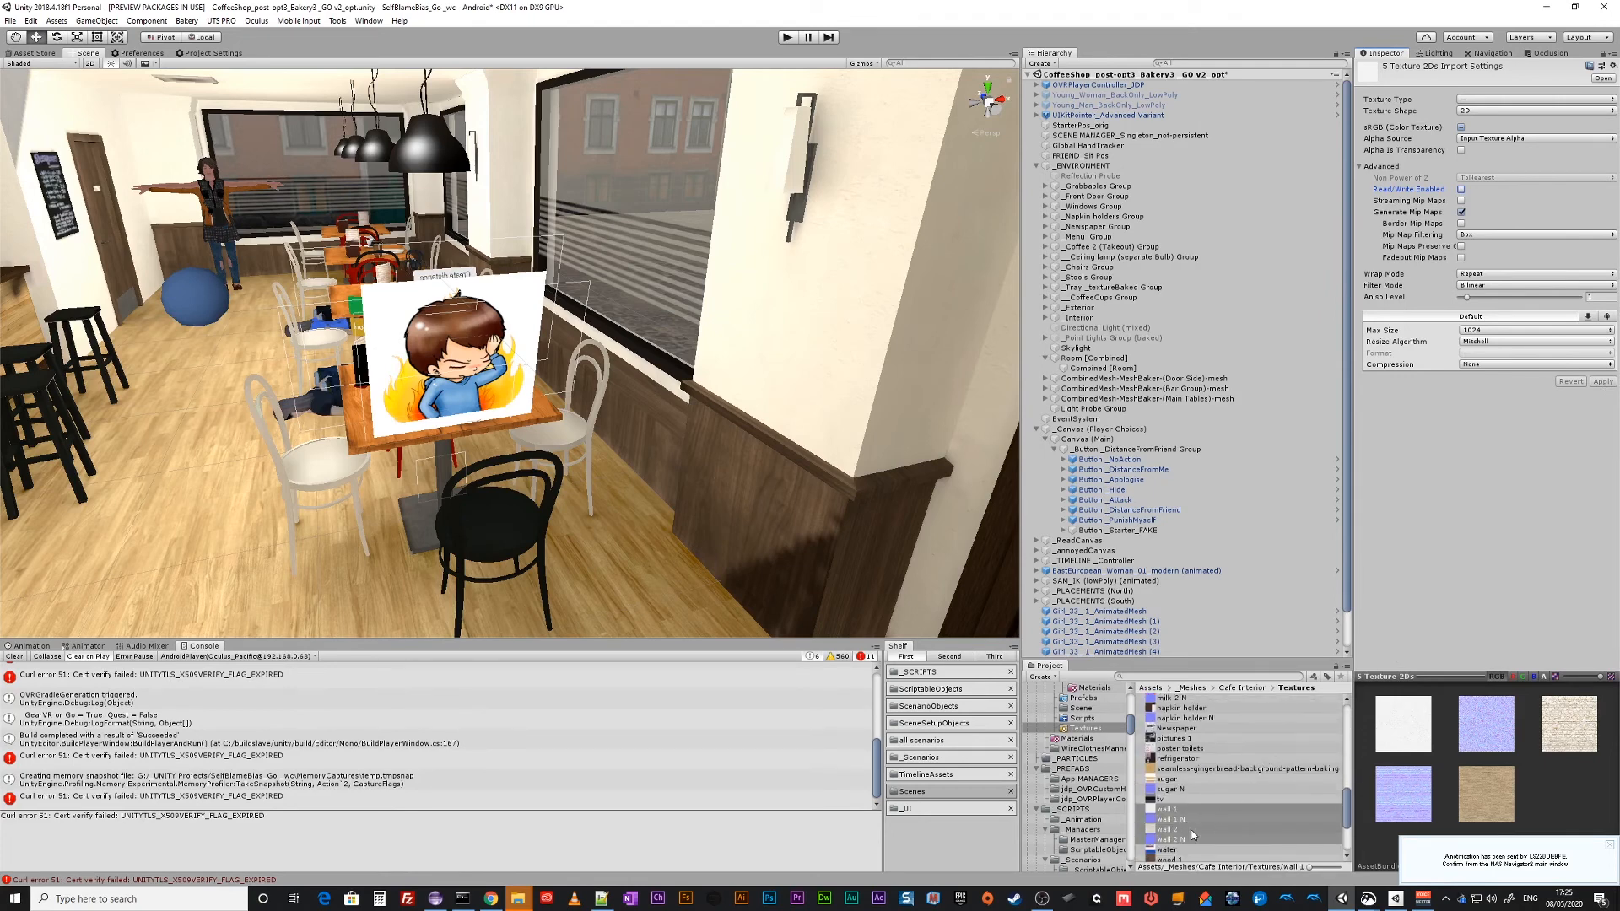
pyautogui.moveTo(788, 478)
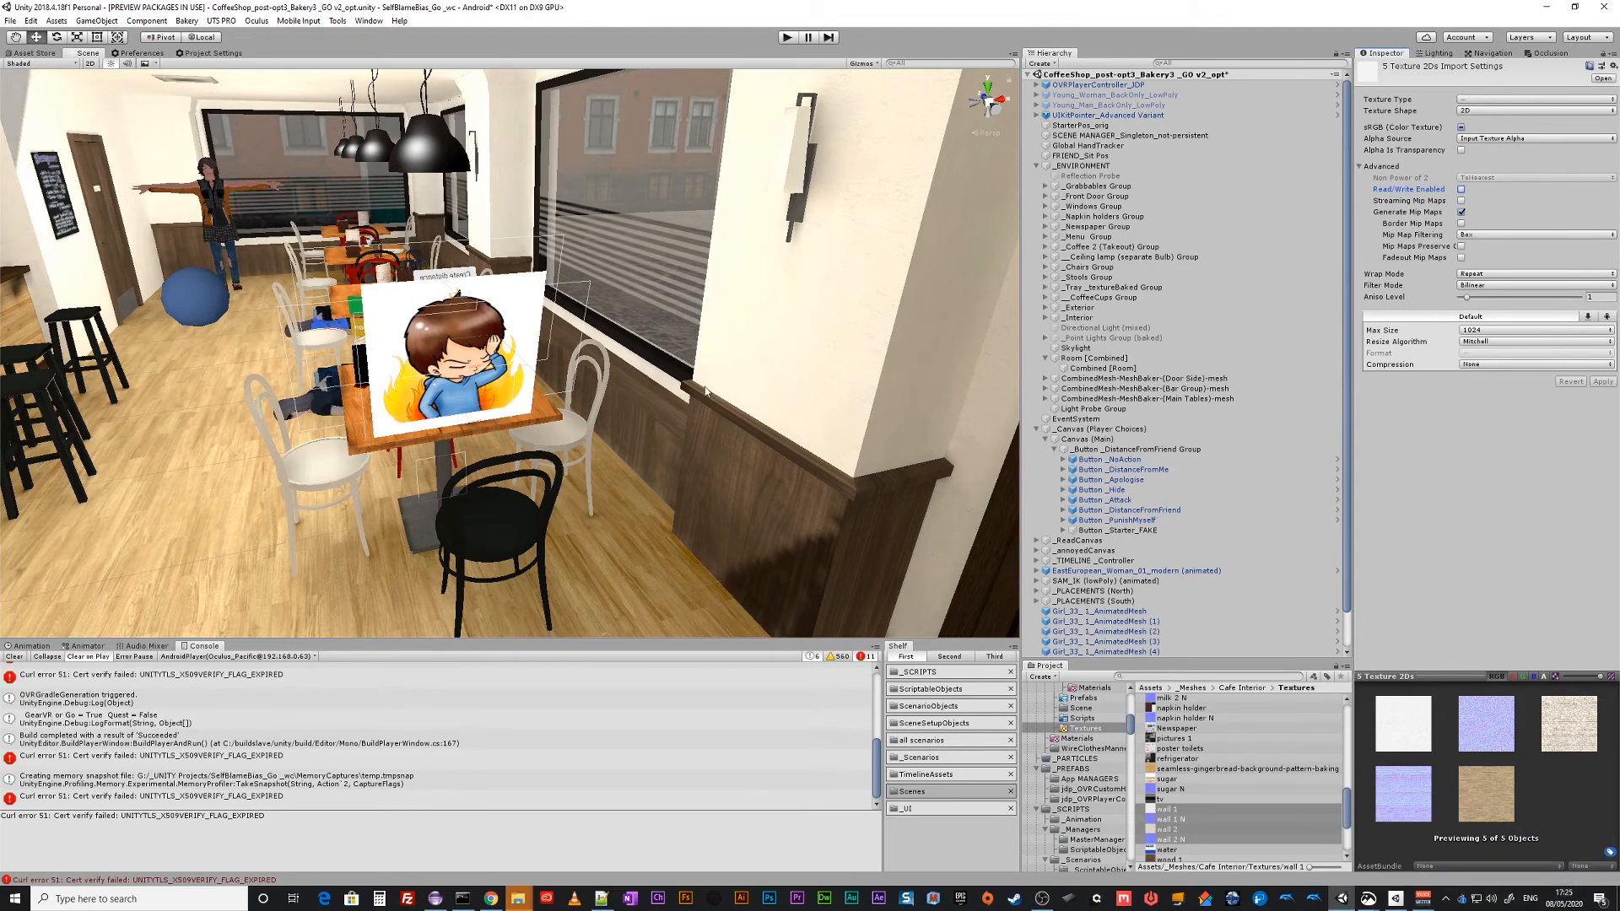
pyautogui.moveTo(662, 315)
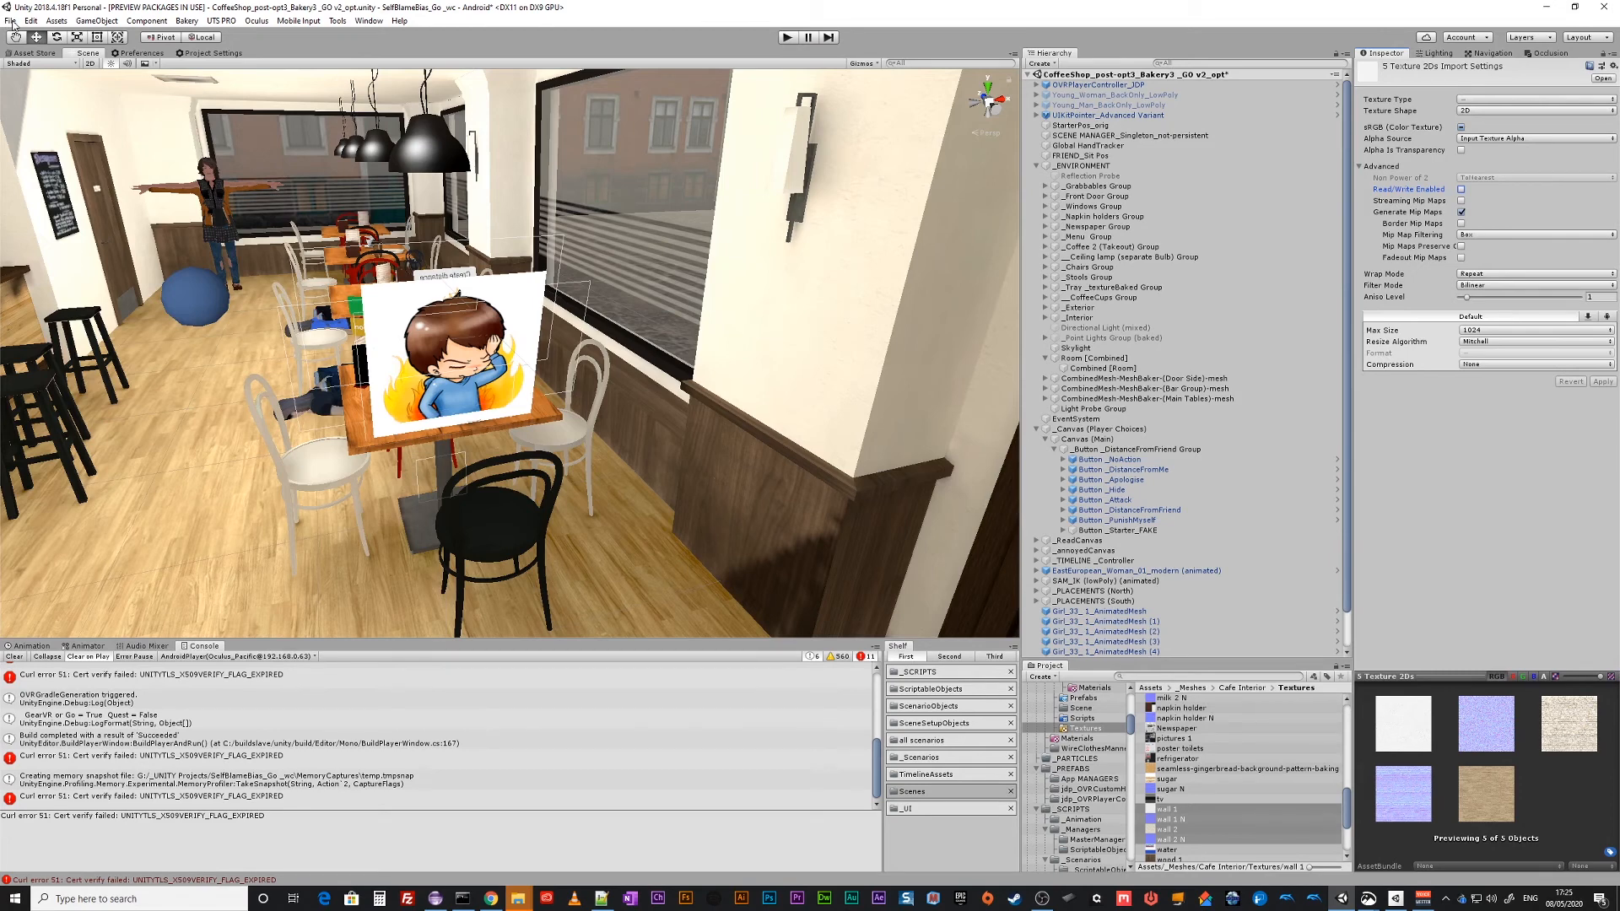
pyautogui.moveTo(11, 21)
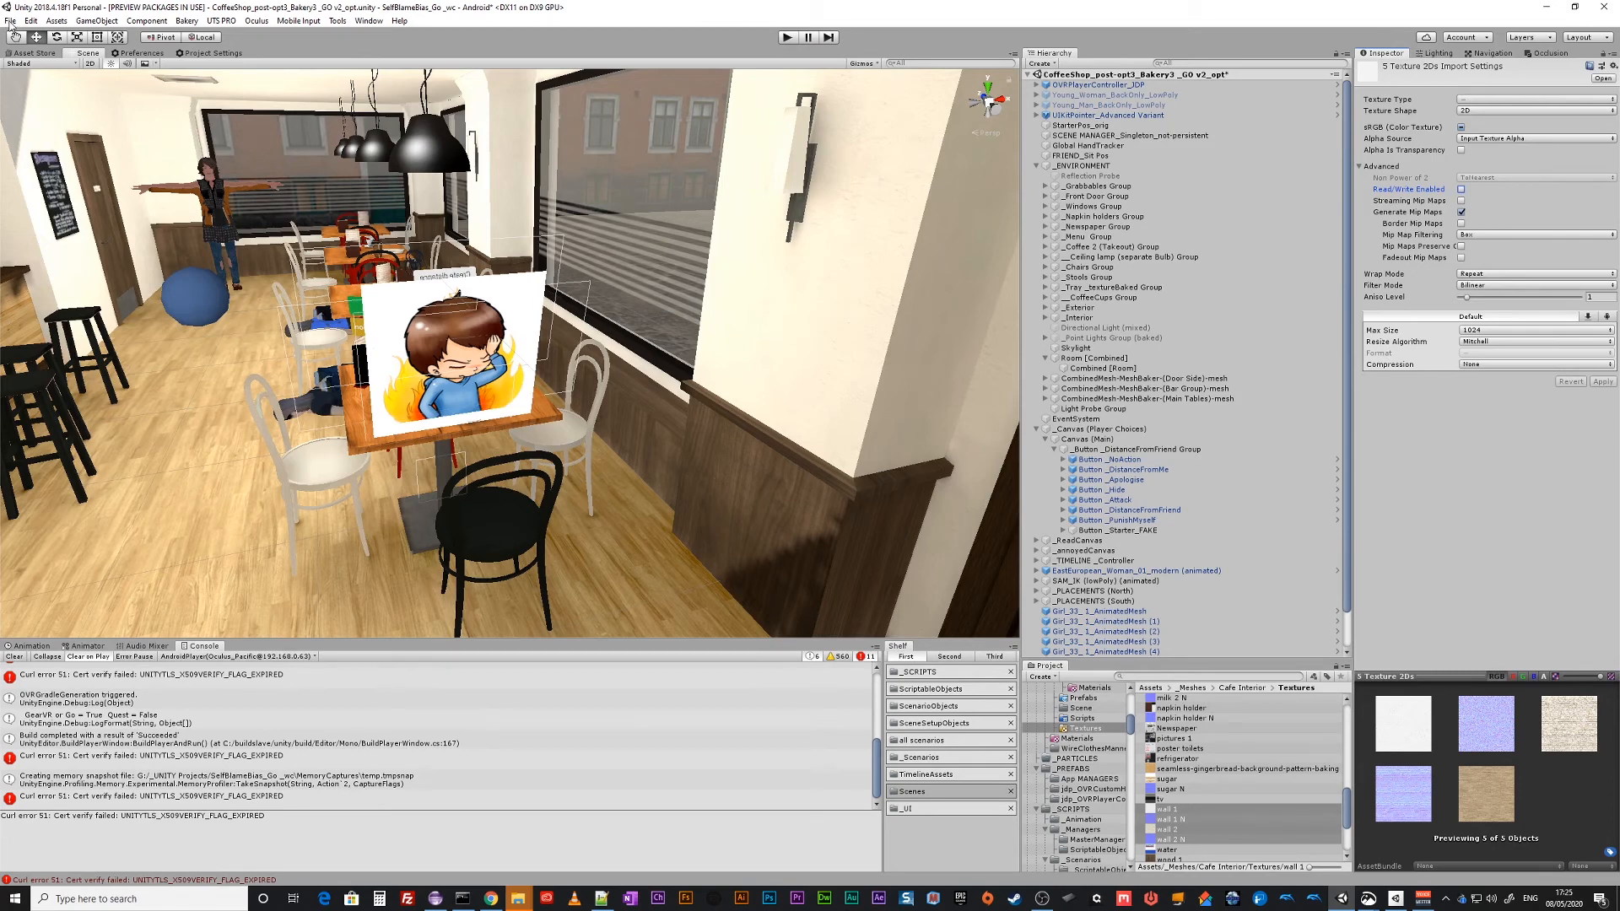
# Reopen the Memory Profiler with the viewed snapshot closed, listing six snapshots with none loaded.
pyautogui.click(12, 21)
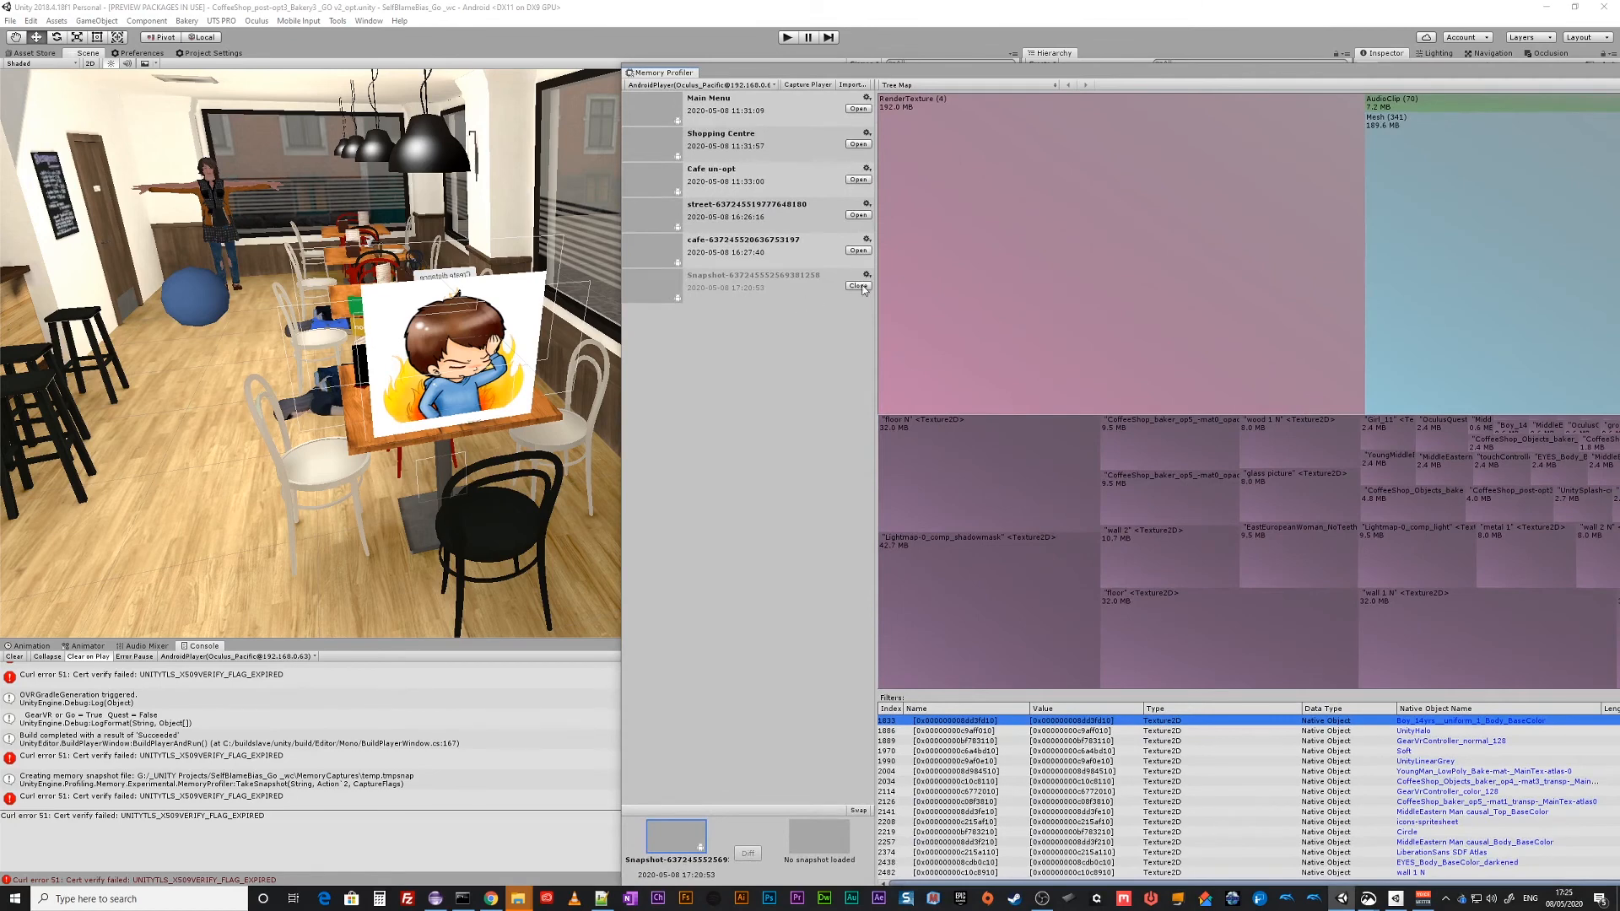
pyautogui.click(857, 287)
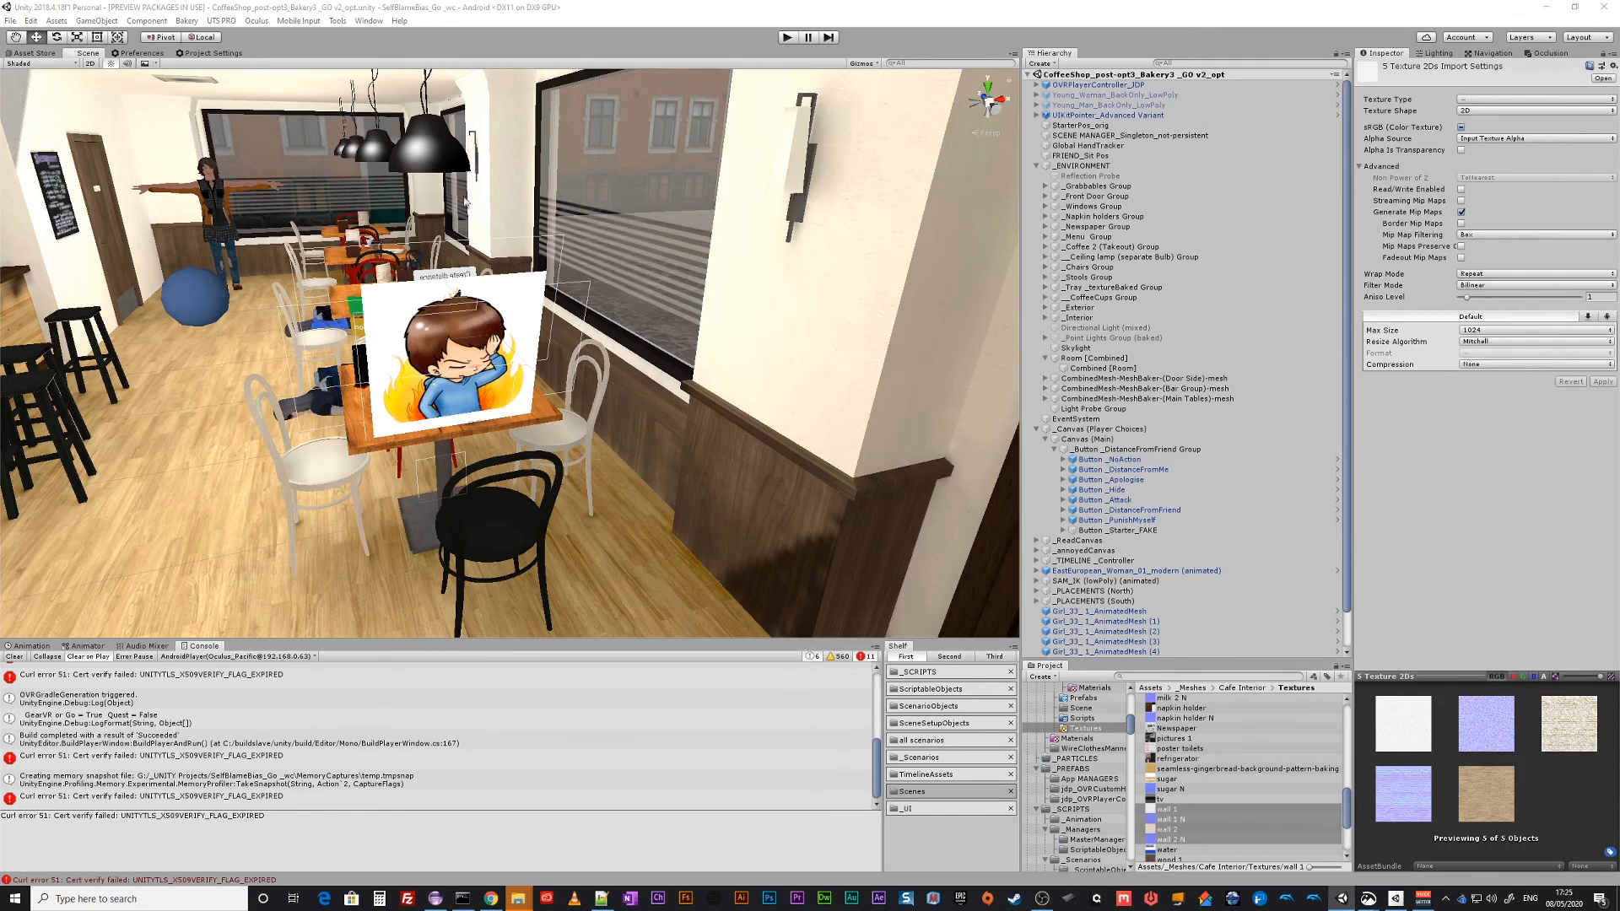
pyautogui.click(10, 21)
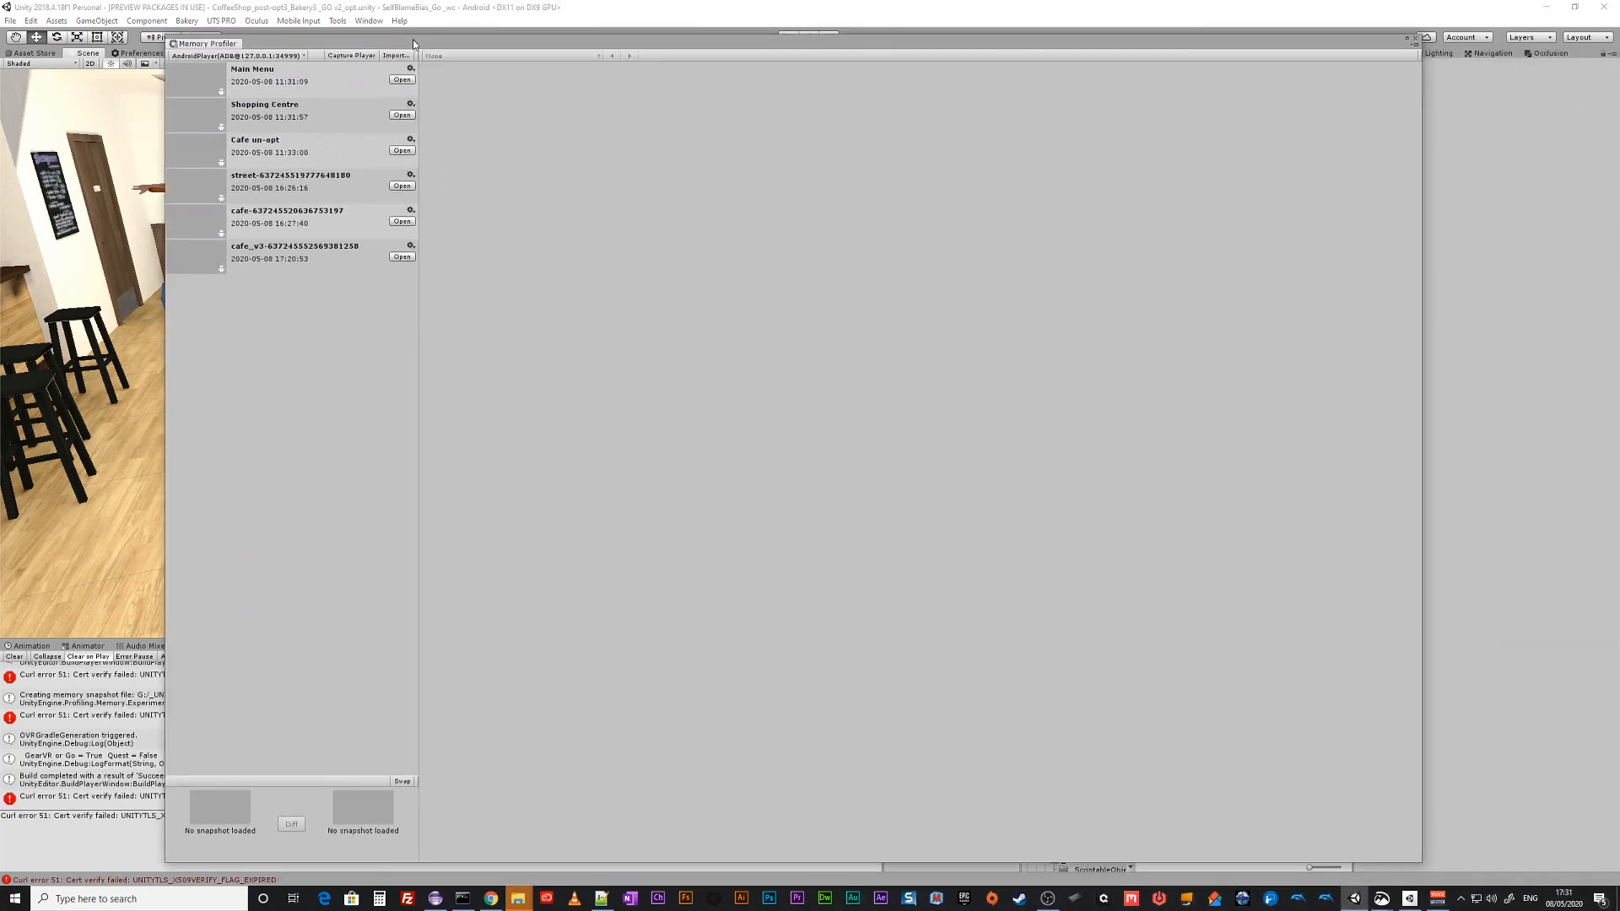
# Capture a new snapshot from the headset and open it, showing roughly 200 MB of textures.
pyautogui.click(349, 54)
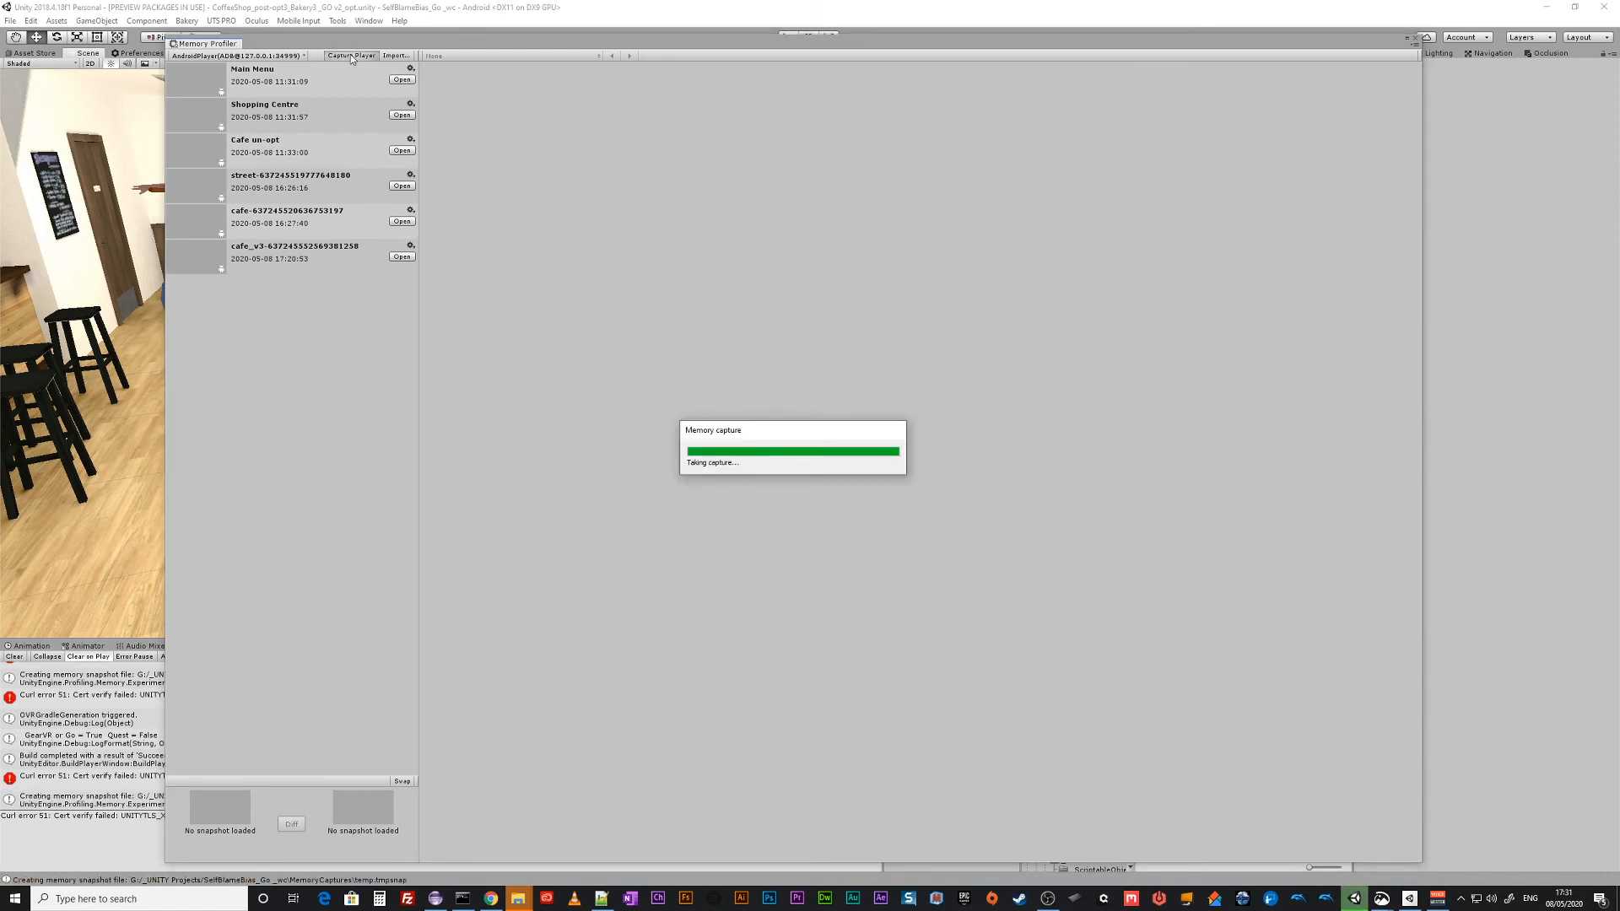
pyautogui.click(351, 55)
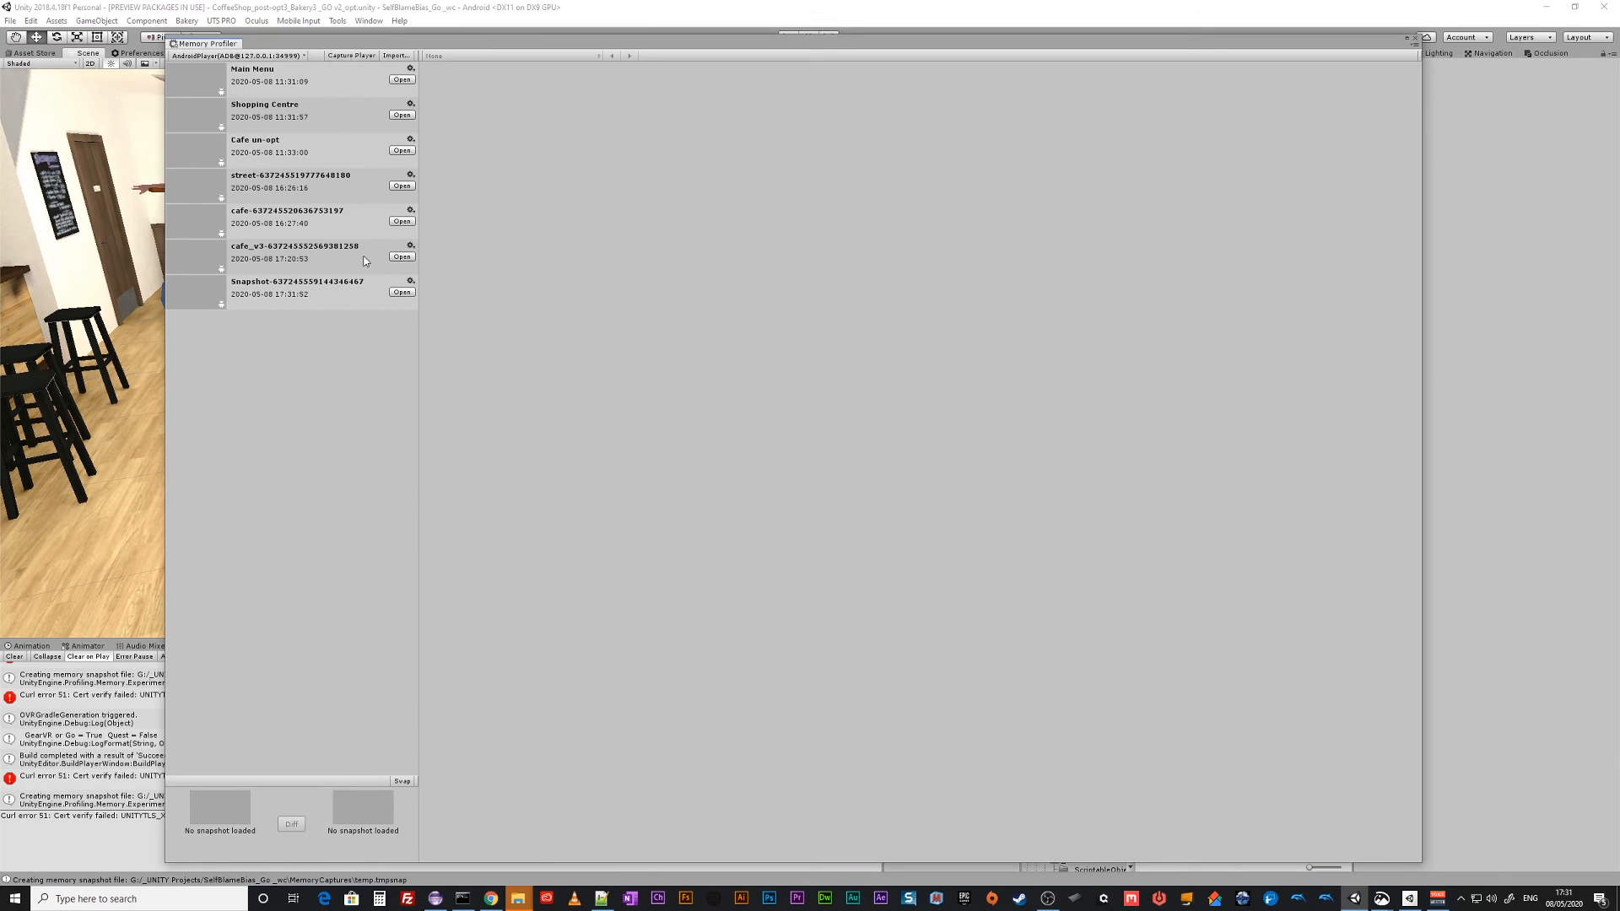
pyautogui.click(402, 292)
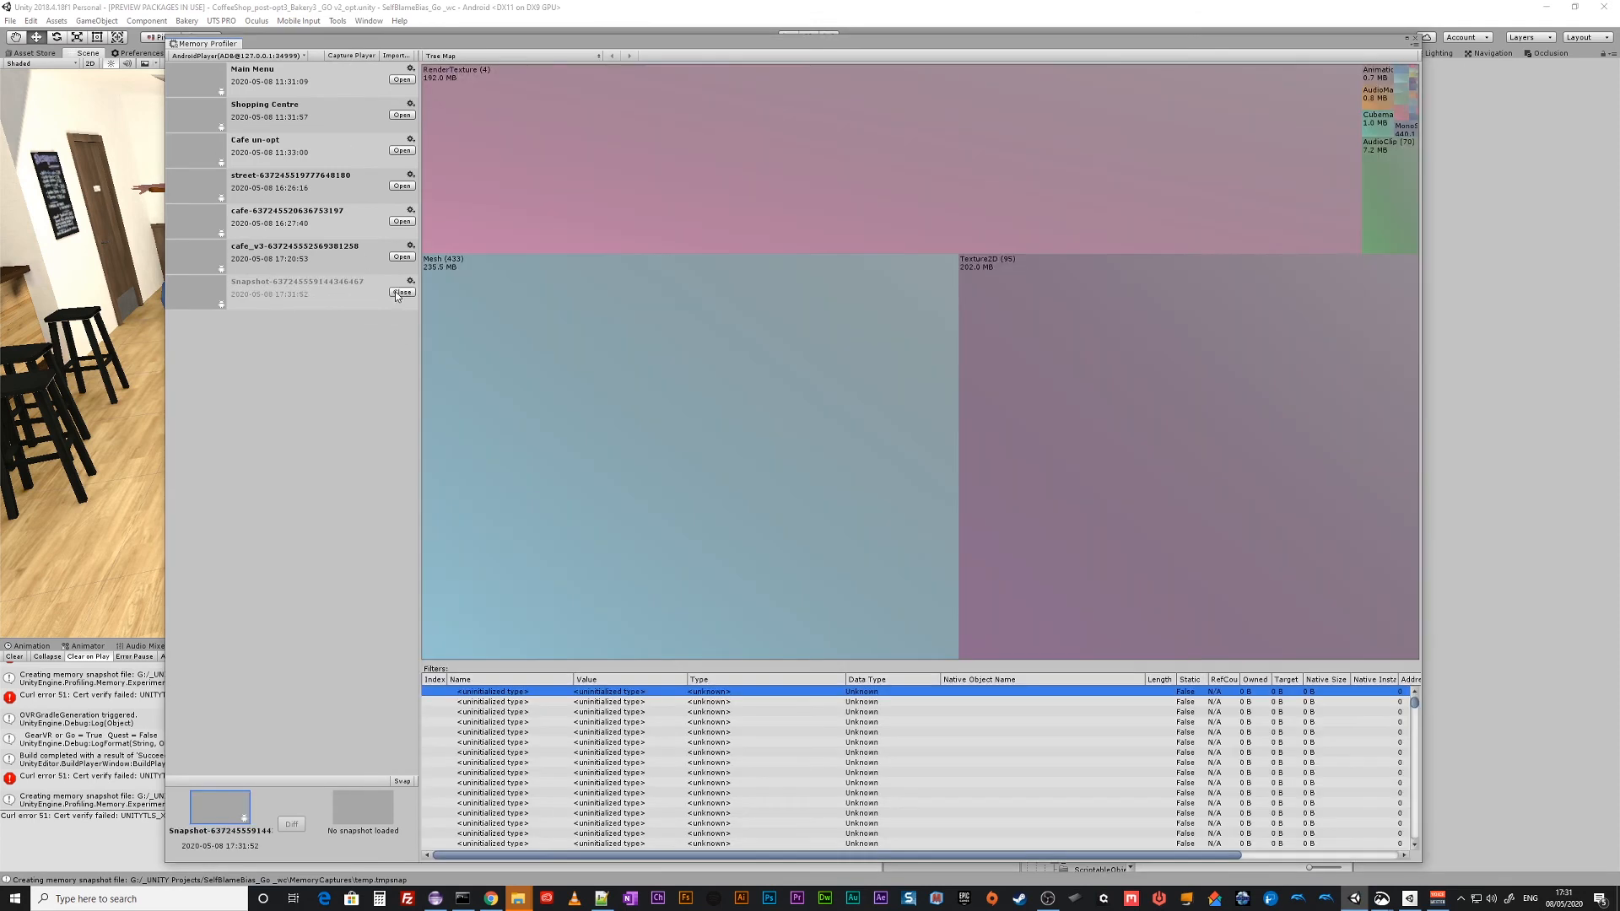
pyautogui.moveTo(984, 275)
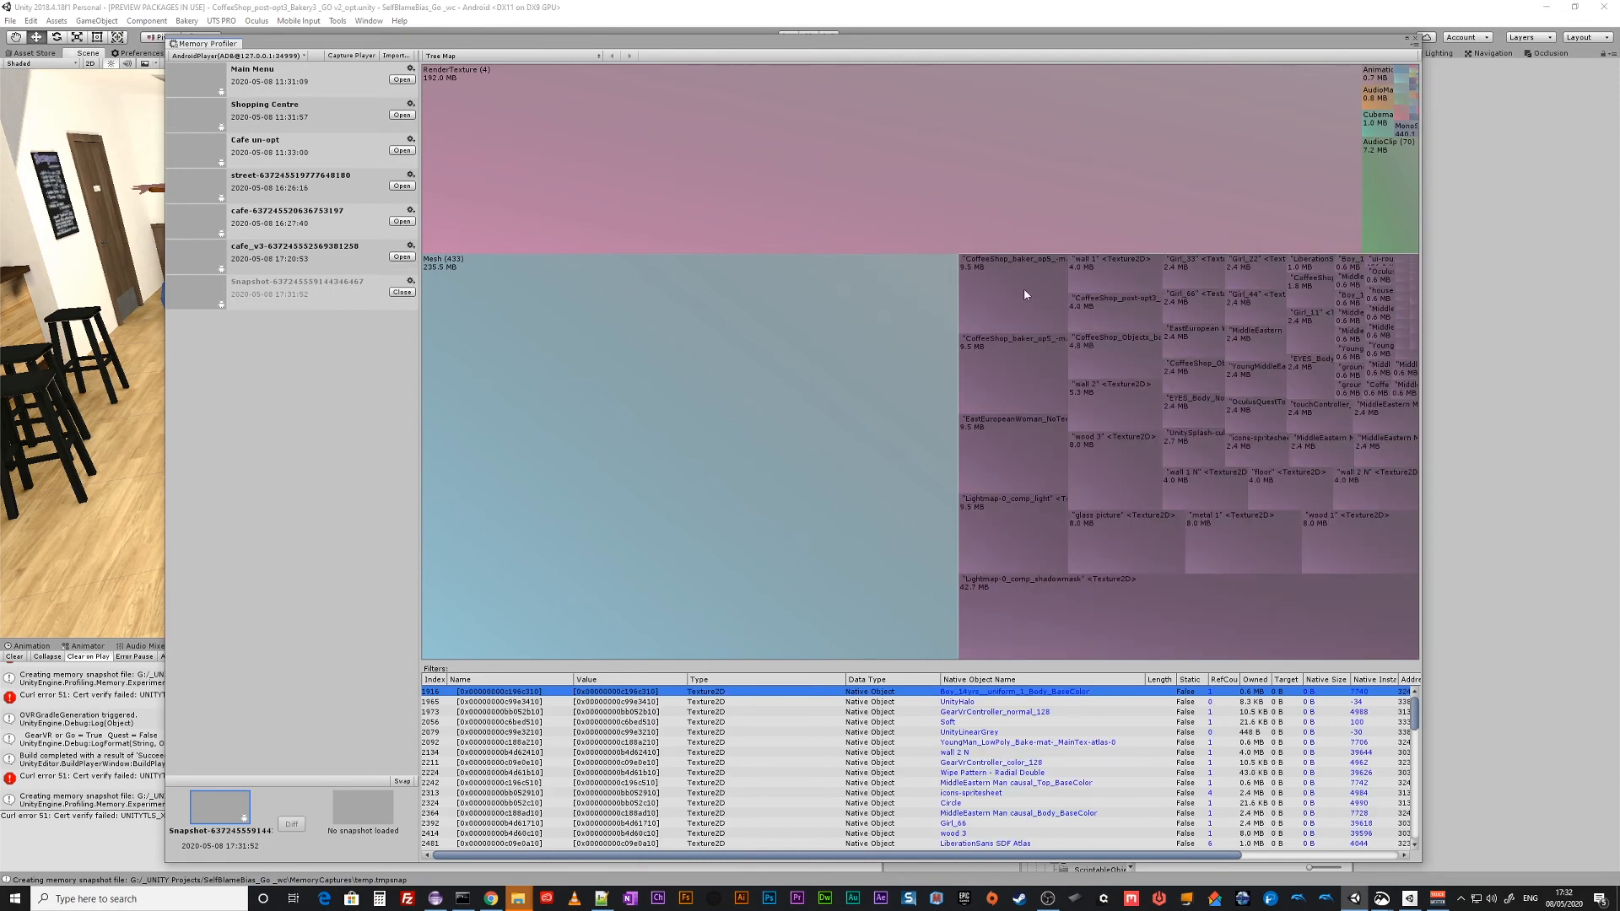
pyautogui.moveTo(1013, 582)
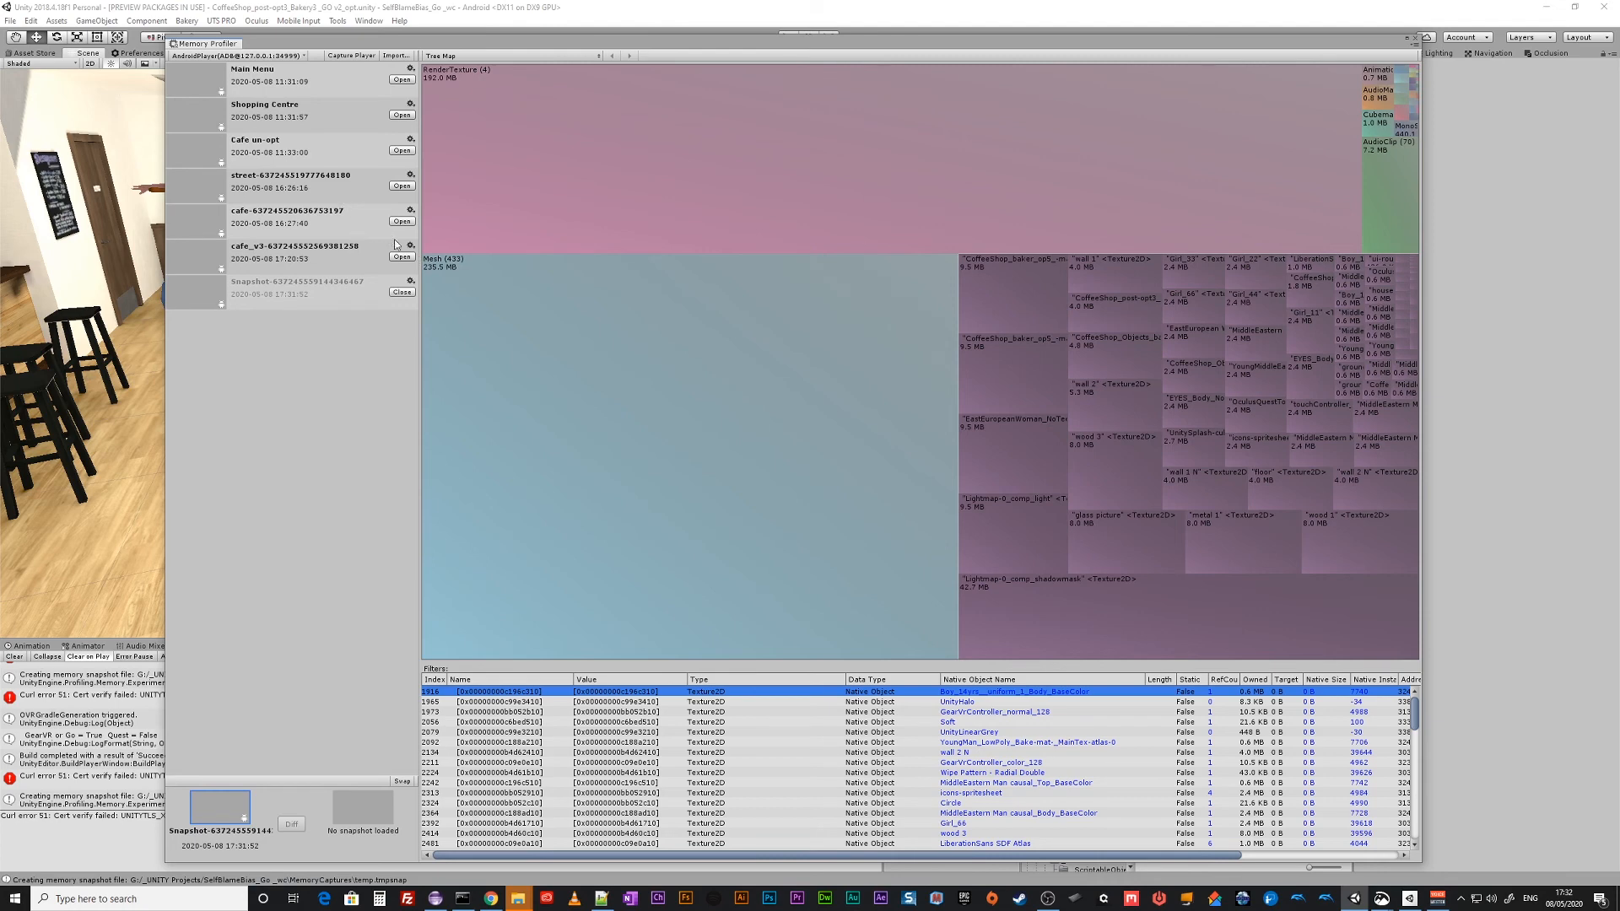
pyautogui.moveTo(282, 137)
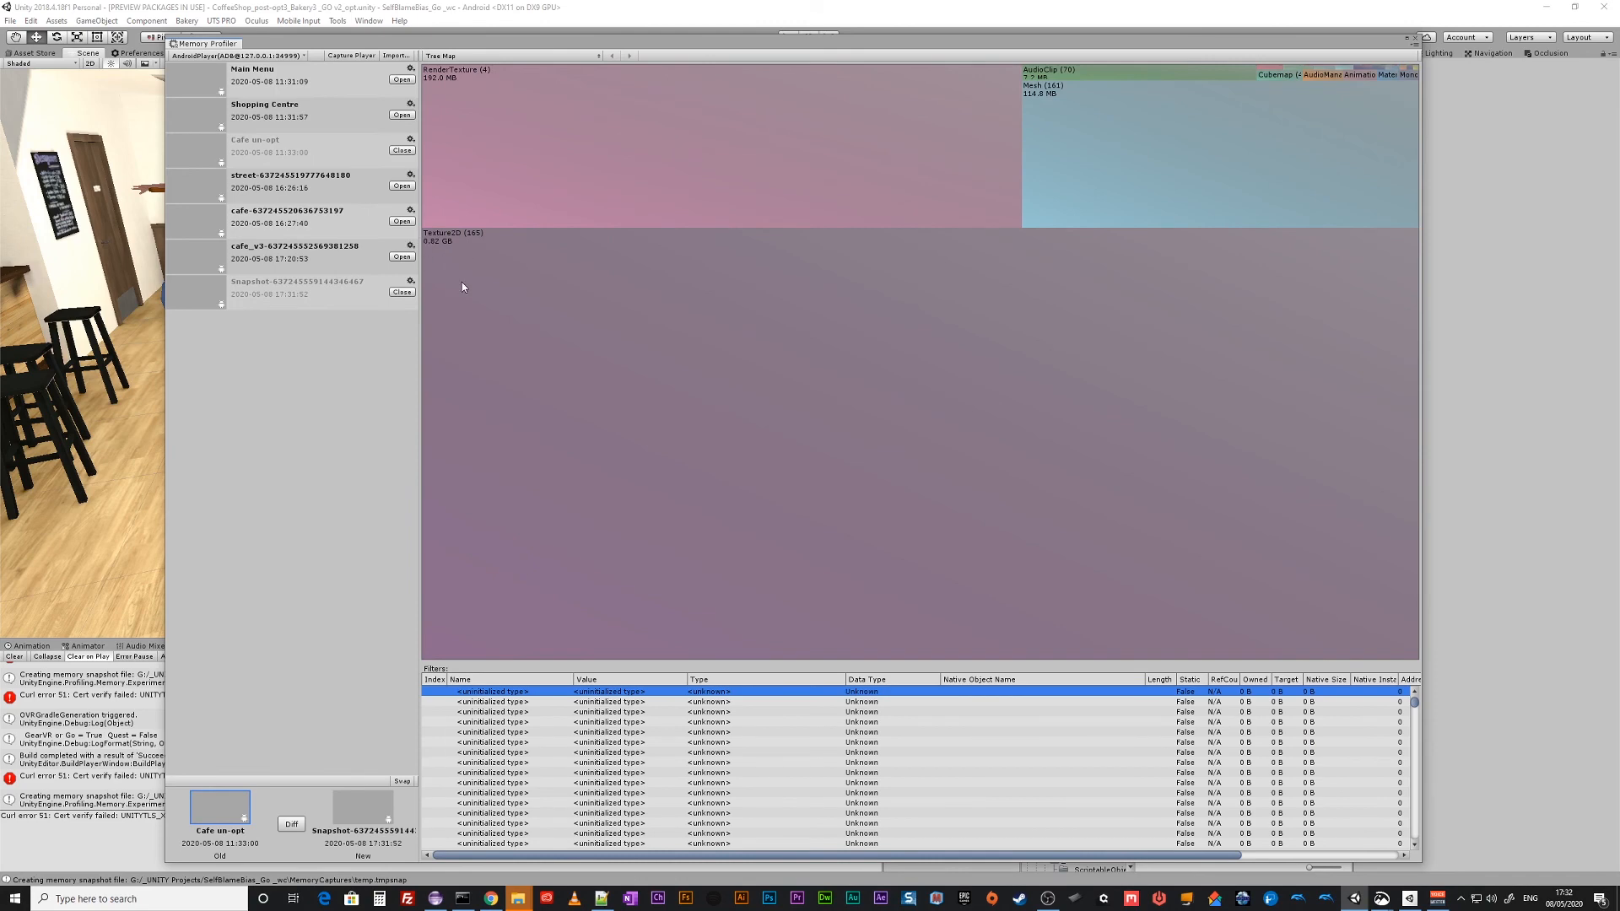
pyautogui.moveTo(646, 334)
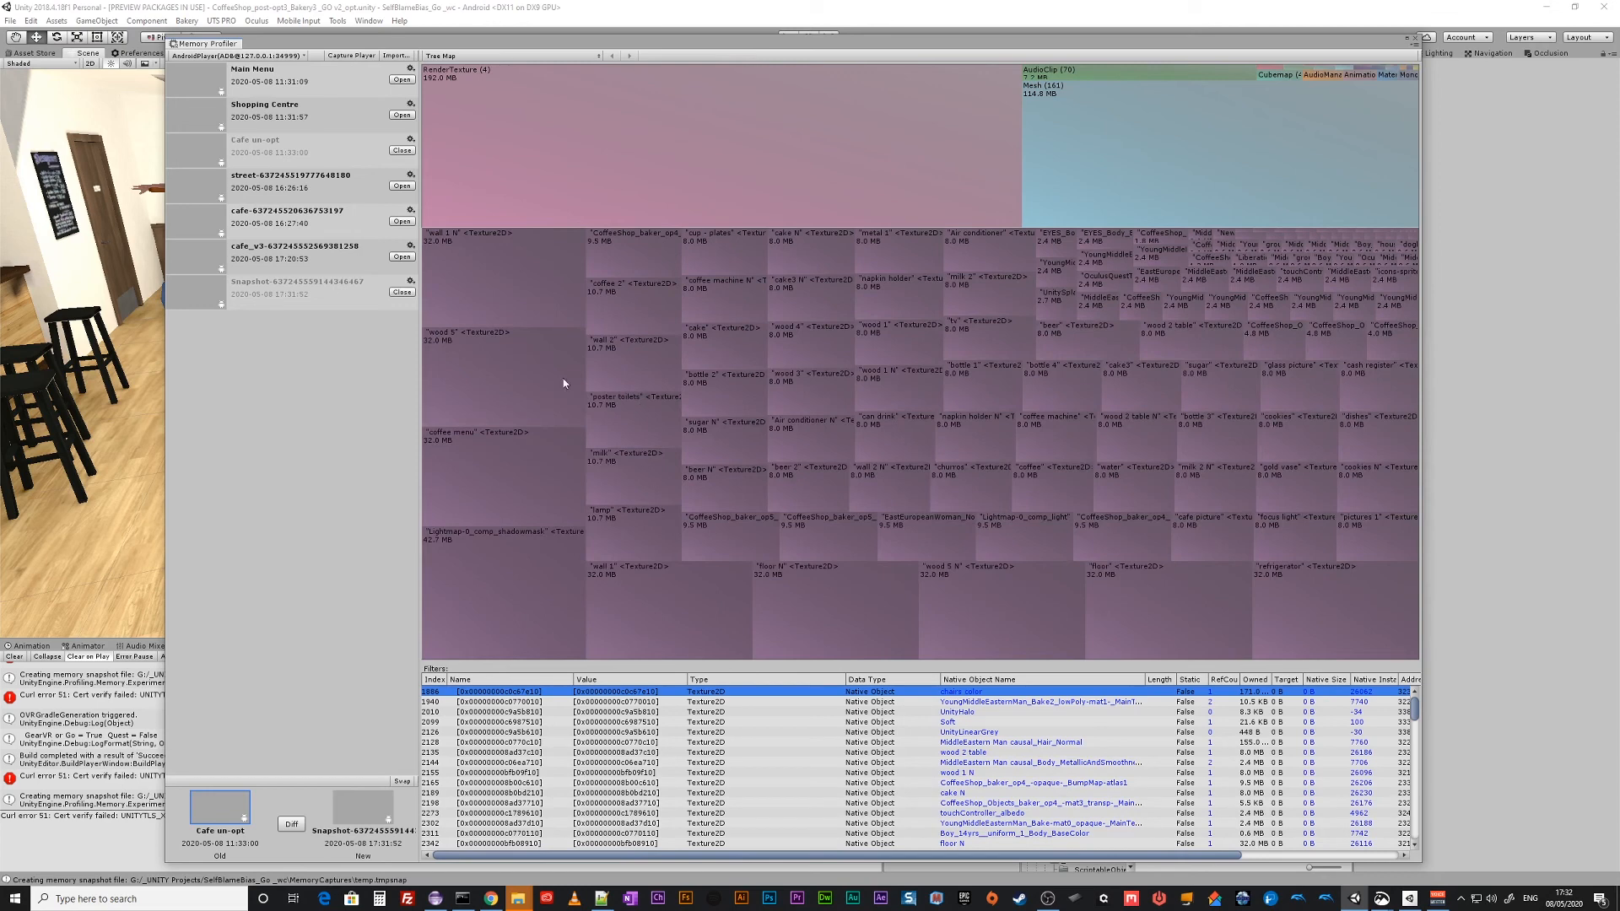
pyautogui.moveTo(621, 383)
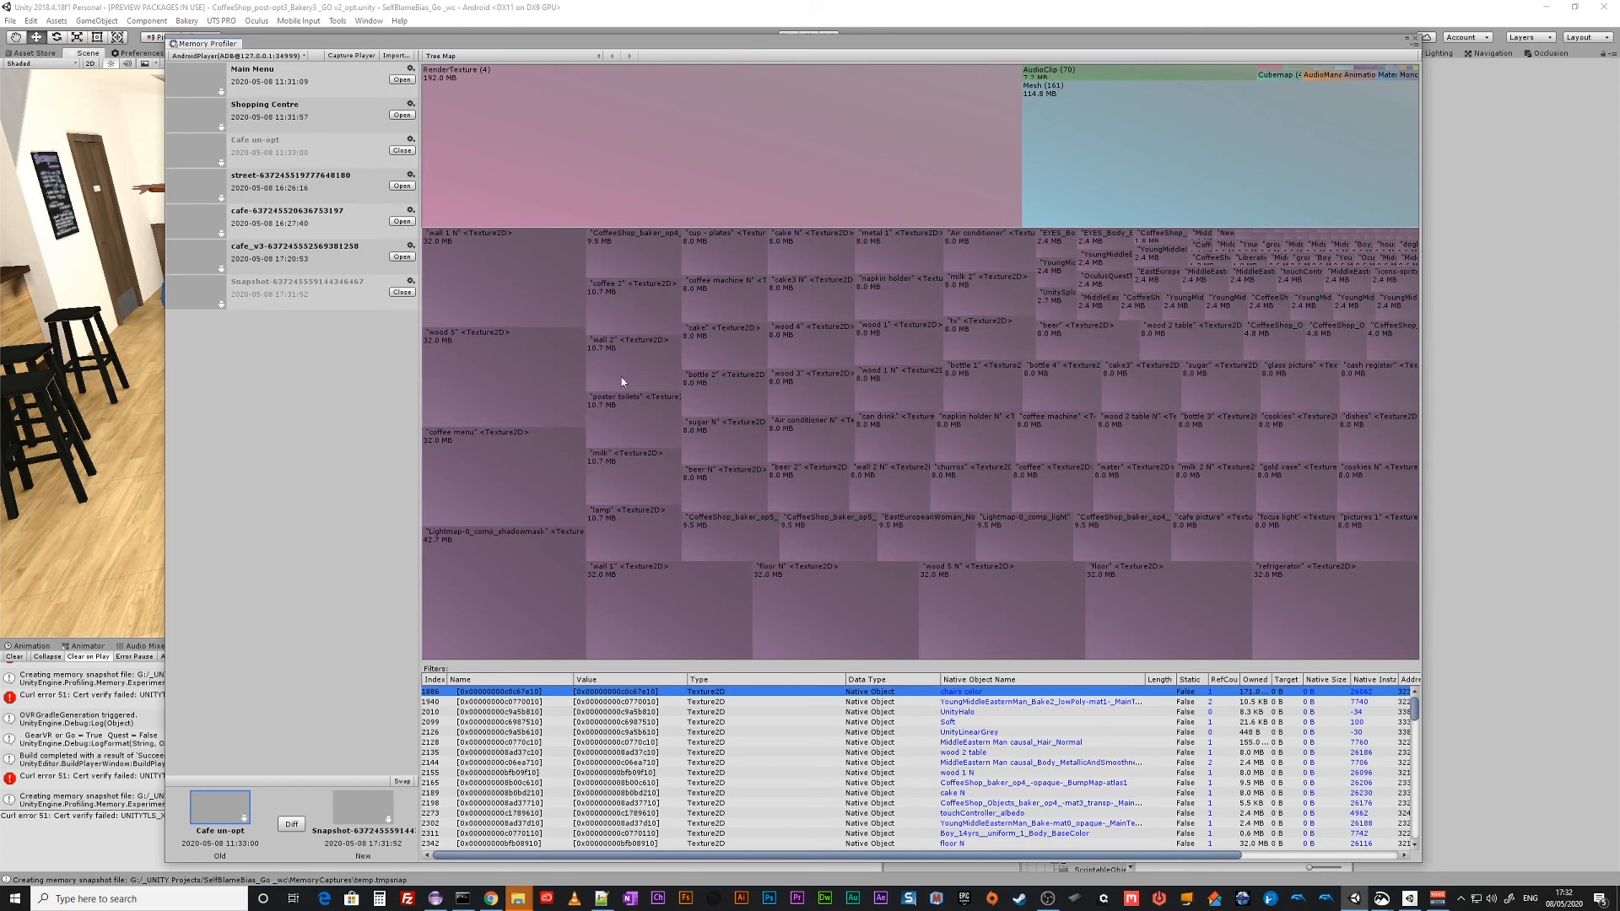
pyautogui.moveTo(827, 408)
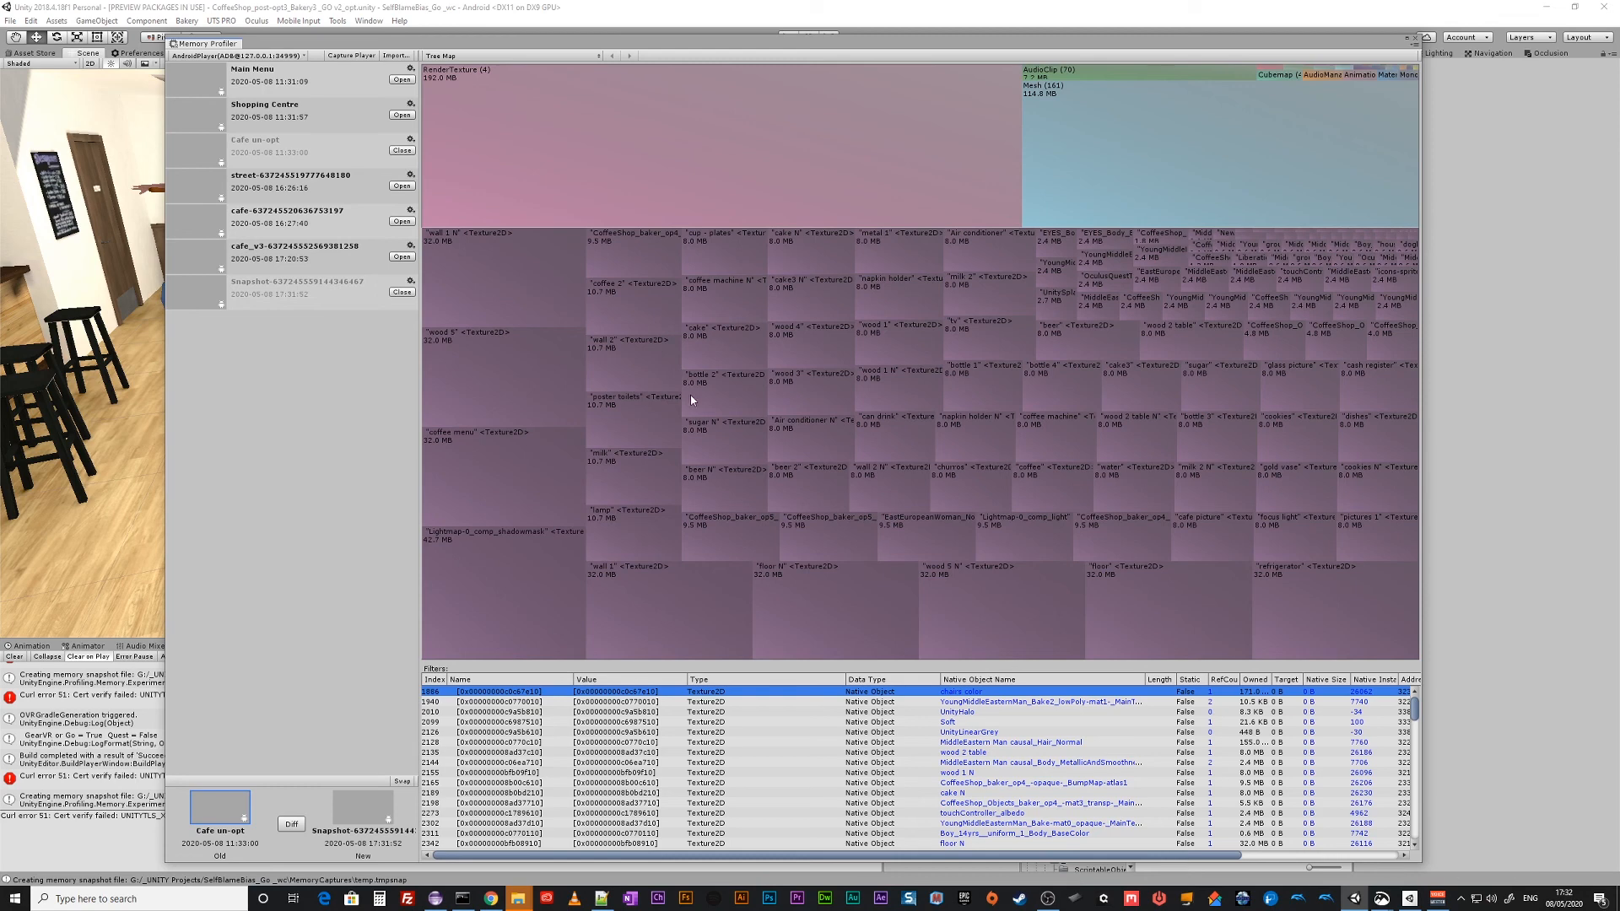
pyautogui.moveTo(375, 192)
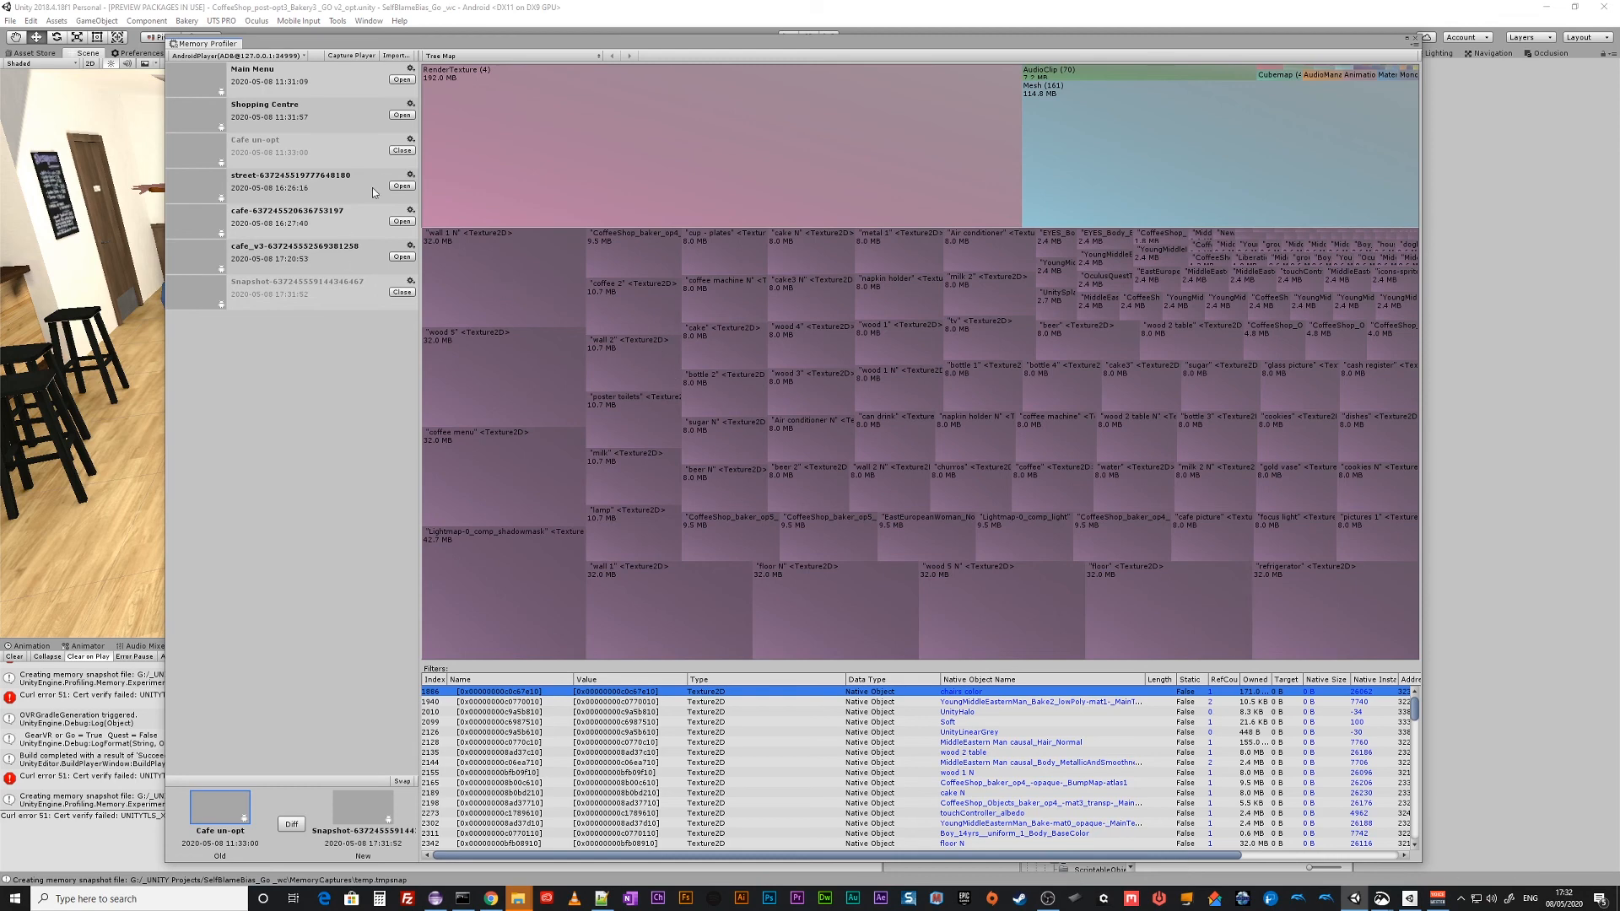
pyautogui.moveTo(409, 225)
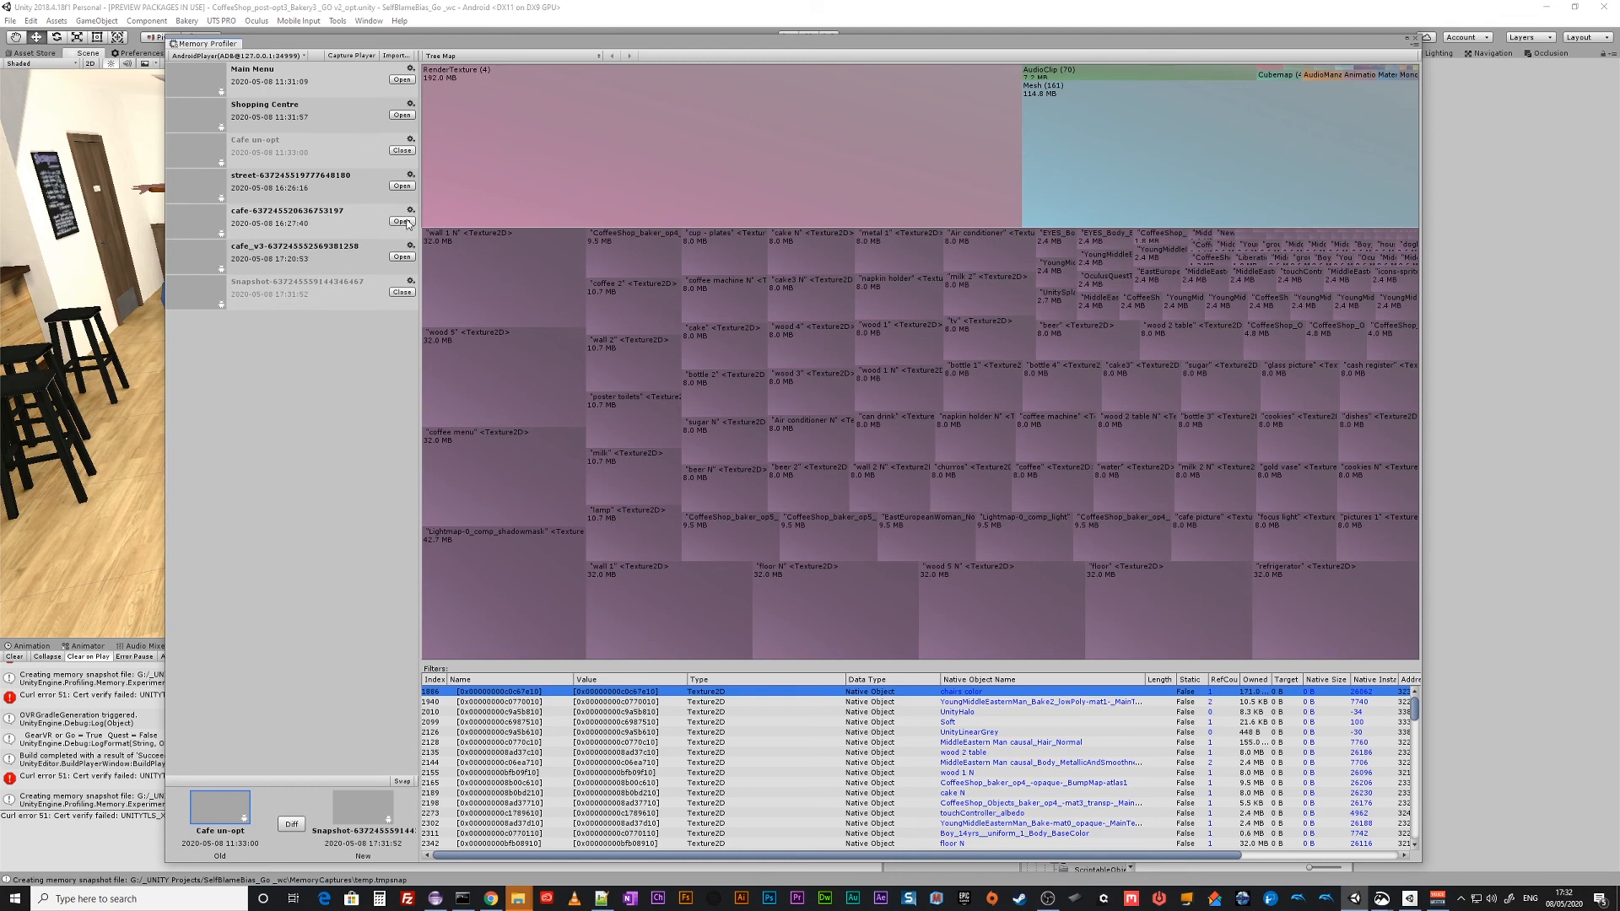
# Load the earlier cafe and cafe_v3 snapshots in turn, ending alongside the Shopping Centre snapshot.
pyautogui.click(402, 219)
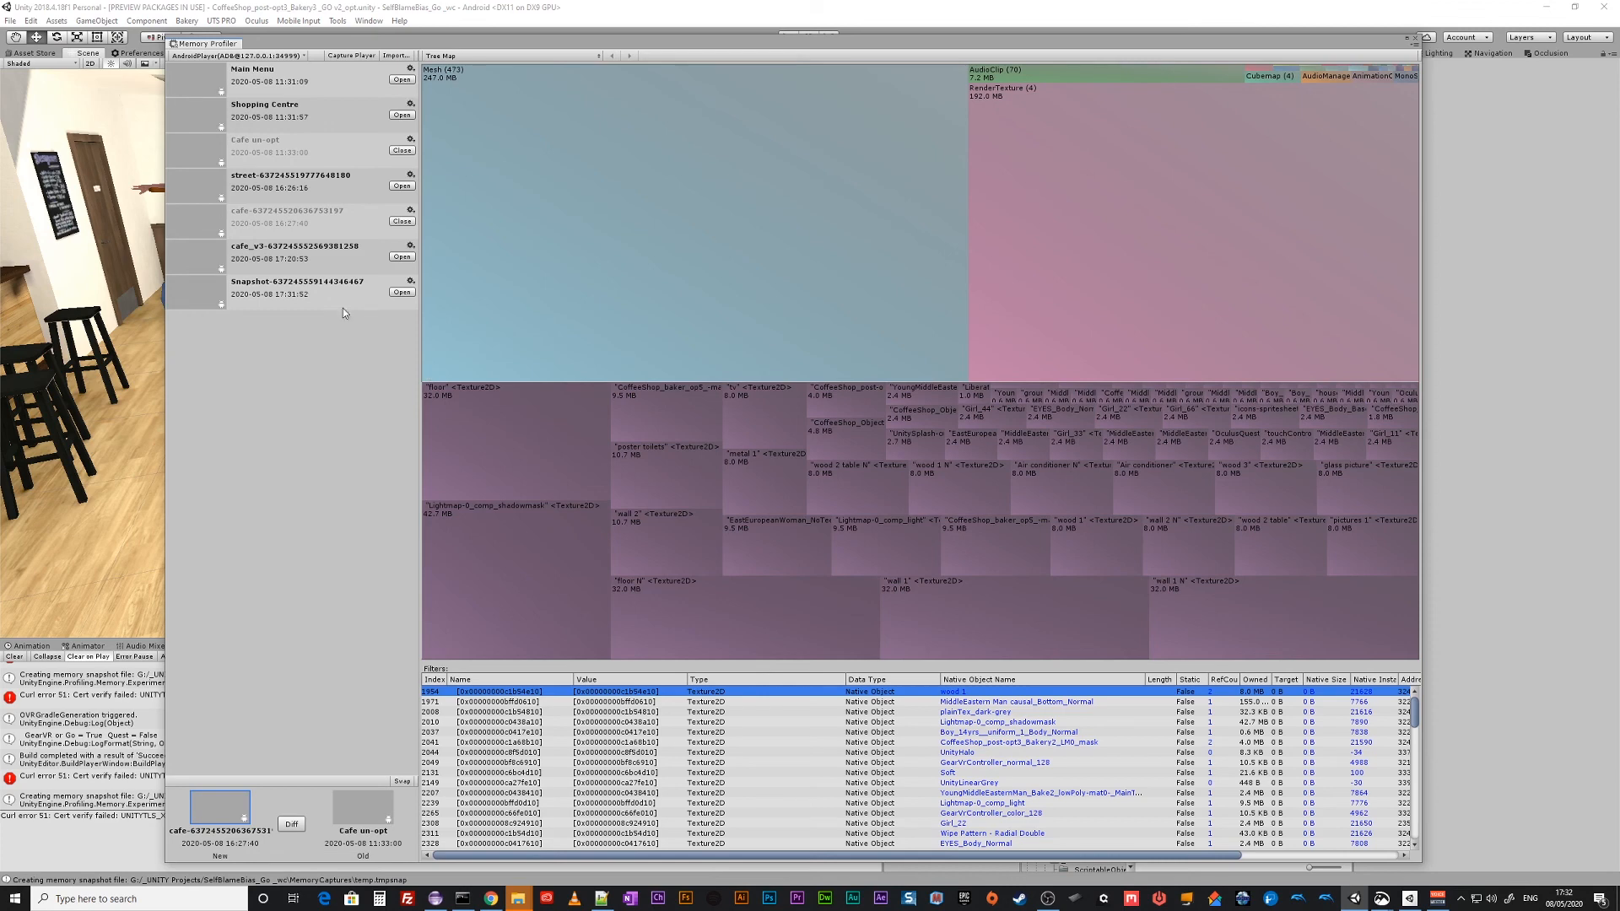
pyautogui.moveTo(321, 265)
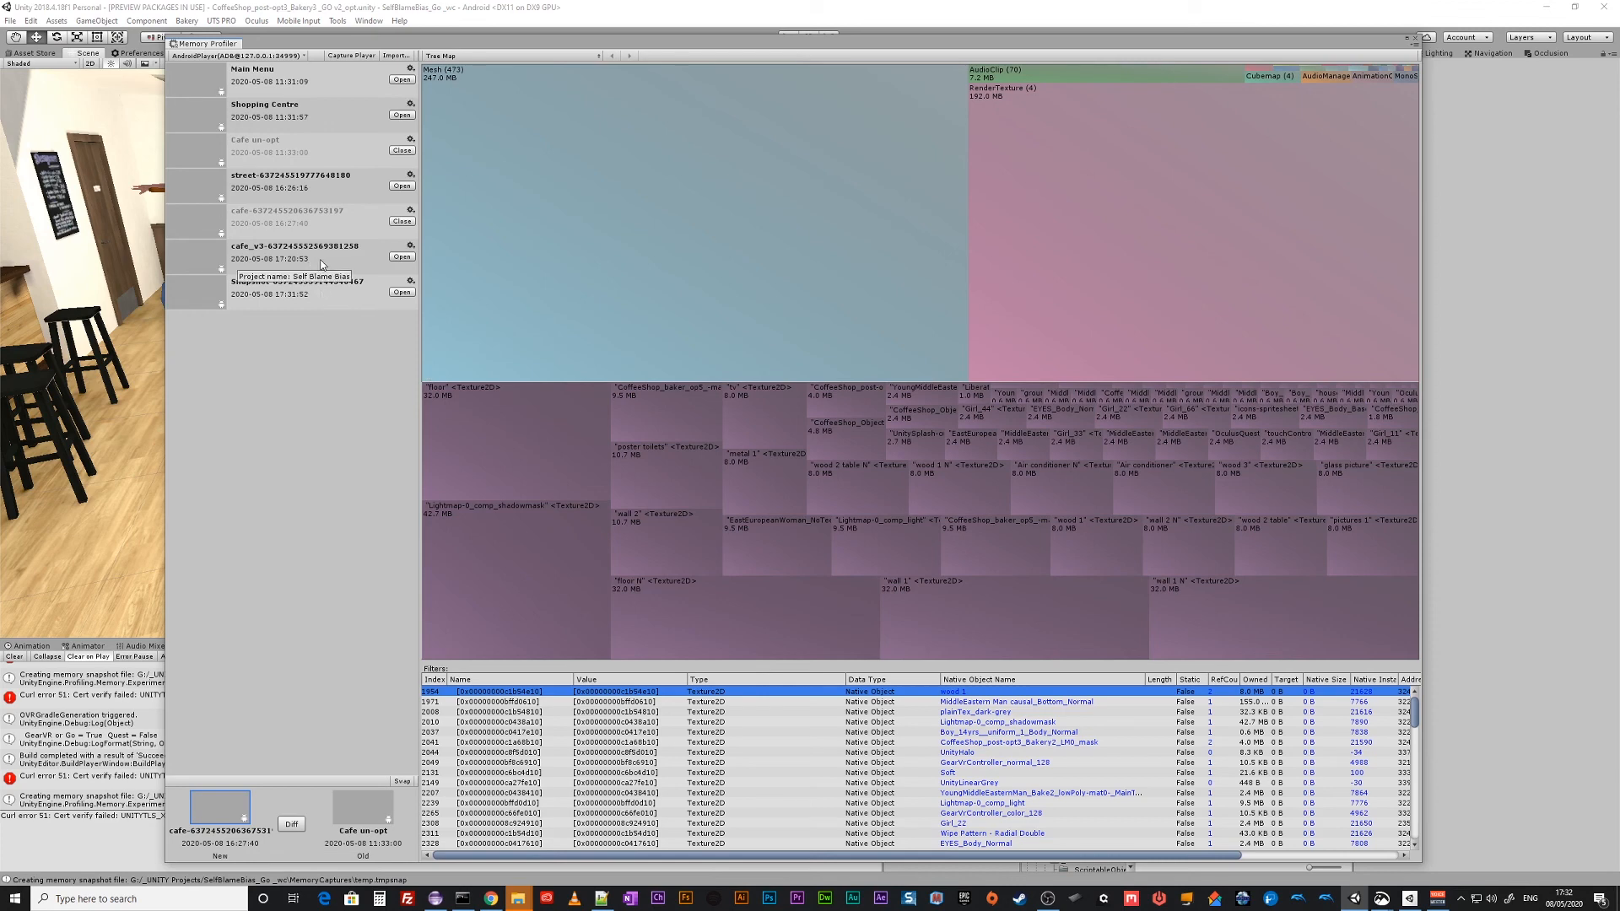
pyautogui.click(401, 257)
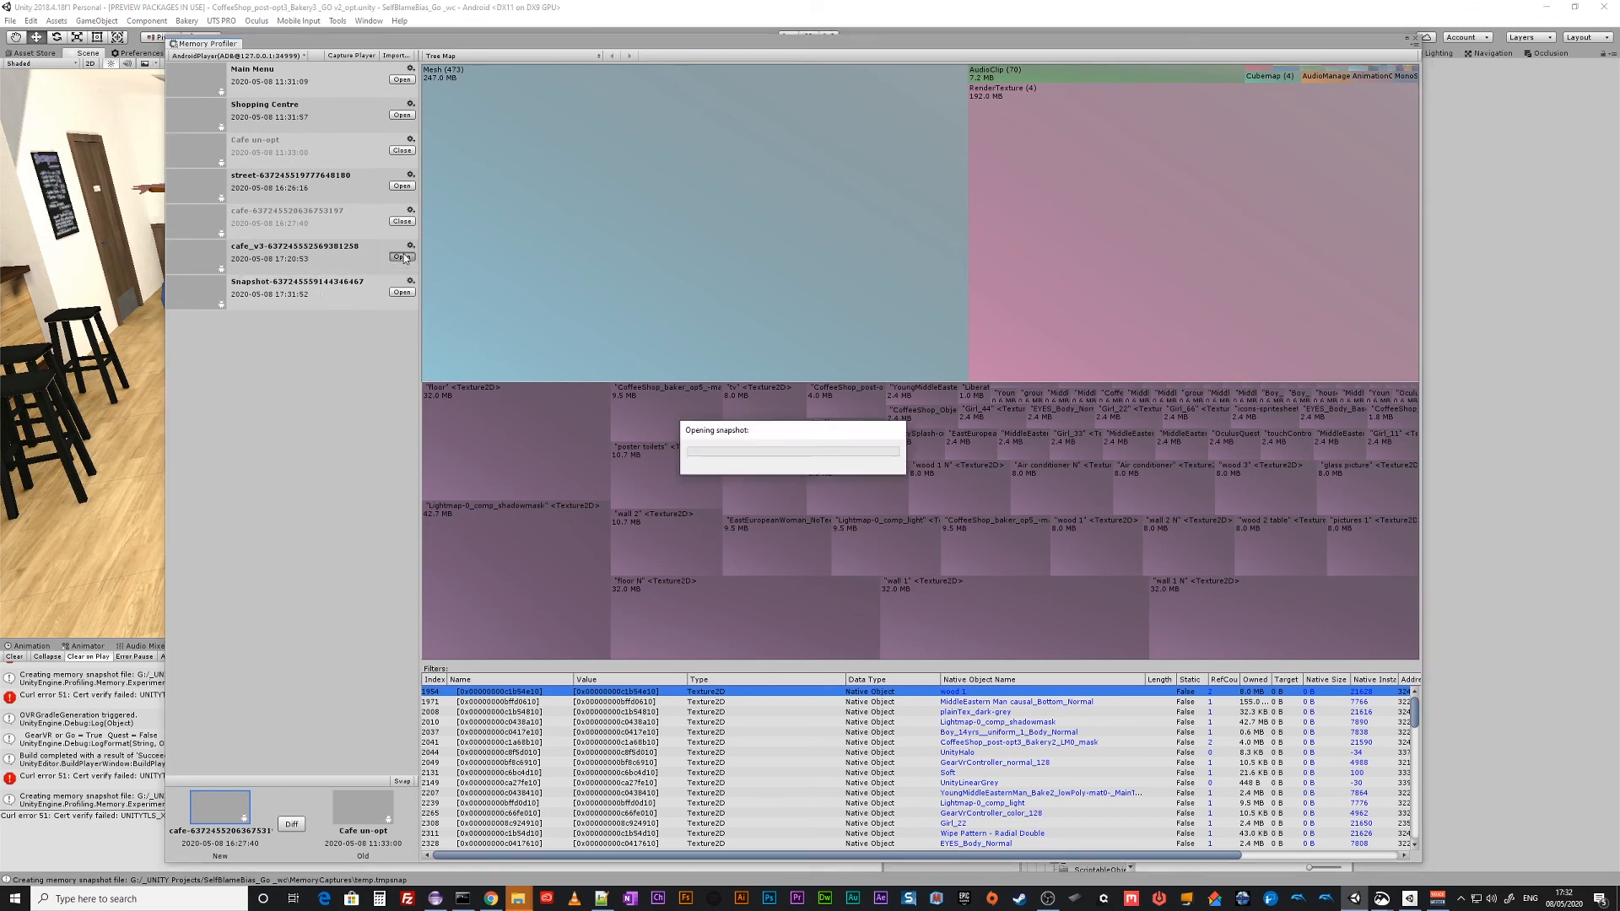
pyautogui.click(402, 257)
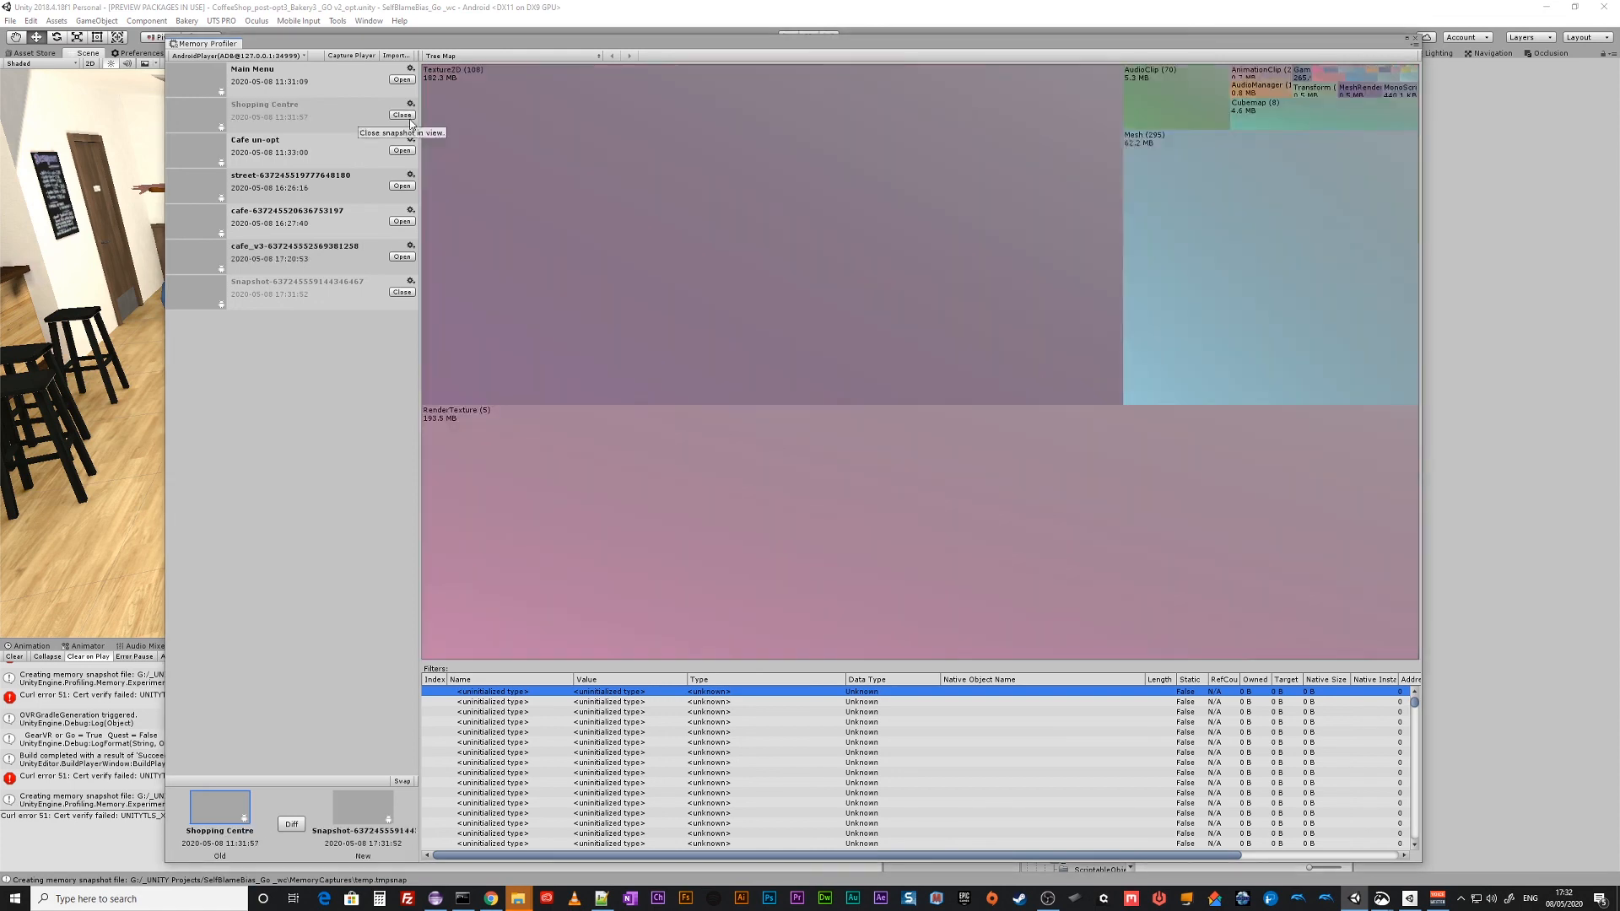
pyautogui.moveTo(445, 442)
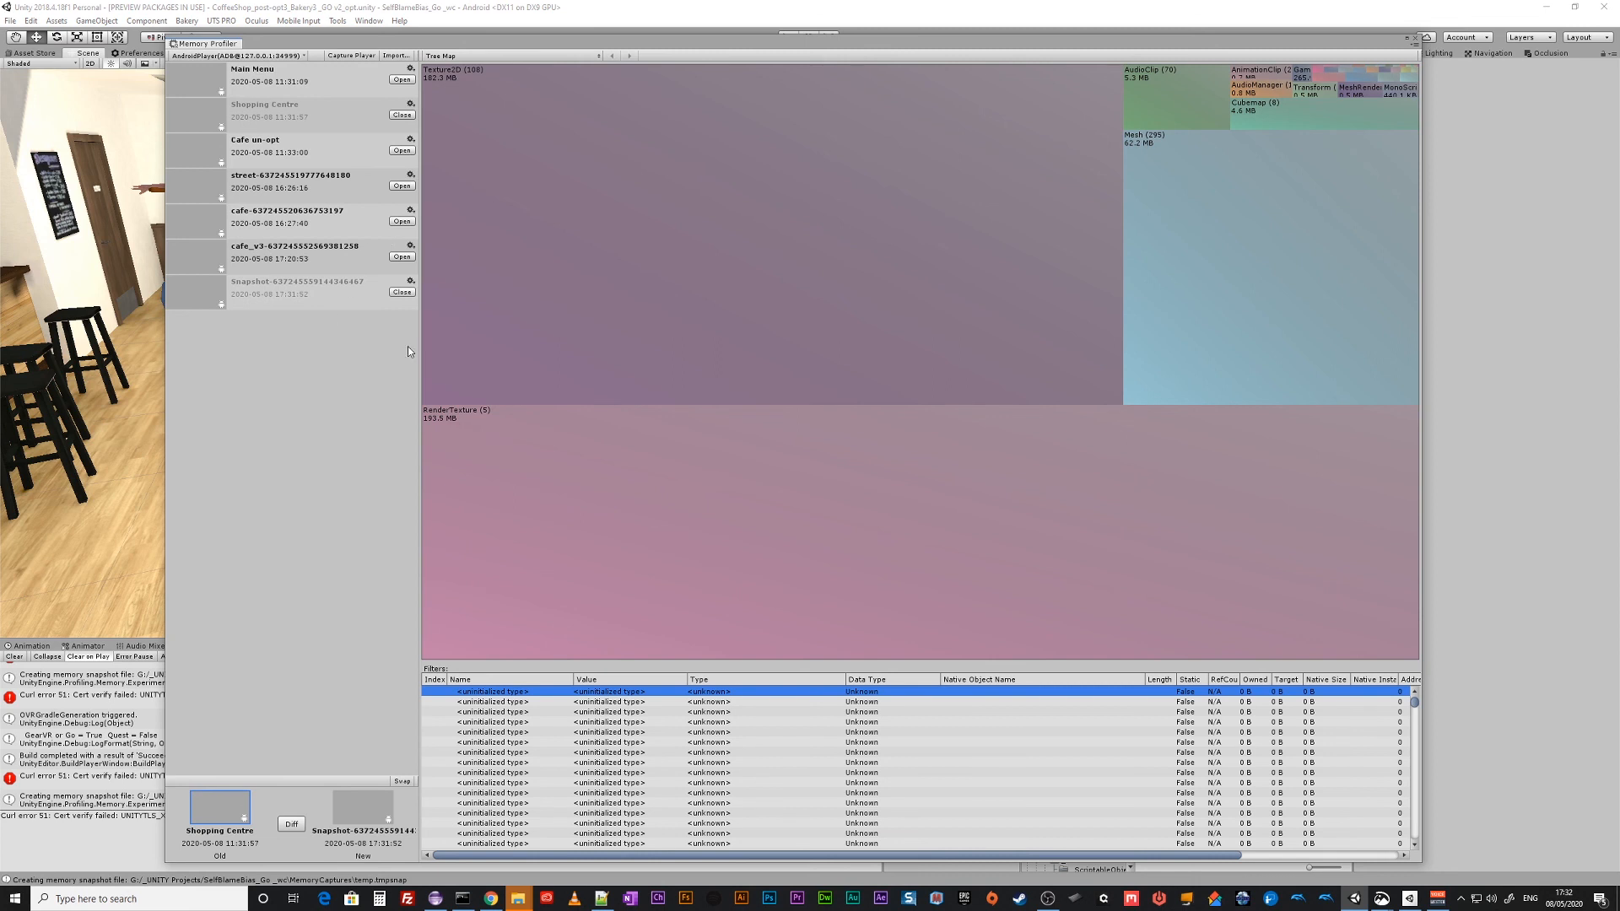
pyautogui.moveTo(545, 486)
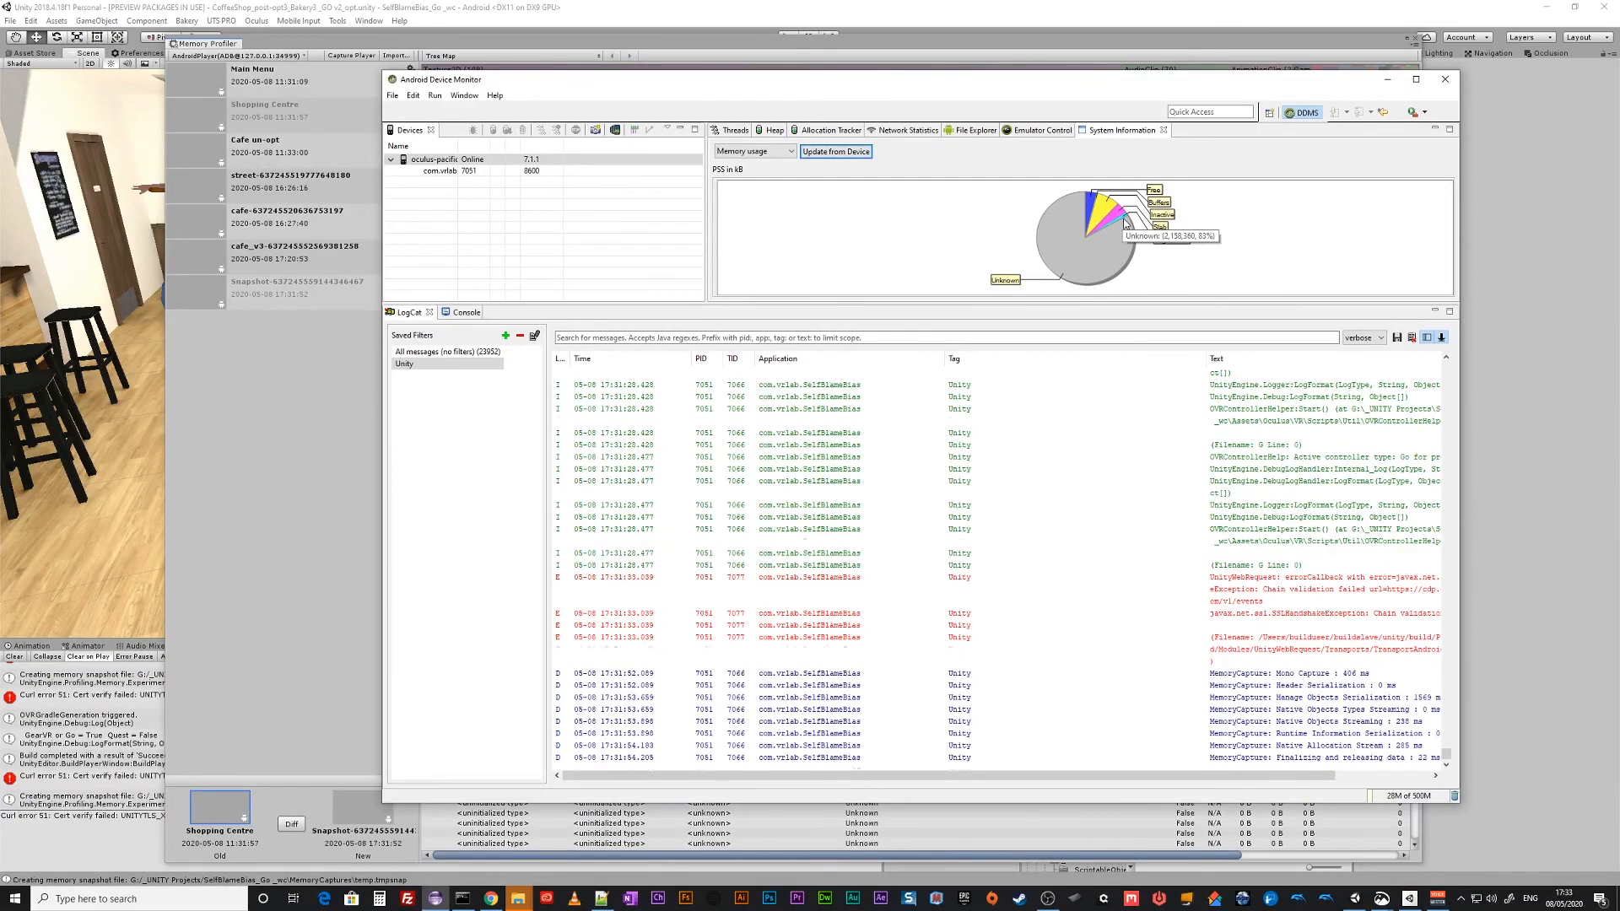
pyautogui.moveTo(1101, 239)
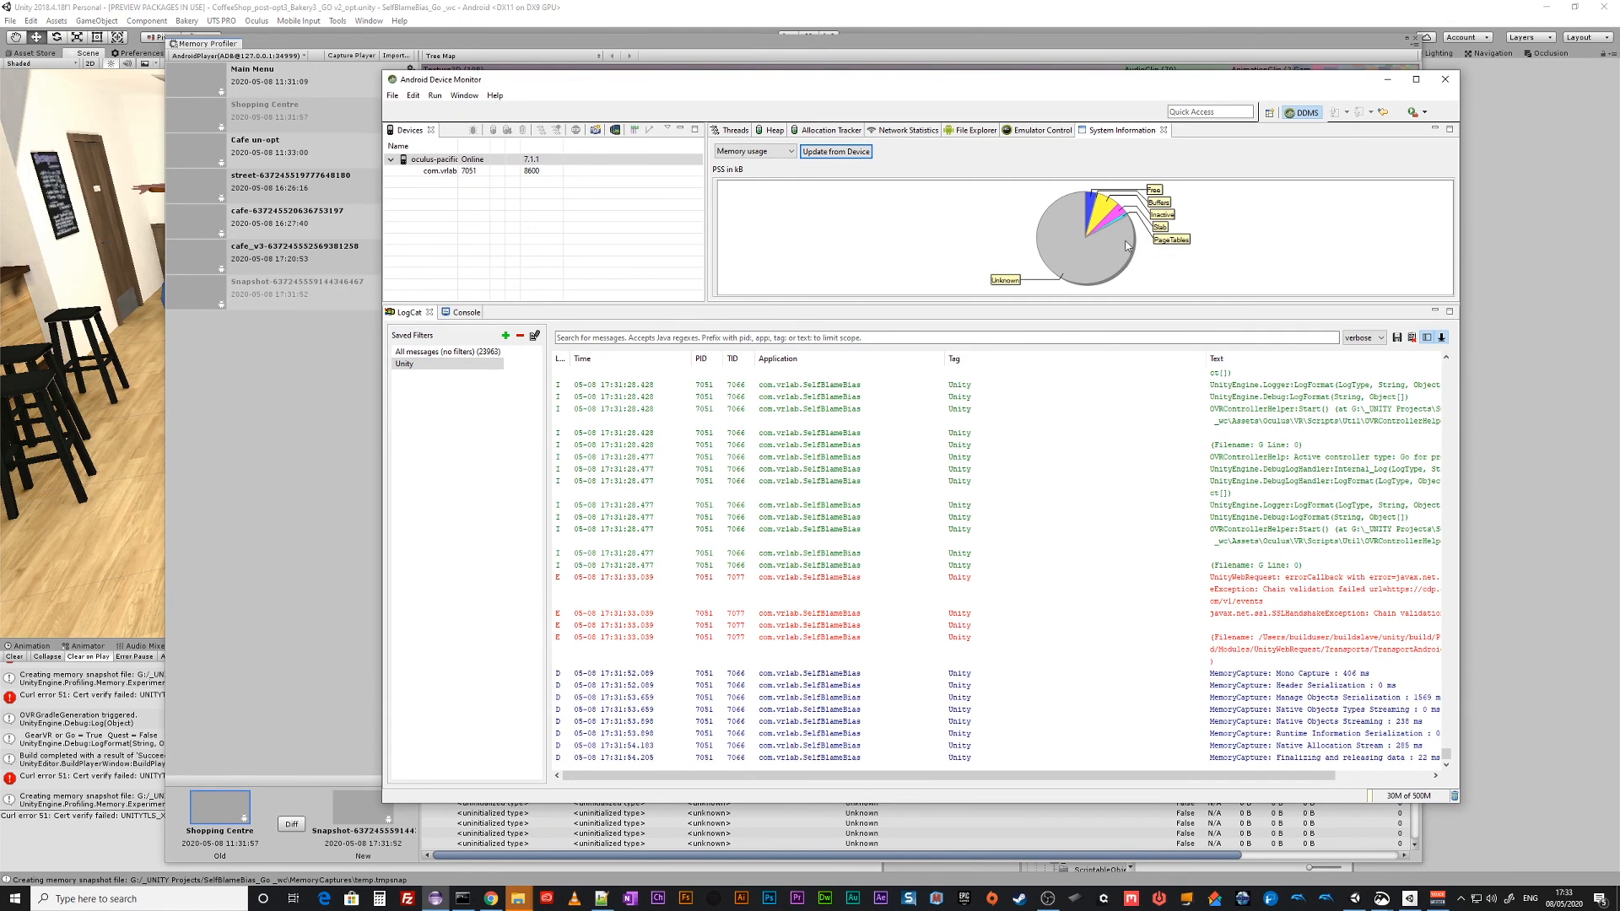
pyautogui.moveTo(1124, 219)
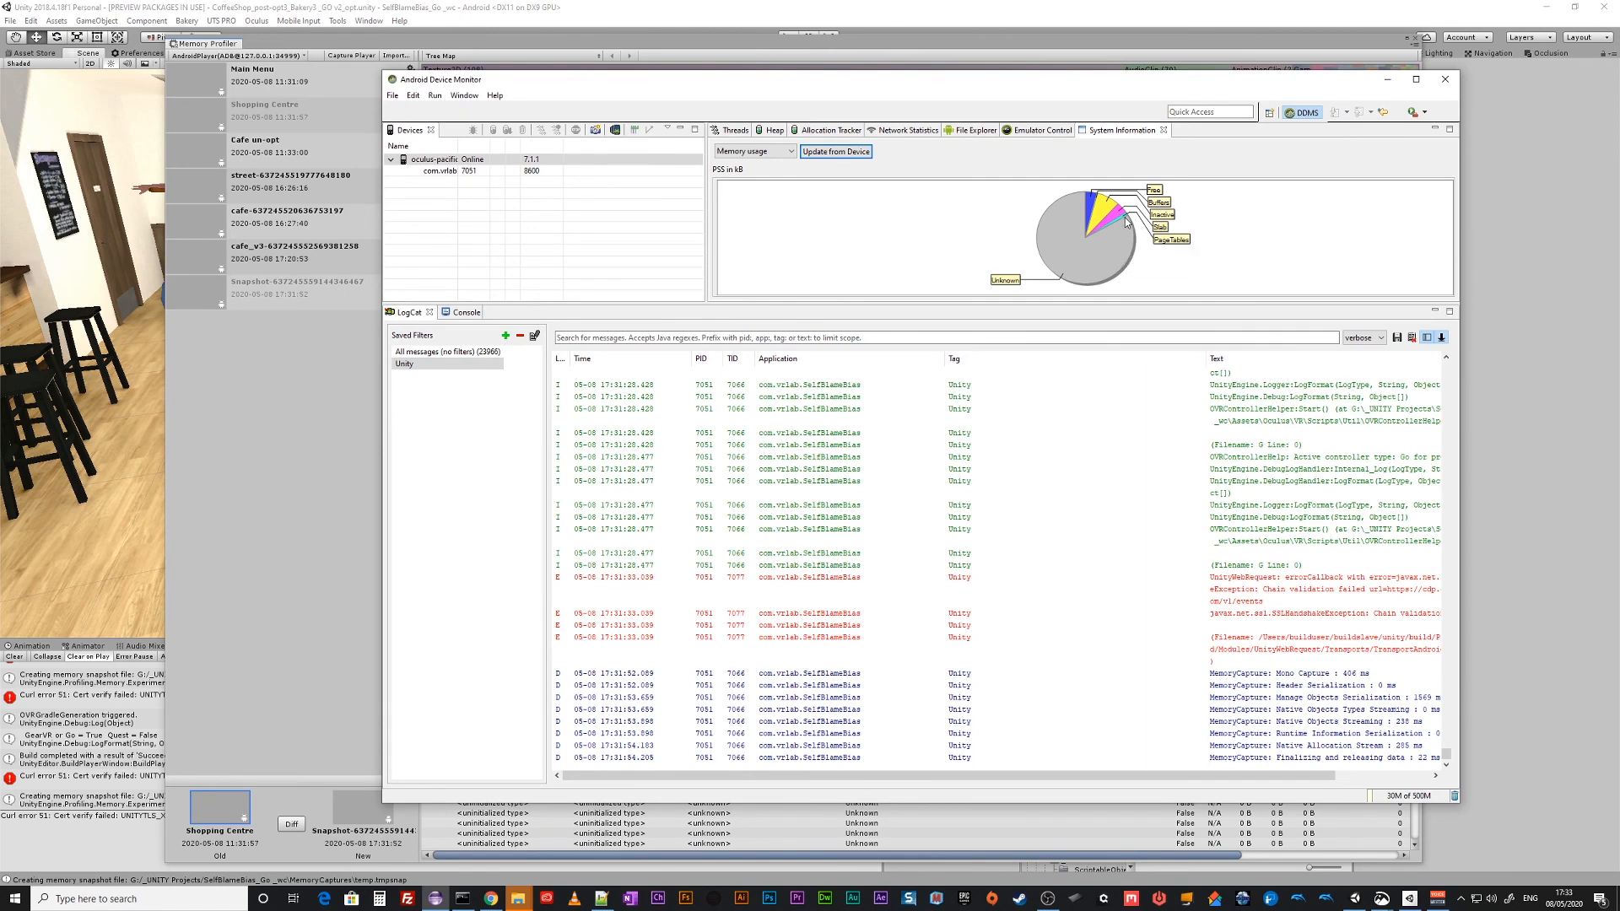